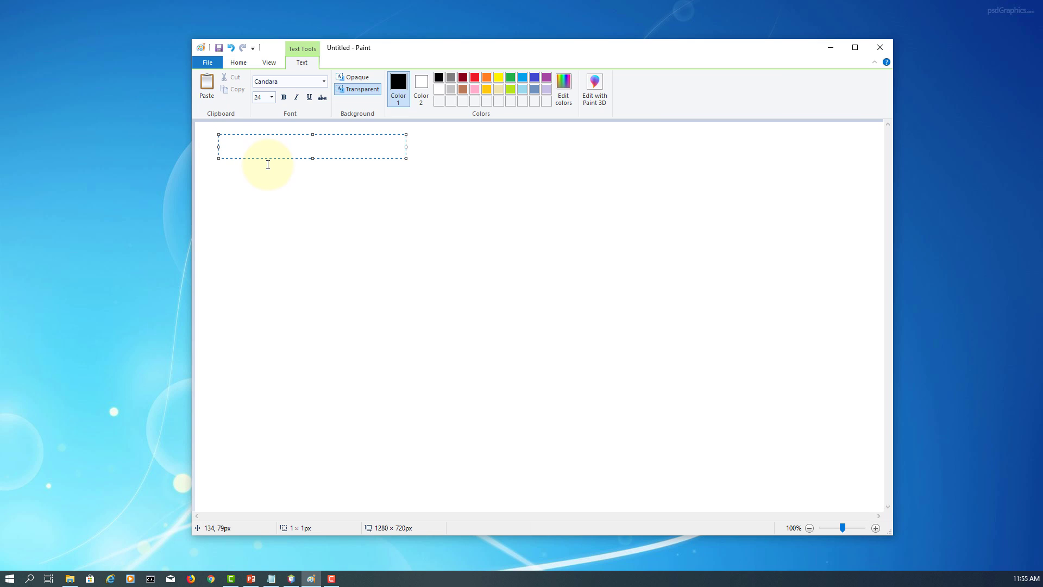
Step: Write the heading 'Do-While Loop' in the text box
text(Do)
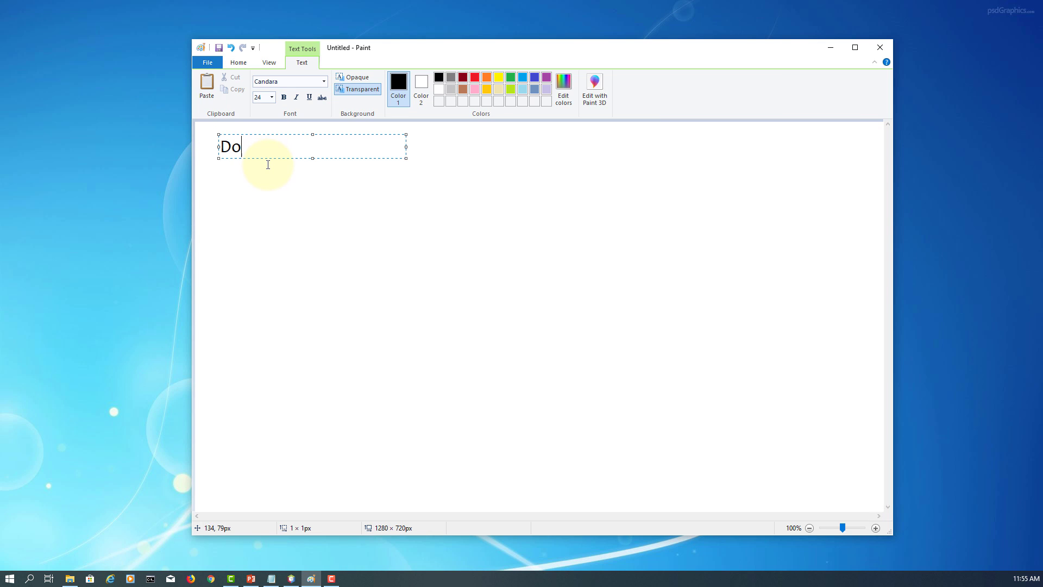
text(-While)
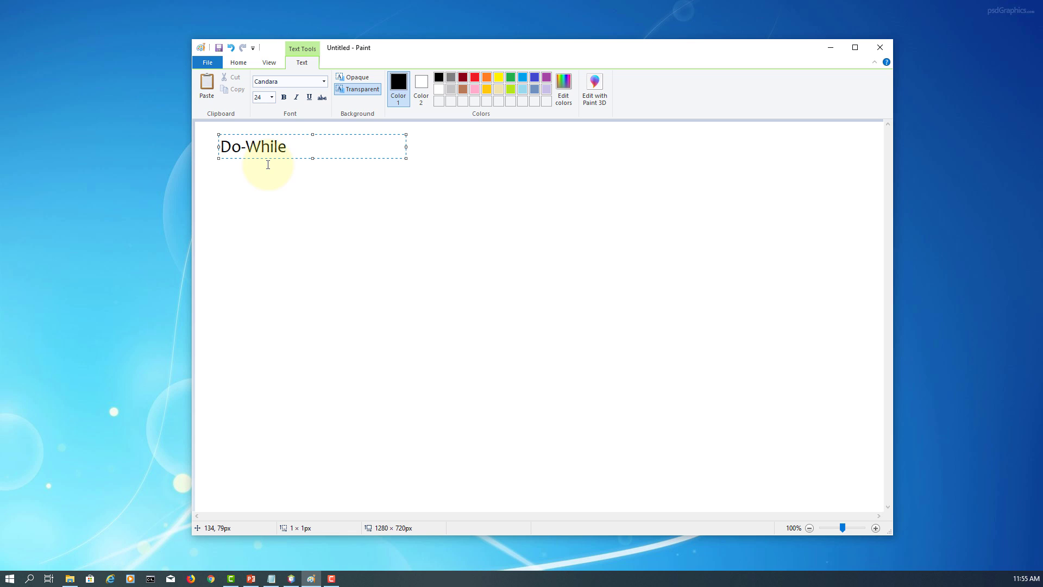
text(Loop)
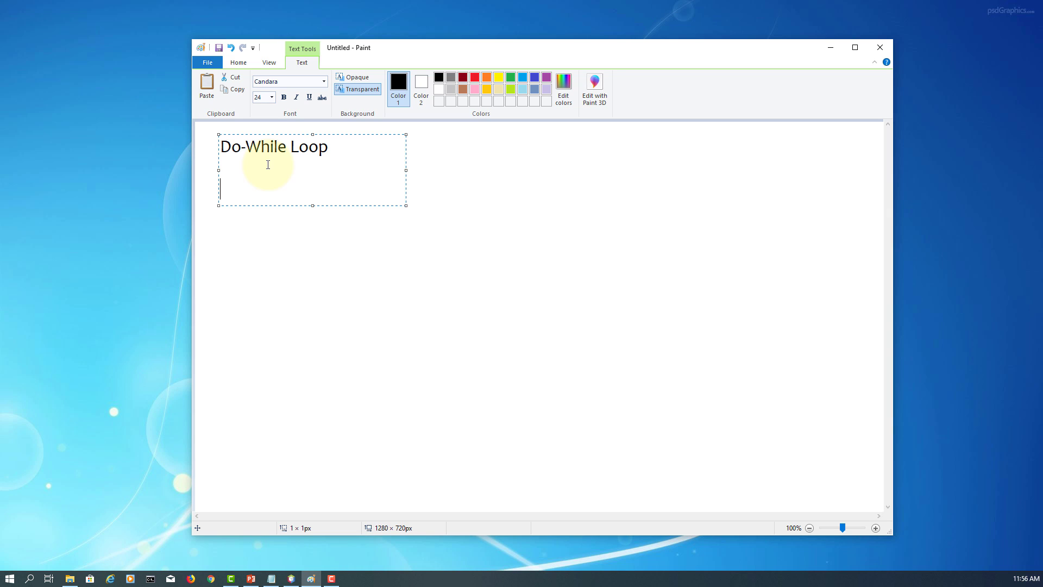
Step: Write the sentence explaining you may use the do-while loop instead of the while loop when statements must be executed
text(If you have sta)
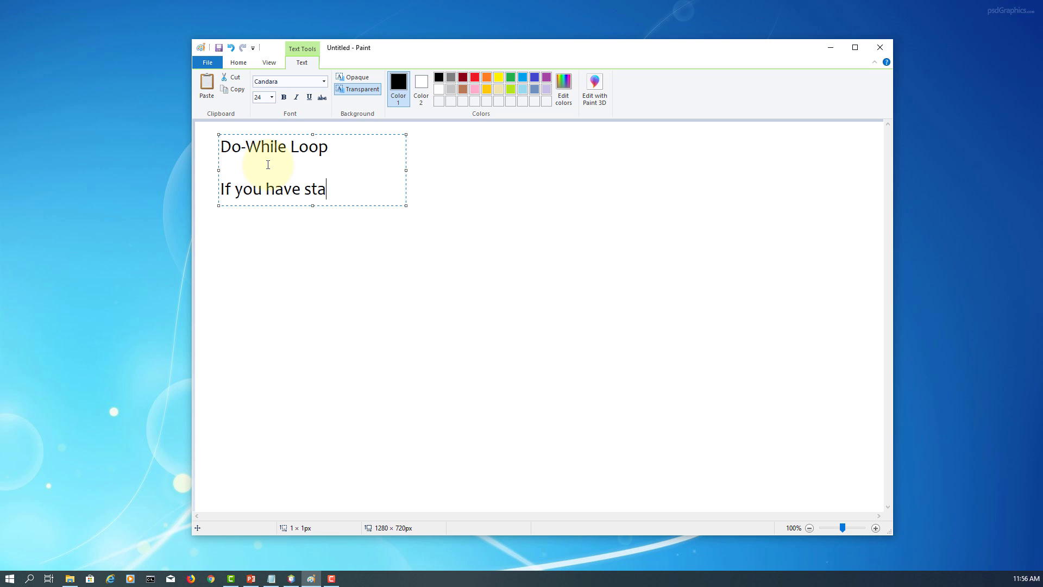
text(tements)
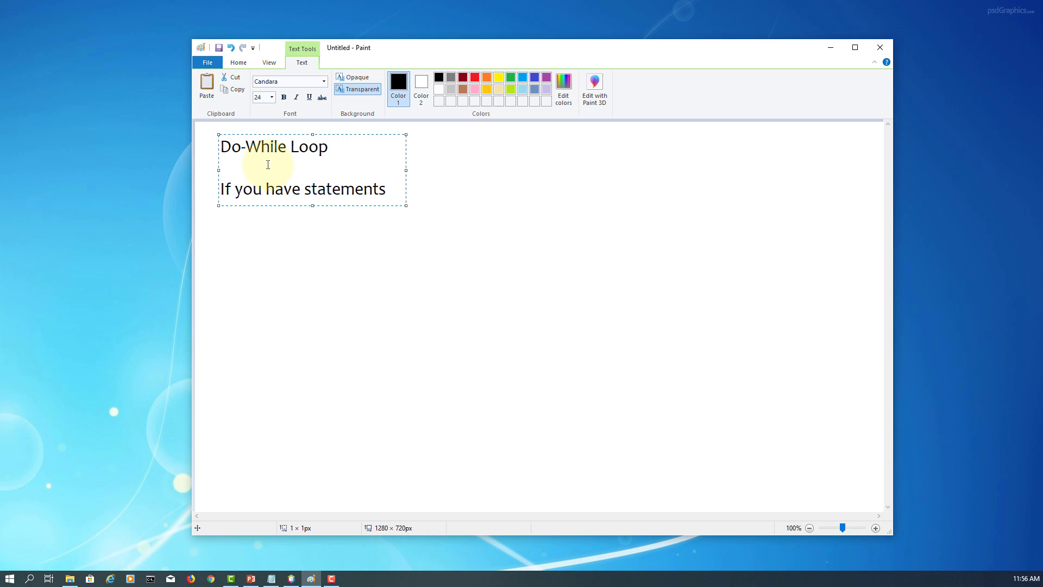
text(inside t)
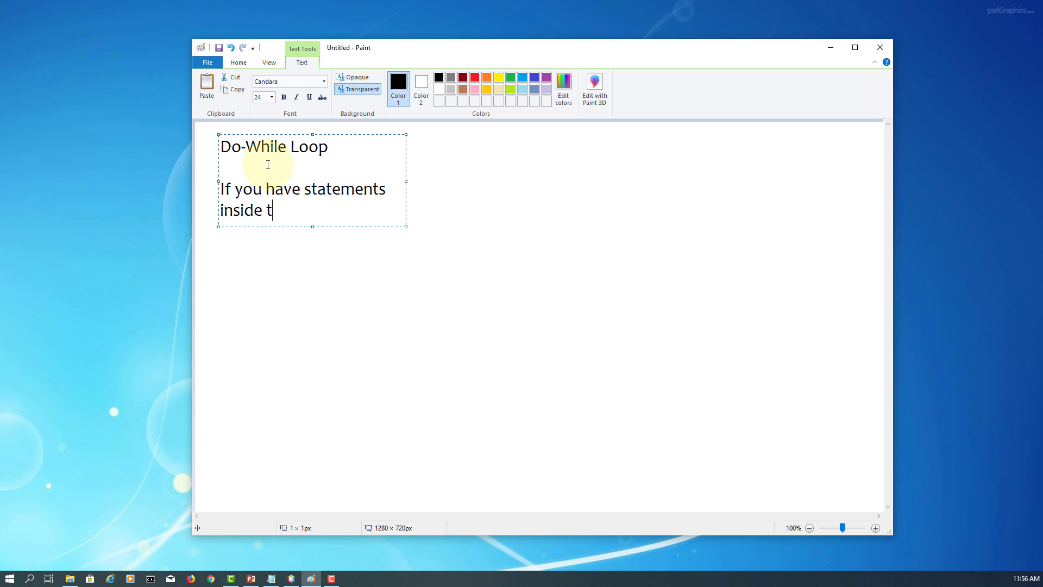
text(he loop)
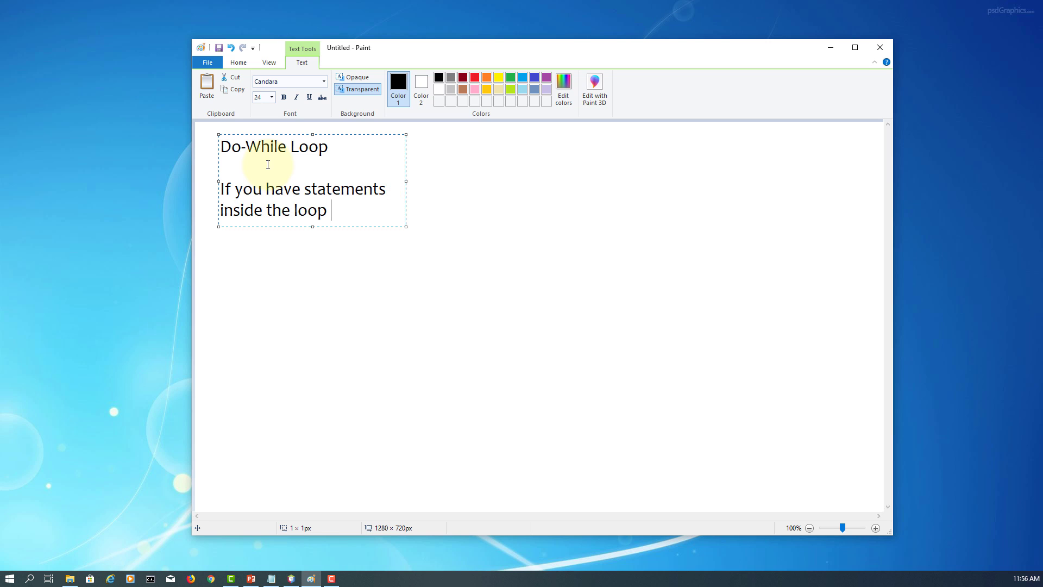
text(that must be execu)
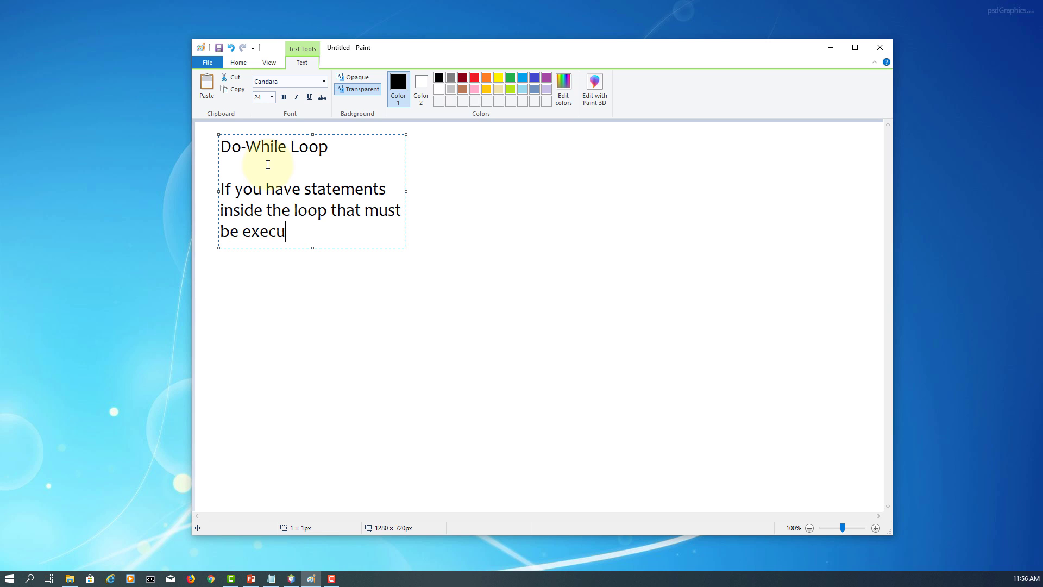
text(ted at least once)
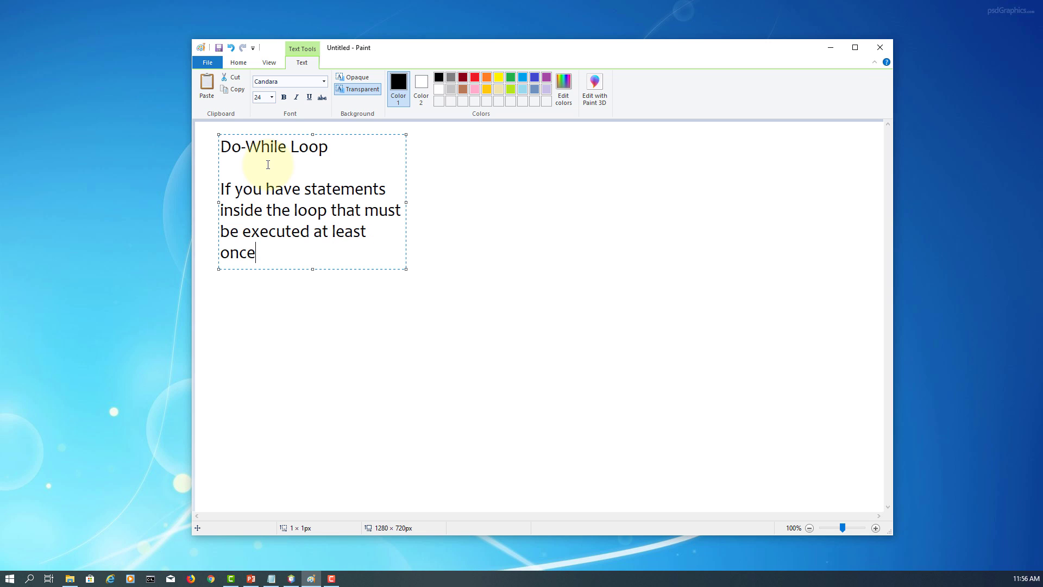
text(, you ma)
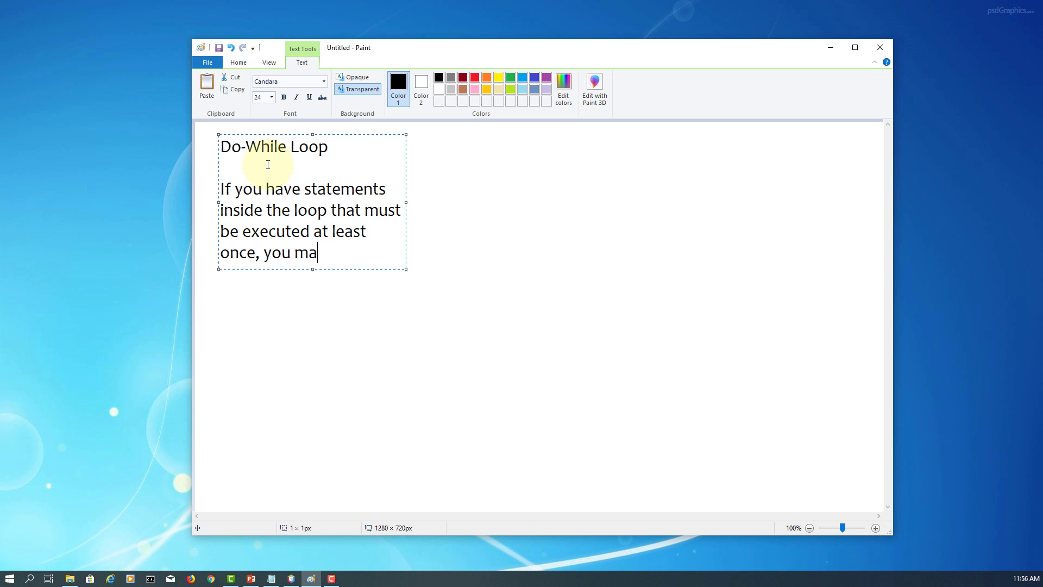
text(y use the do)
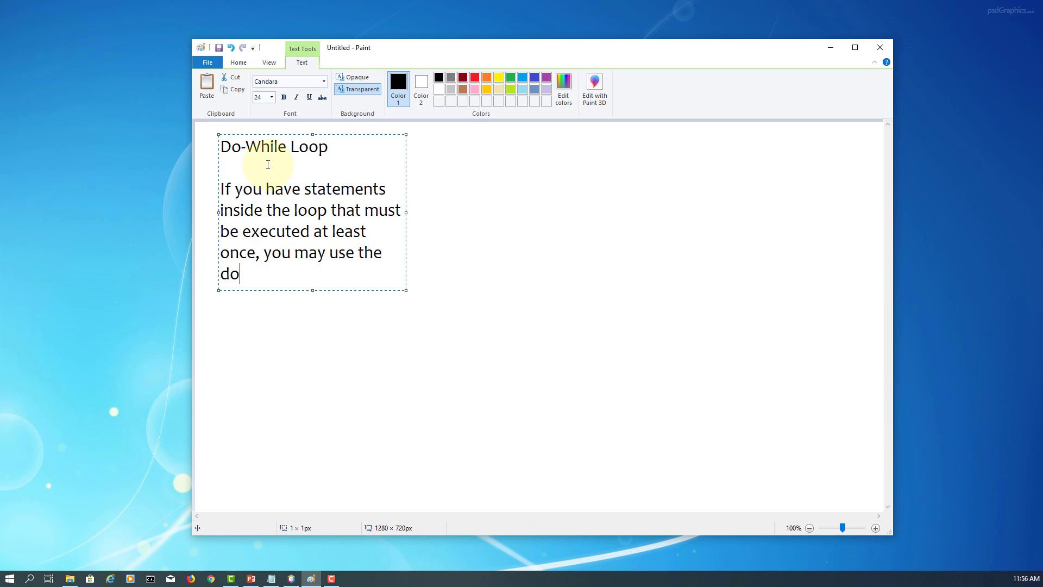
text(-while)
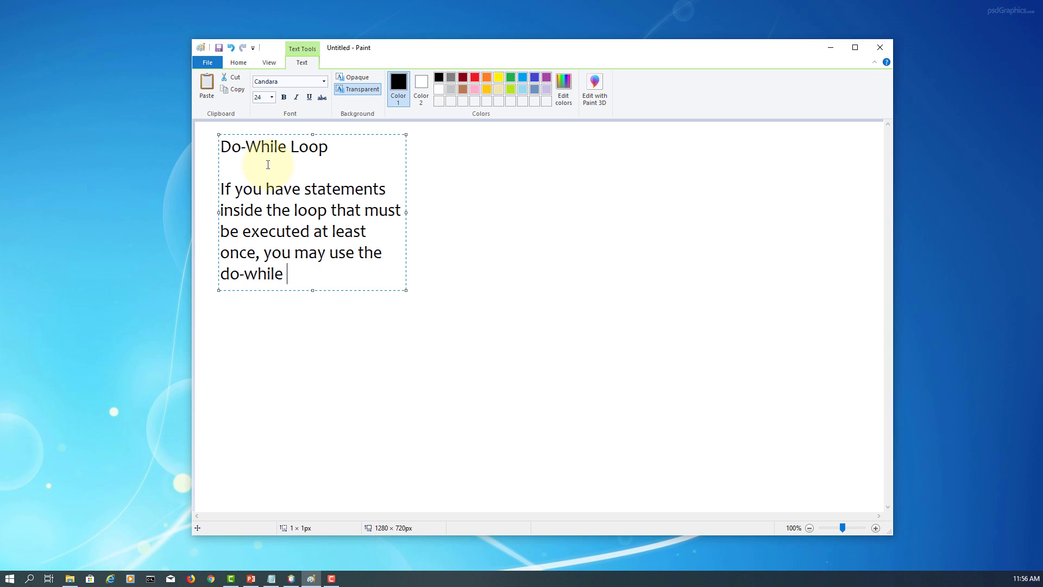
text(loop)
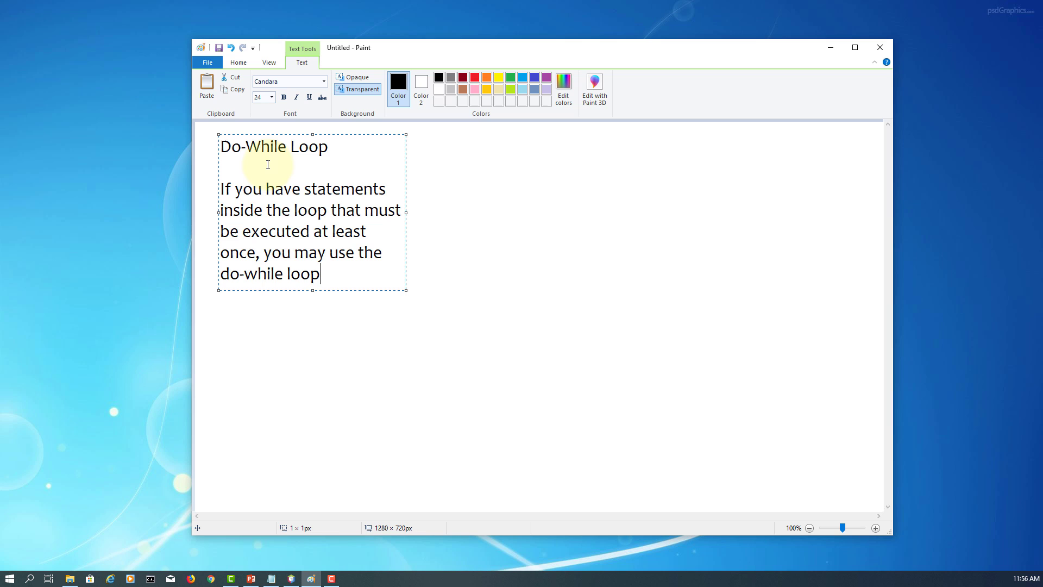
text(instead o)
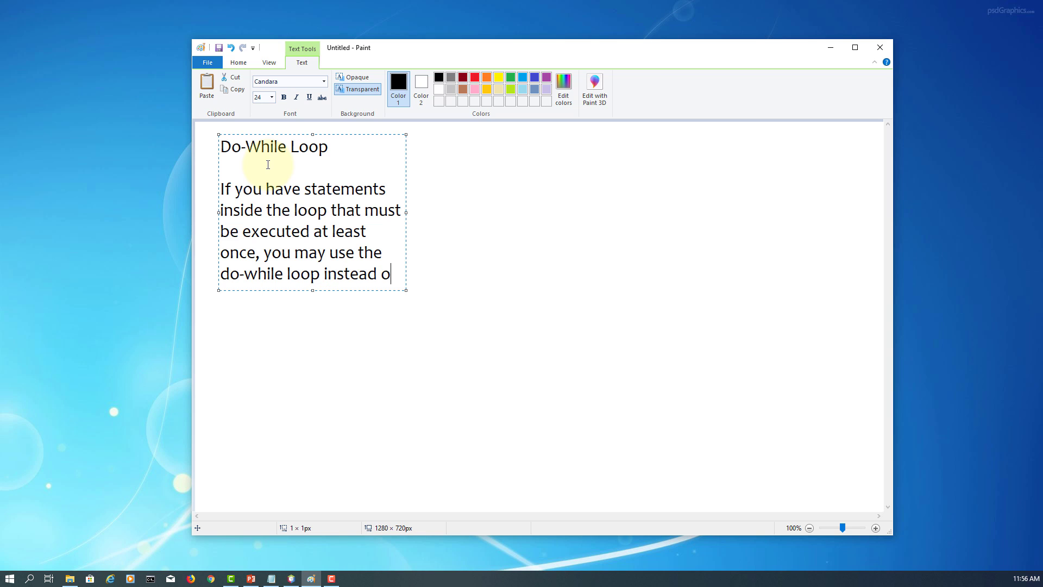
text(f the dh)
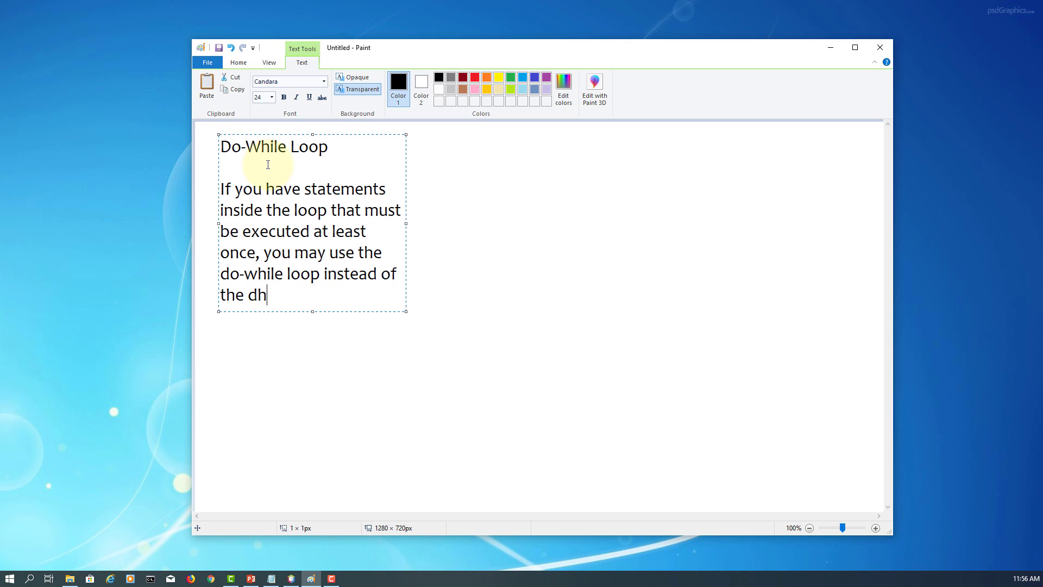
text(while l)
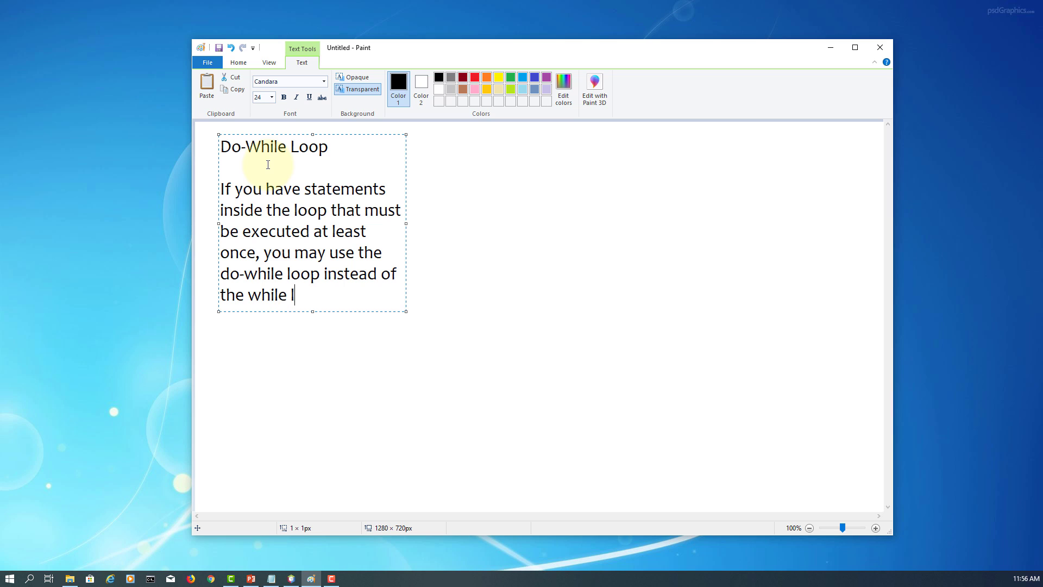
text(oop.)
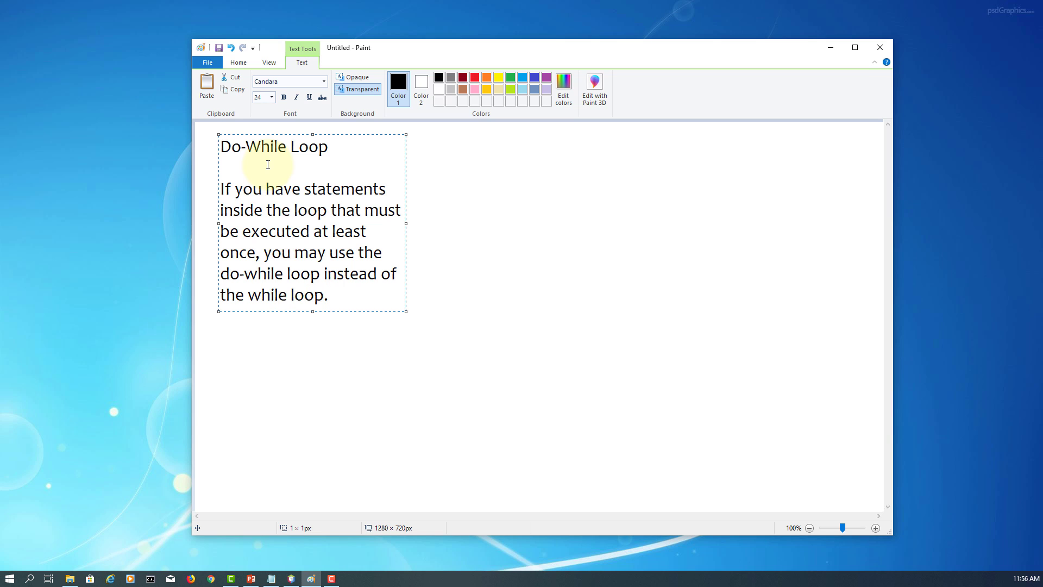
mouse_move(409, 223)
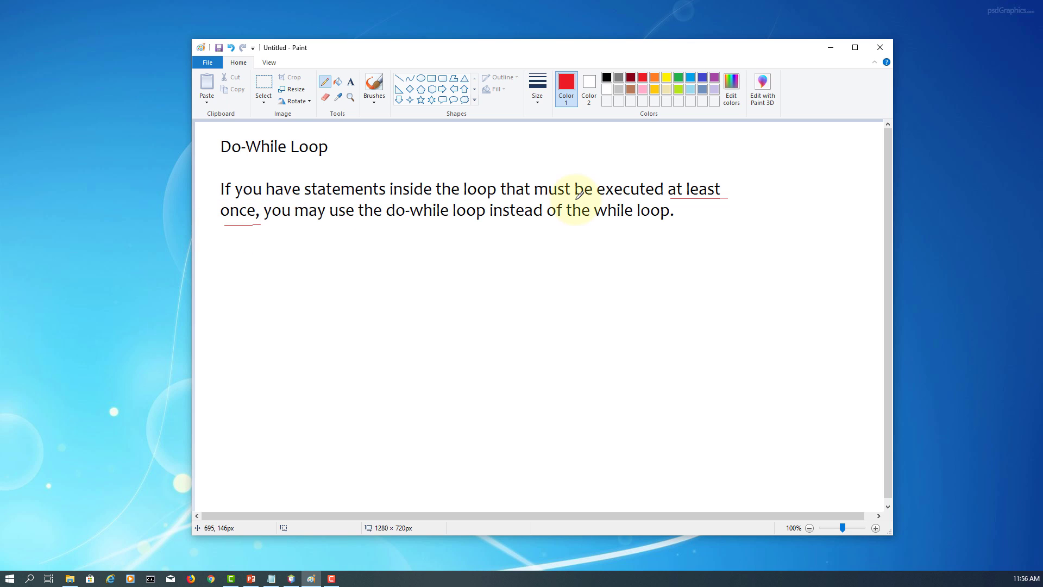
mouse_move(397, 233)
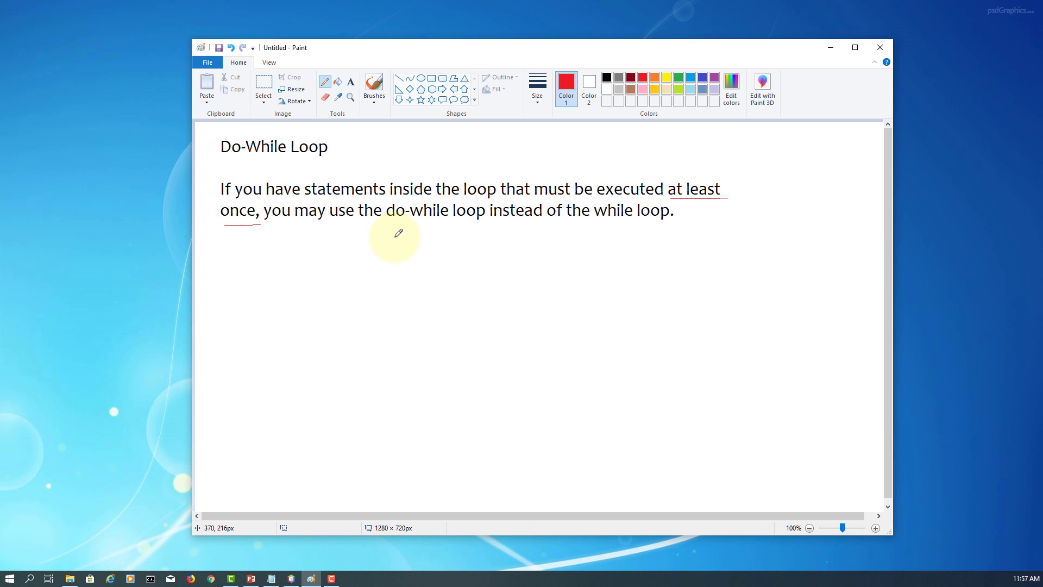
mouse_move(336, 219)
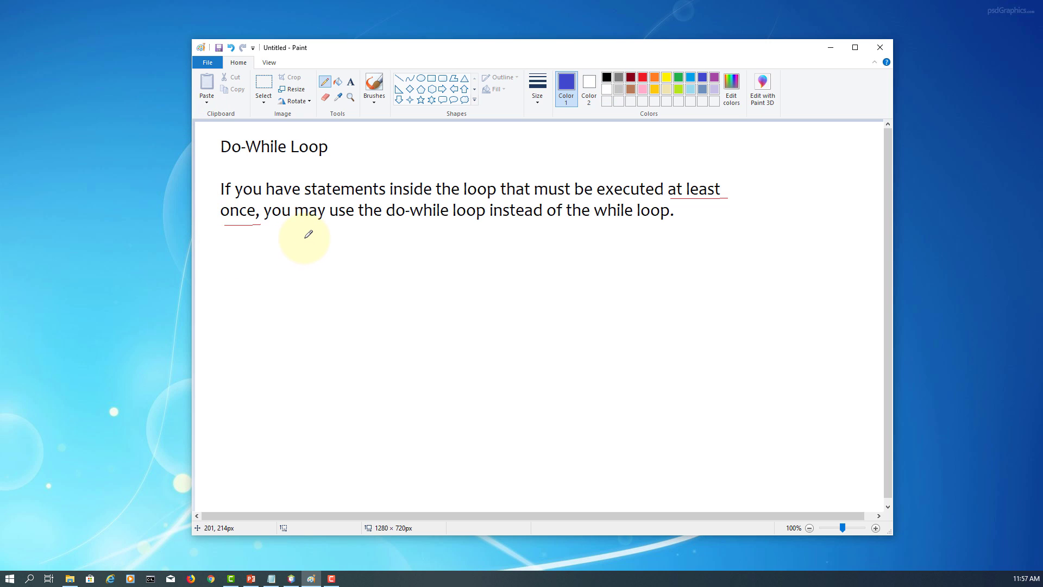
Step: Sketch the start oval, first arrows, parallelogram and process box in blue
drag(279, 254, 318, 235)
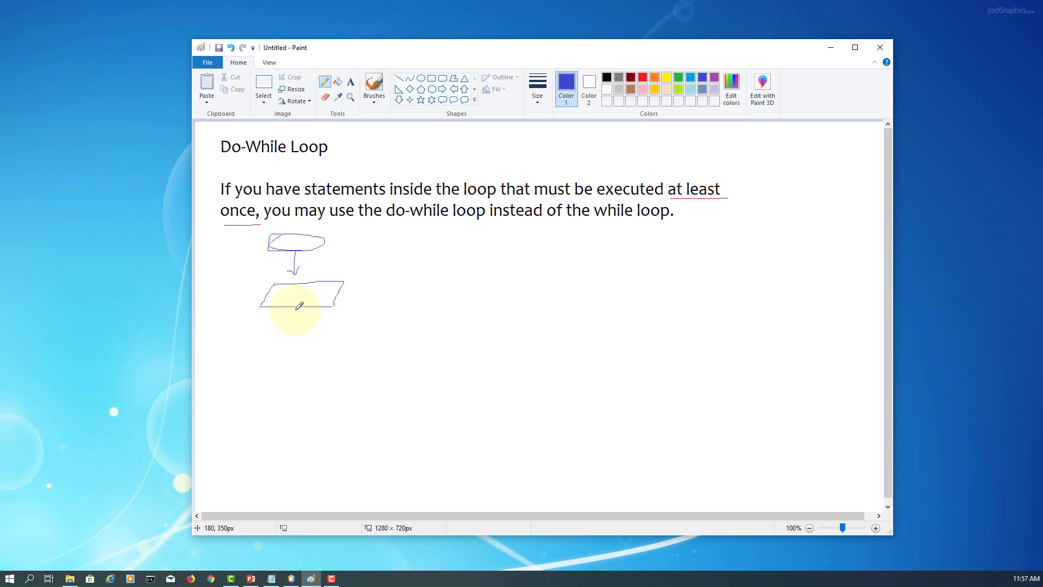
drag(300, 303, 289, 329)
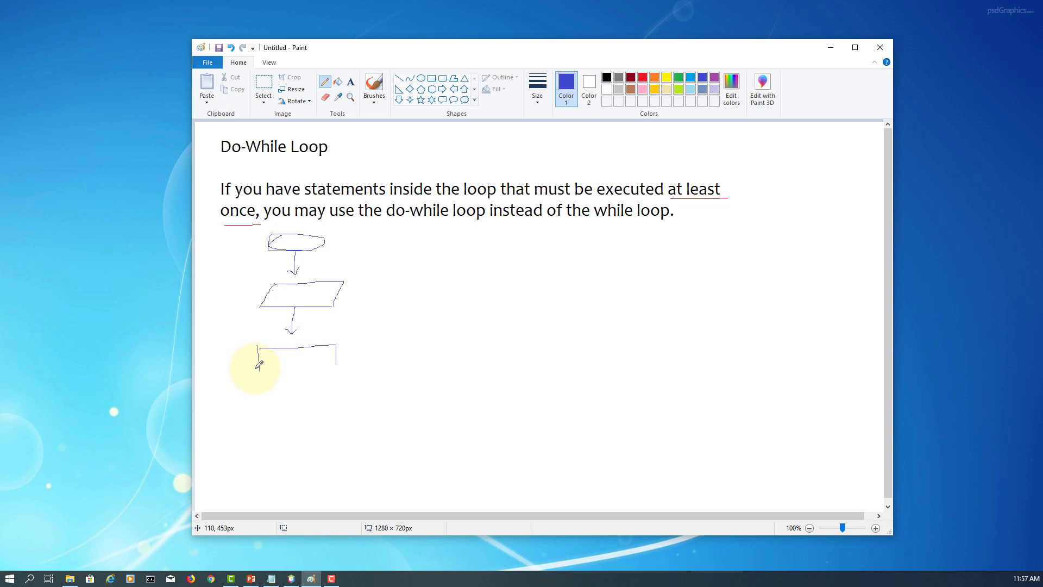
drag(257, 367, 298, 367)
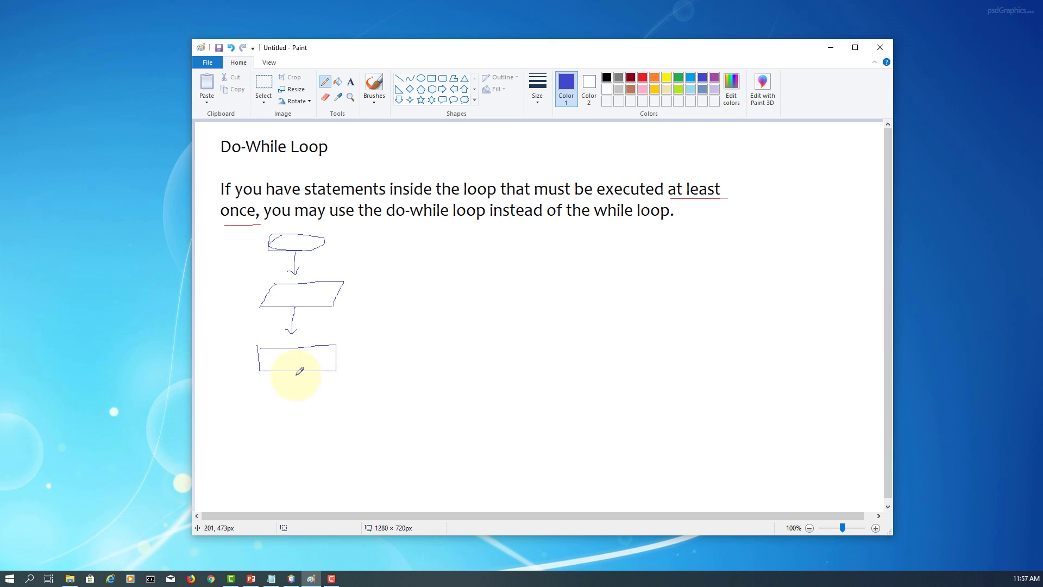
Step: Add an arrow down to a decision diamond and a line looping back upward
drag(295, 373, 292, 408)
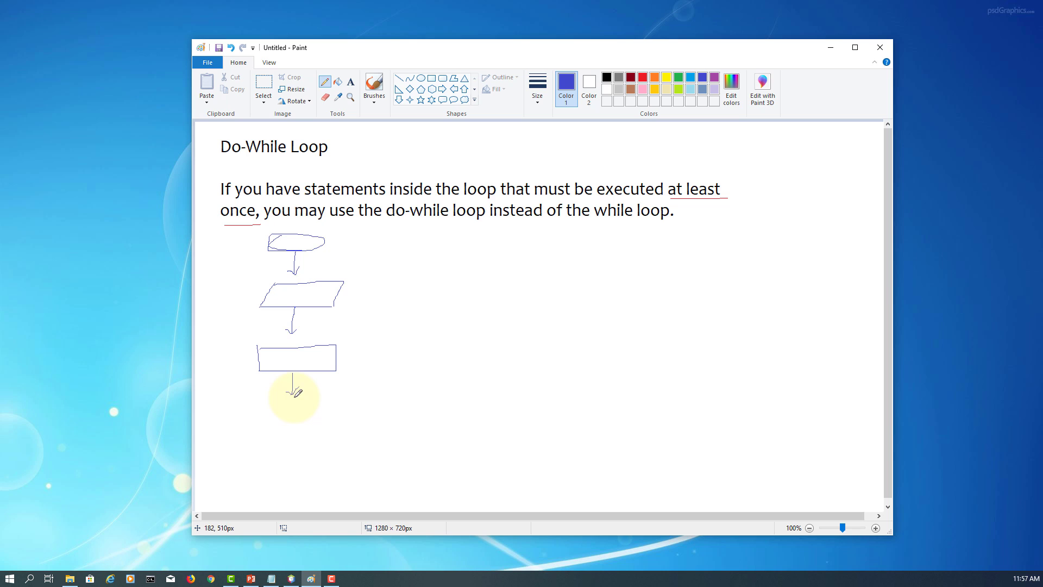
drag(294, 386, 349, 414)
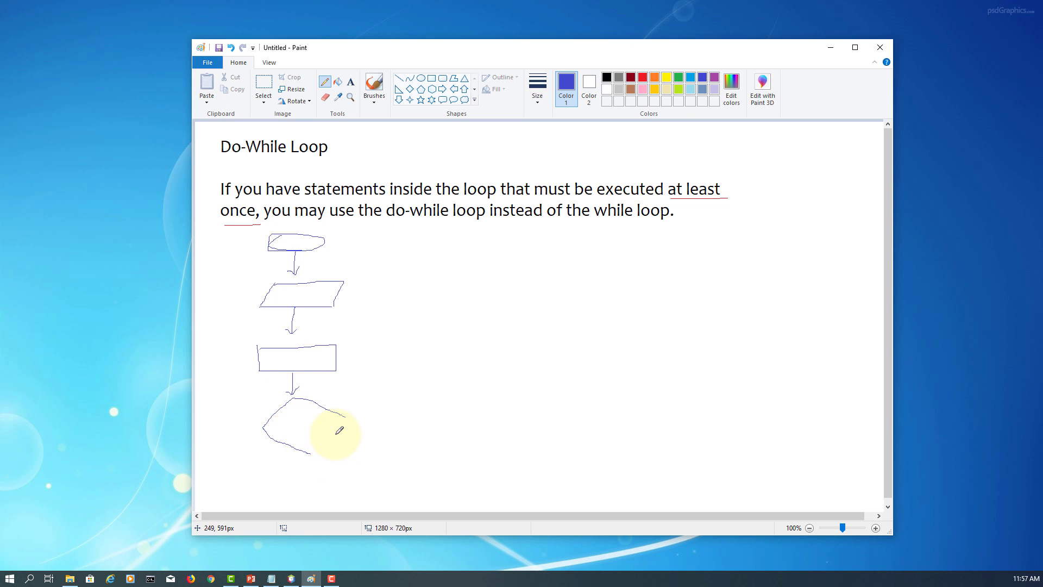
drag(341, 422, 307, 461)
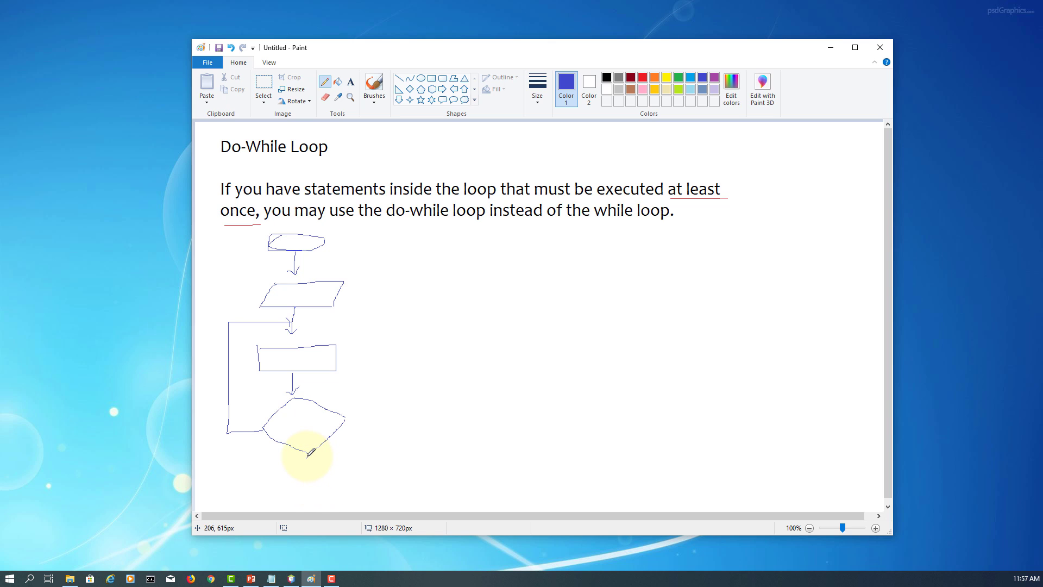
Step: Draw an arrow below the diamond, a second parallelogram, and a line right to a small end oval
drag(308, 454, 363, 429)
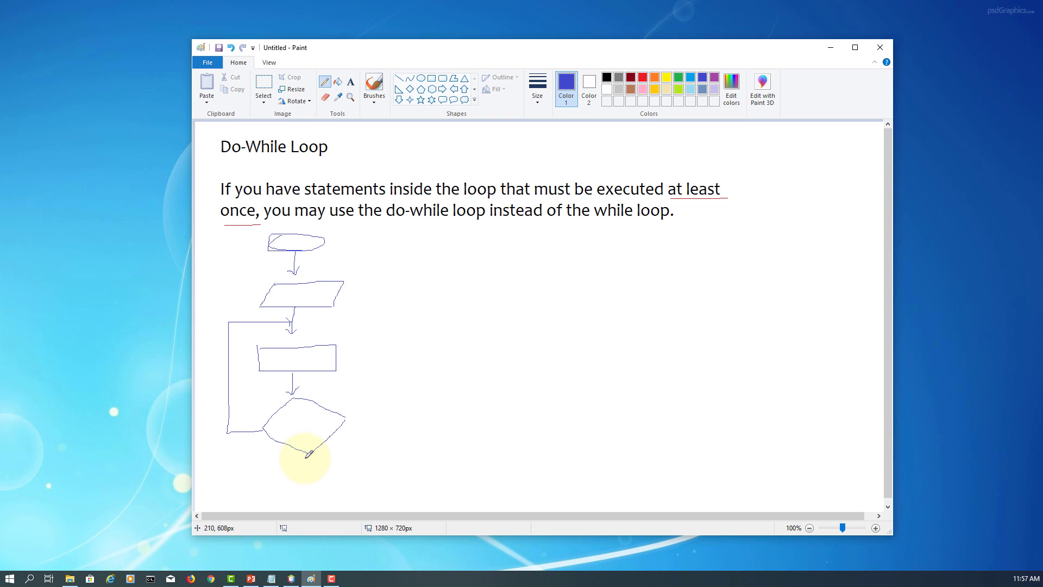
drag(307, 443, 308, 472)
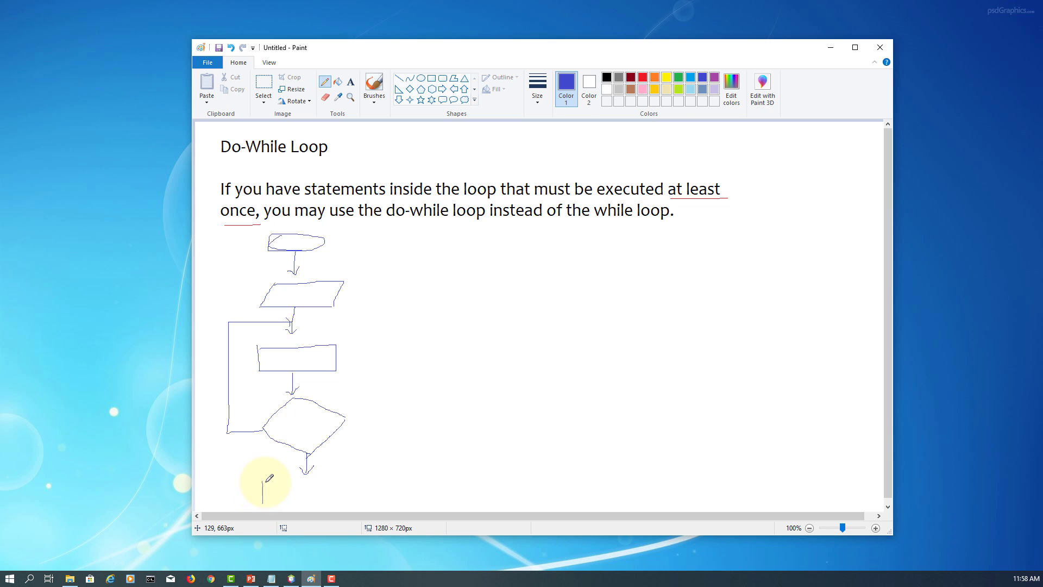
drag(260, 479, 349, 502)
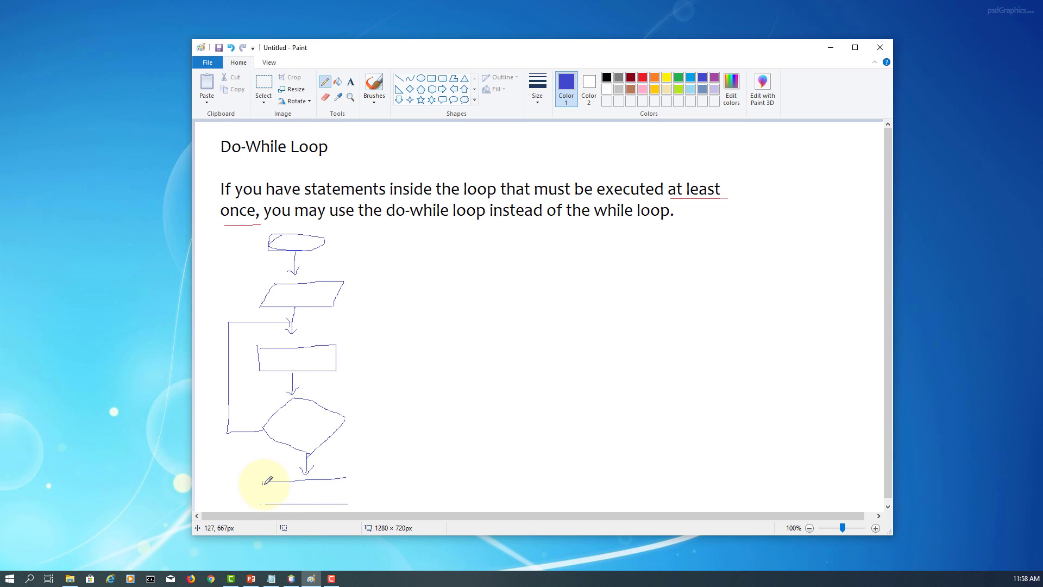
drag(266, 482, 349, 476)
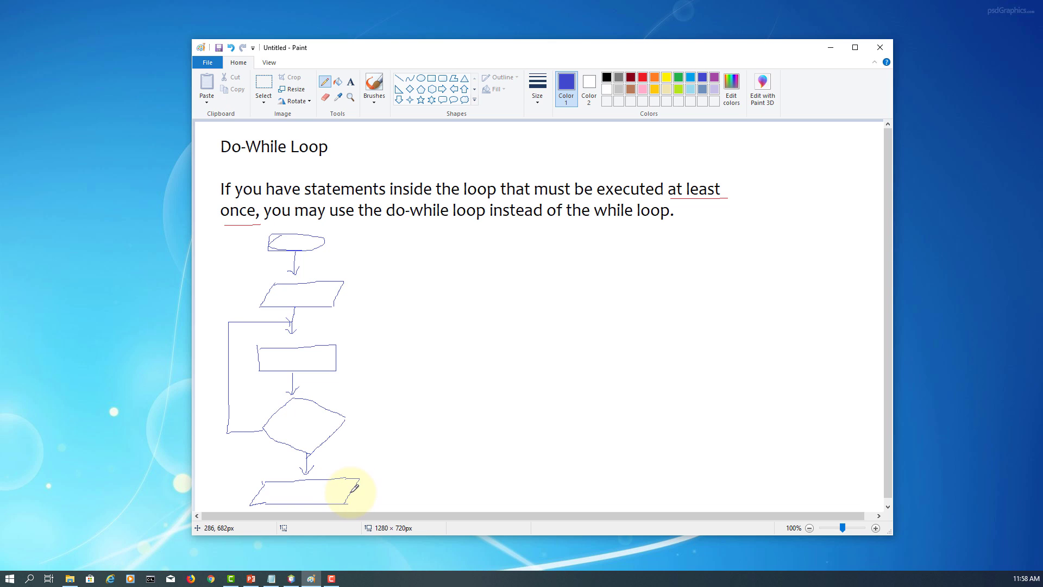
drag(352, 492, 385, 491)
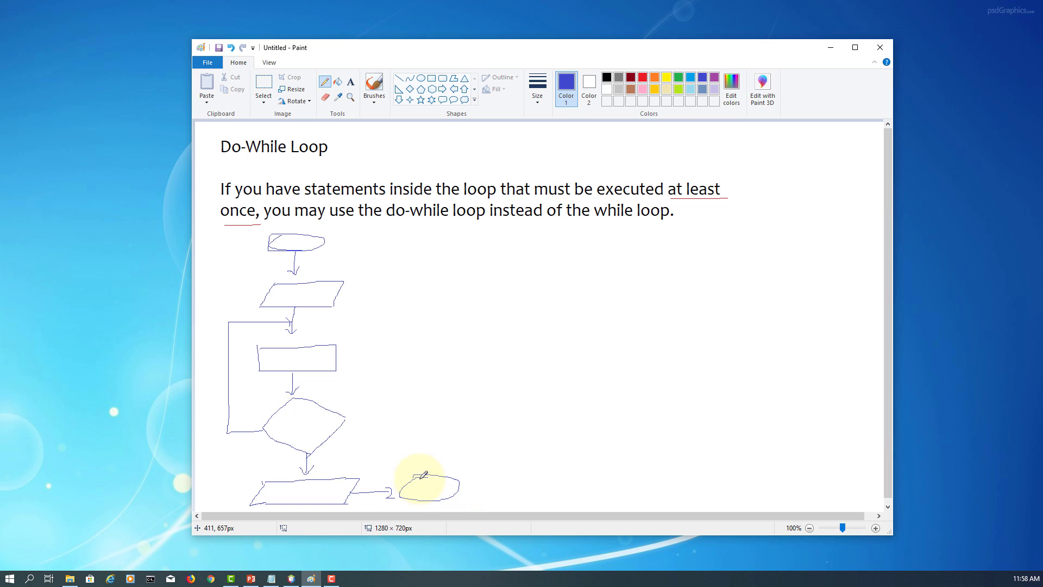
mouse_move(292, 259)
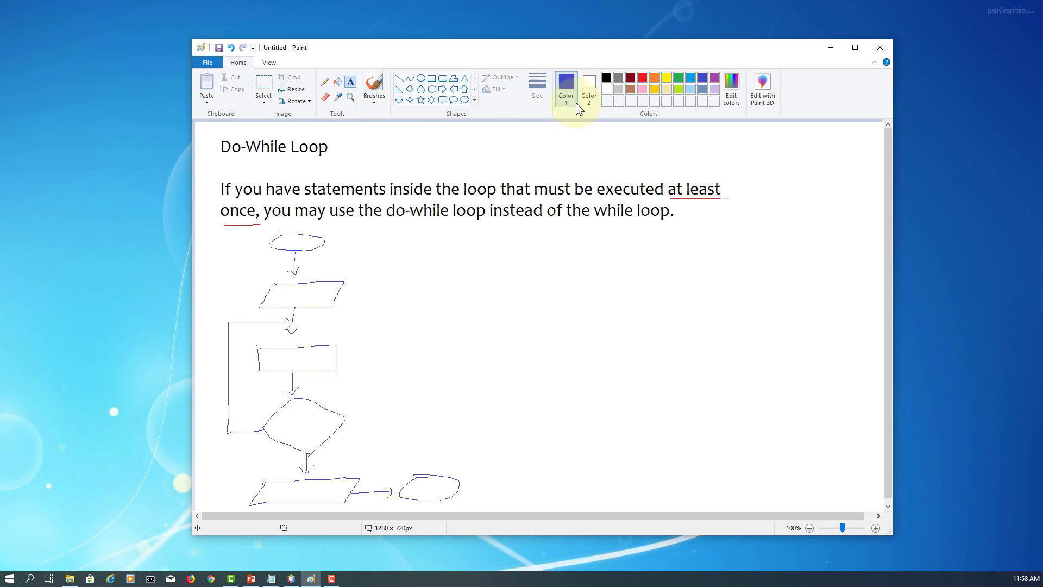
Step: Label the top oval 'start' and the first parallelogram 'count = 0'
click(350, 82)
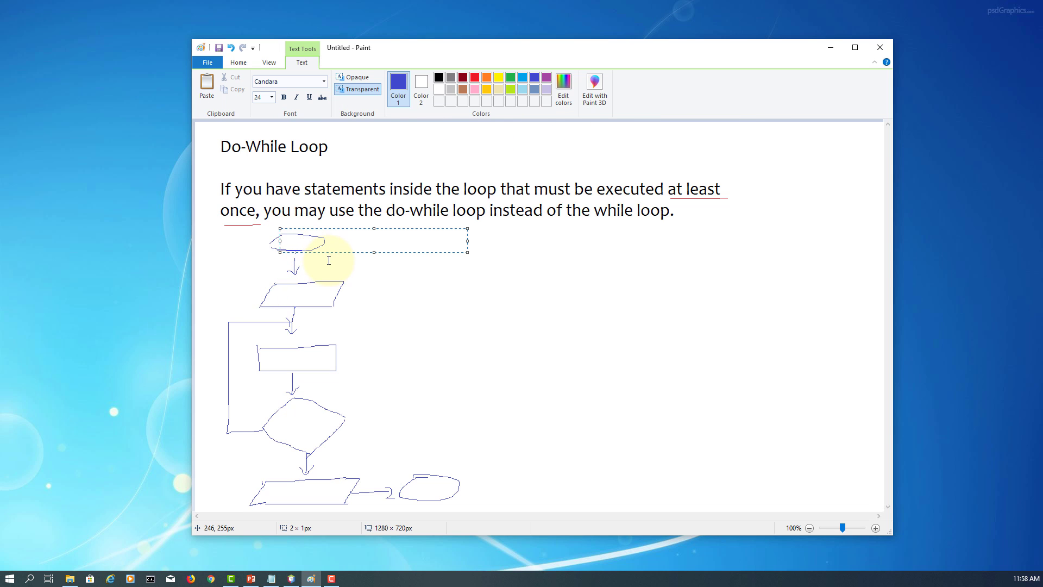
text(start)
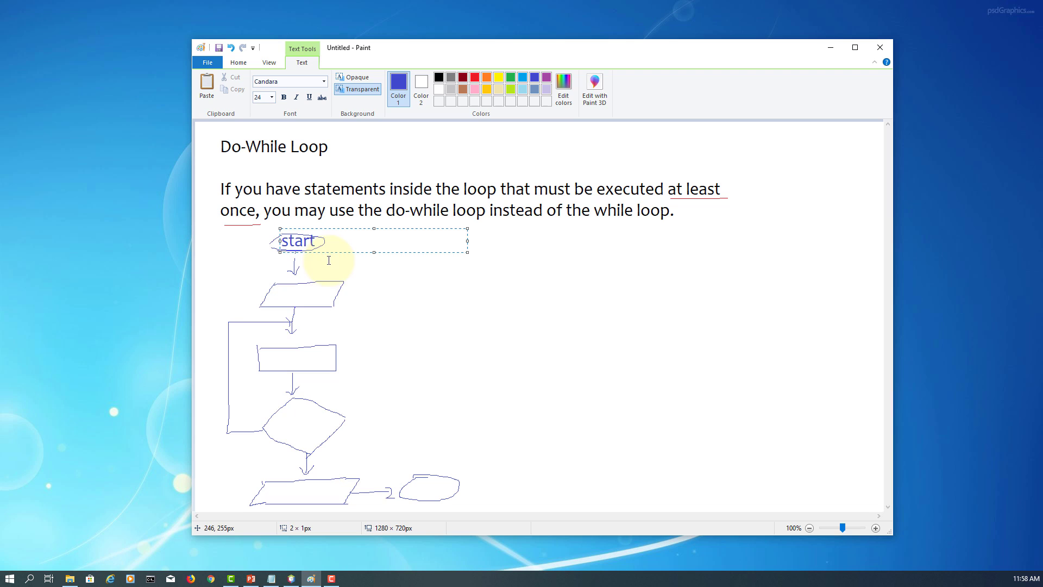
mouse_move(279, 294)
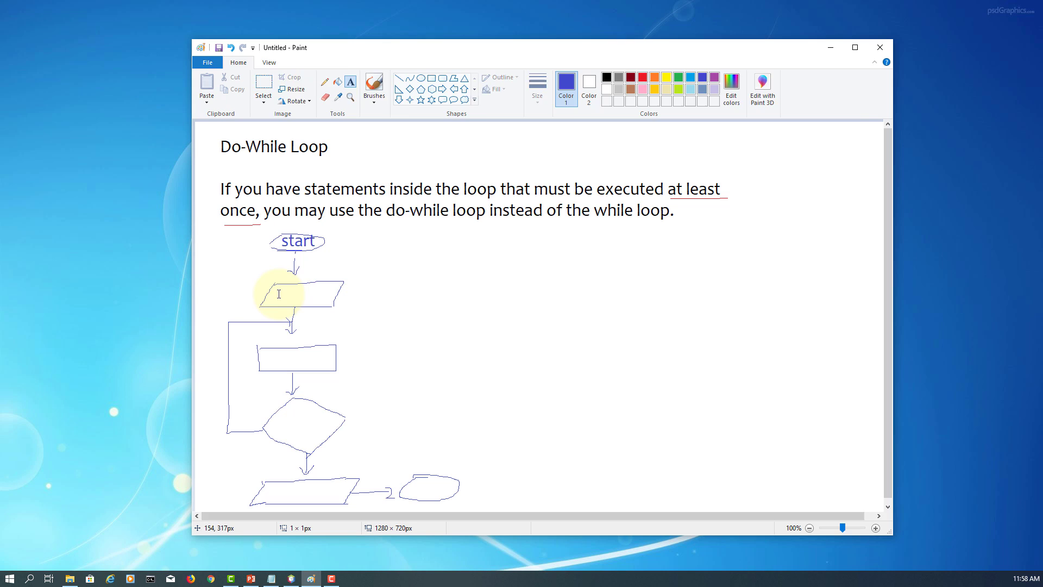
click(278, 294)
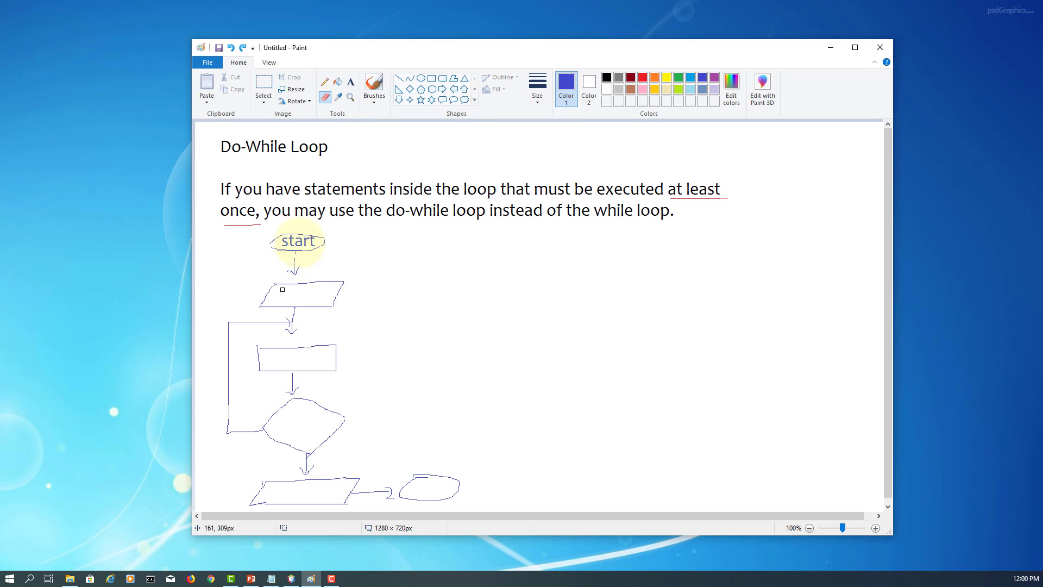
click(350, 81)
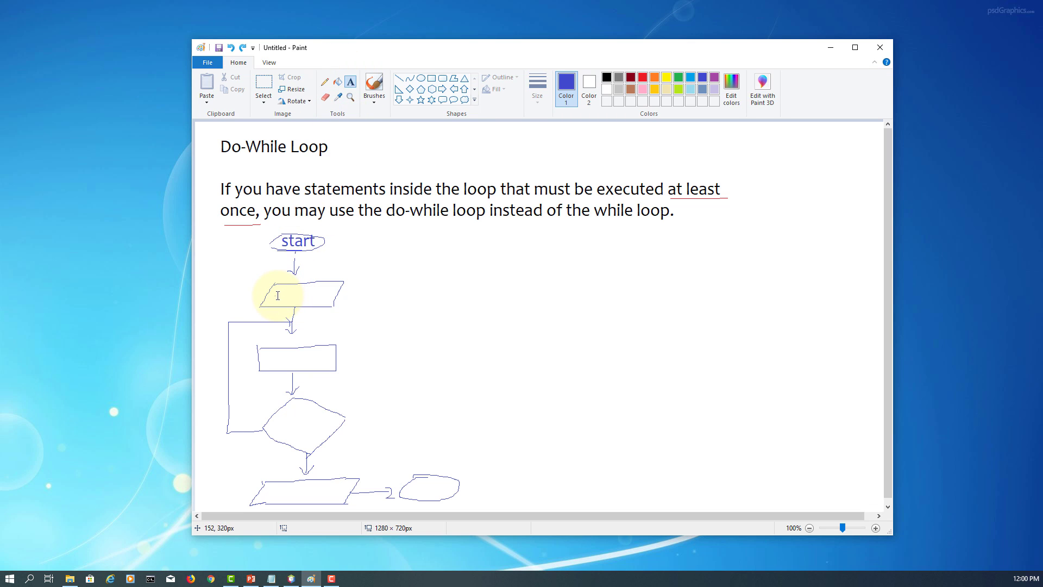
text(count =)
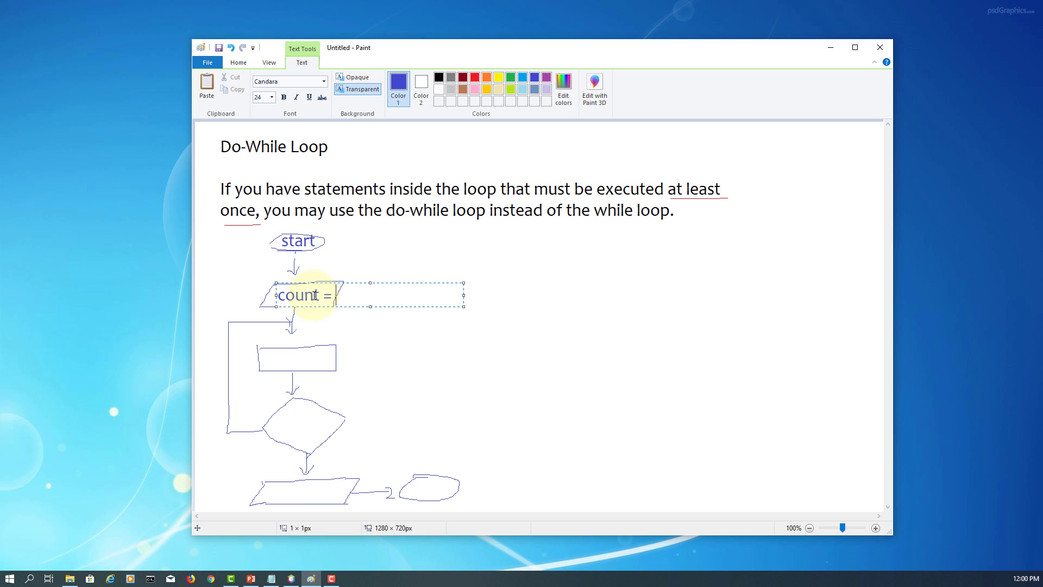
text(0)
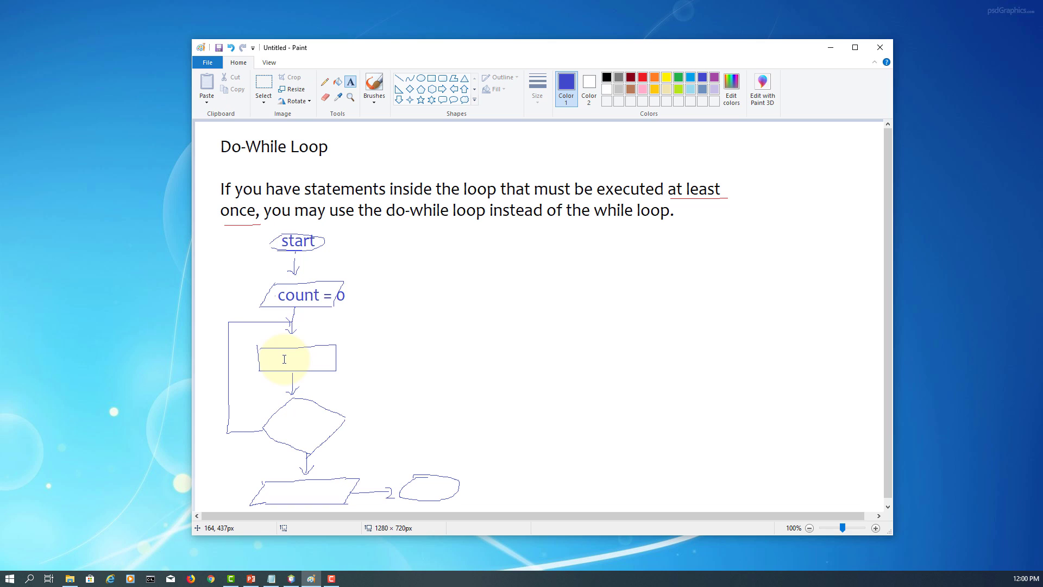
mouse_move(311, 137)
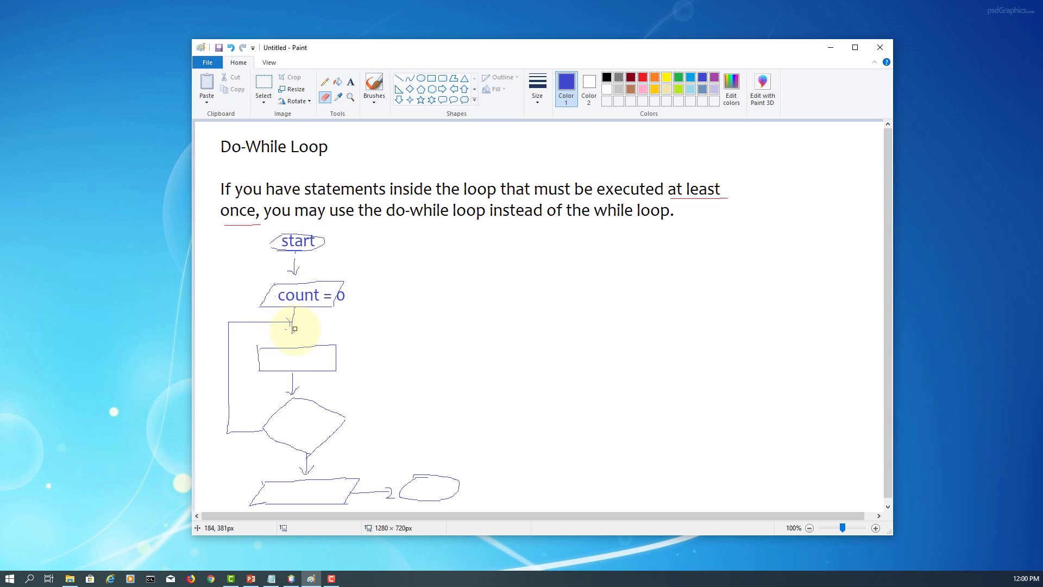
Step: Label the rectangle Print "Welcome to Java"
click(325, 81)
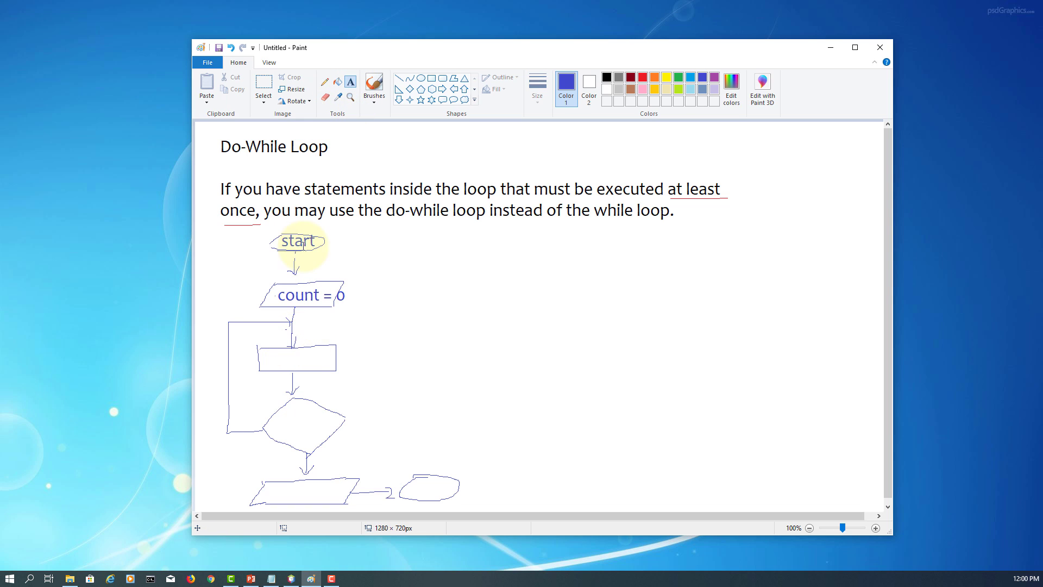
click(277, 357)
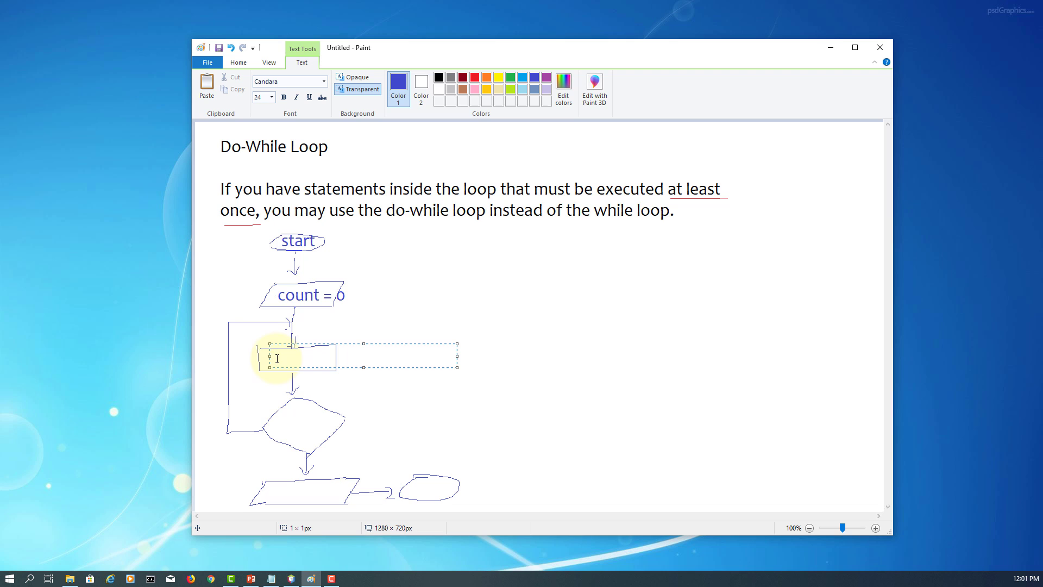
text(Print)
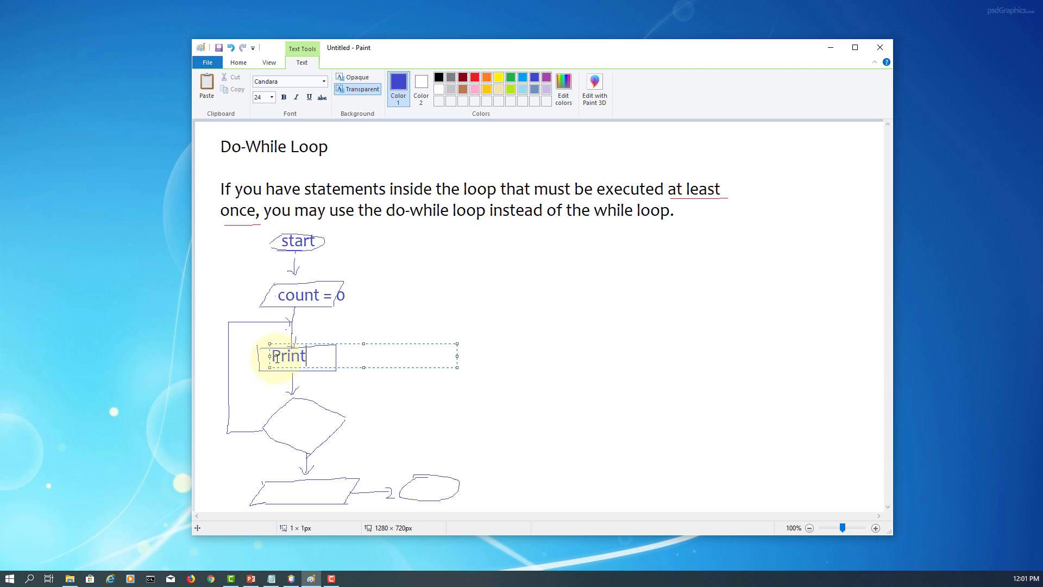
text("Welco)
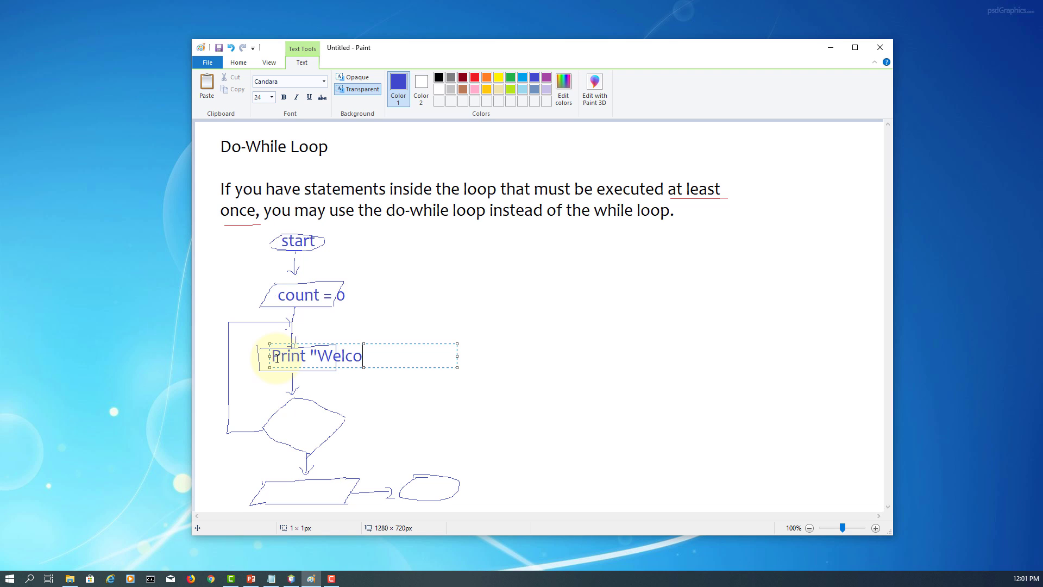
text(me to)
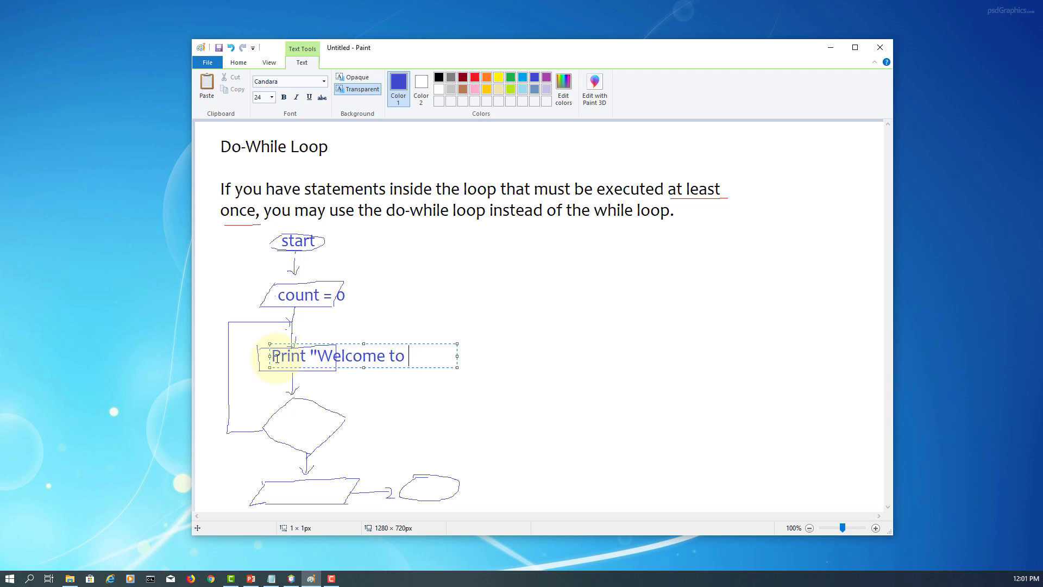
text(Java:)
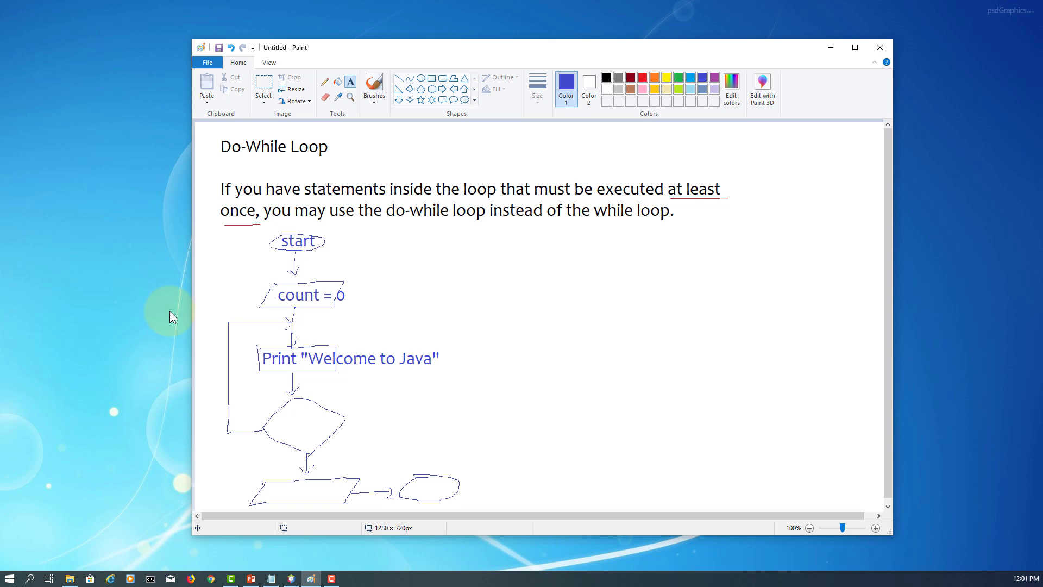
Step: Label the decision diamond (count < 100) ?
click(292, 429)
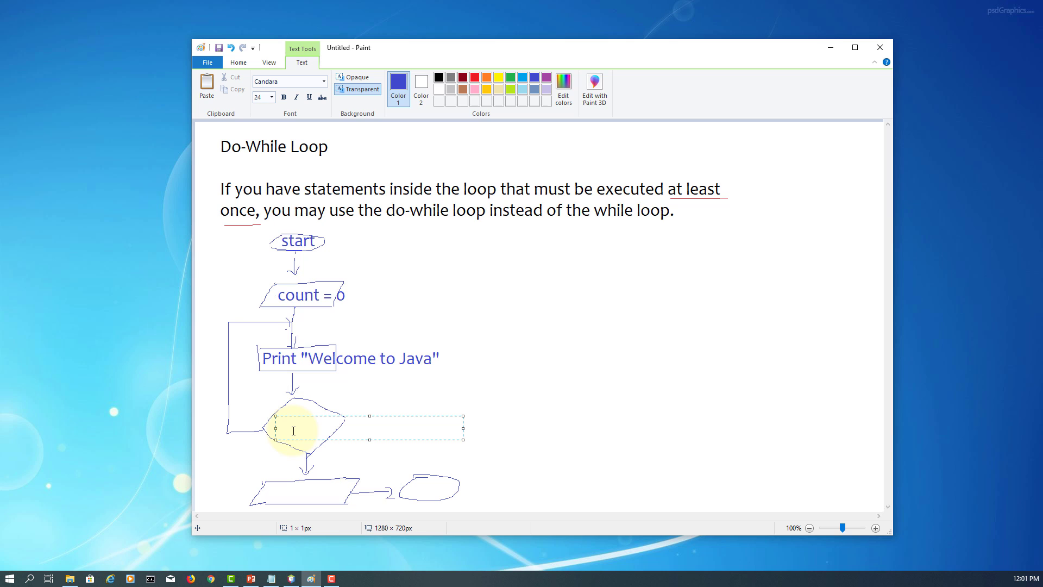
text(count)
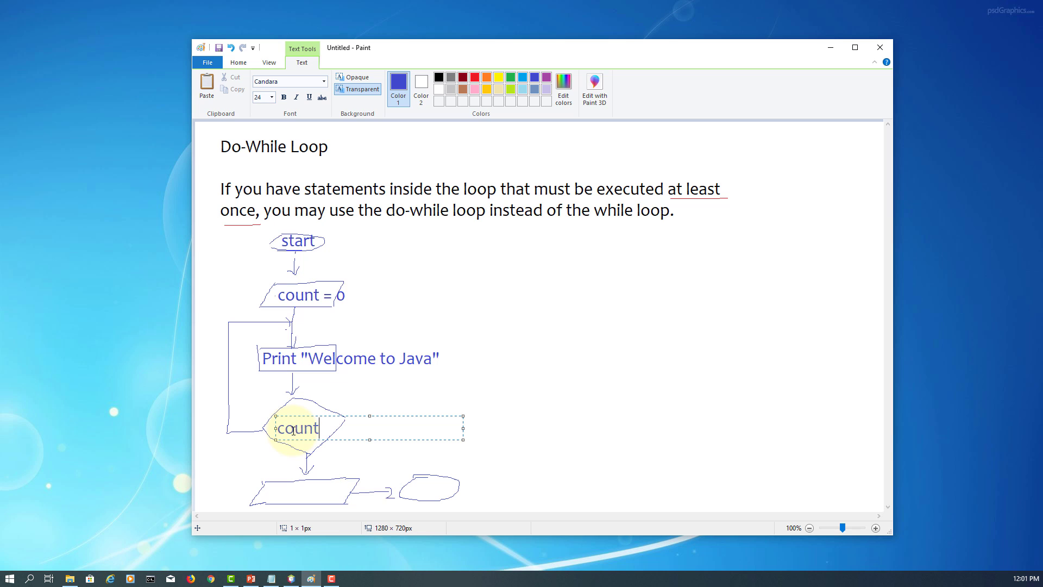
text(()
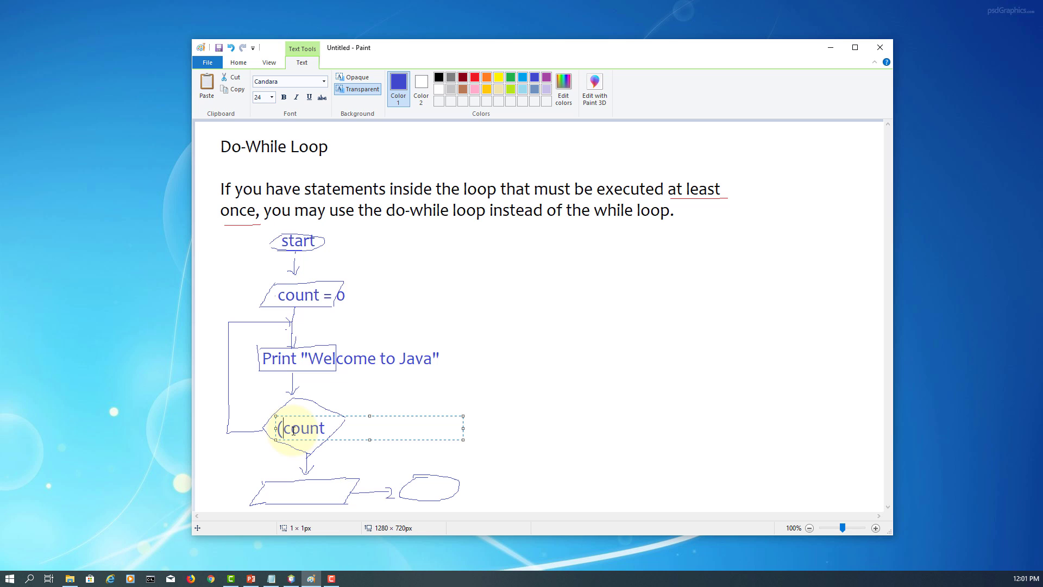
text(< 1)
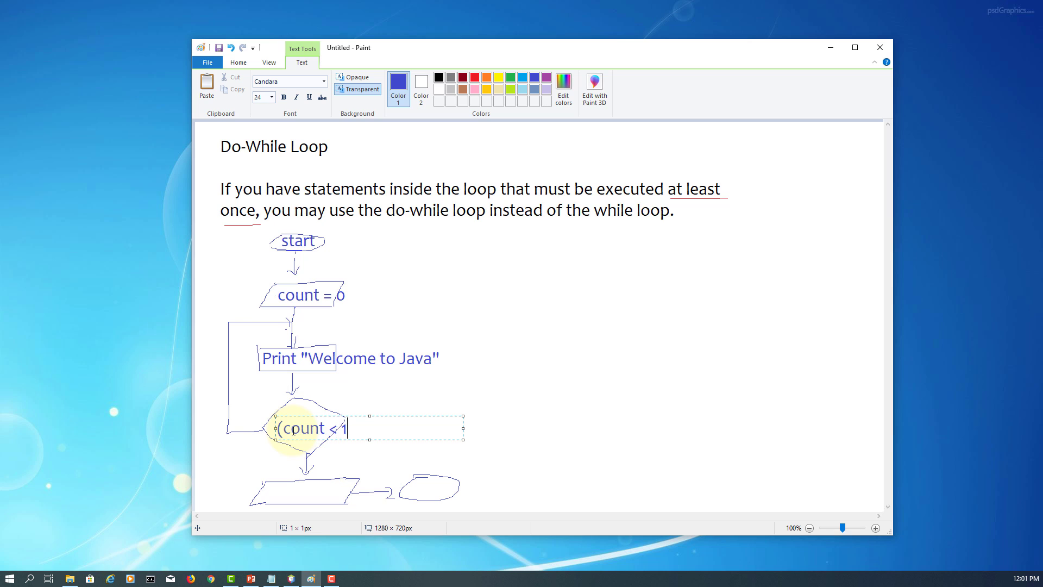
text(00))
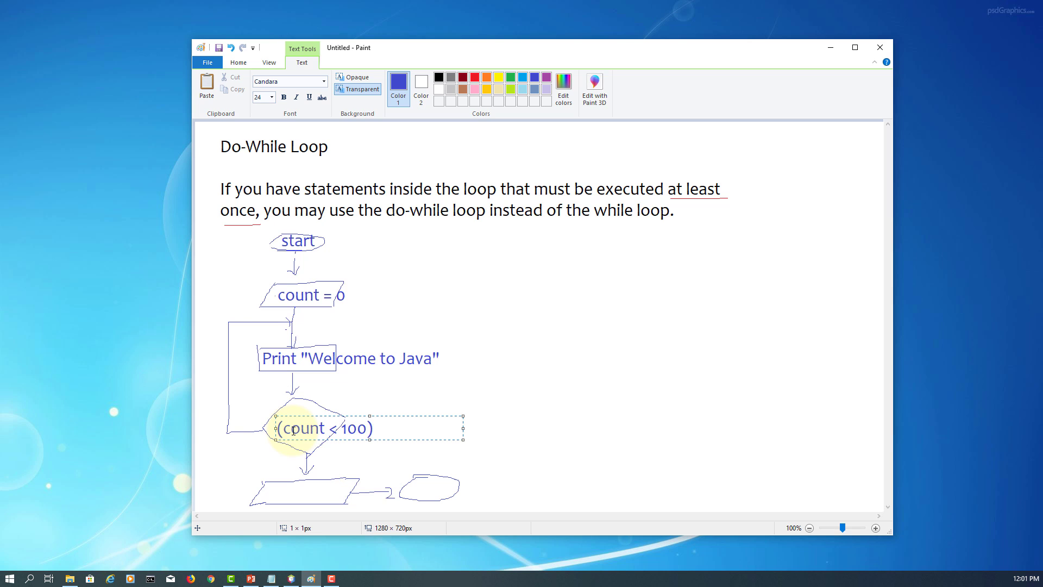
text(?)
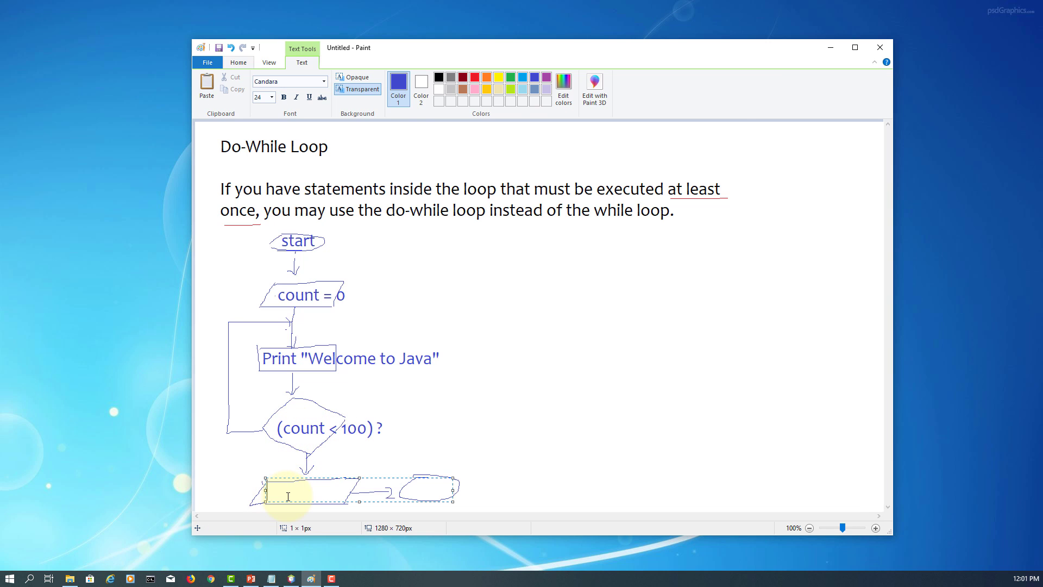
Step: Label the lower parallelogram Print count and the final oval stop
text(Print count)
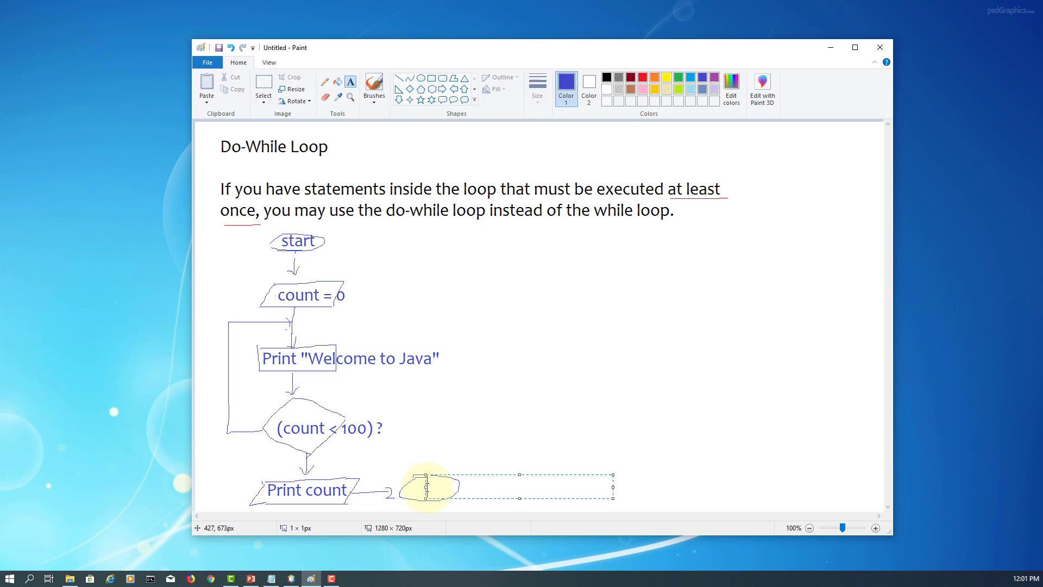
text(stop)
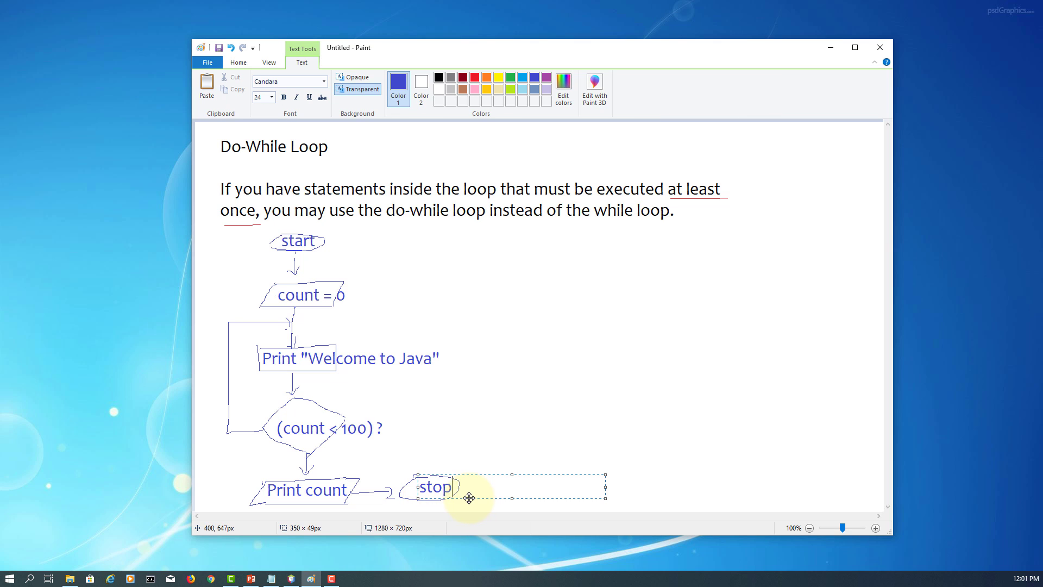
click(369, 447)
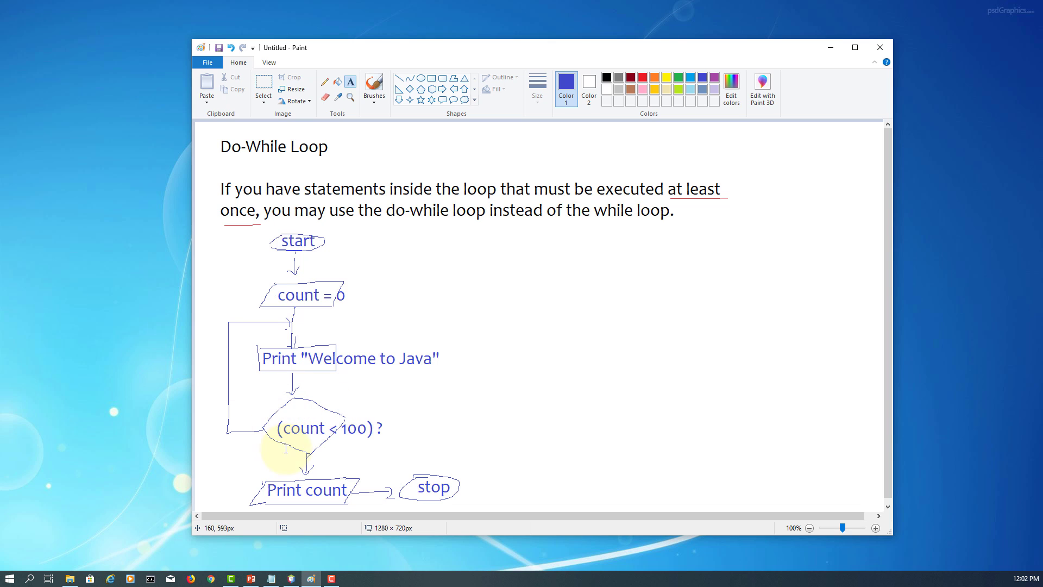
mouse_move(280, 396)
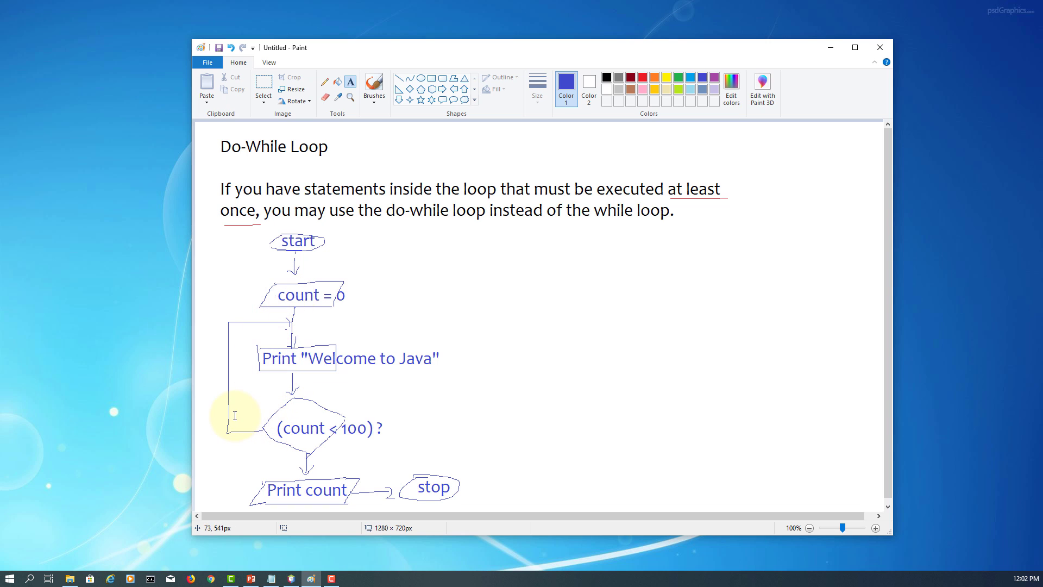
Step: Mark the loop-back line 'true' and the downward arrow 'false'
click(235, 414)
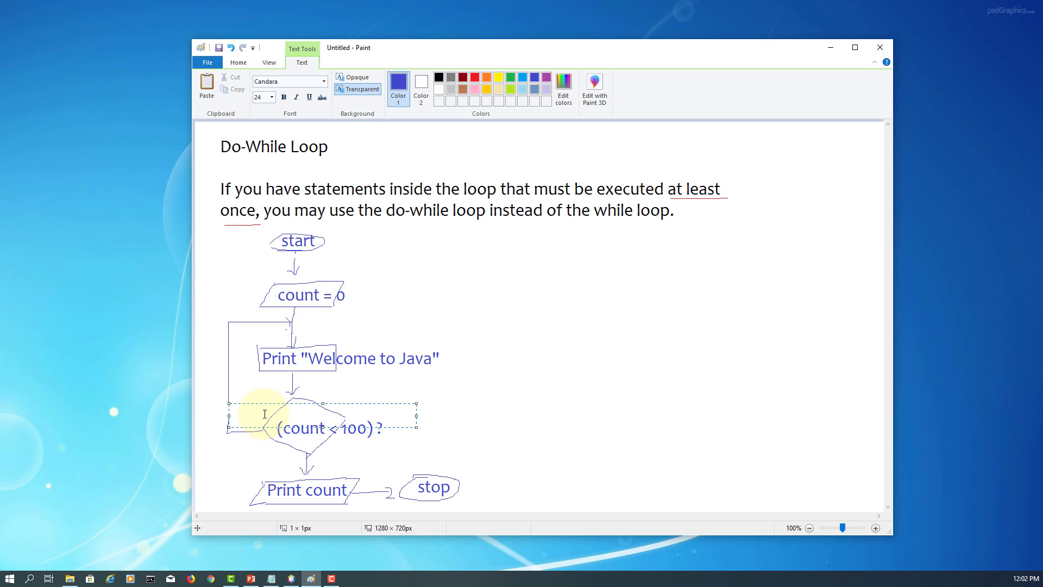
text(true)
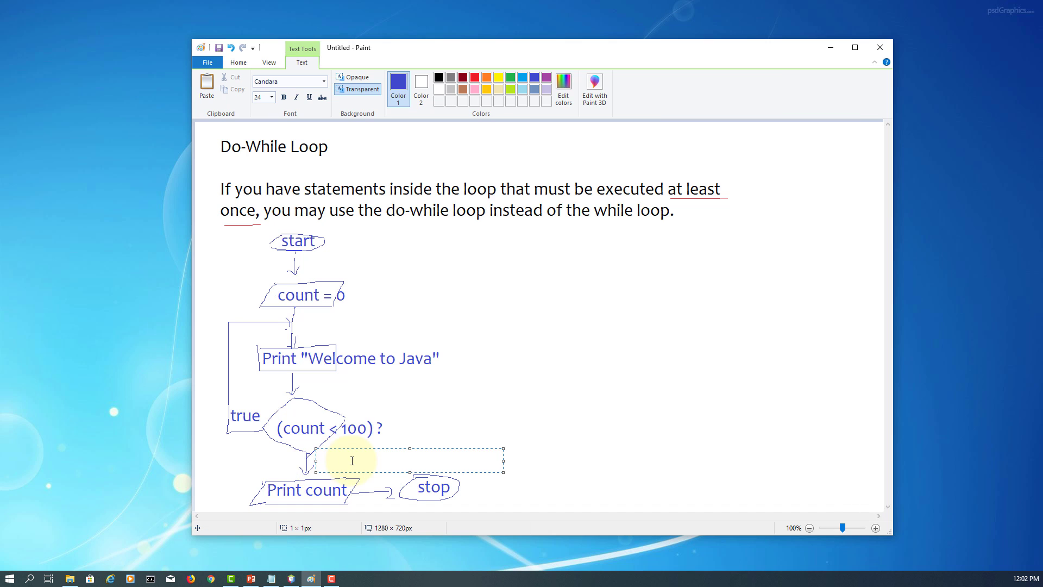
text(false)
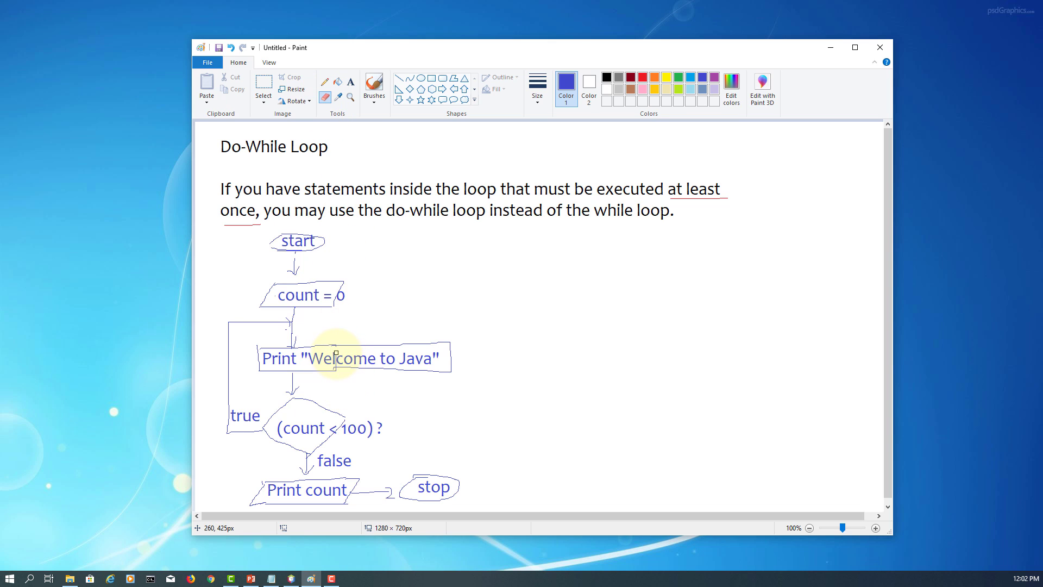
mouse_move(337, 366)
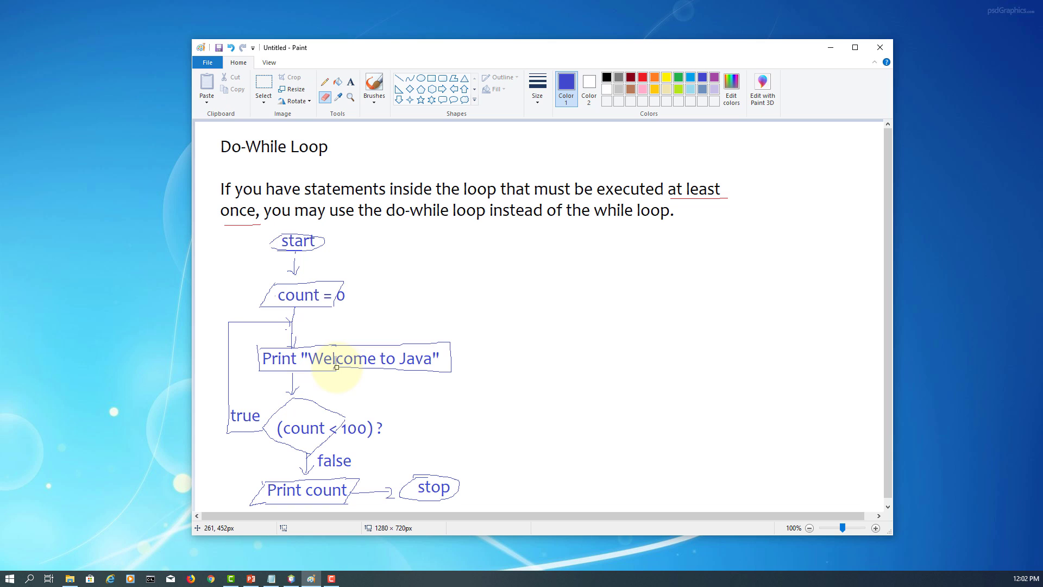
mouse_move(301, 153)
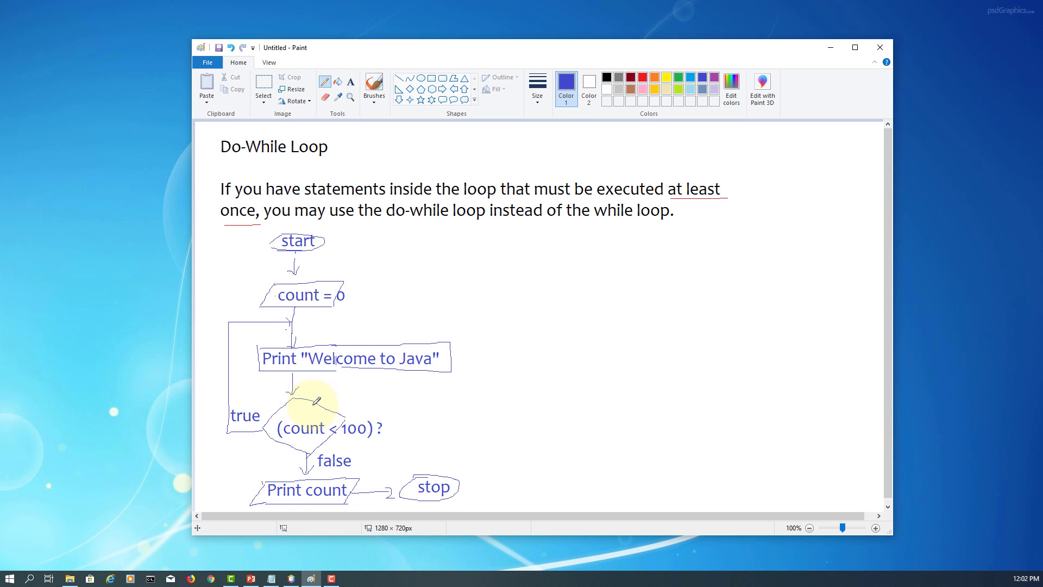
Step: Redraw the diamond's edge wider around the condition text
drag(317, 398, 339, 439)
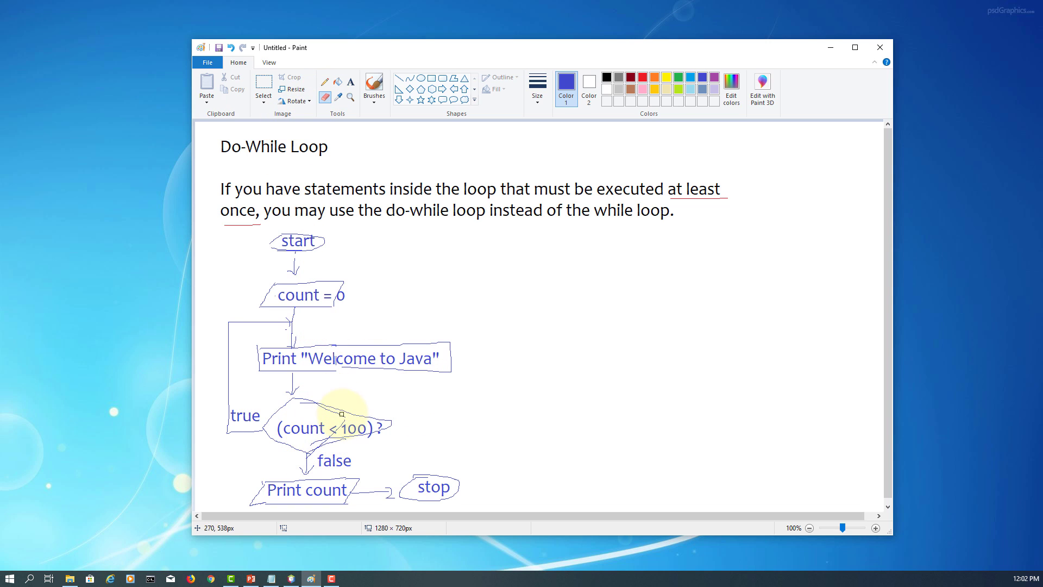
mouse_move(344, 415)
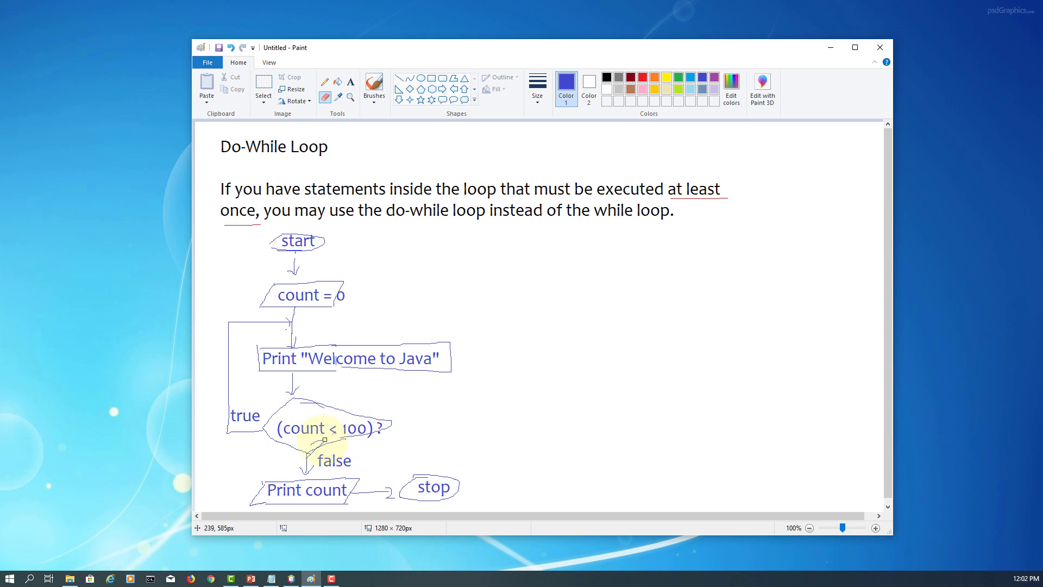
mouse_move(452, 420)
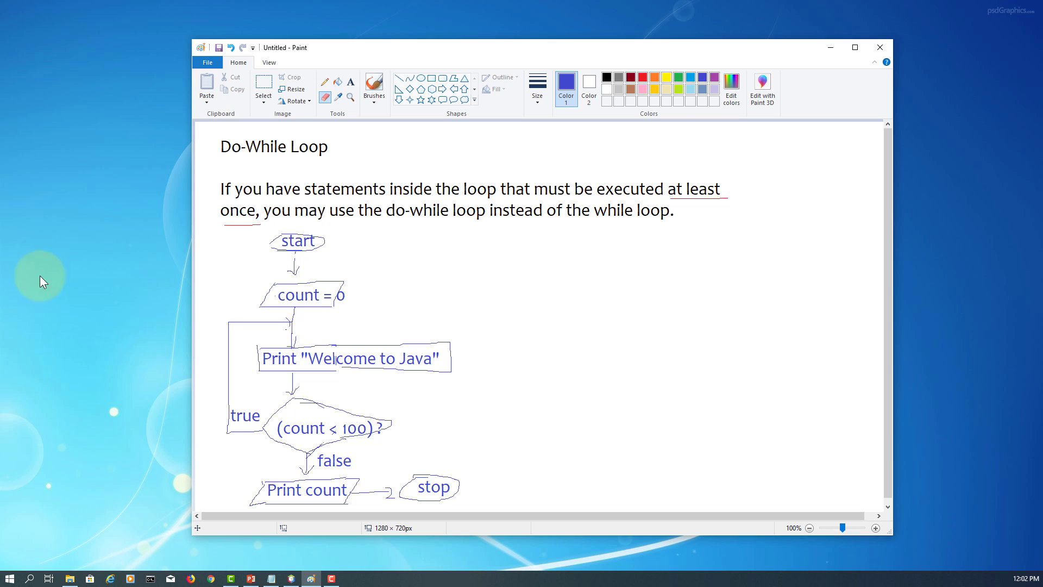
mouse_move(647, 84)
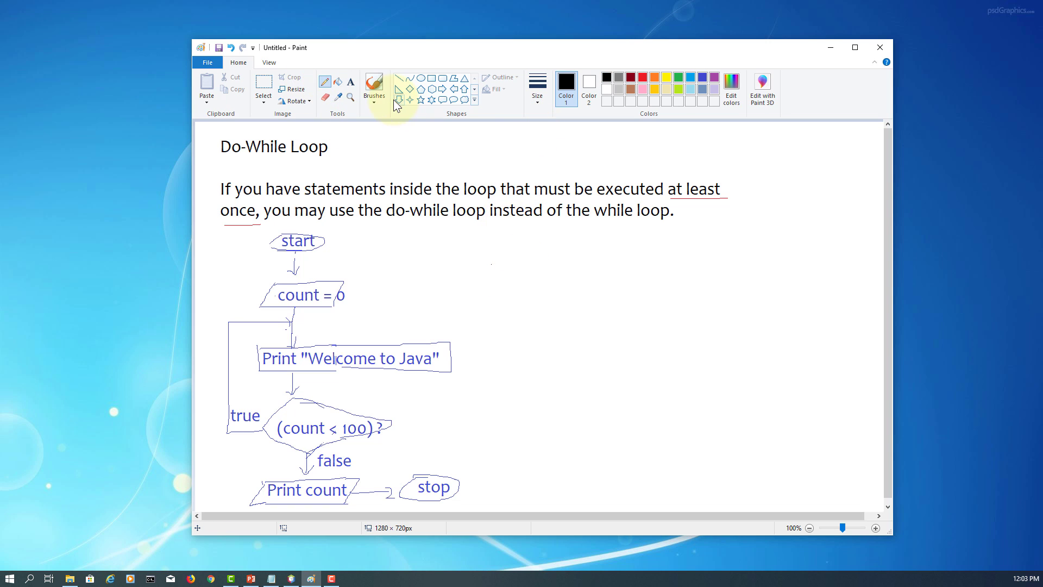
Step: Write 'do { // Loop body;' to the right of the flowchart
click(552, 301)
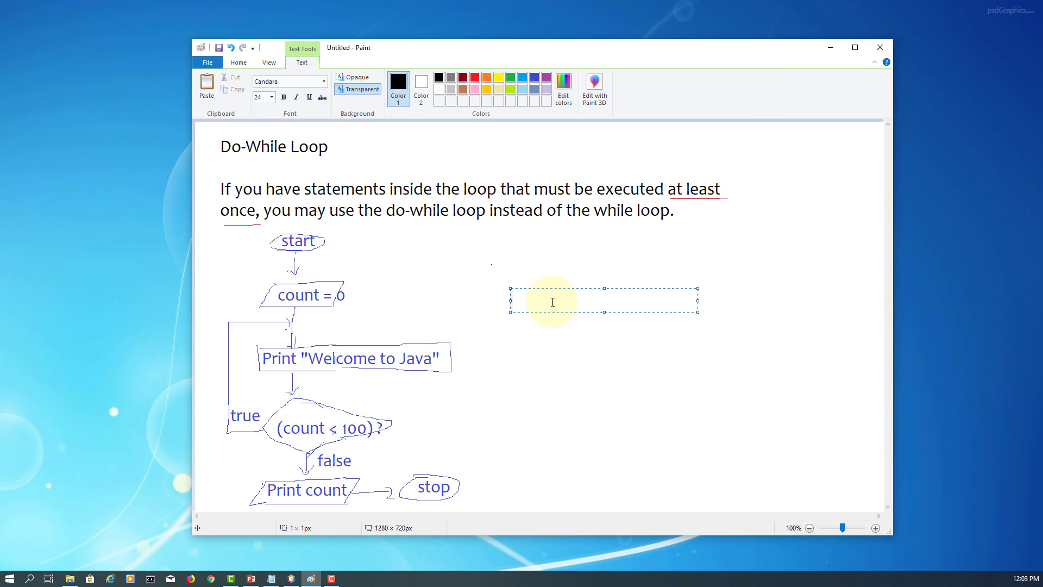
text(do {)
text(})
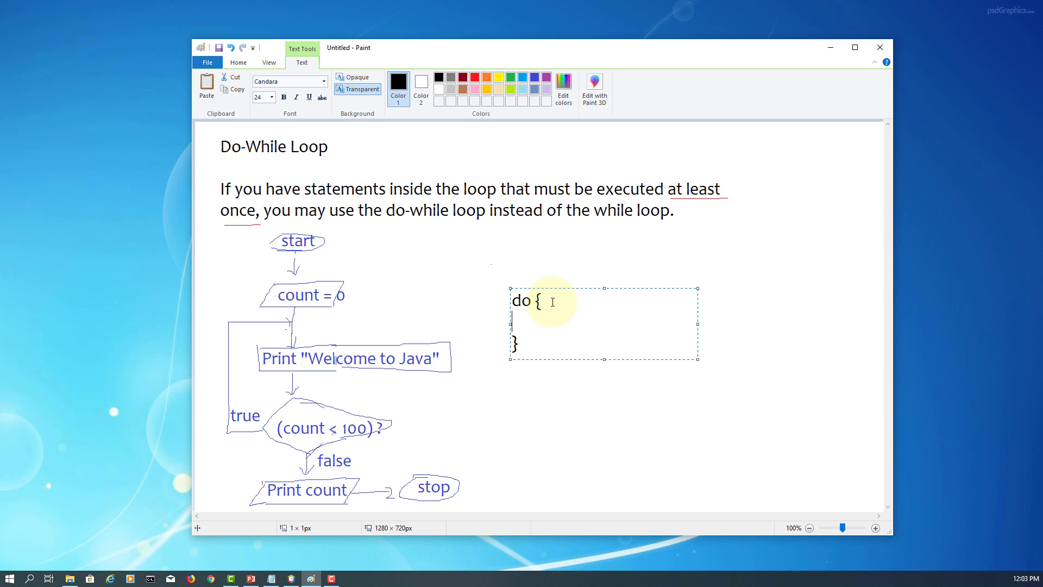
text(//)
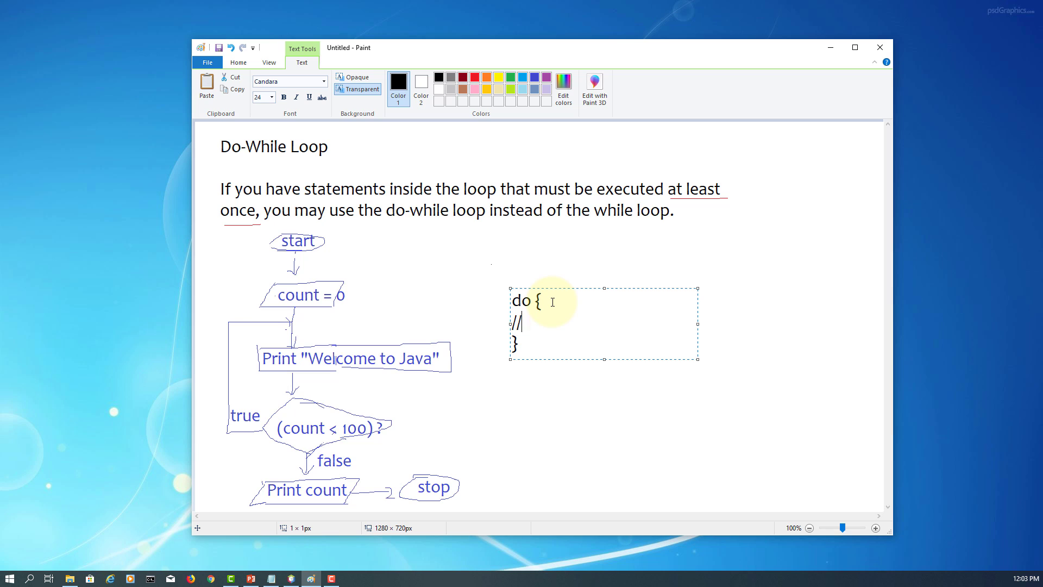
text(Loop)
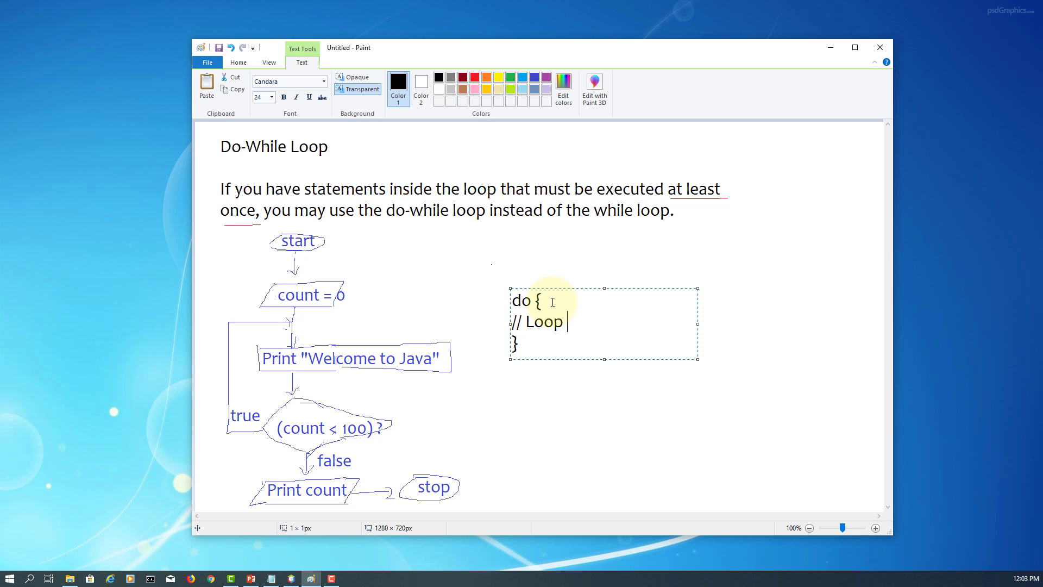
text(bo)
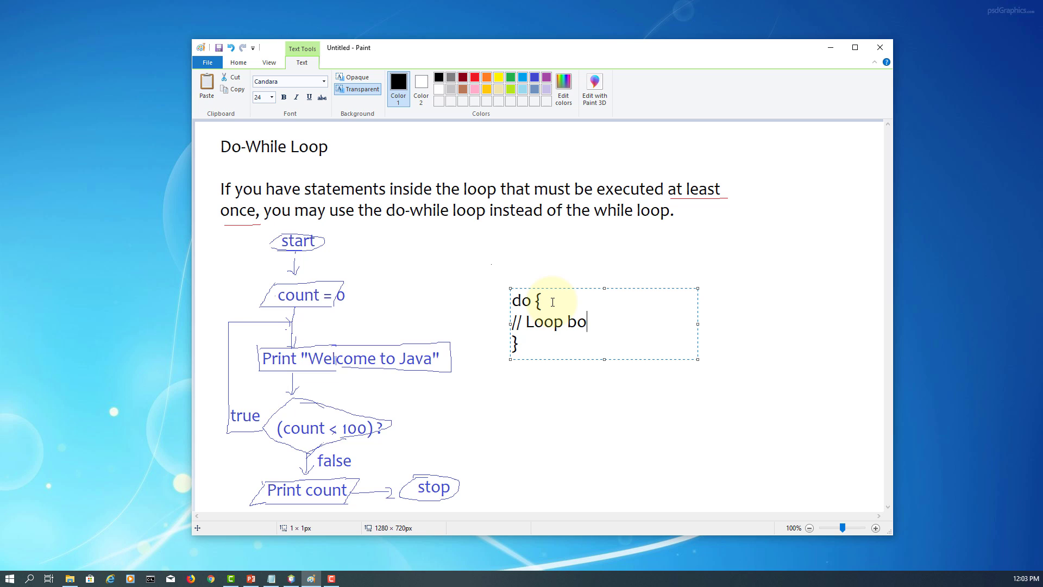
text(dy;)
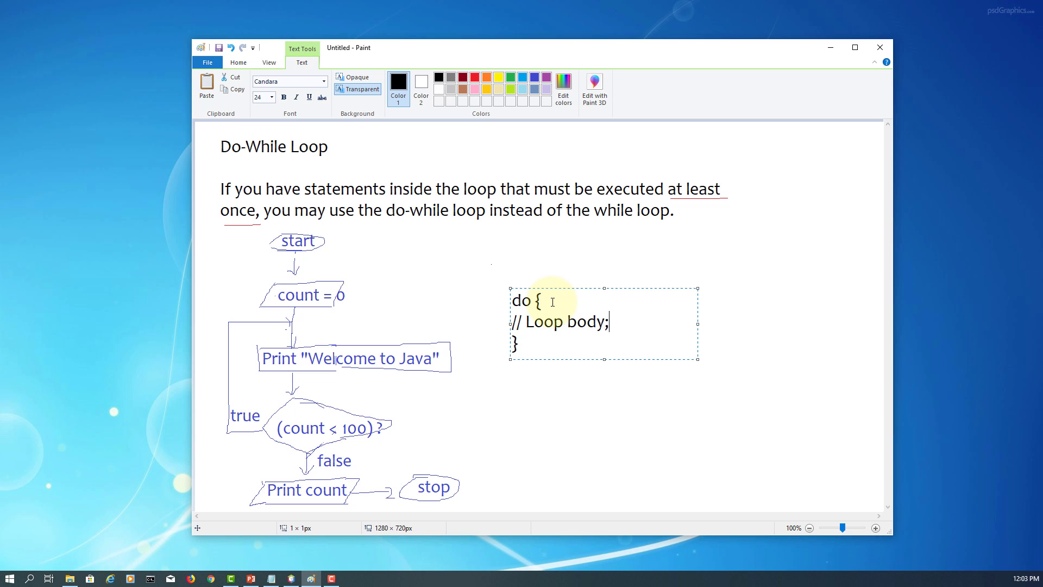
key(enter)
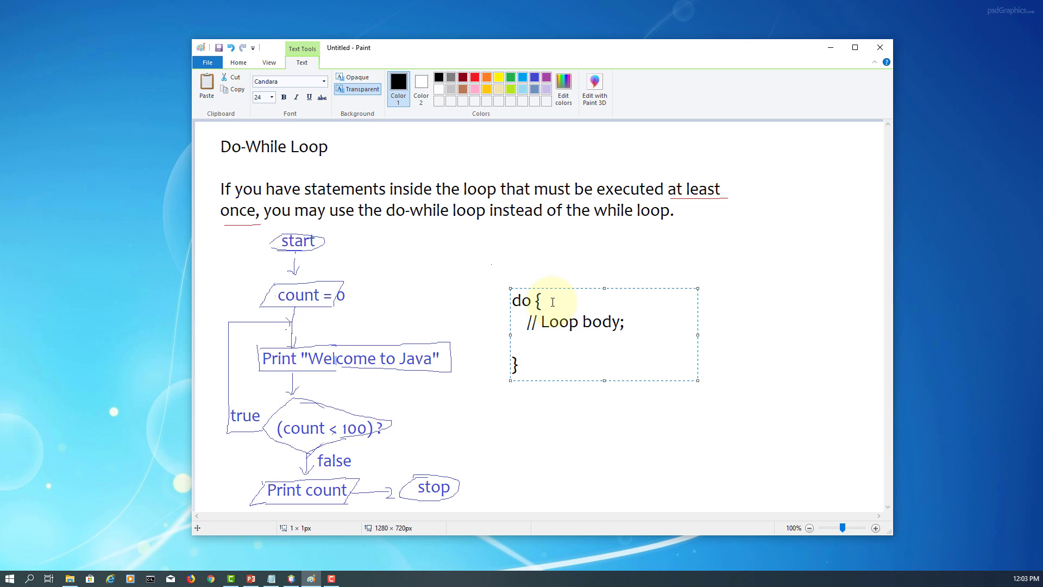
Step: Continue with 'Statement(s); } while (loop-continuation-condition)'
text(Statem)
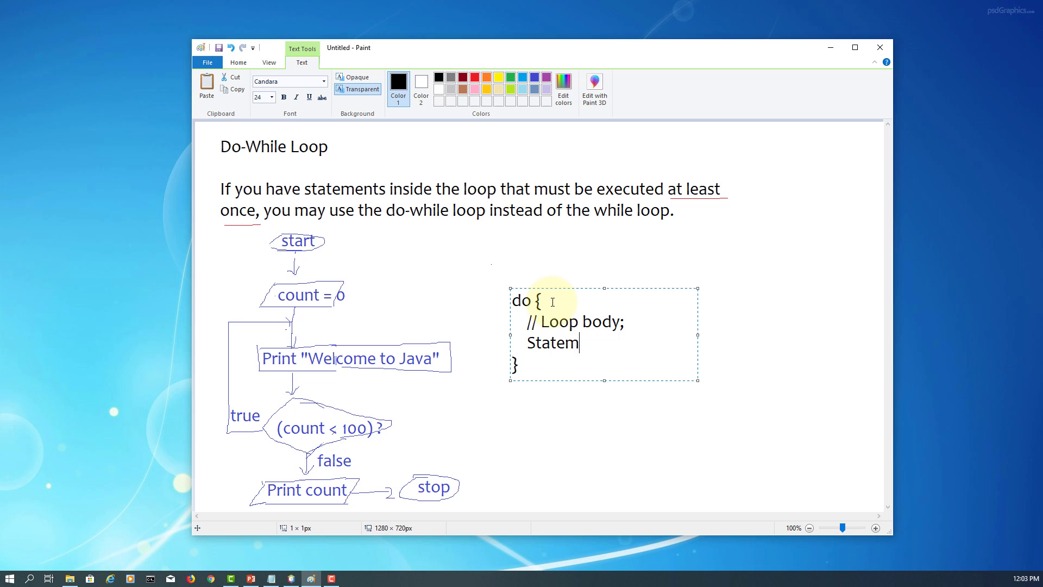
text(ent)
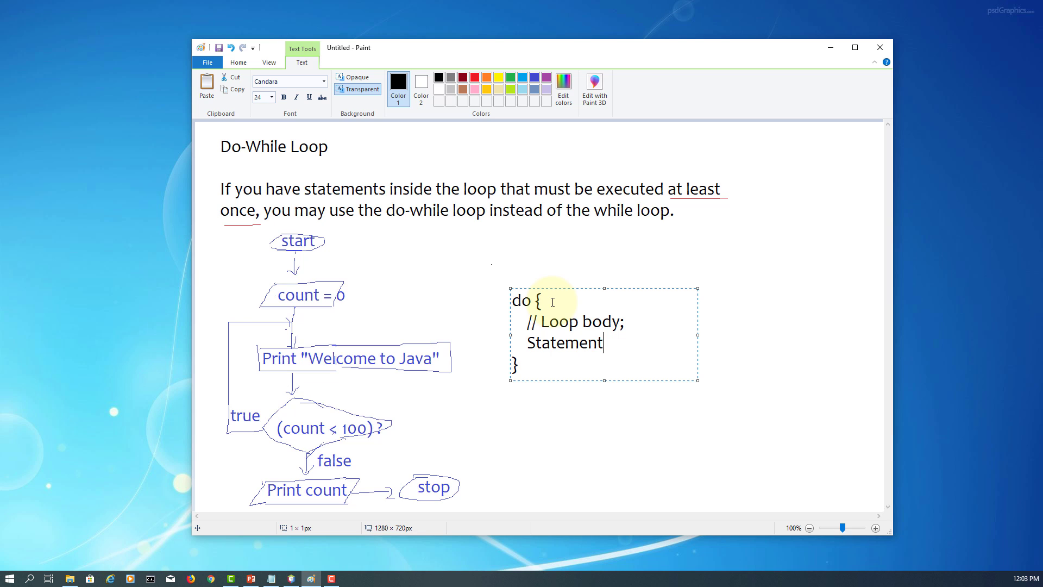
text((s);)
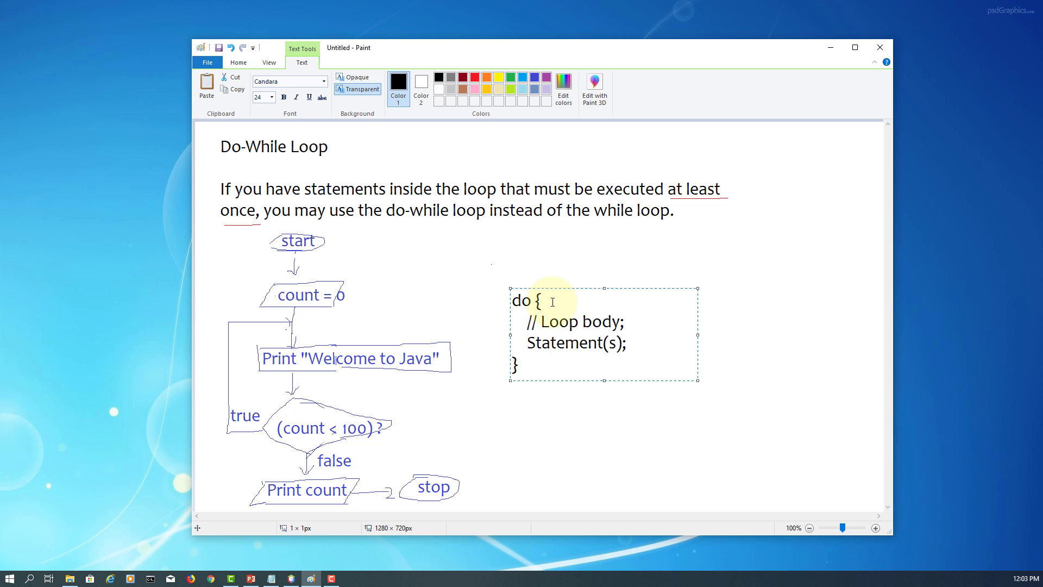
text(w)
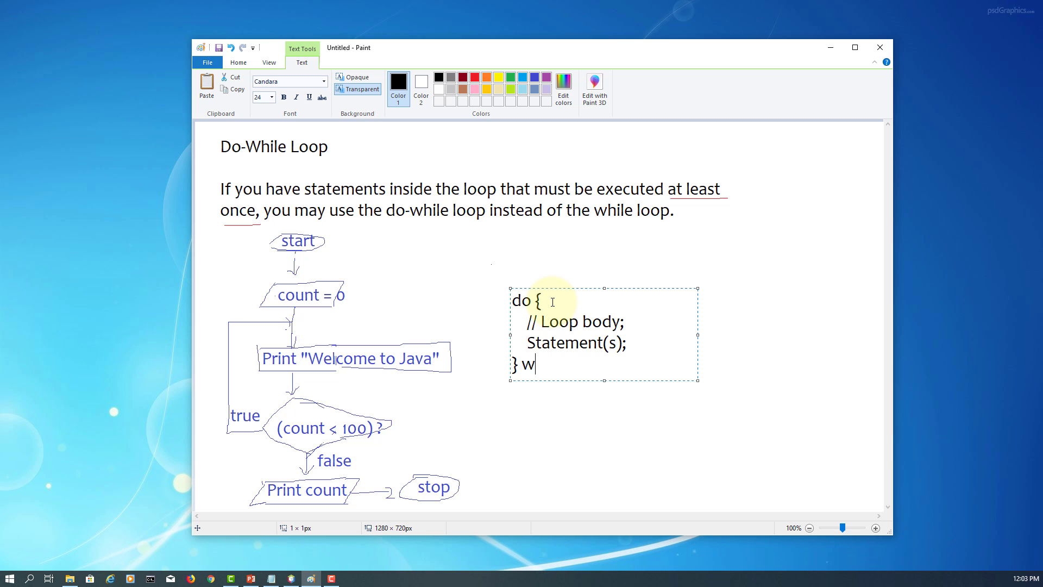
text(hile ()
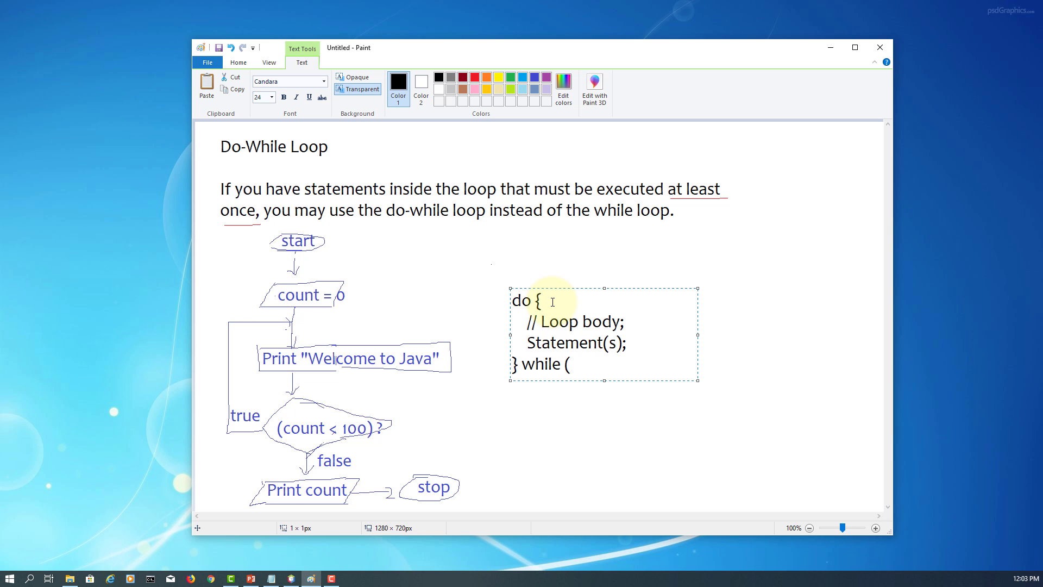
text(loop-)
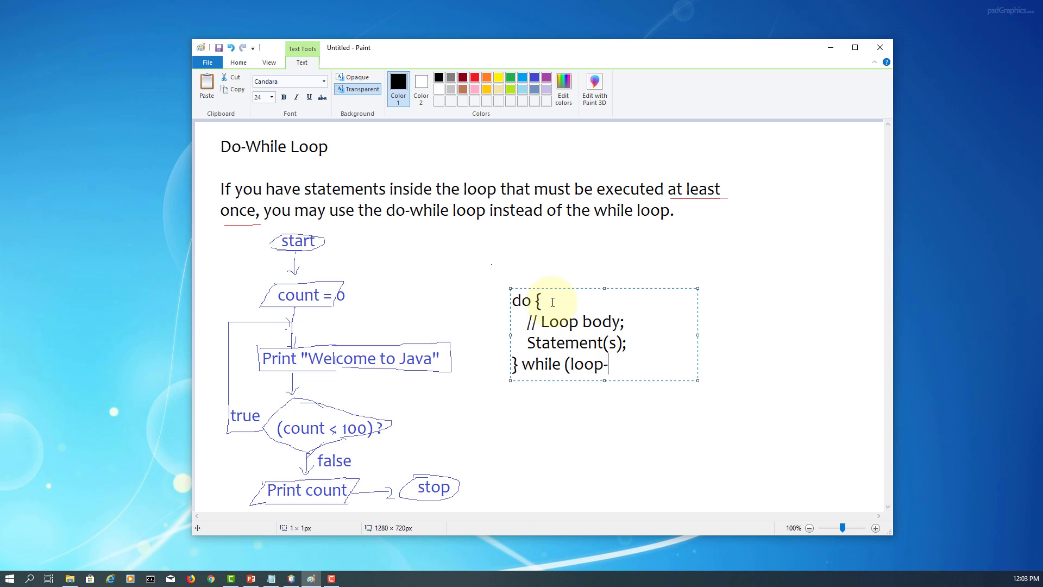
text(continuation)
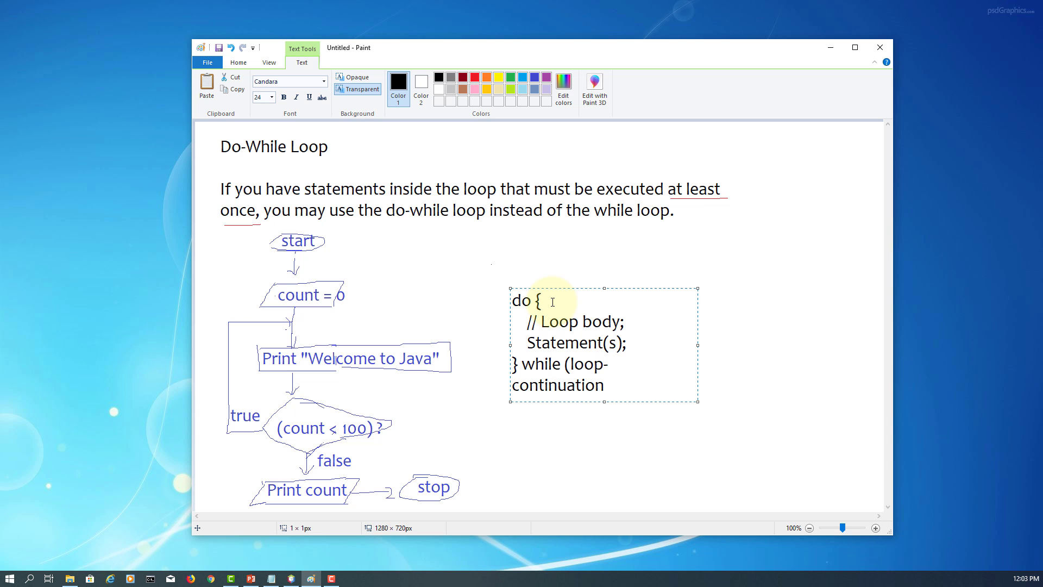
text(-con)
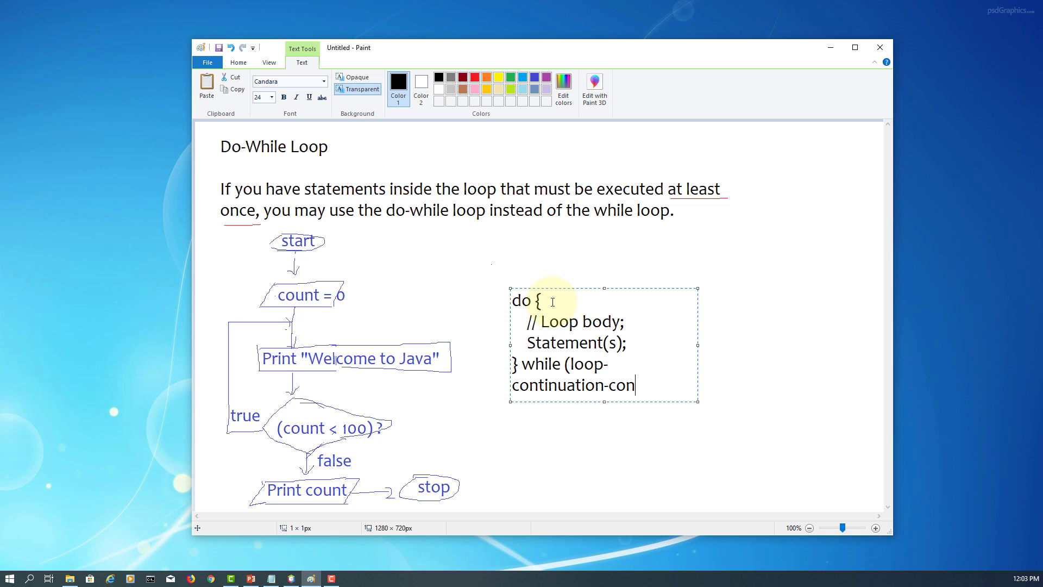
text(dition))
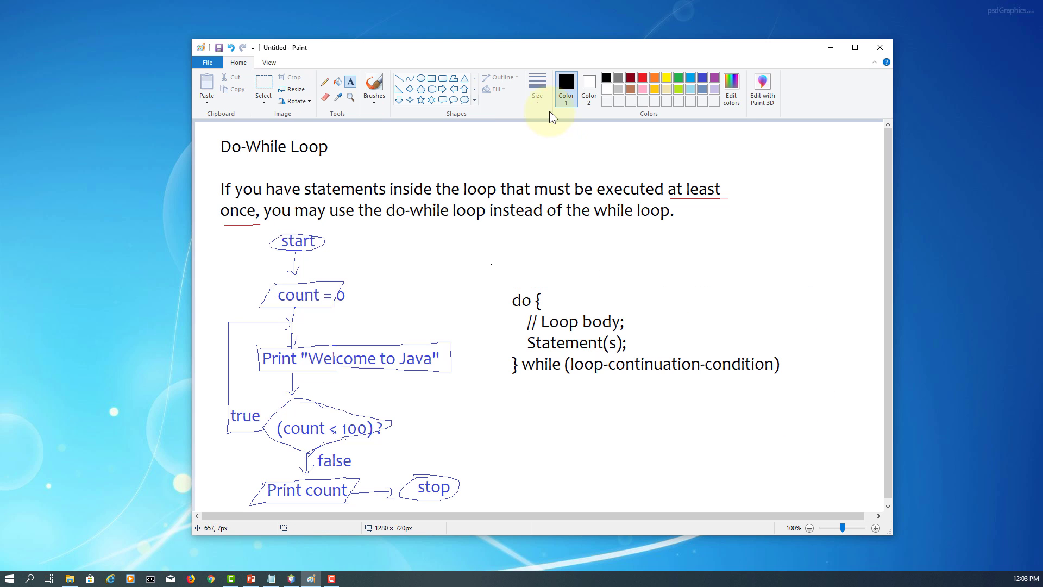
Step: Underline in red the Welcome to Java print step and the loop-continuation-condition
click(654, 76)
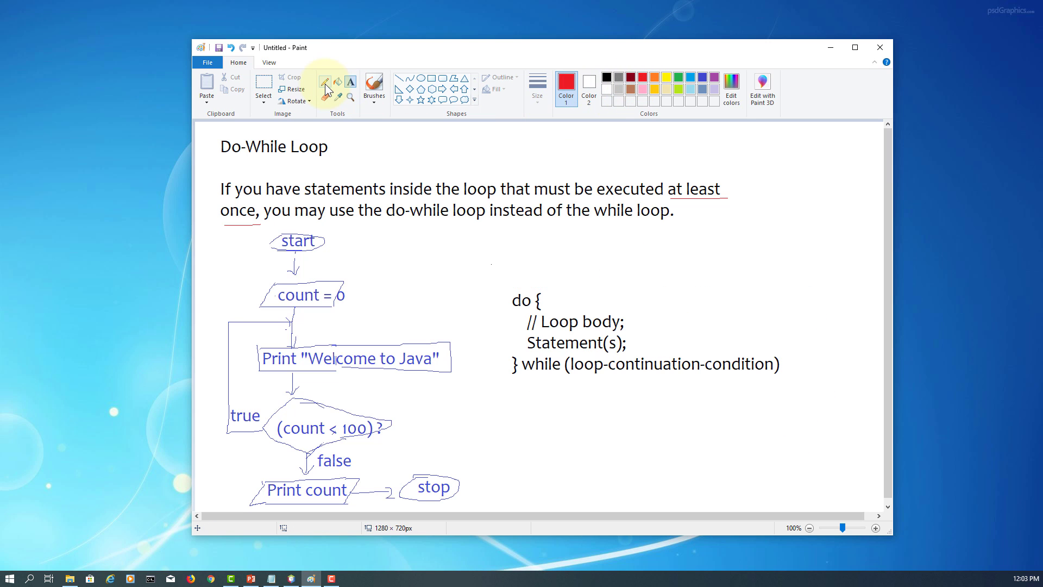
click(325, 82)
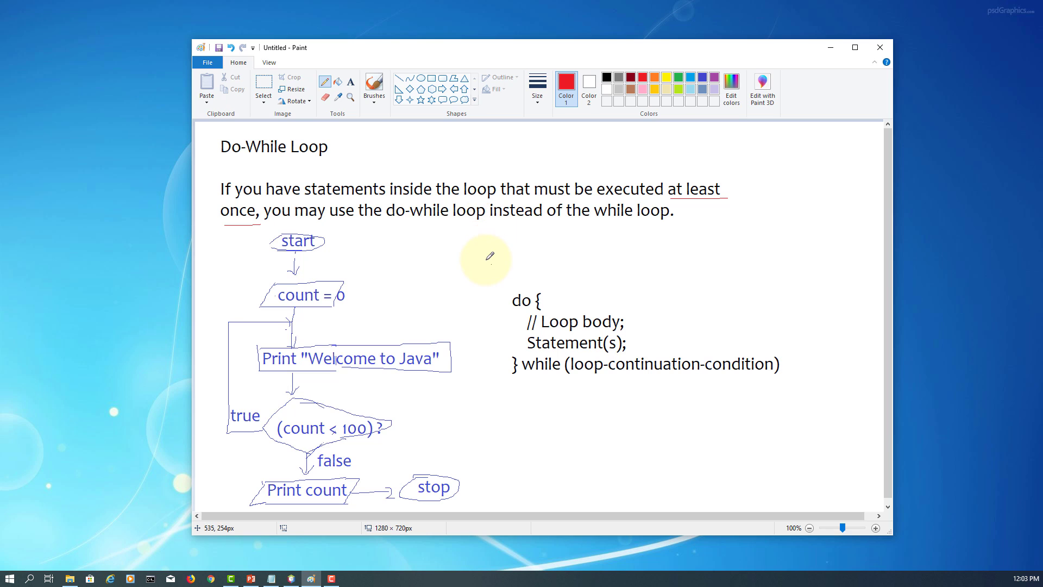
mouse_move(523, 351)
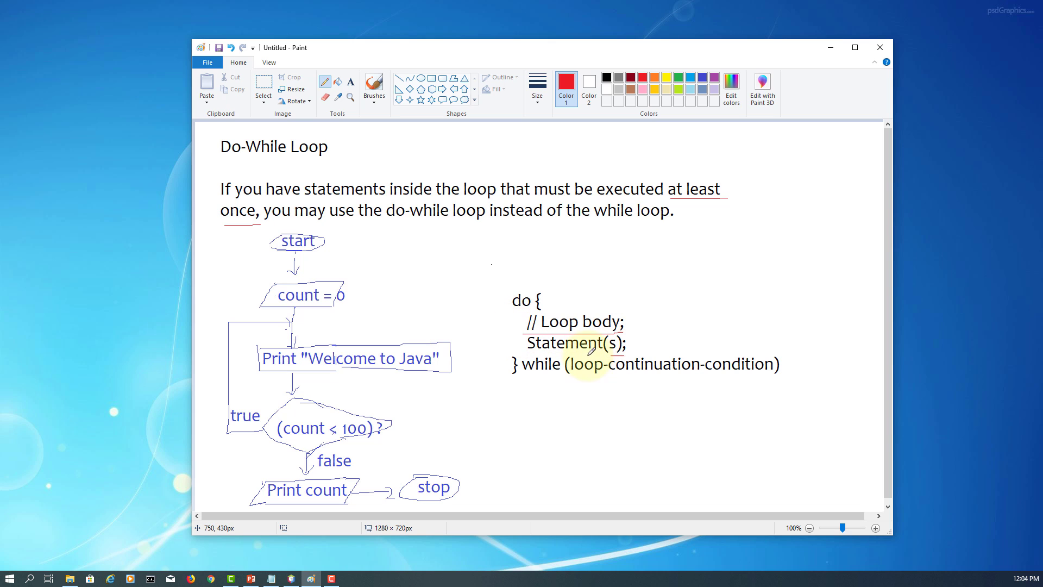
mouse_move(365, 370)
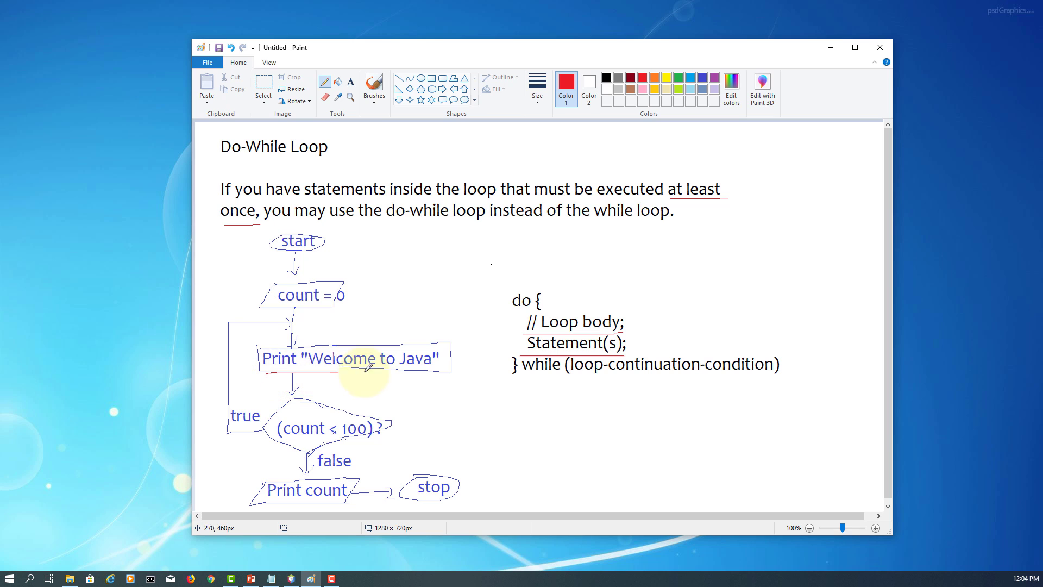
drag(336, 372, 452, 370)
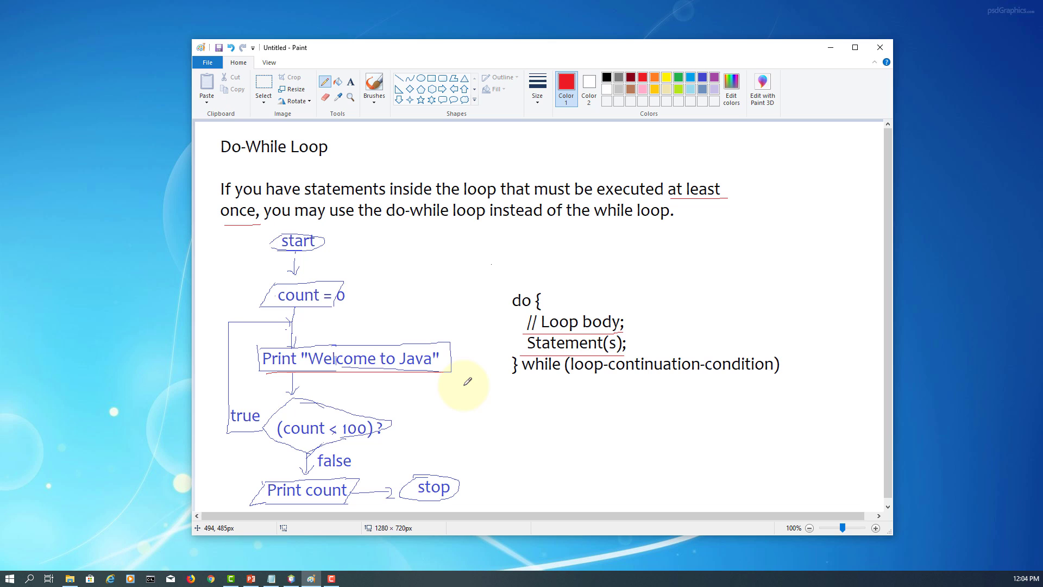
mouse_move(567, 373)
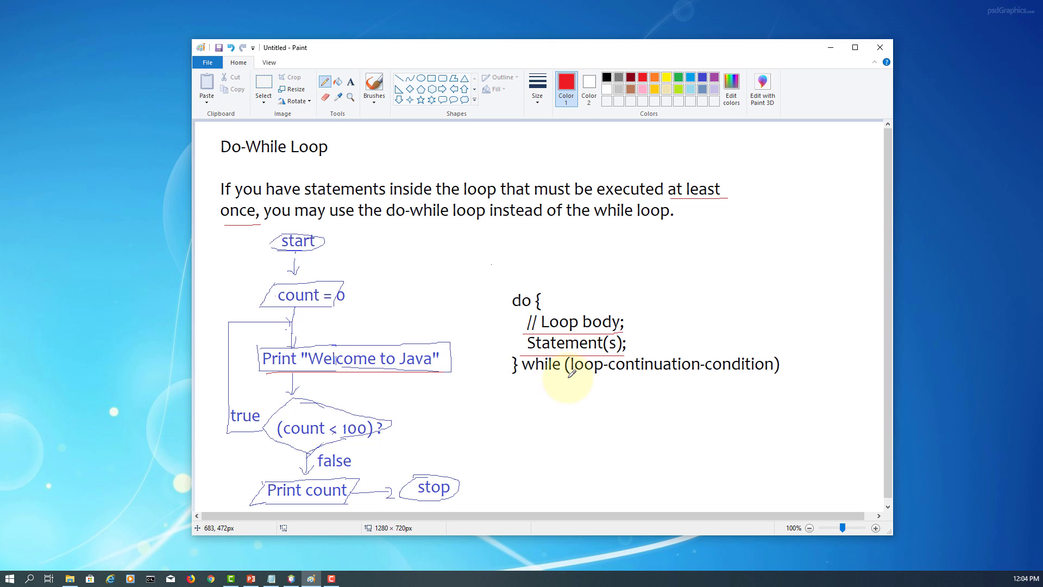
drag(568, 379, 752, 375)
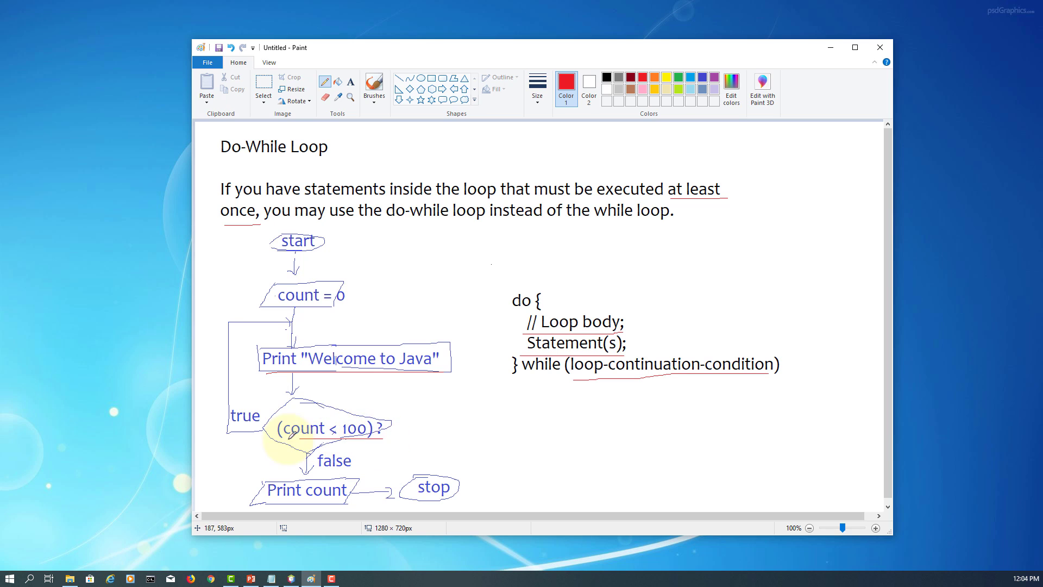
mouse_move(398, 434)
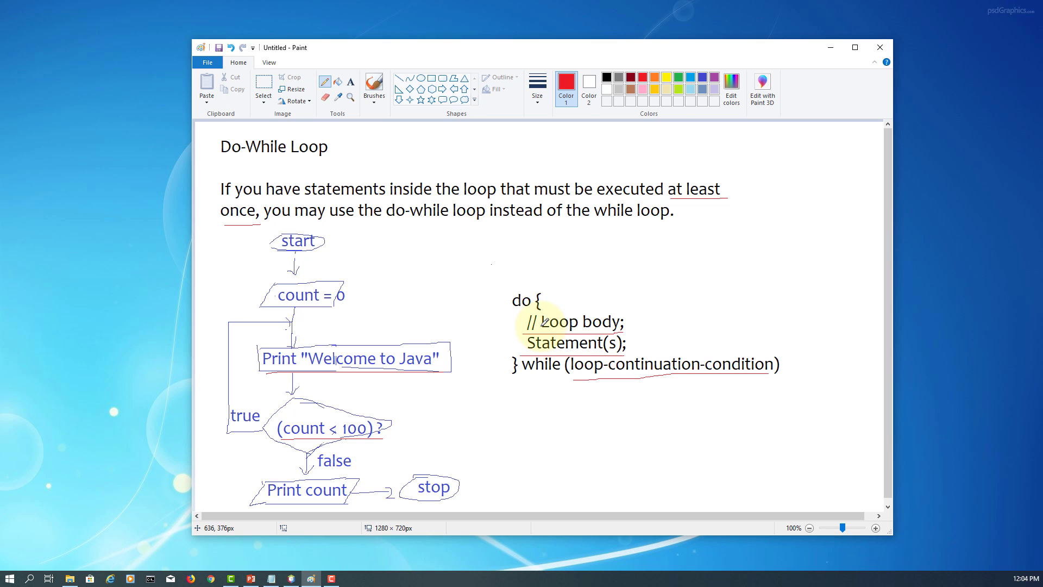
mouse_move(583, 391)
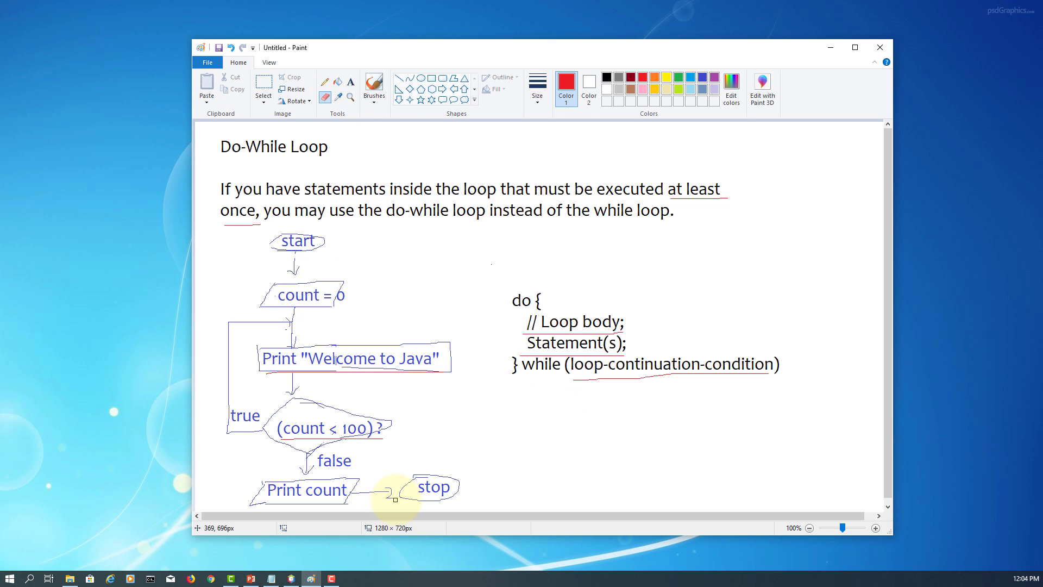
mouse_move(392, 502)
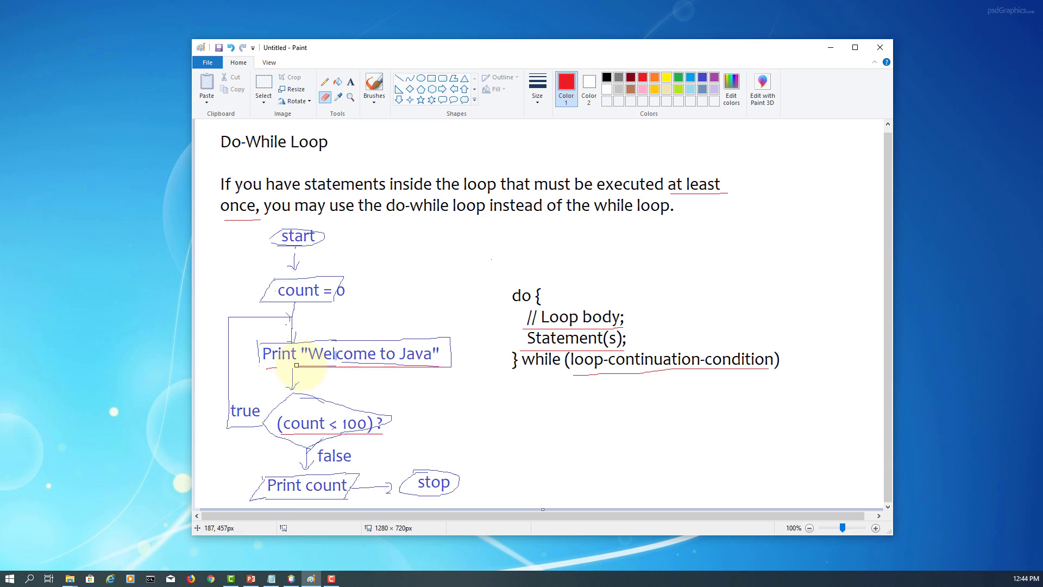
Step: Make room in the process box and add 'count++' under Print "Welcome to Java"
drag(298, 366, 446, 369)
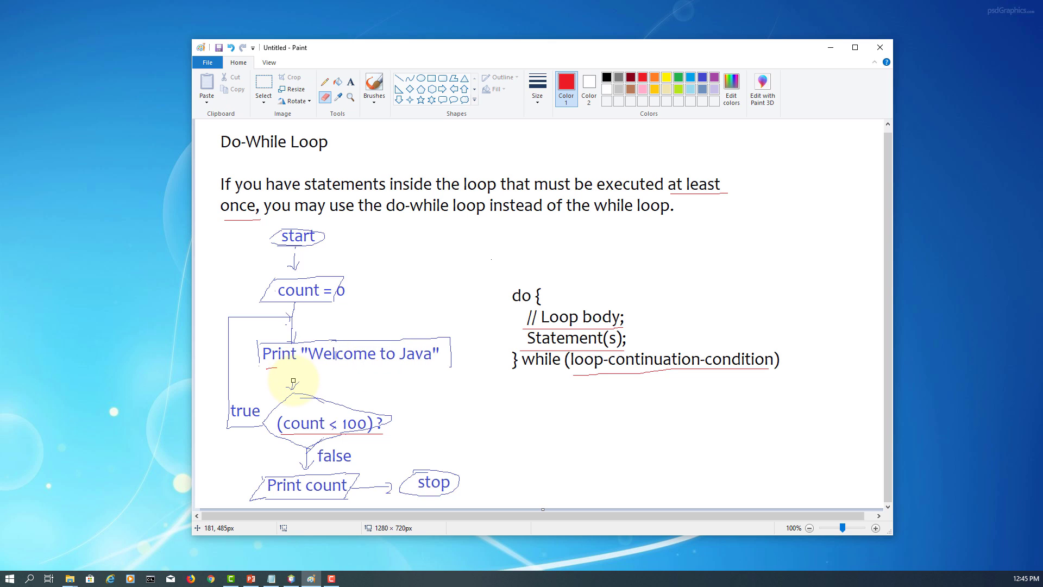
mouse_move(276, 370)
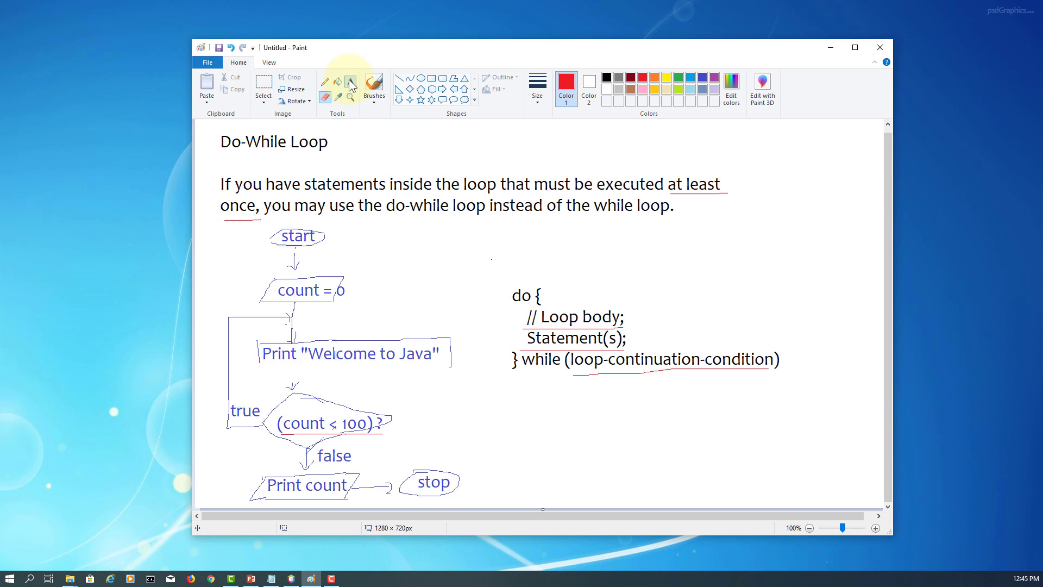
click(351, 82)
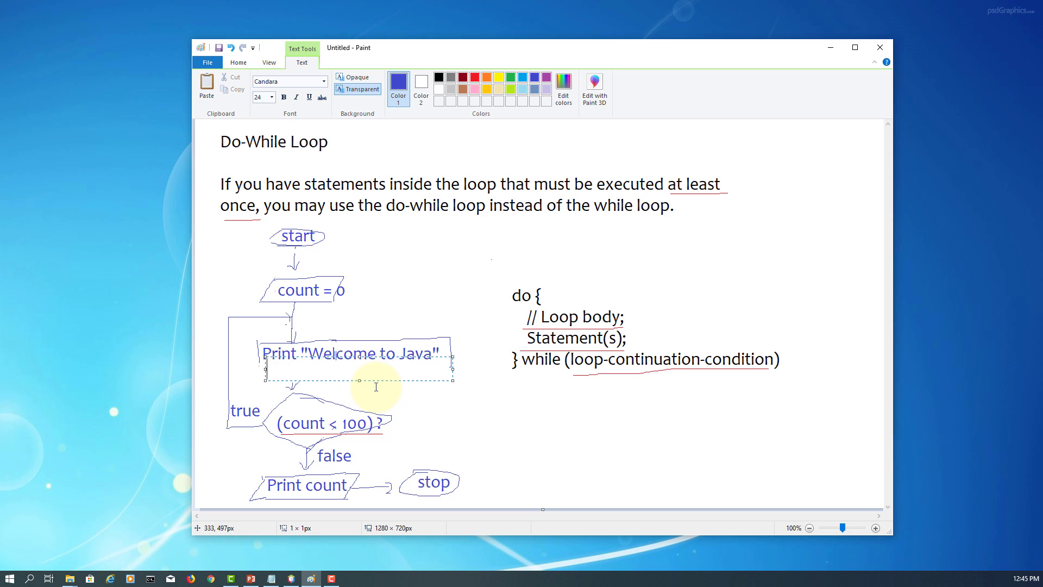
text(count++)
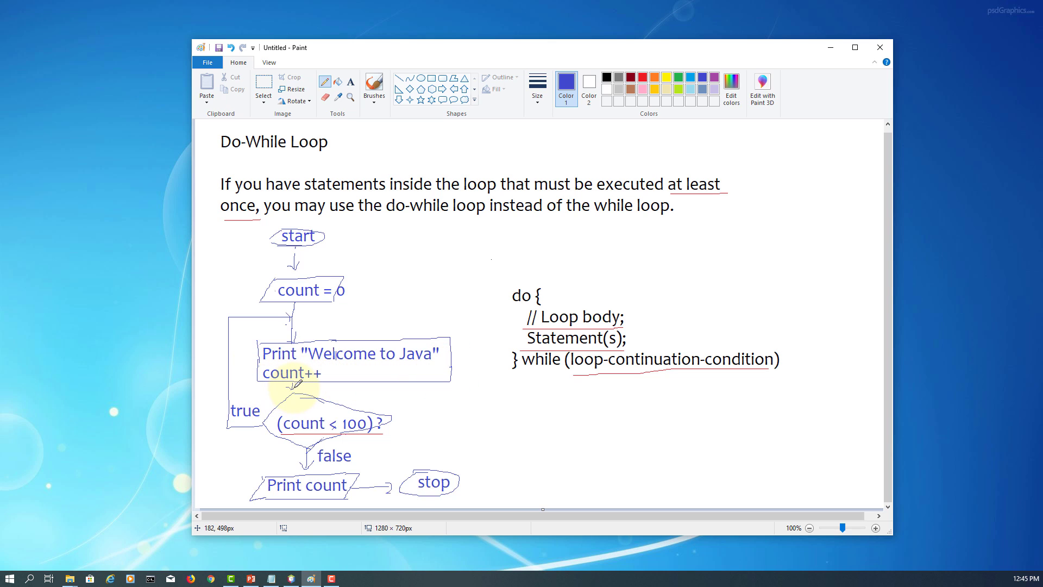
mouse_move(292, 380)
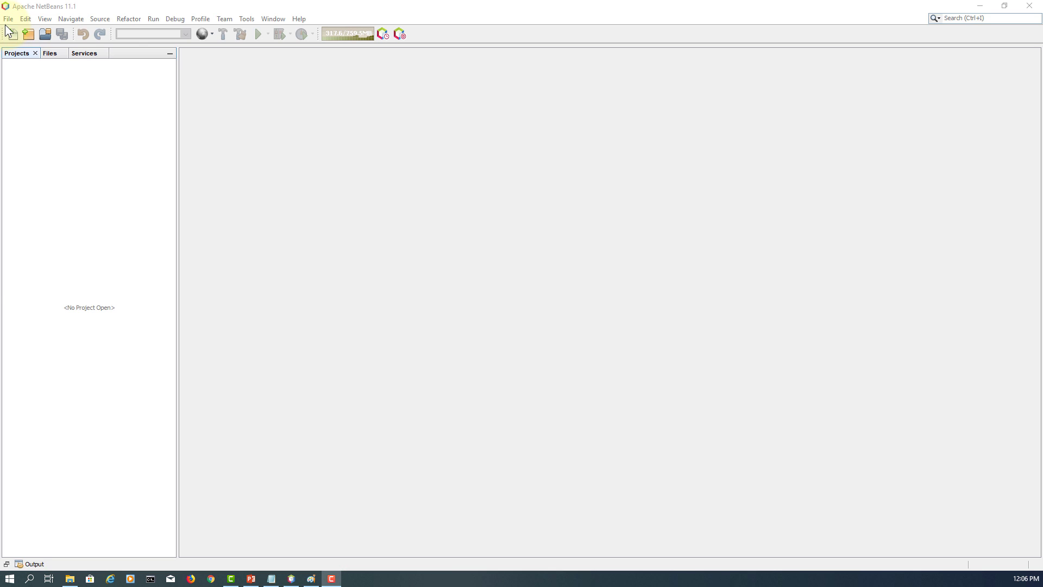
Step: Create a Java with Ant Java Application project named JavaApplication23 with its generated main class
click(12, 34)
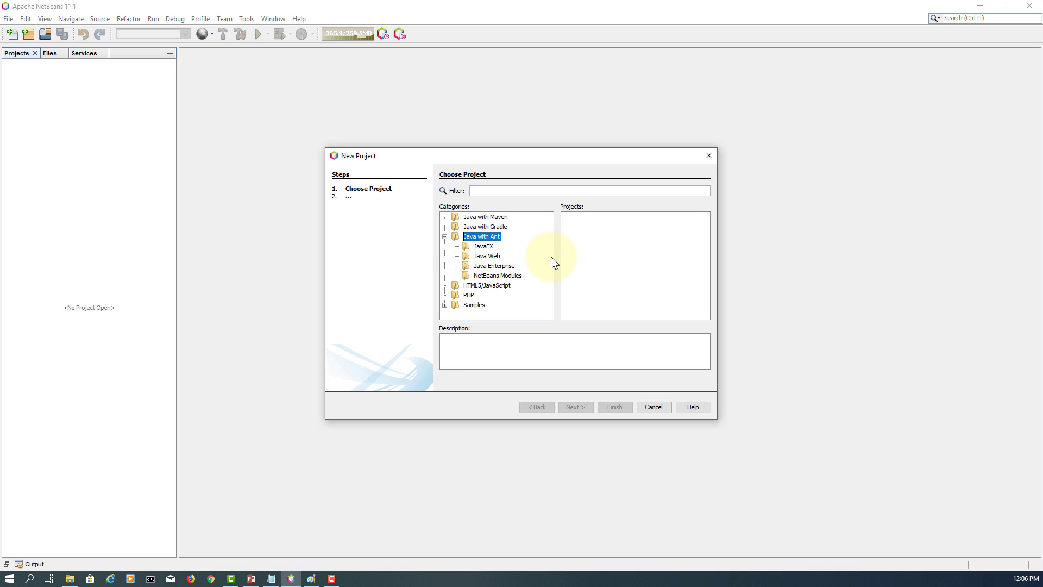
click(482, 236)
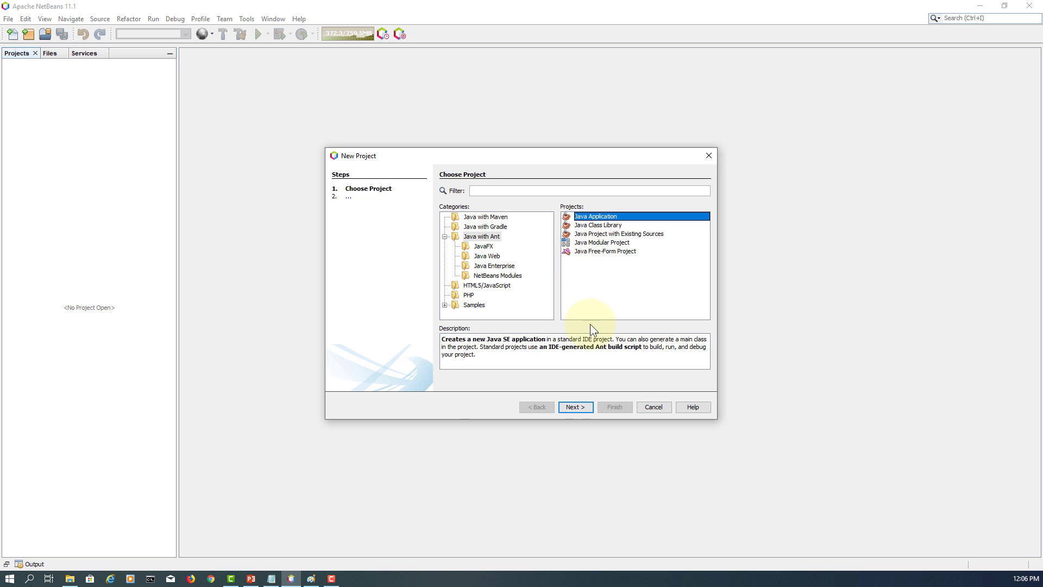
click(574, 407)
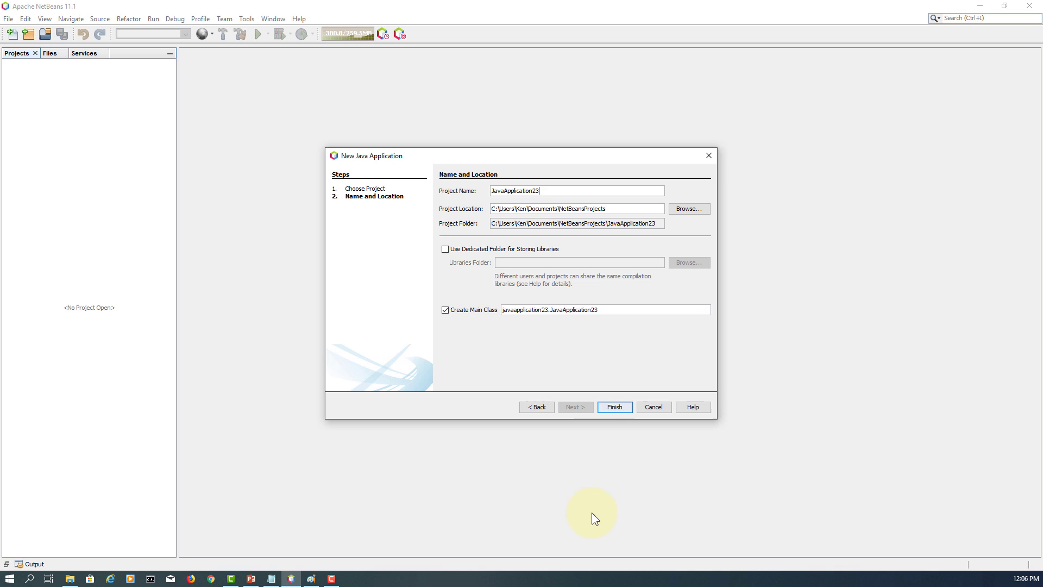
click(613, 407)
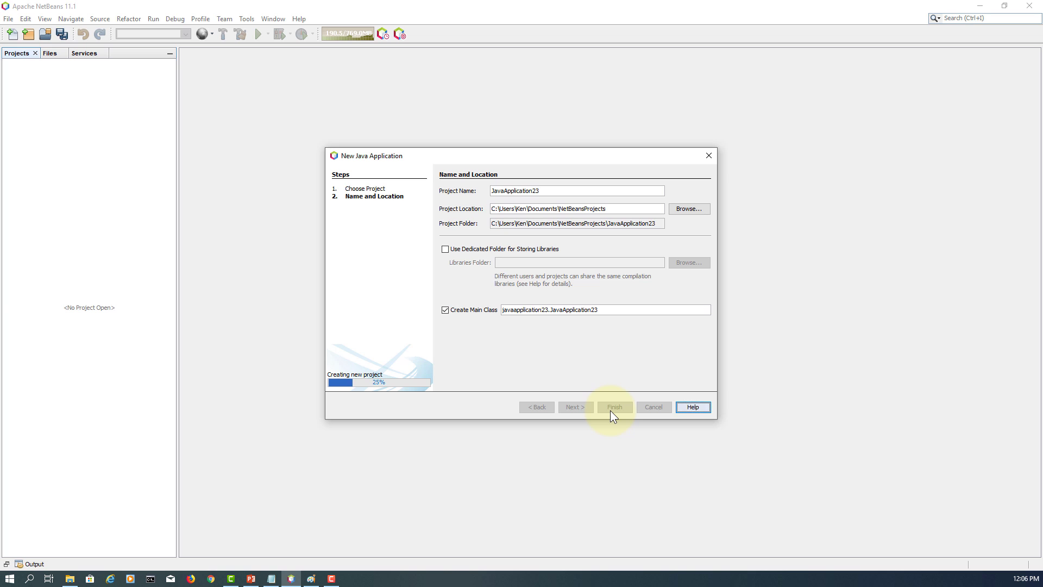
click(613, 406)
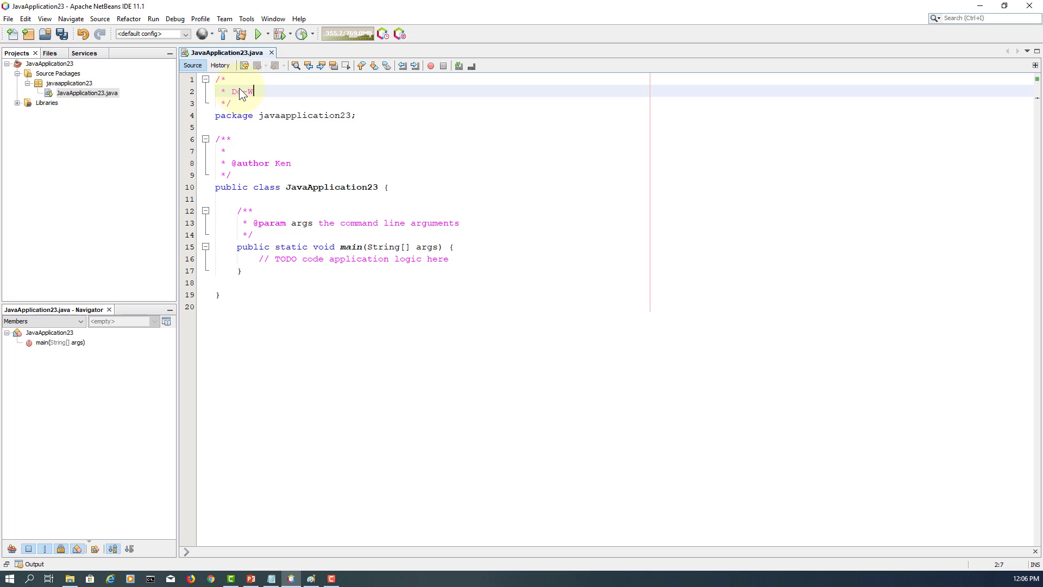
Step: Retitle the header comment 'Do-While loop' and fold the author and main-method doc comments
text(While 1)
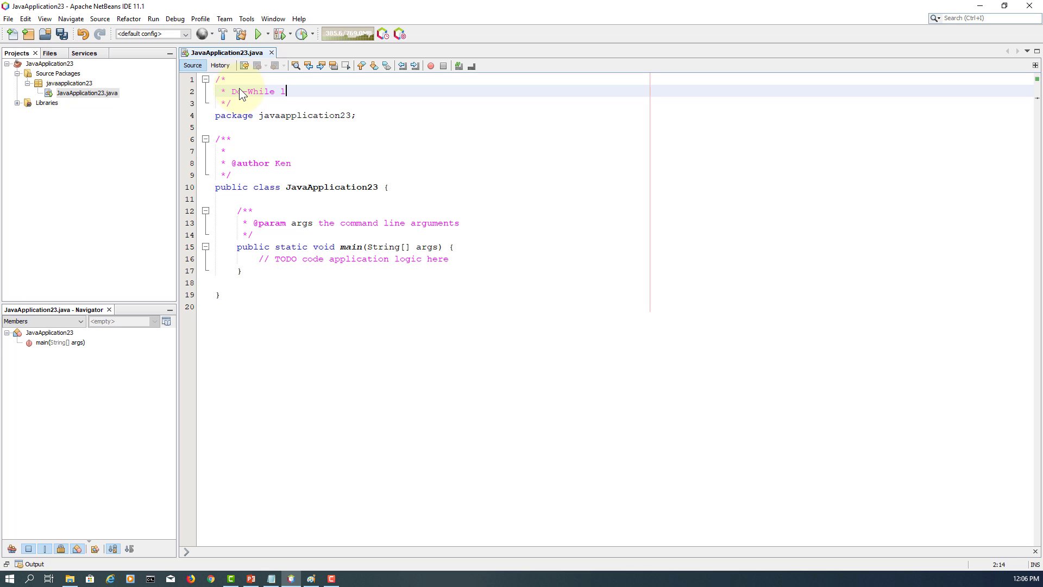
text(oop)
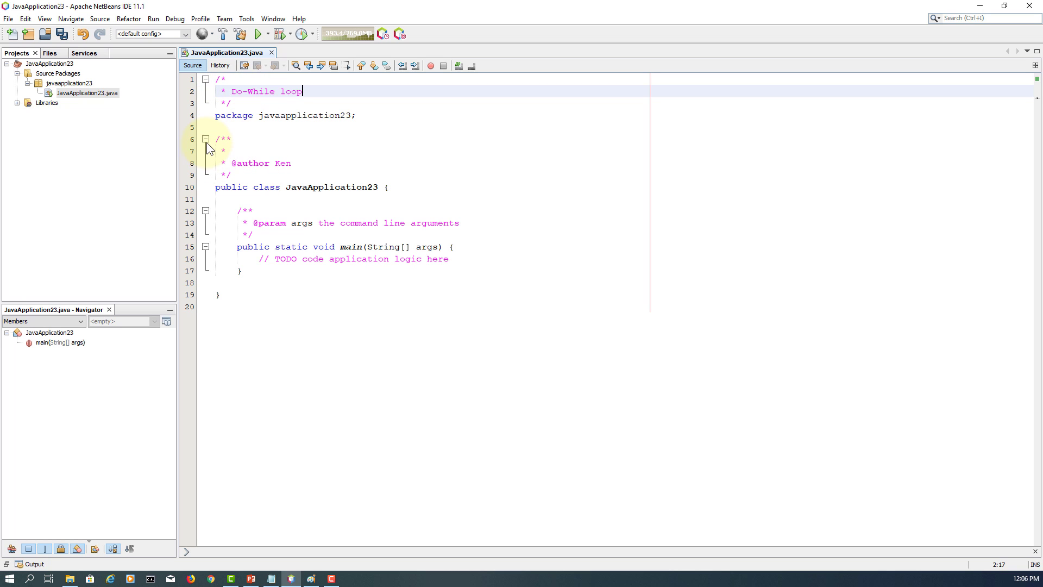
click(205, 139)
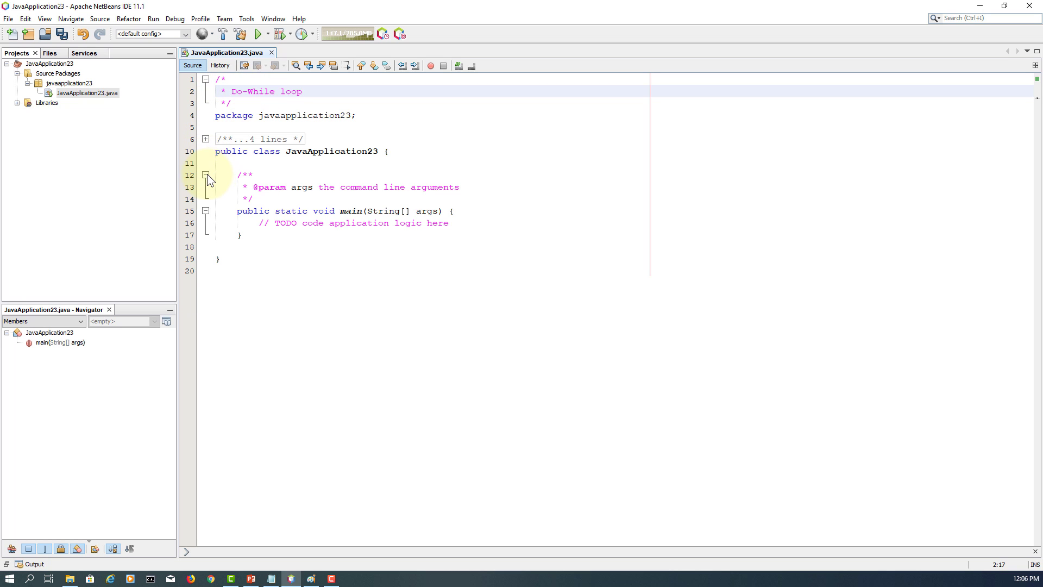
click(207, 175)
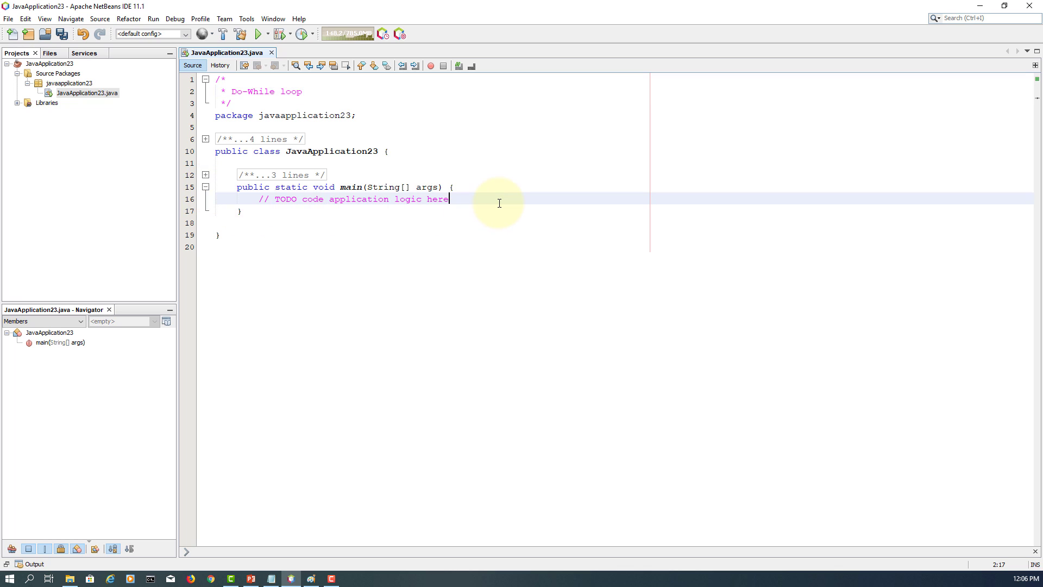
Step: Add // Input, // Process and // Output placeholder comments inside main
key(enter)
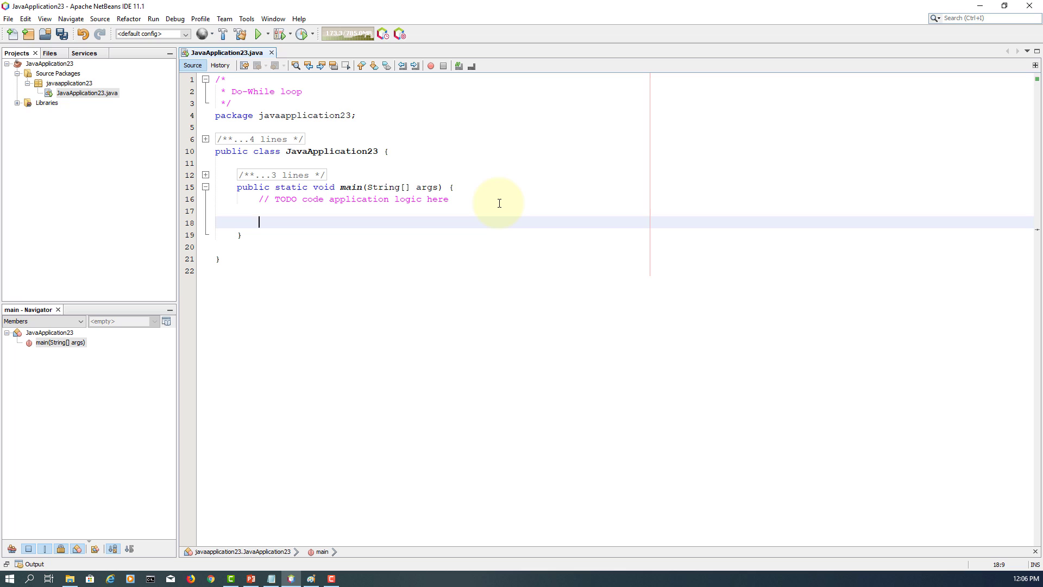
text(// Input)
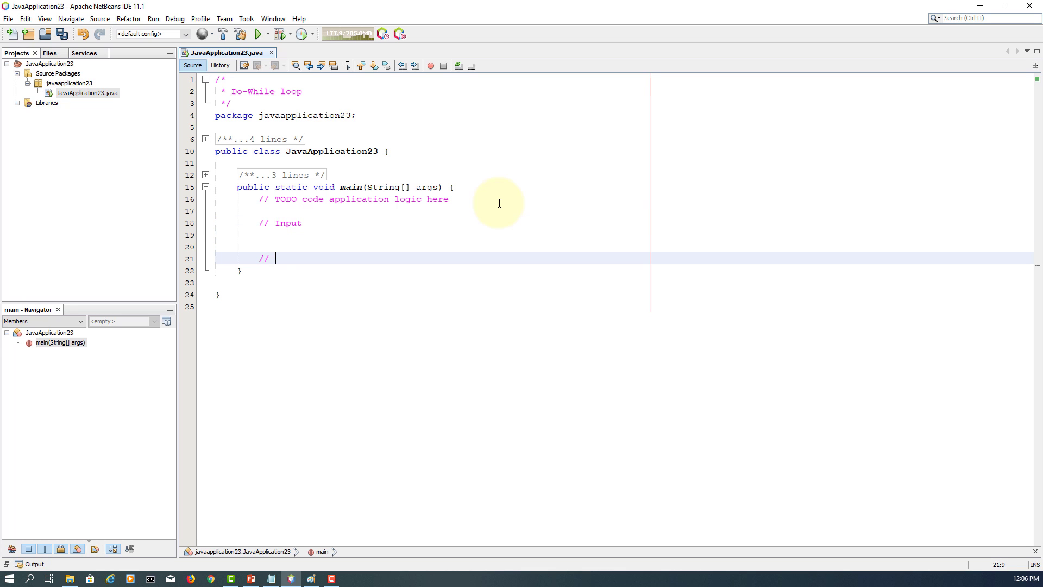
text(Process)
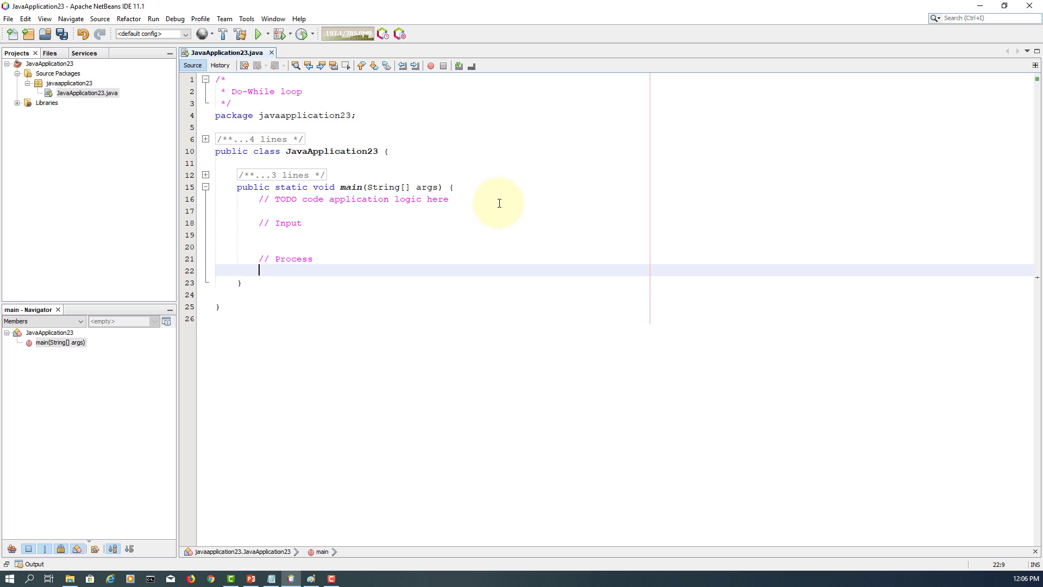
text(// Output)
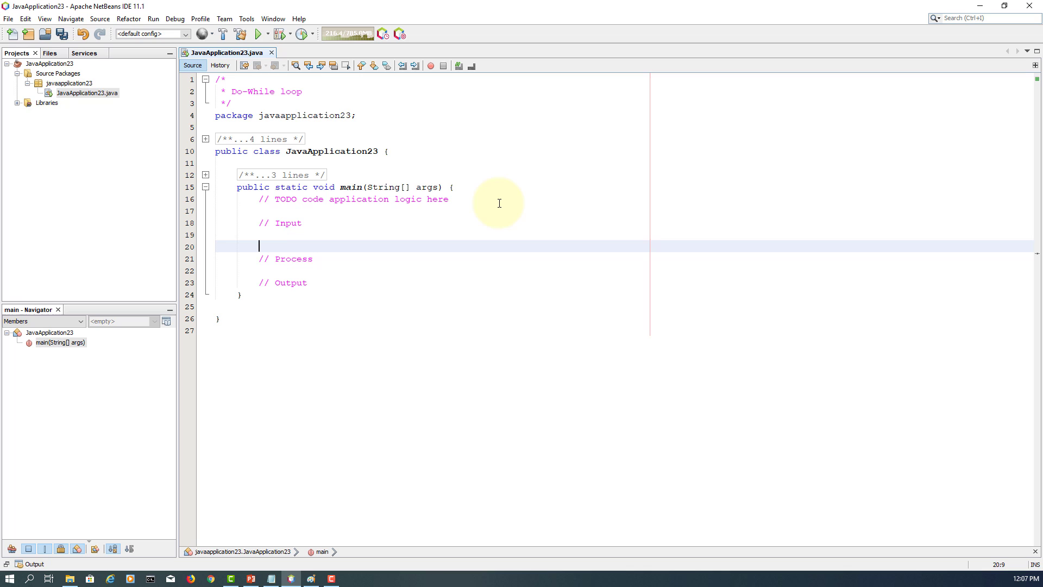
Step: Declare int count = 0 under Input and write a do { } while (count < 100) skeleton
key(up)
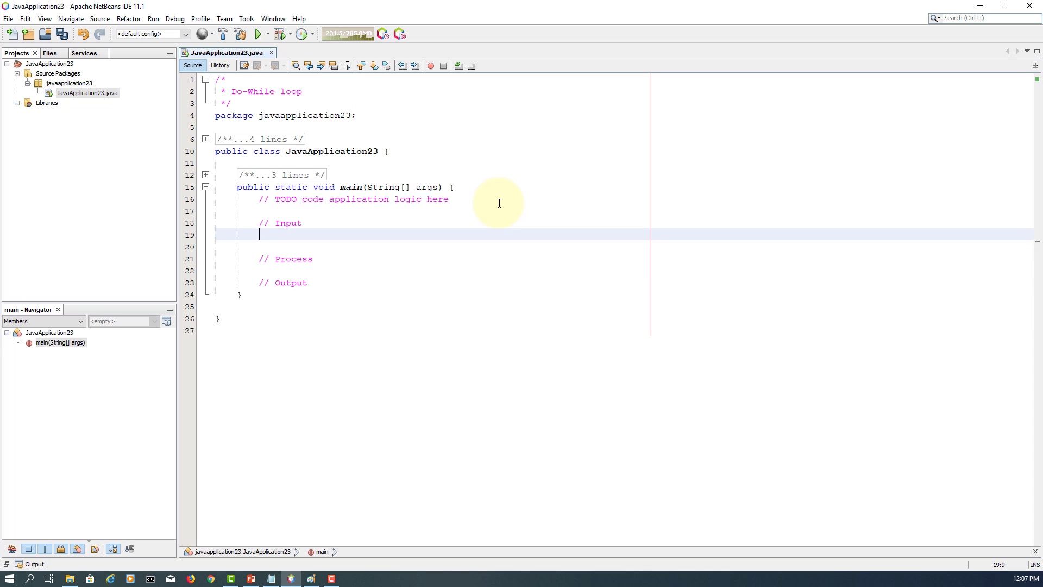
text(int cound =)
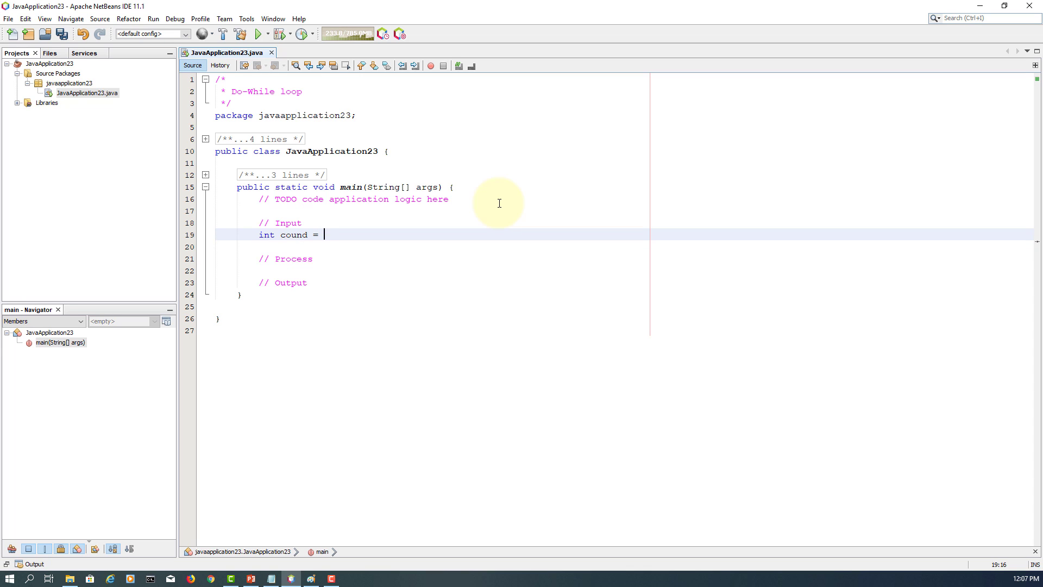
text(0;)
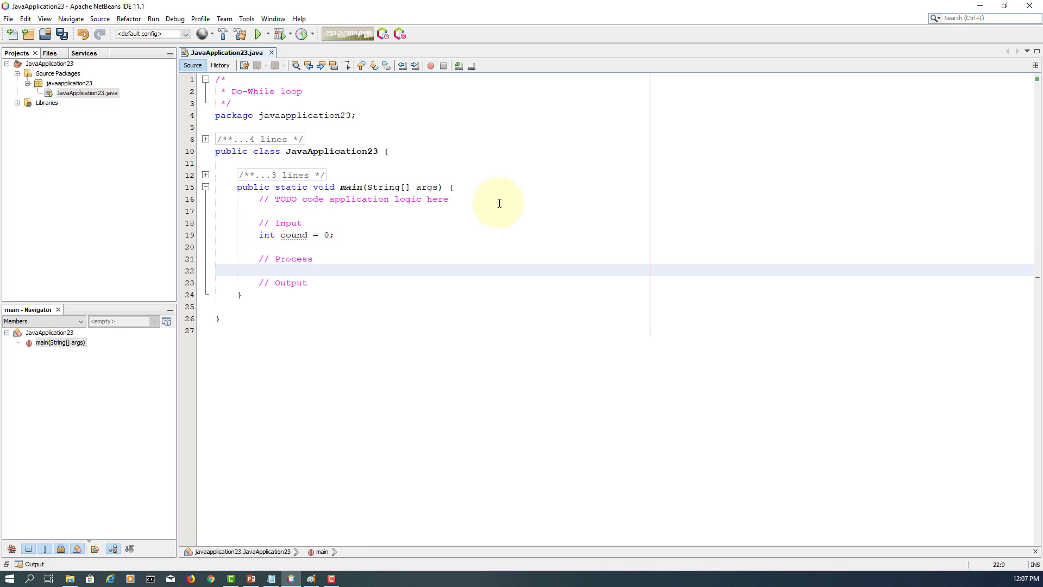
text(do)
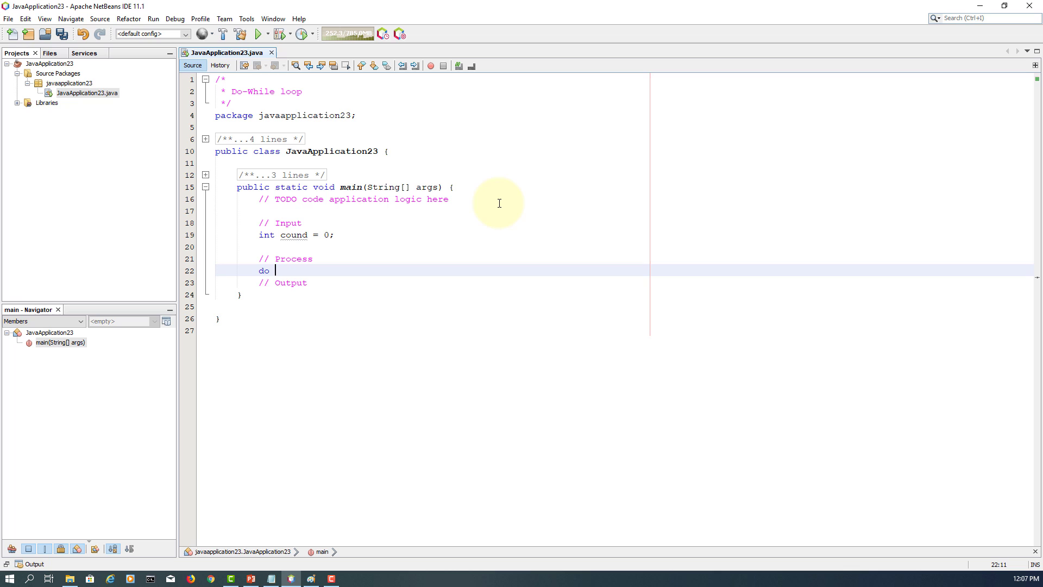
text({)
text(} while)
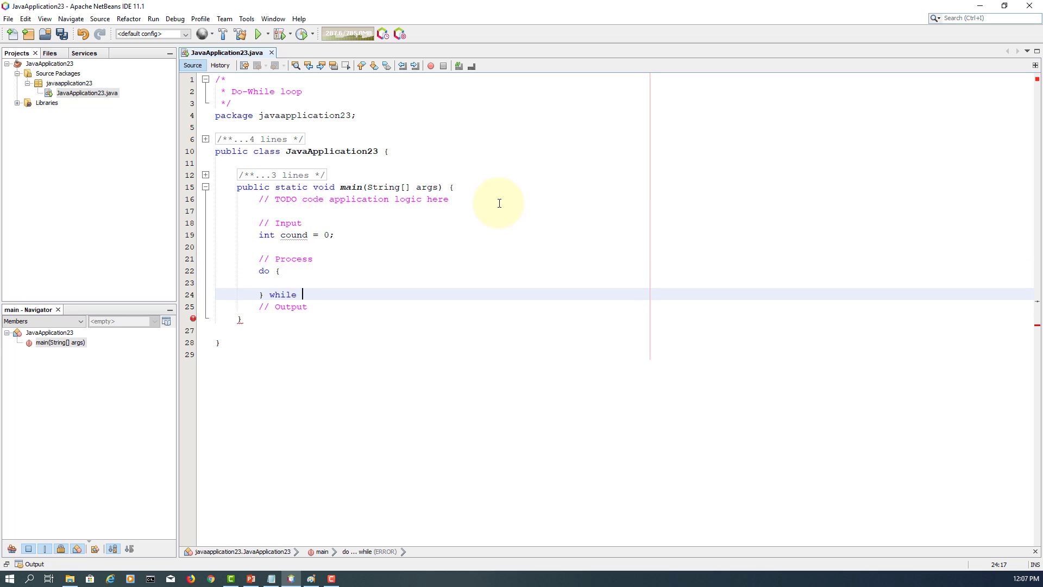
text((count <)
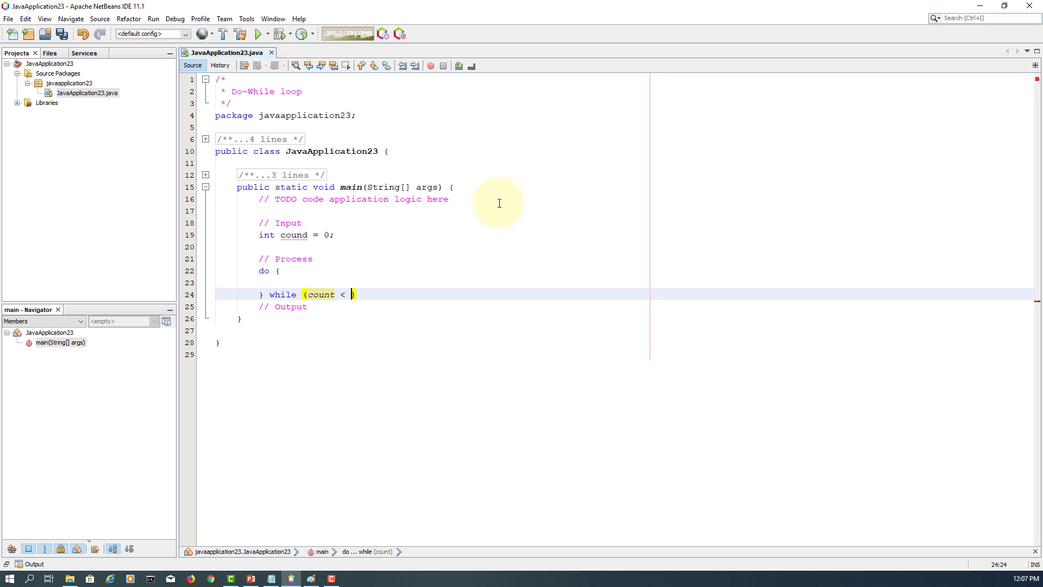
text(100))
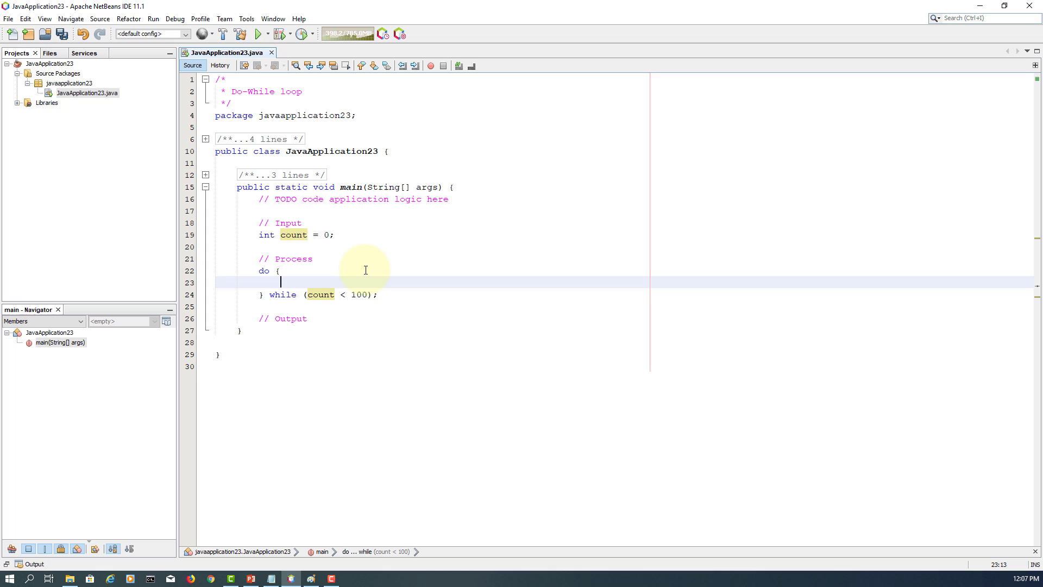
Step: Inside the do block, print "Welcome to Java!" and increment count++
text(Syst)
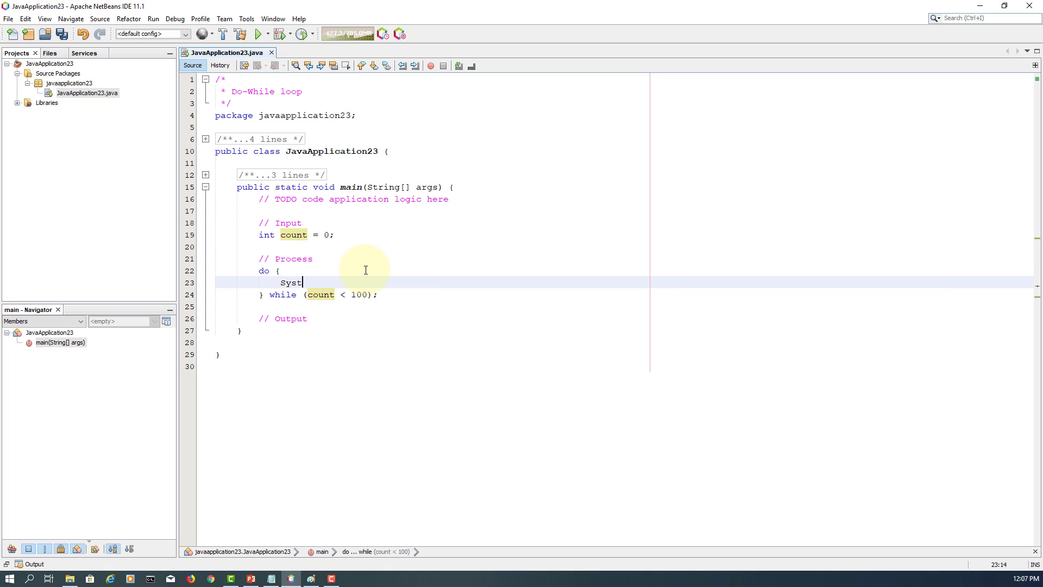
text(em.out.pri)
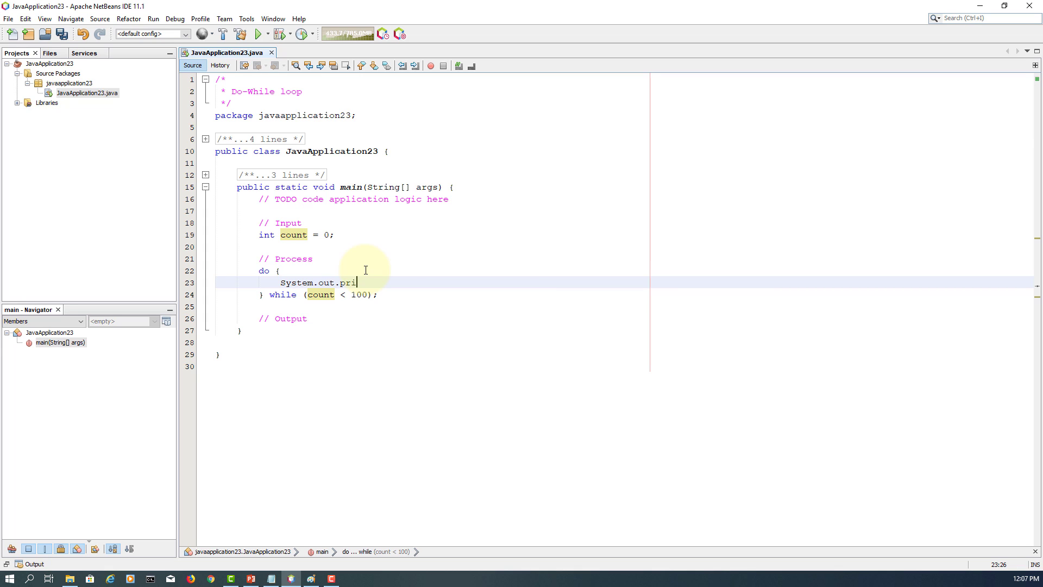
text(ntln)
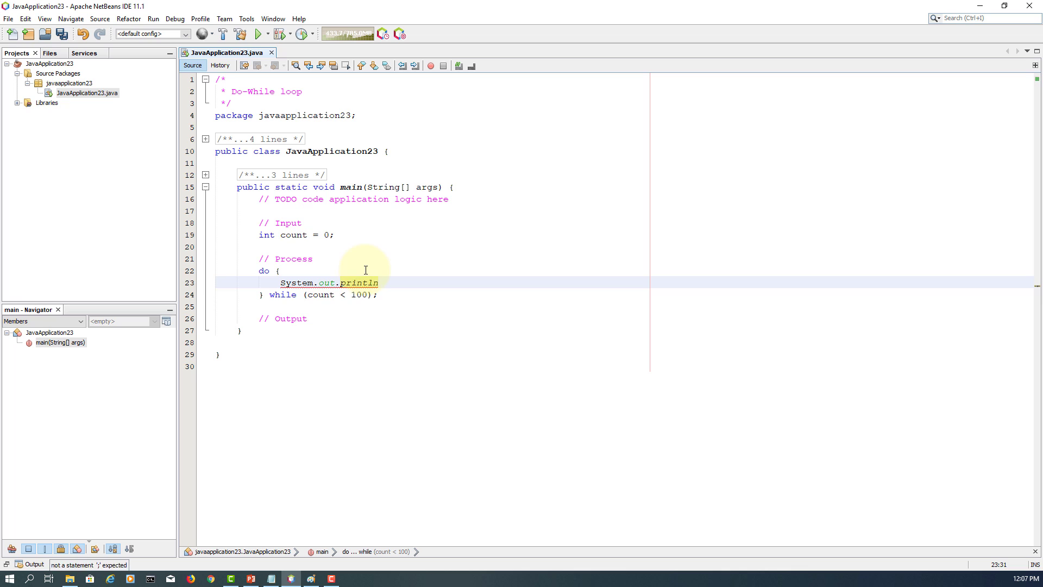
text(("Welc"))
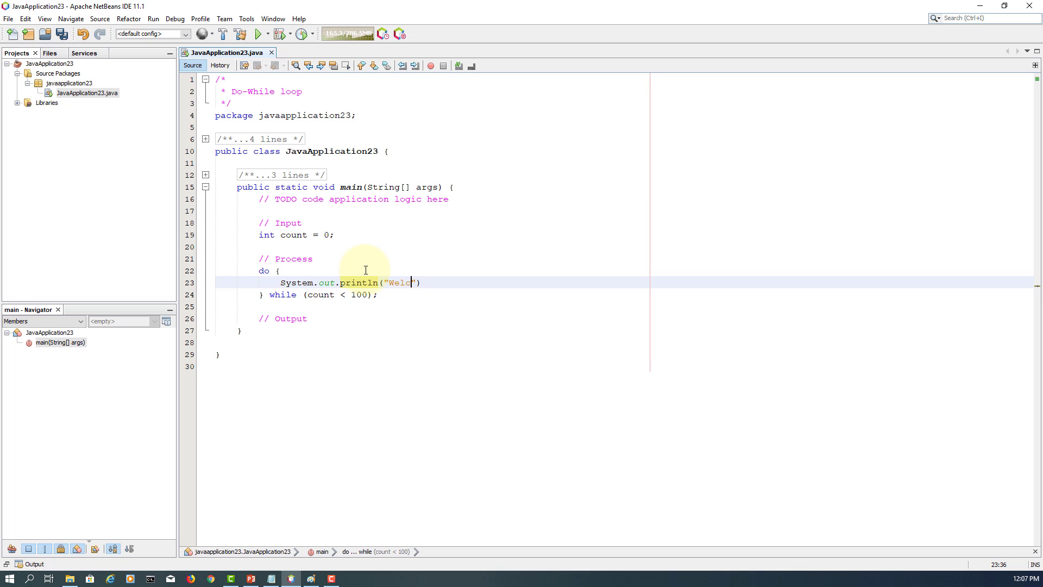
text(ome to Ja)
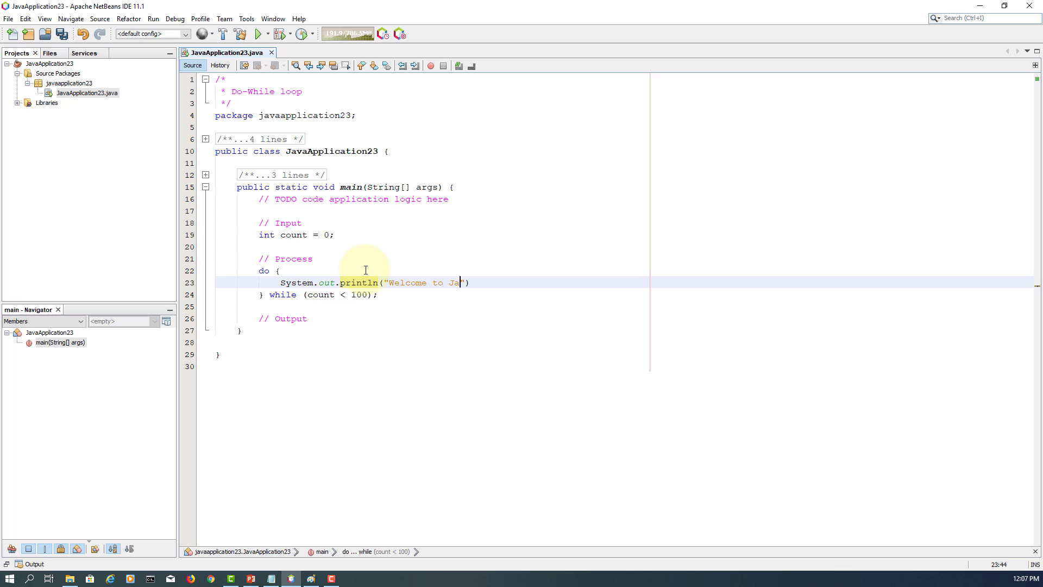
text(va!");)
text(c)
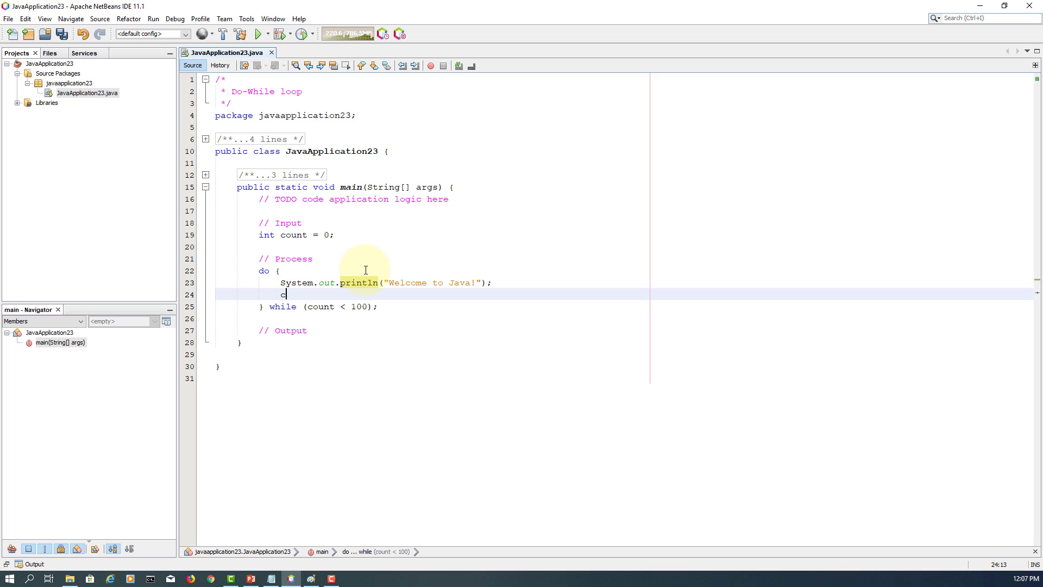
text(ount++;)
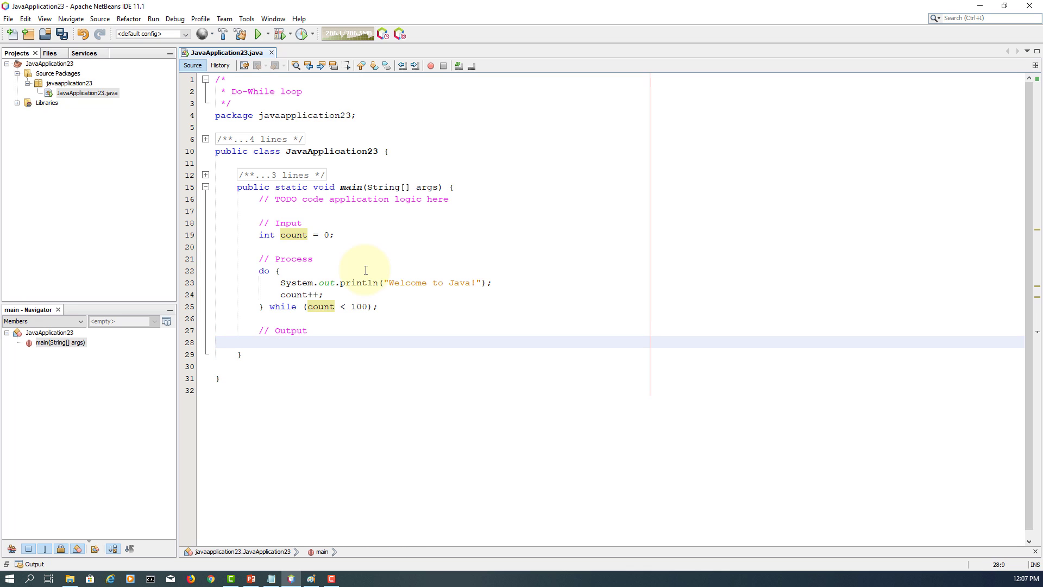
Step: After the loop, add System.out.println(count) to print the final count
text(System)
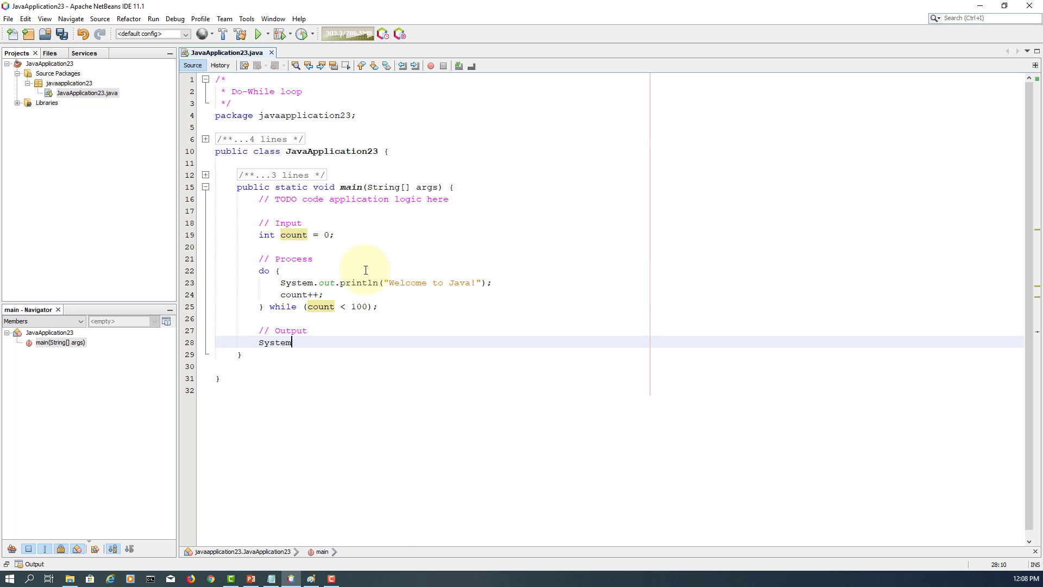
text(.outl)
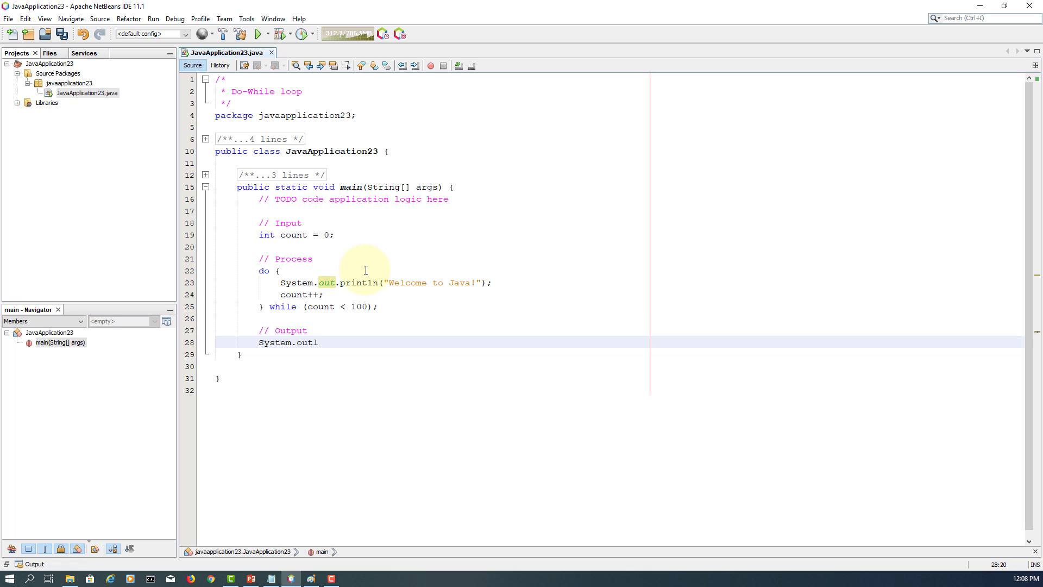
text(.println)
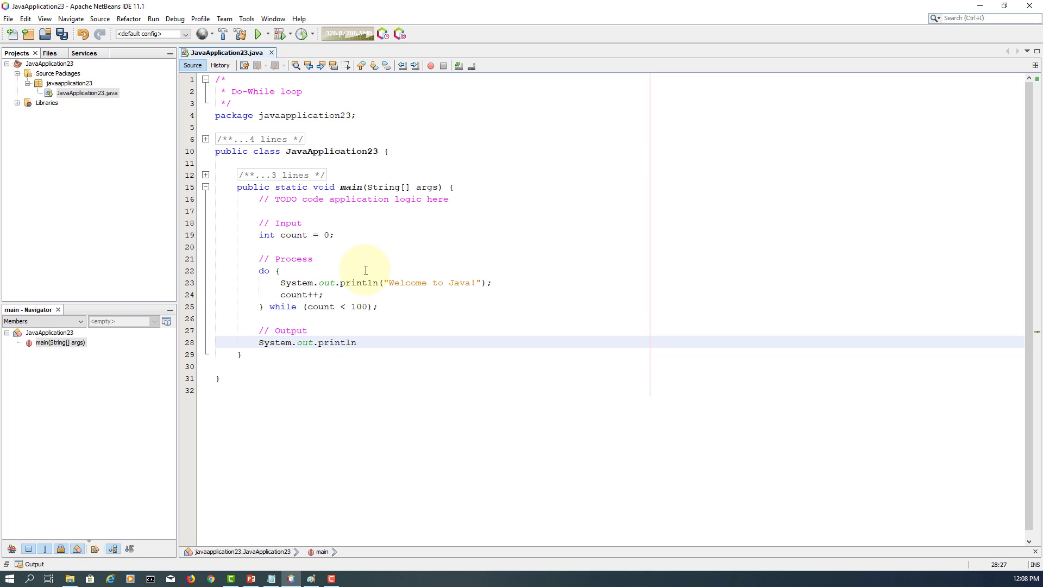
text((count);)
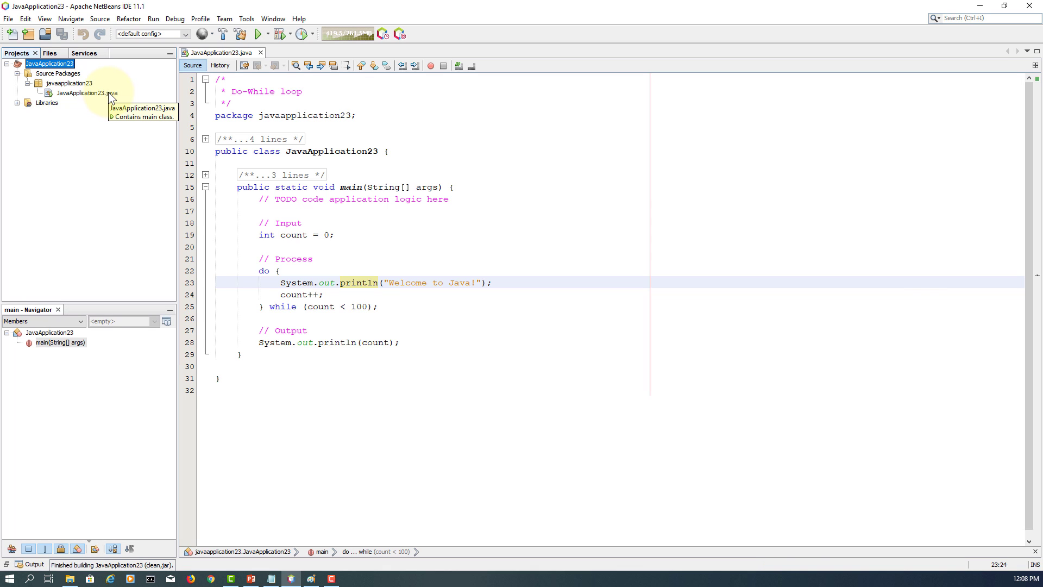
Step: Run JavaApplication23.java from the Projects tree with Run File
right_click(83, 92)
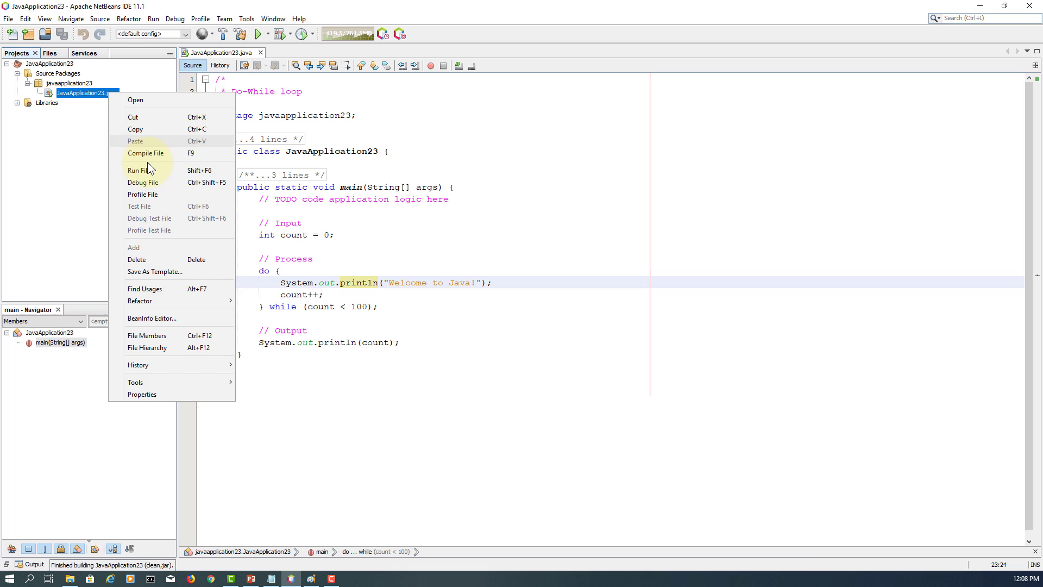
click(138, 169)
text(20)
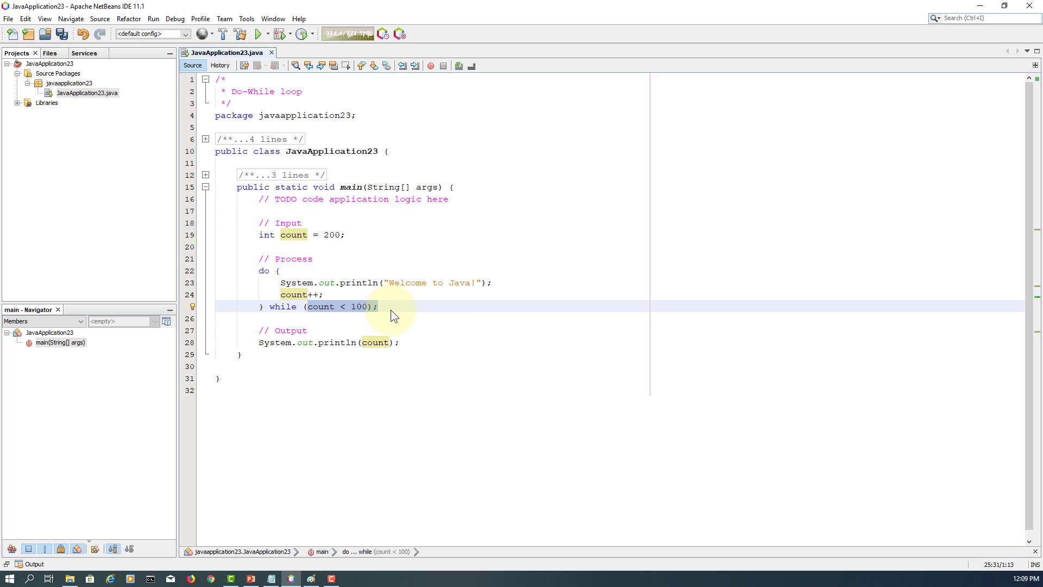
Step: Append the trailing comment // 200 < 100? false to the while (count < 100); line
text(//)
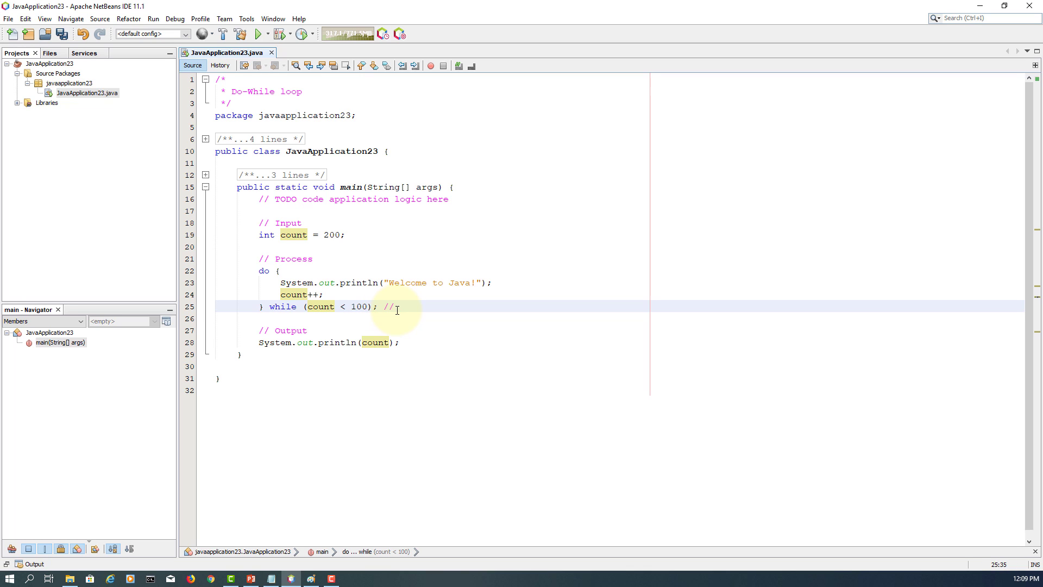
text(200 <)
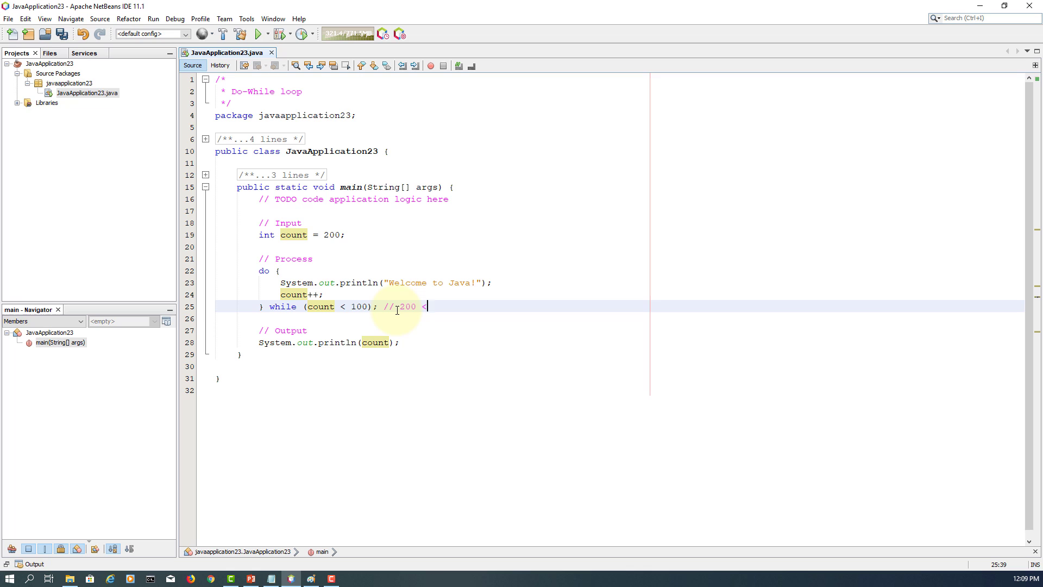
text(100? false)
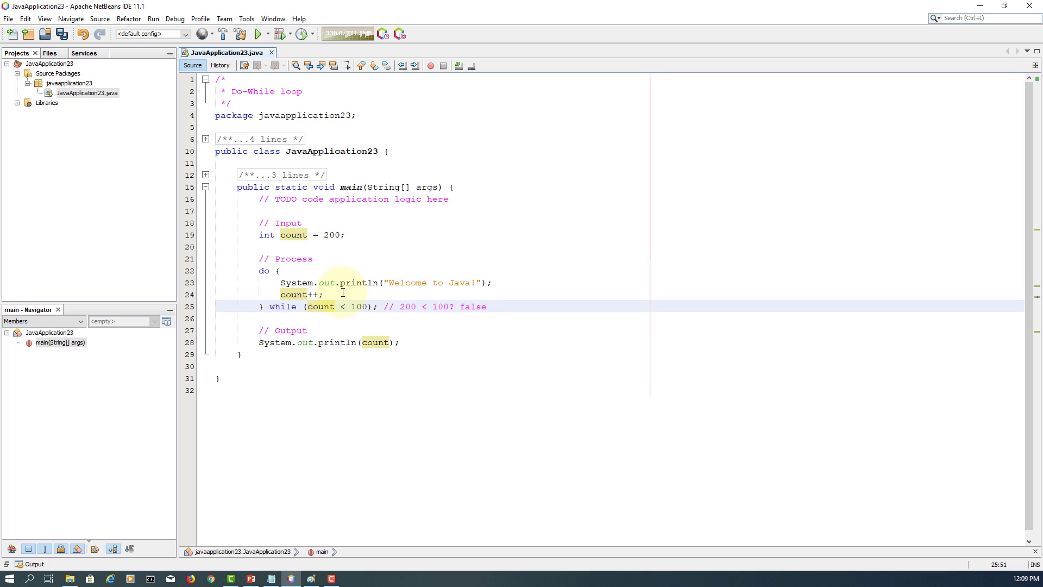
mouse_move(363, 289)
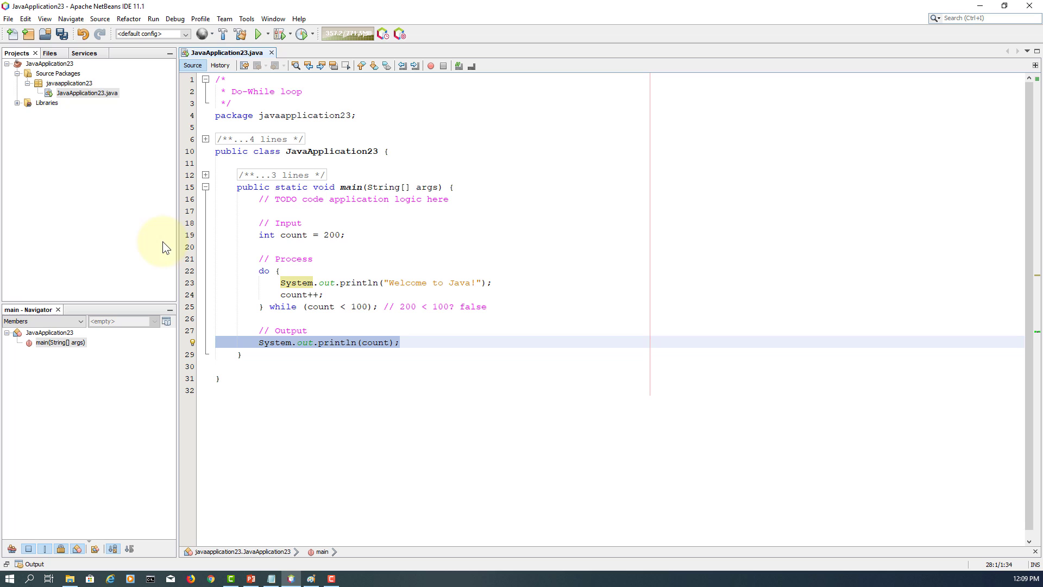
Step: Run JavaApplication23.java so Output shows Welcome to Java! once, then 201
right_click(85, 92)
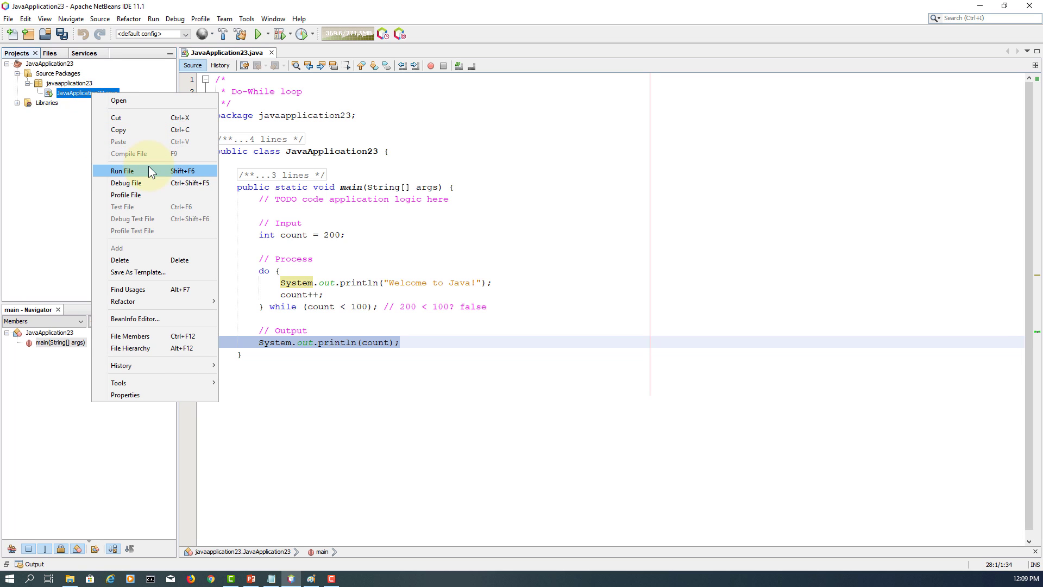
click(122, 170)
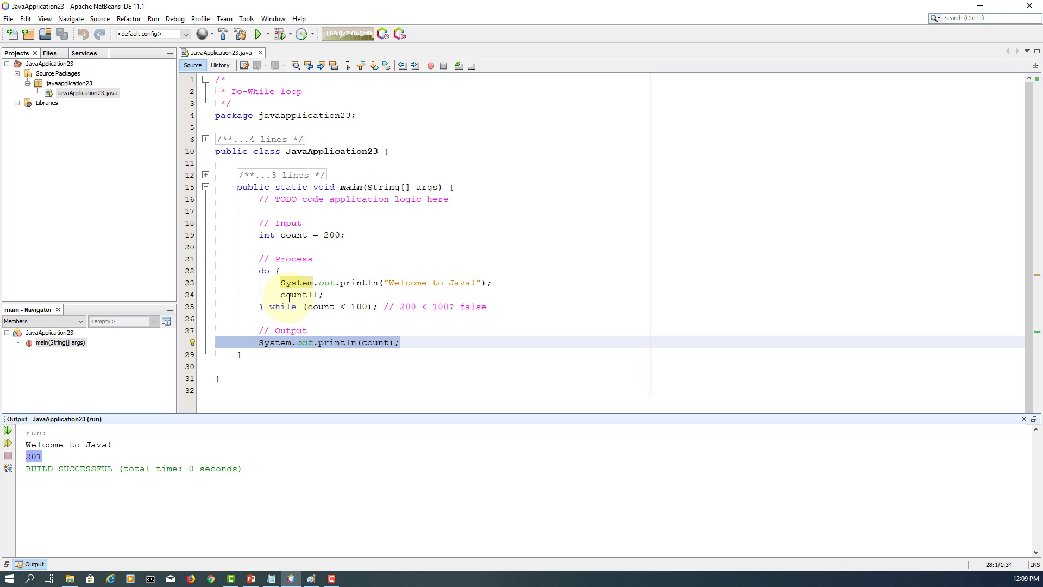
mouse_move(352, 350)
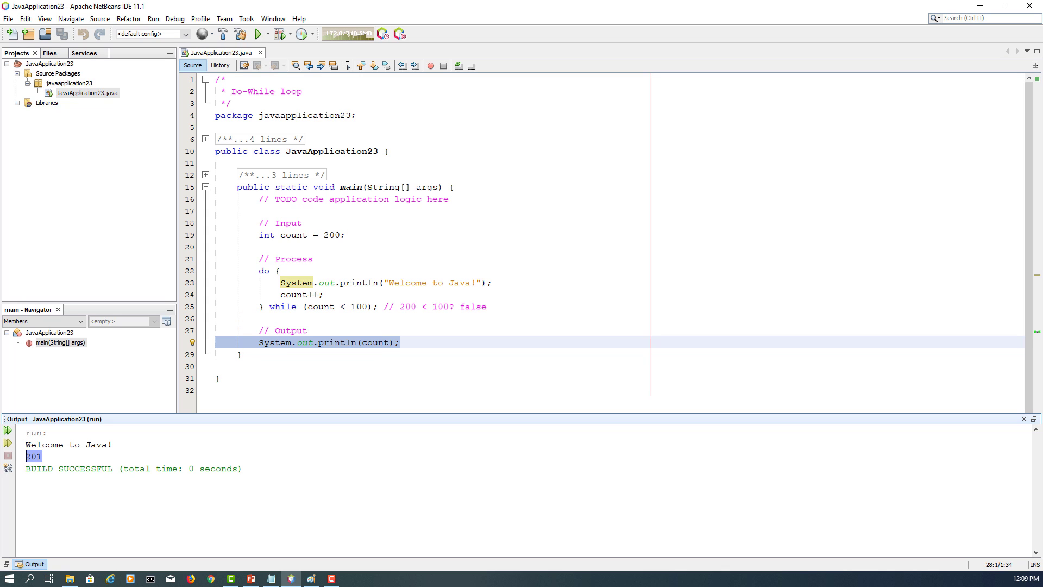
mouse_move(142, 165)
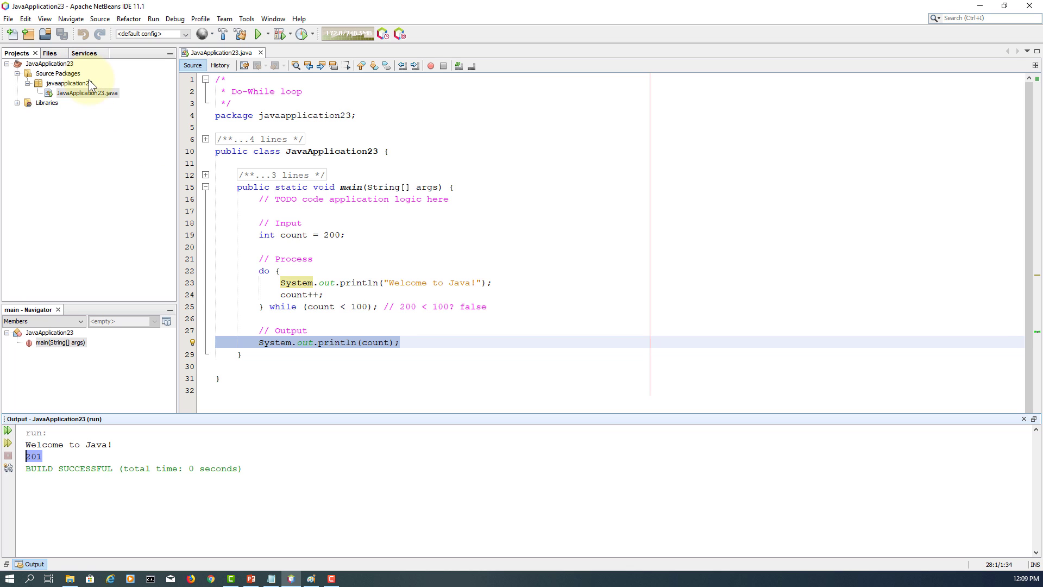
Step: Add a new Java class with the default name NewClass to the javaapplication23 package and collapse its author comment
right_click(67, 84)
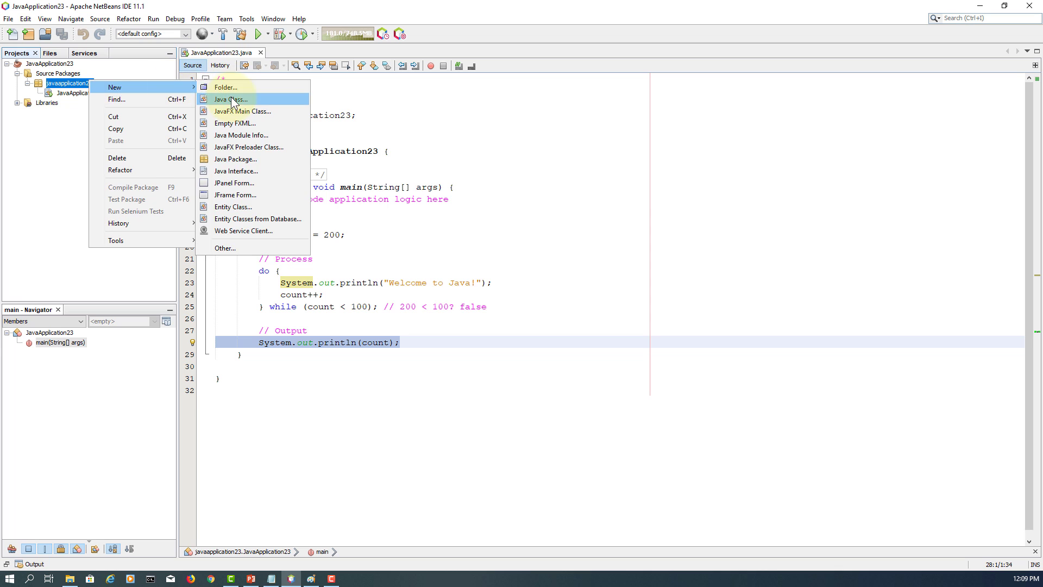
click(232, 99)
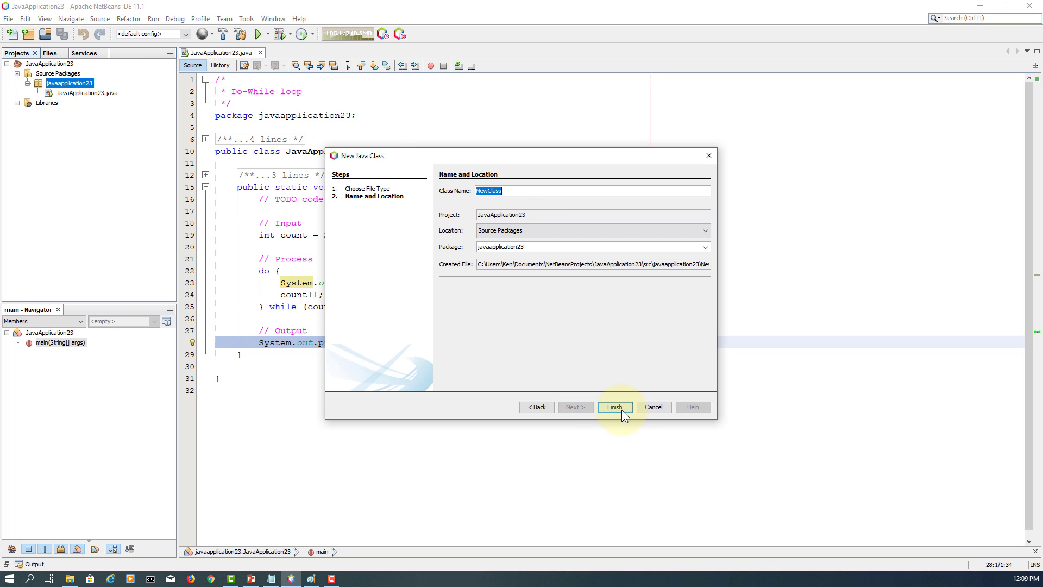
click(613, 406)
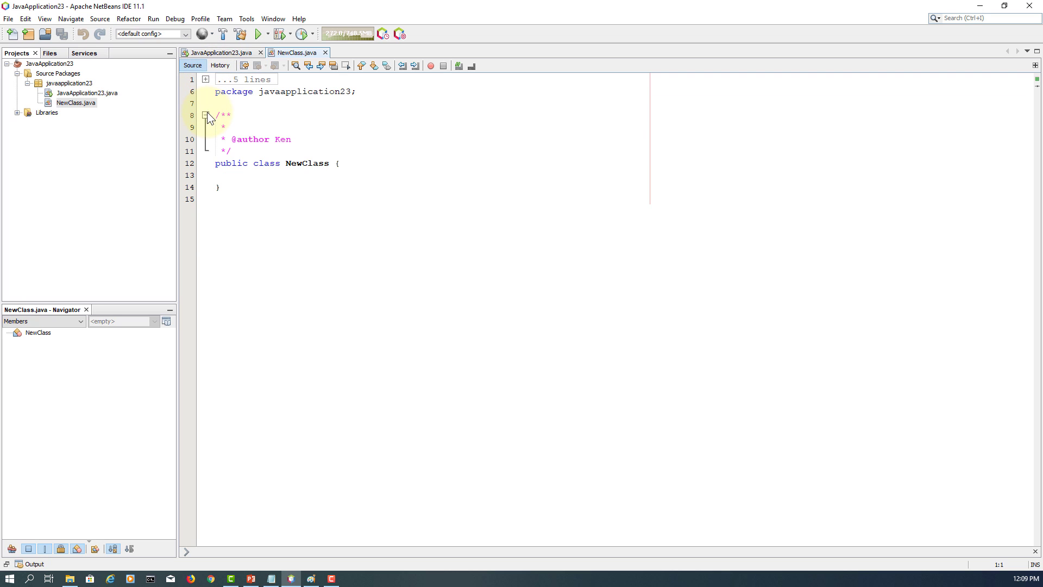
click(206, 115)
text(public static void main(String[] args) {)
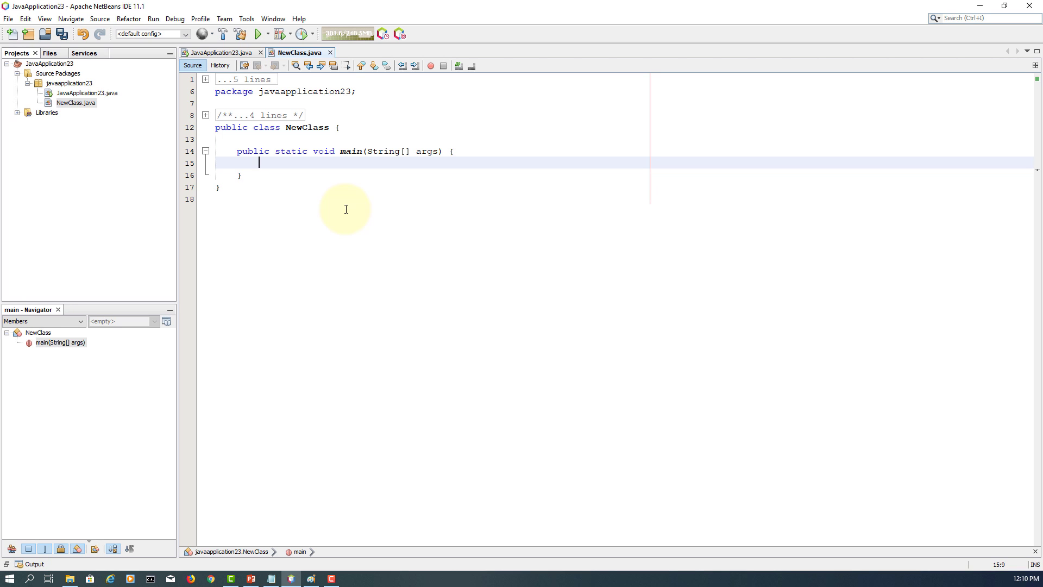
Step: Write // Input, // Process and // Output comments inside NewClass's main method
text(// Input)
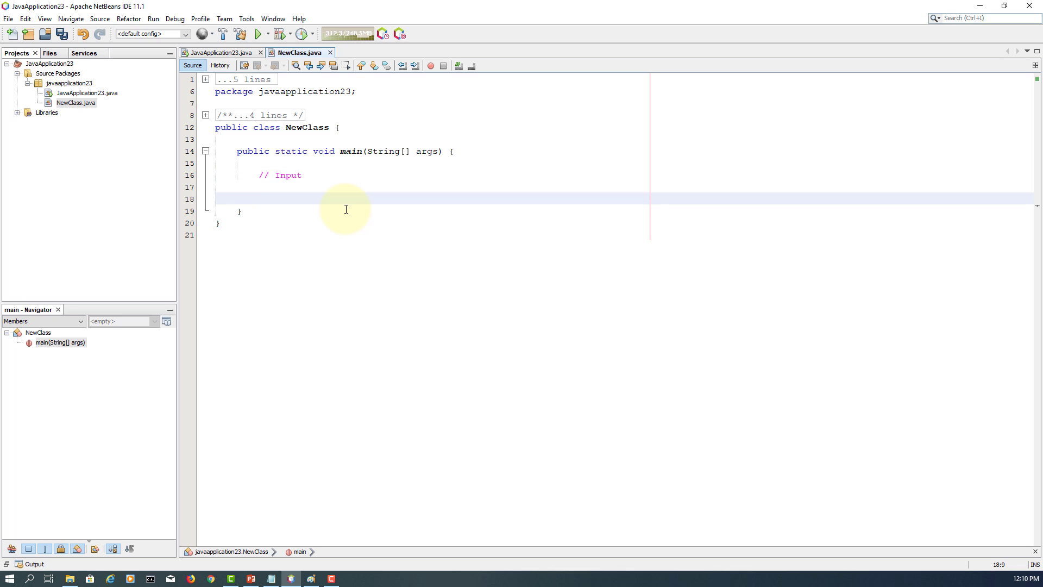
text(// Or)
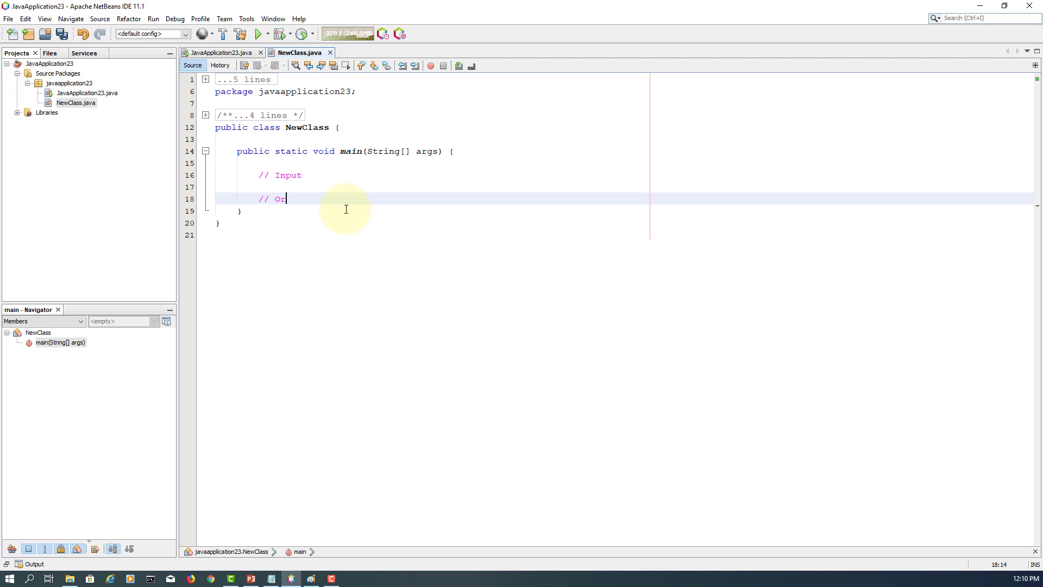
text(Process)
text(// Ou)
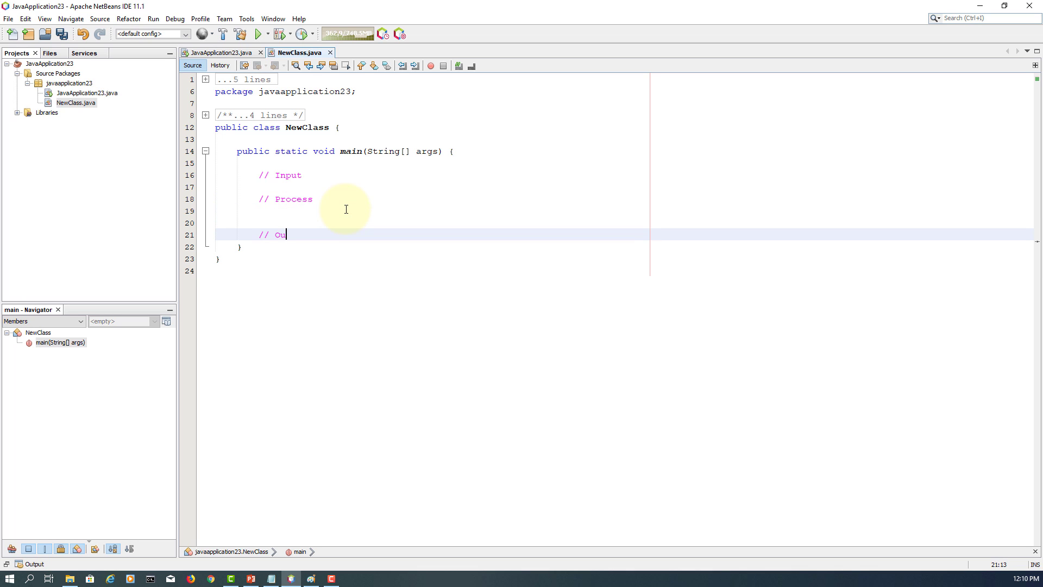
text(tput)
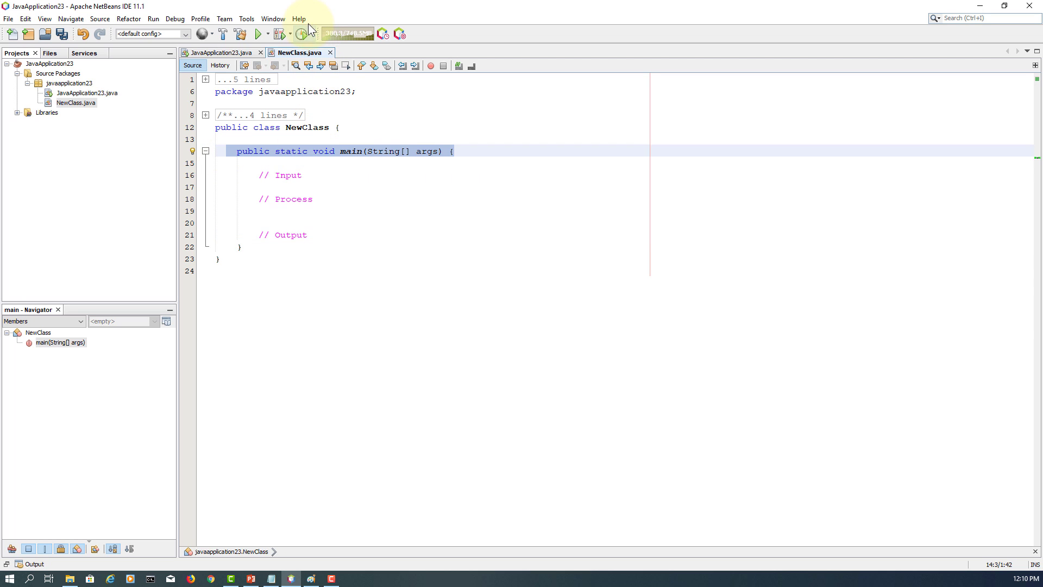
click(298, 19)
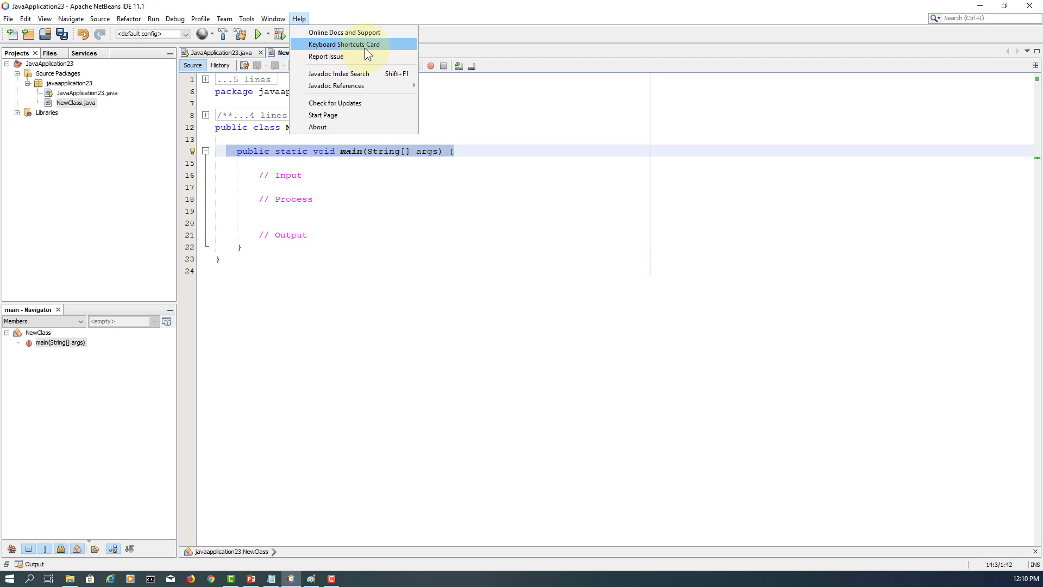
click(344, 43)
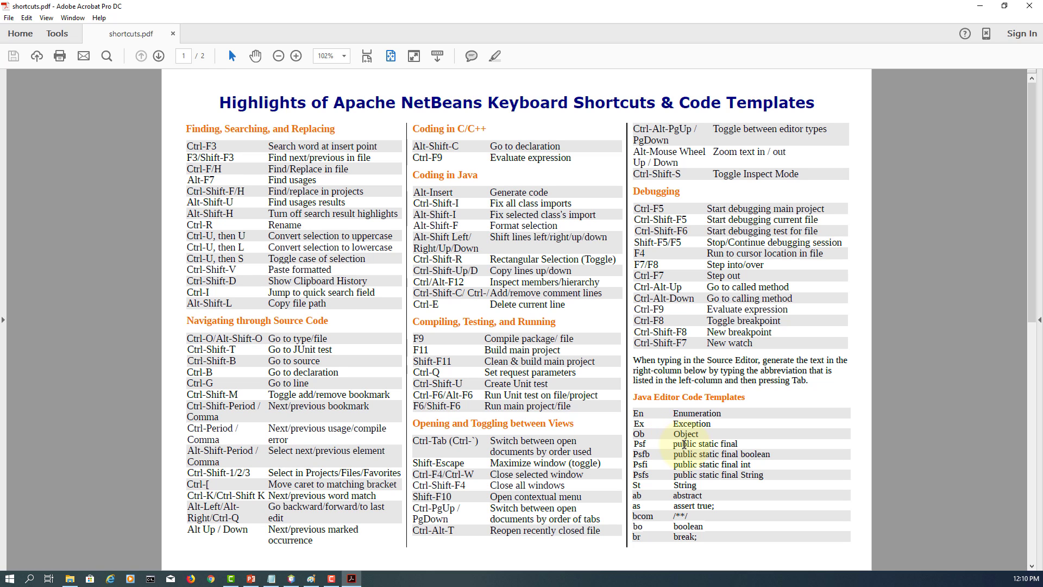
click(159, 55)
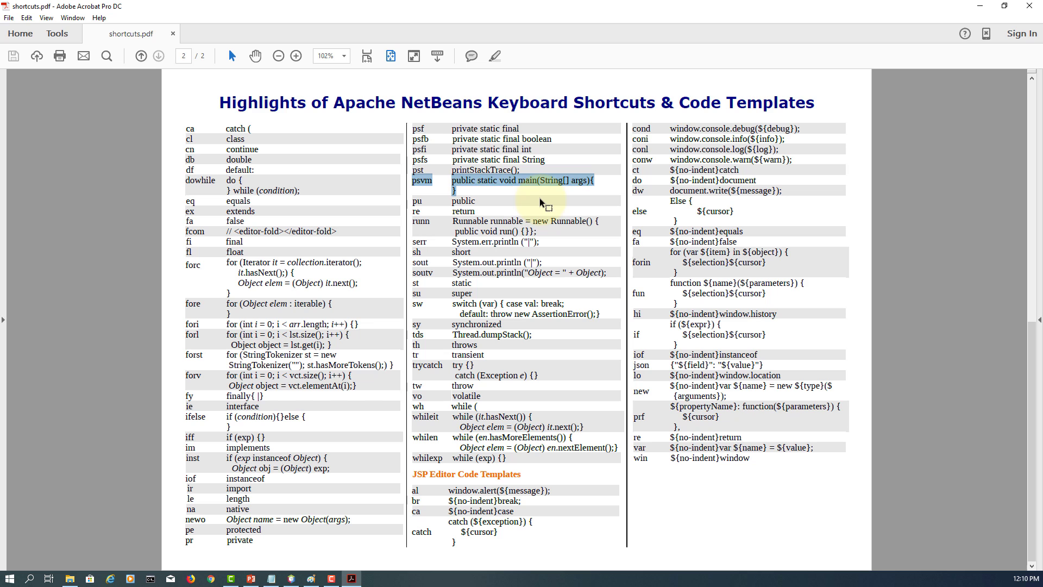
click(141, 55)
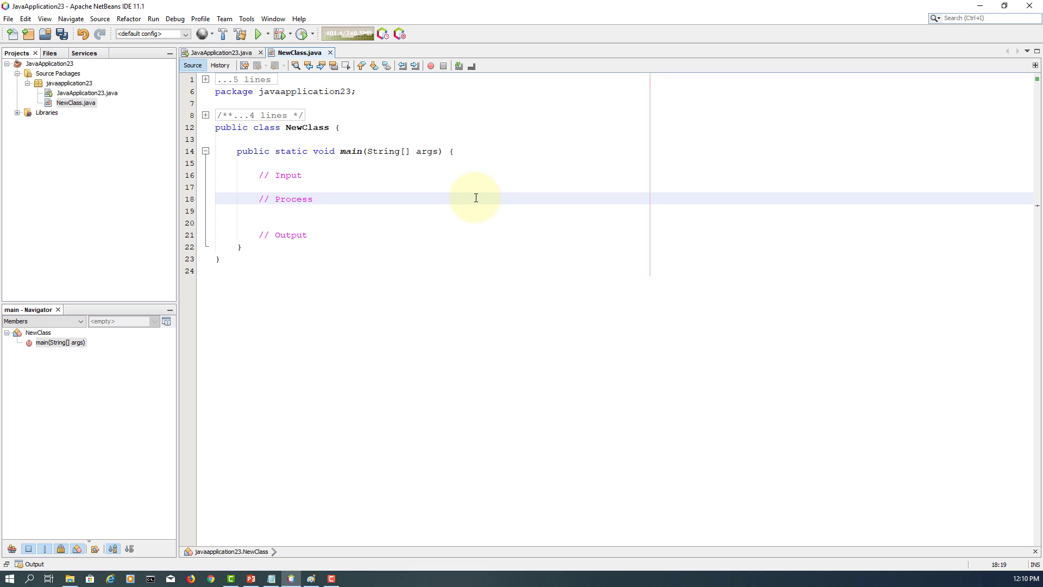
Step: Declare char answer = 'n' under Input and begin a while (a condition under Process
click(480, 188)
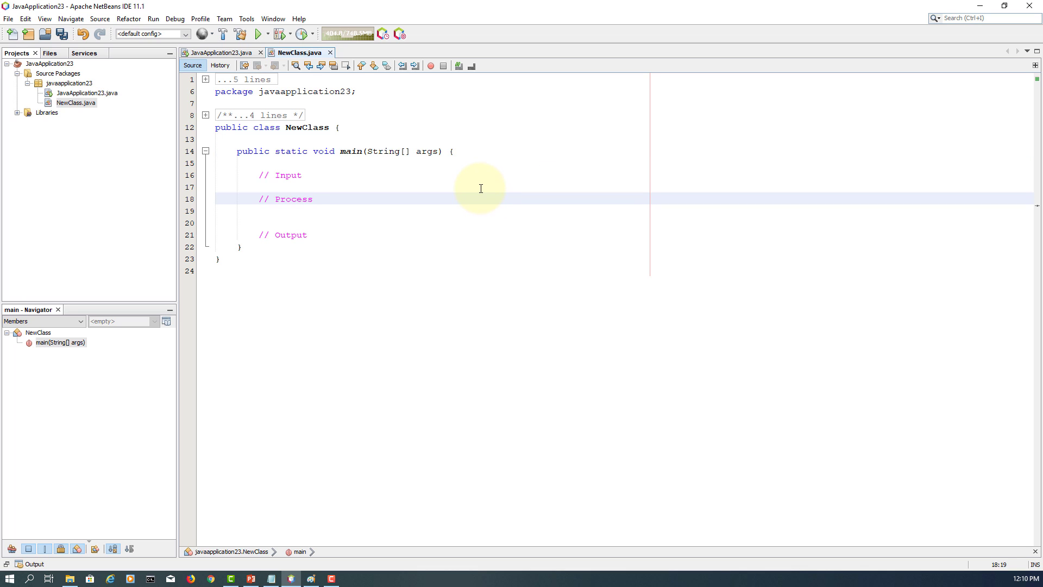
text(char)
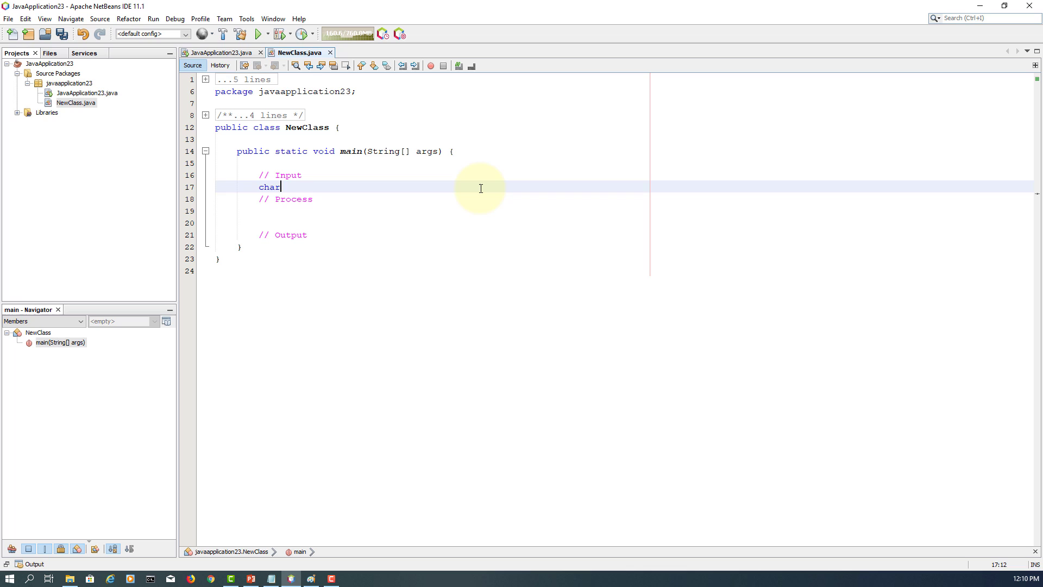
text(answer)
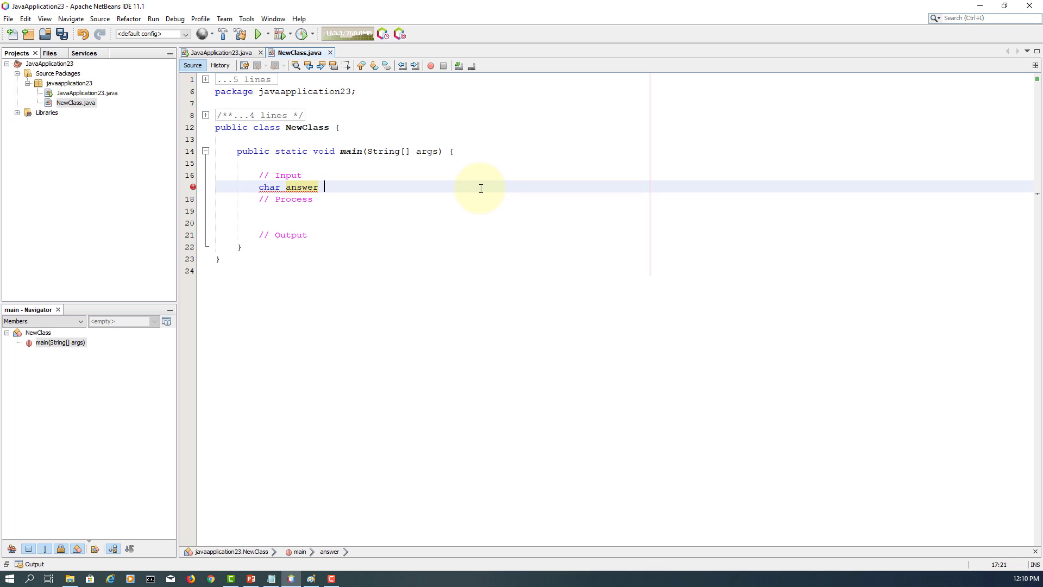
text(= ')
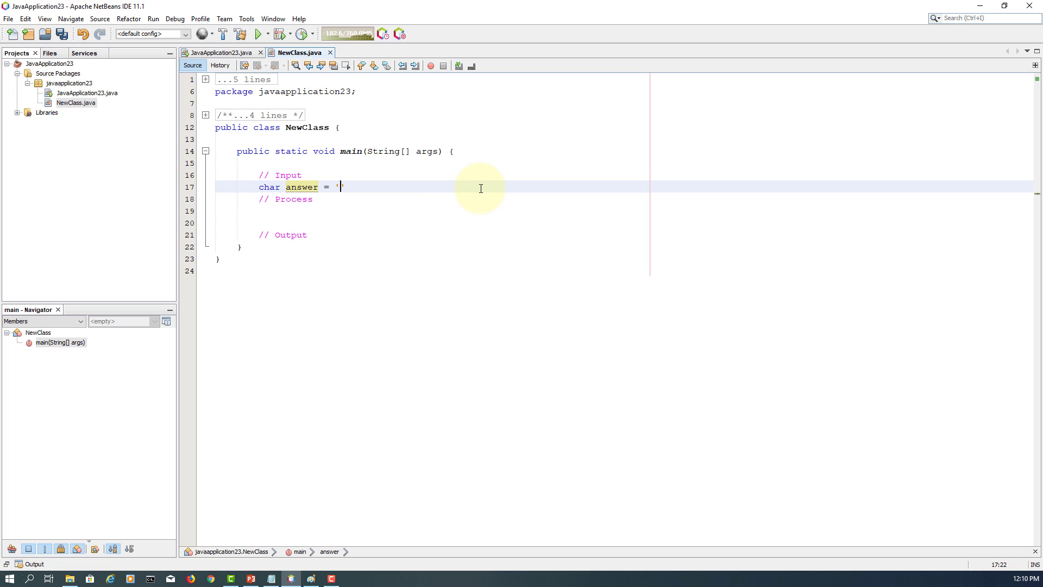
text(n')
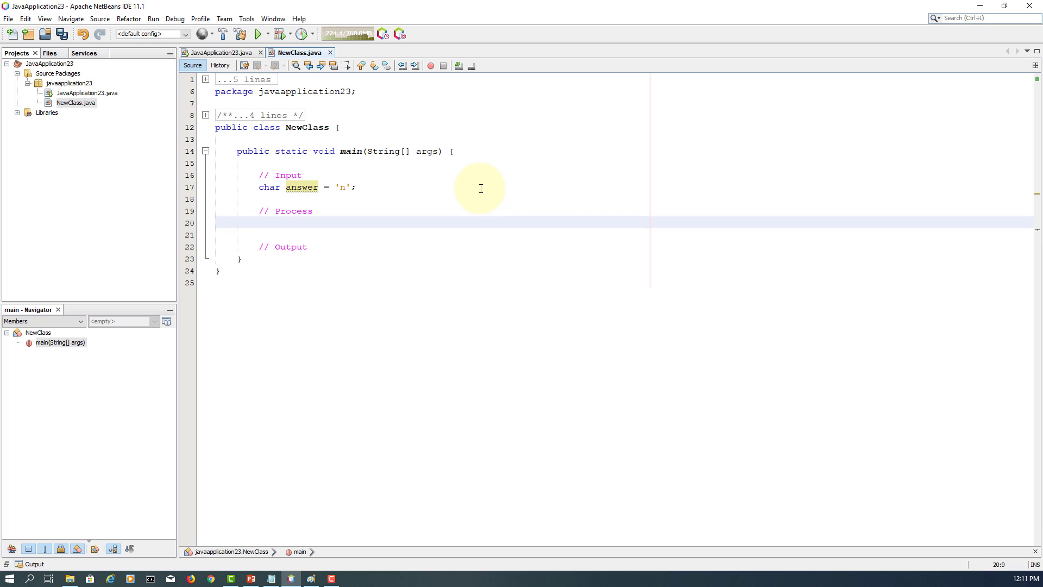
text(while (a))
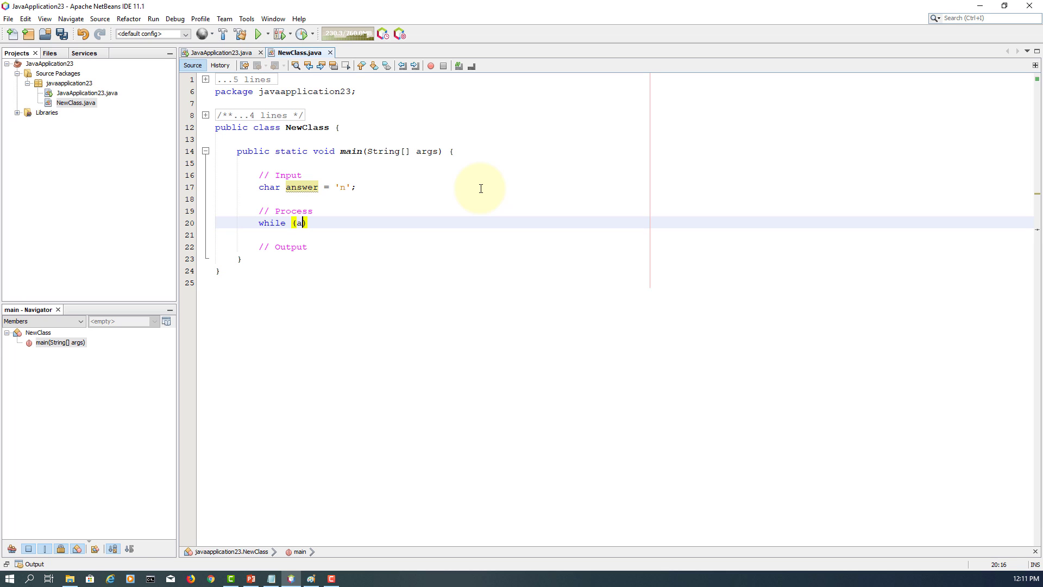
Step: Complete the loop condition as while (answer != 'n') {
text(nswer !=)
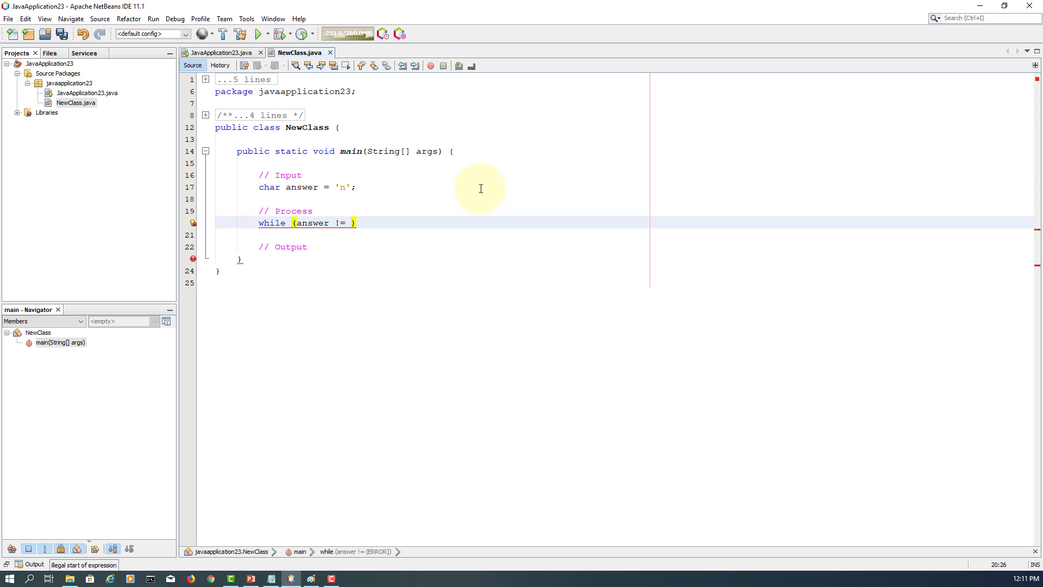
text('n')
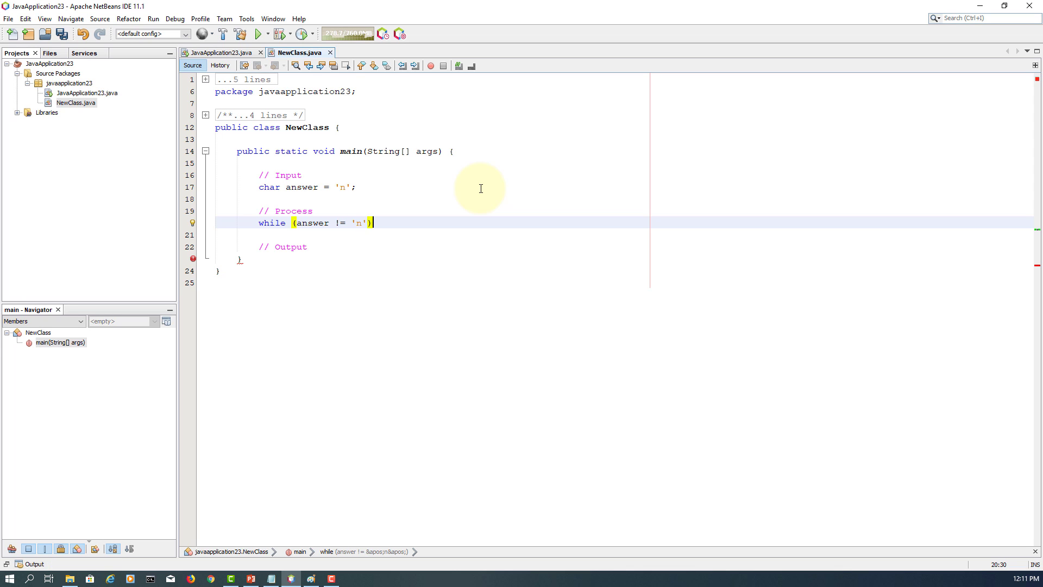
text({)
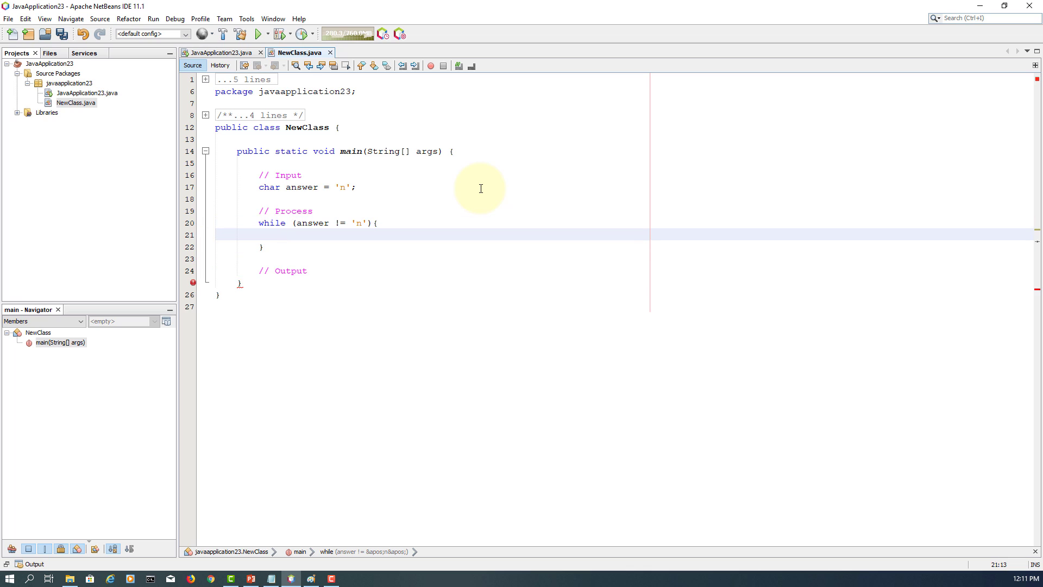
Step: Inside the loop, print "Welcome to Pizza Shop!" with System.out.println
text(s)
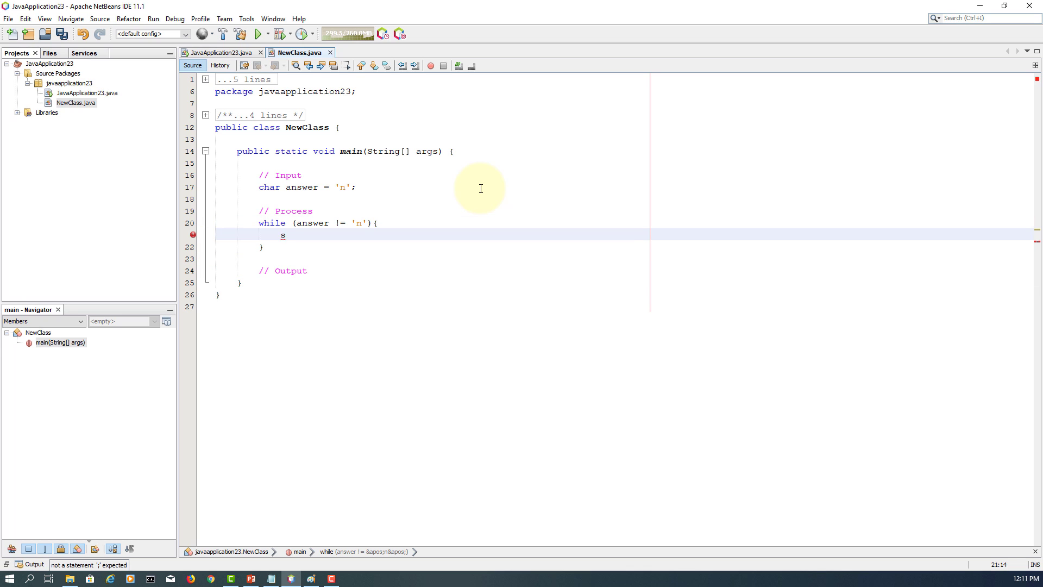
text(ystem.out.pri)
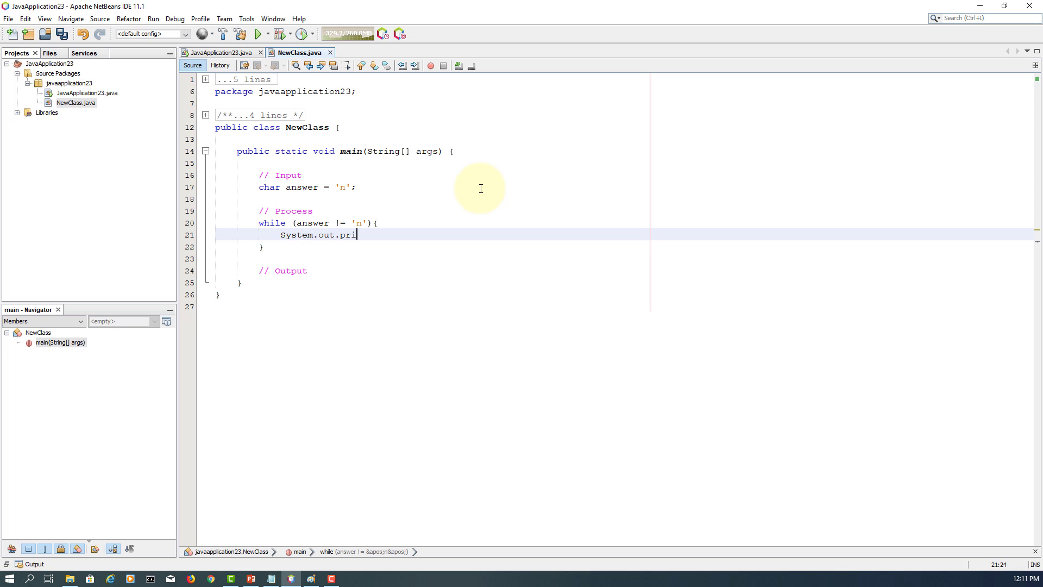
text(ntln()
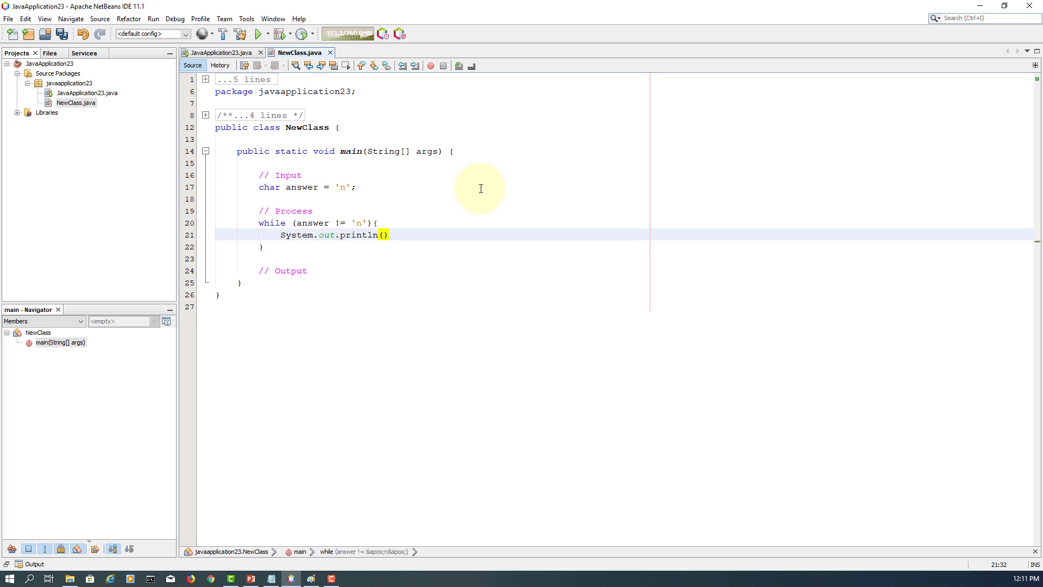
text("Welcome ")
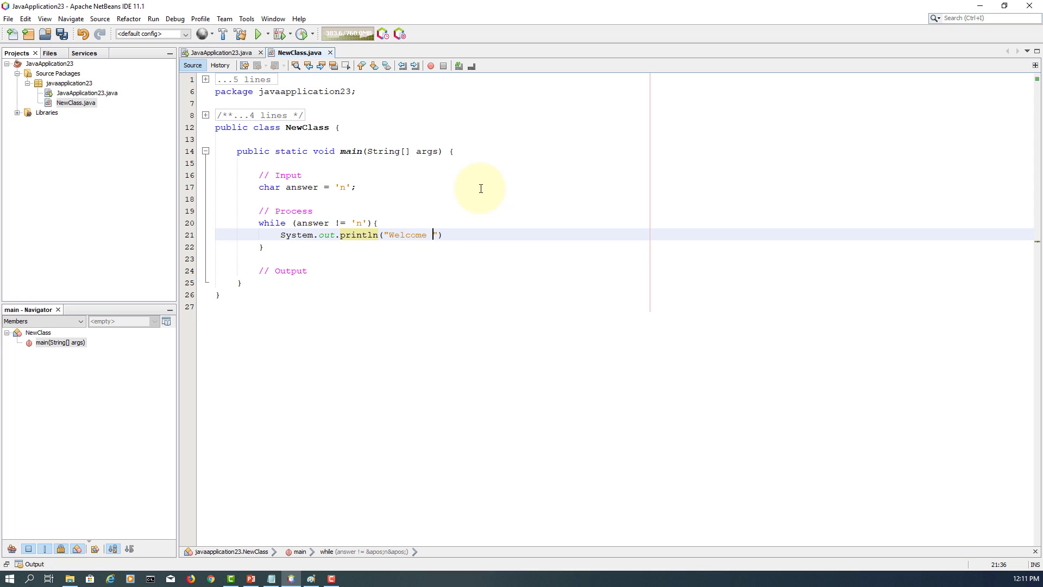
text(to)
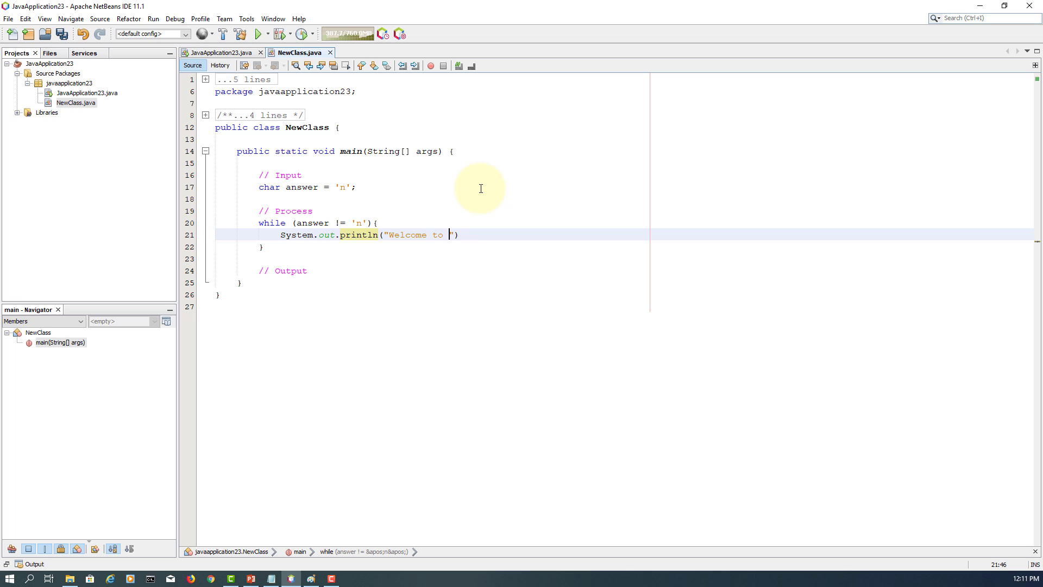
text(Pizza)
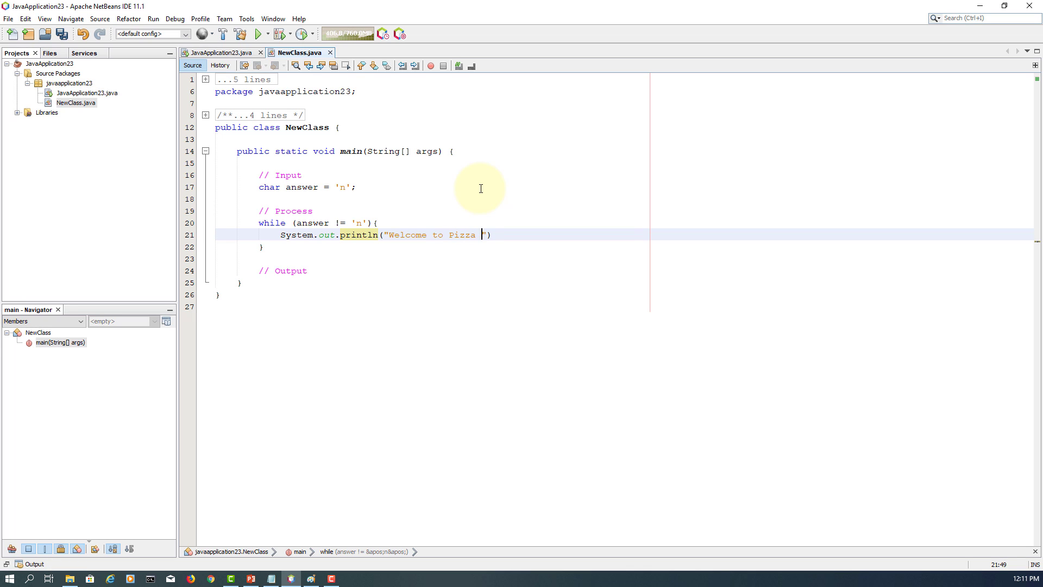
text(Shop)
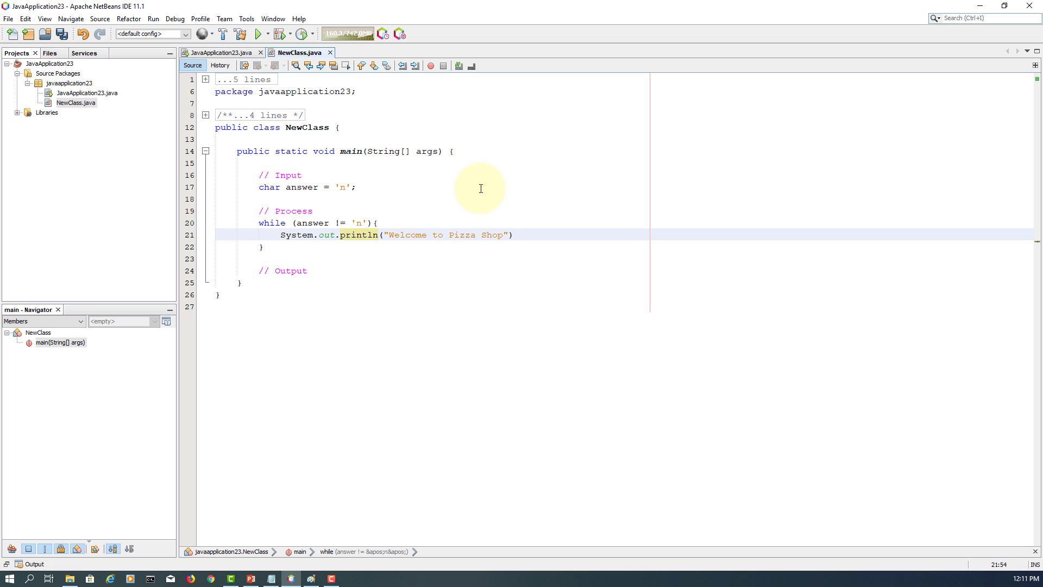
text(!);)
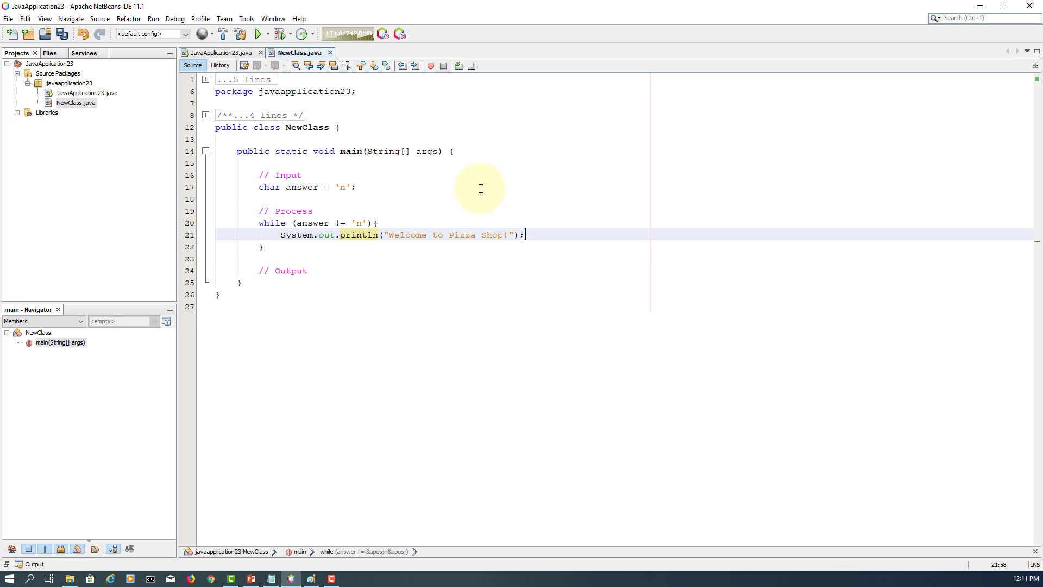
Step: Print the menu line "1. Pizza 2. Salad 3. Drink" with System.out.print
text(System.out.pri)
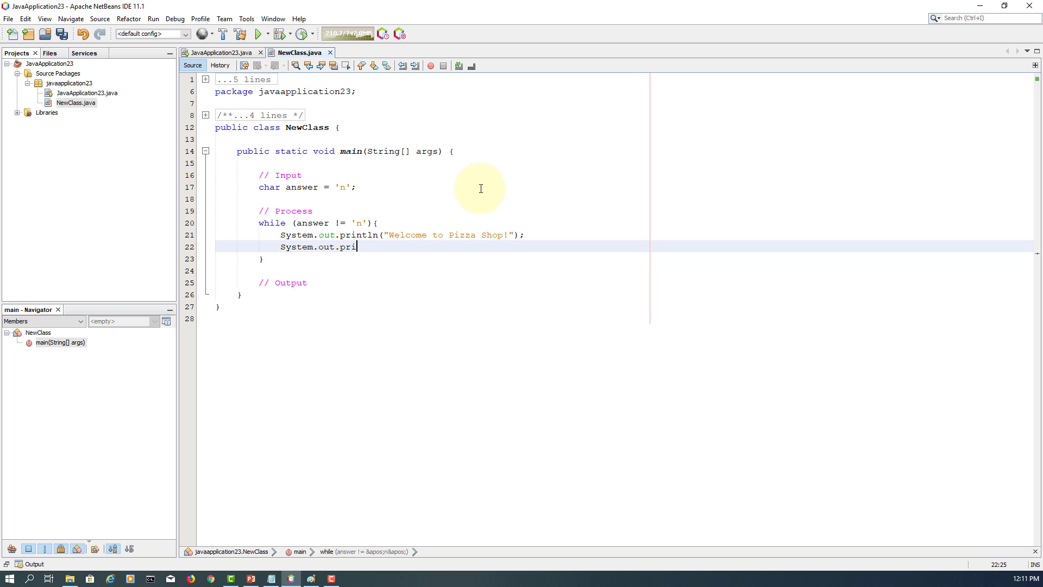
text(nt())
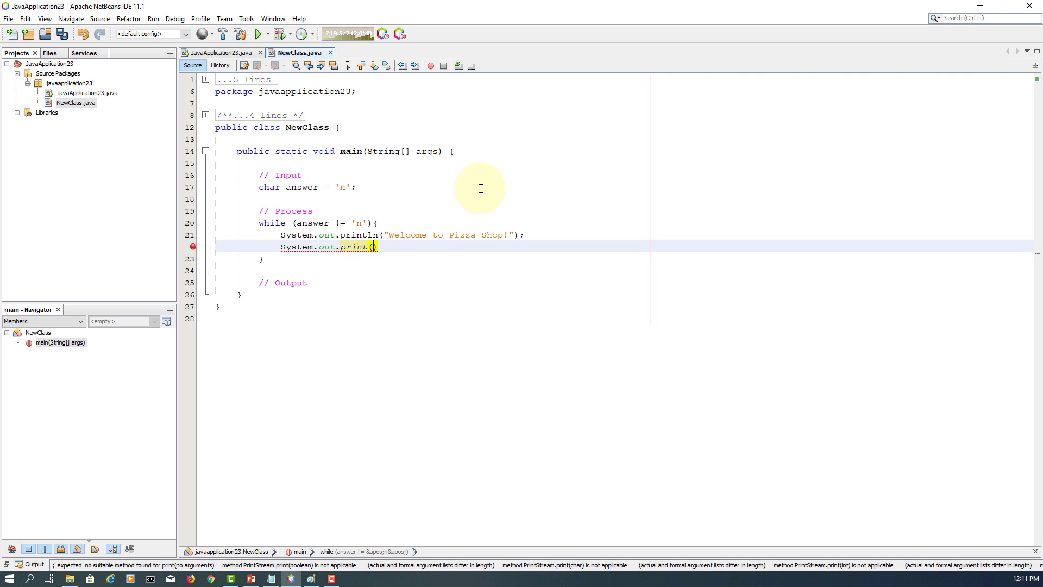
text("1. Pizza)
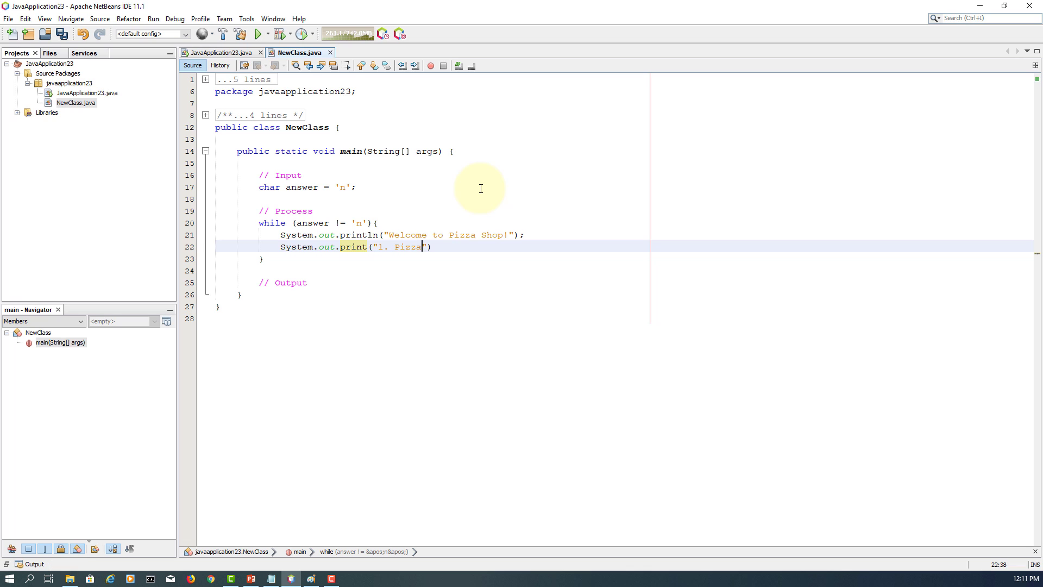
text(2. Sal)
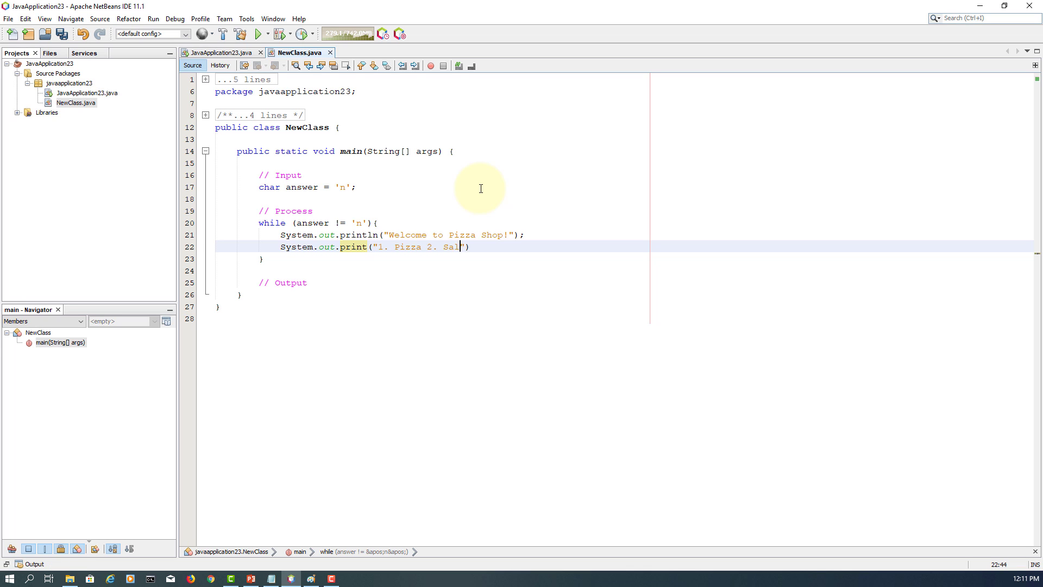
text(ad 3.)
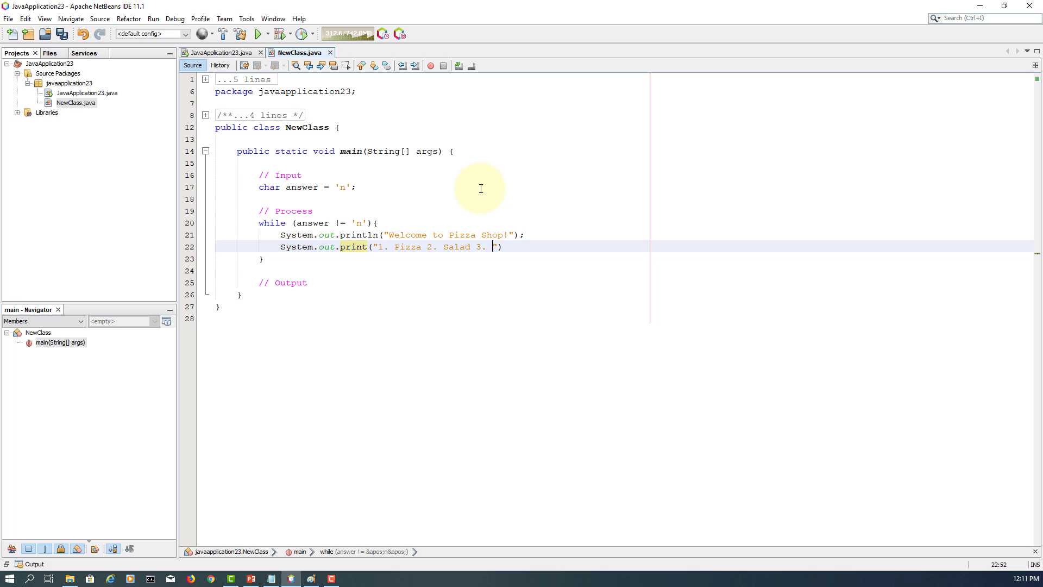
text(Drink)
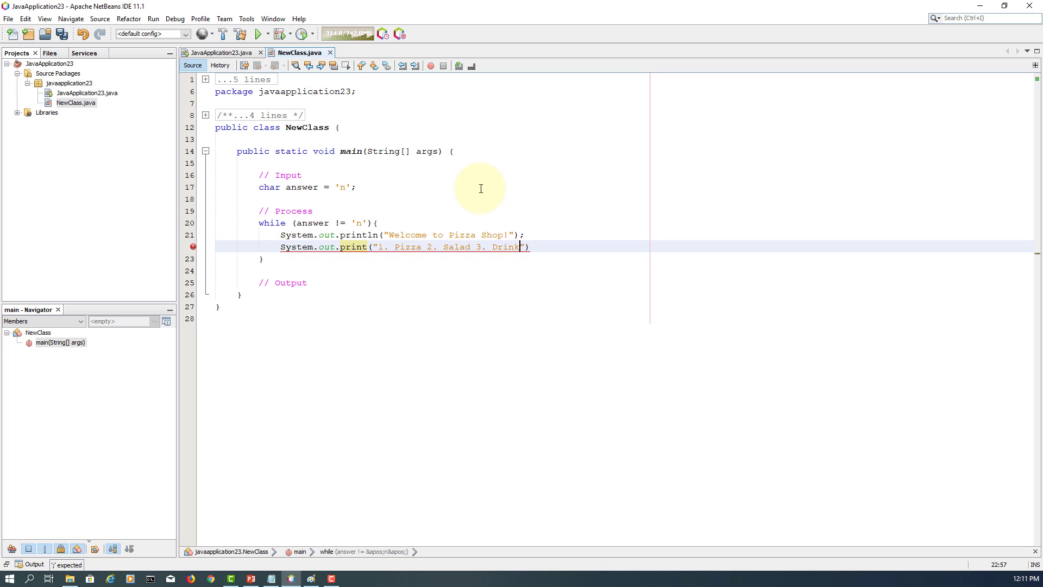
text(;)
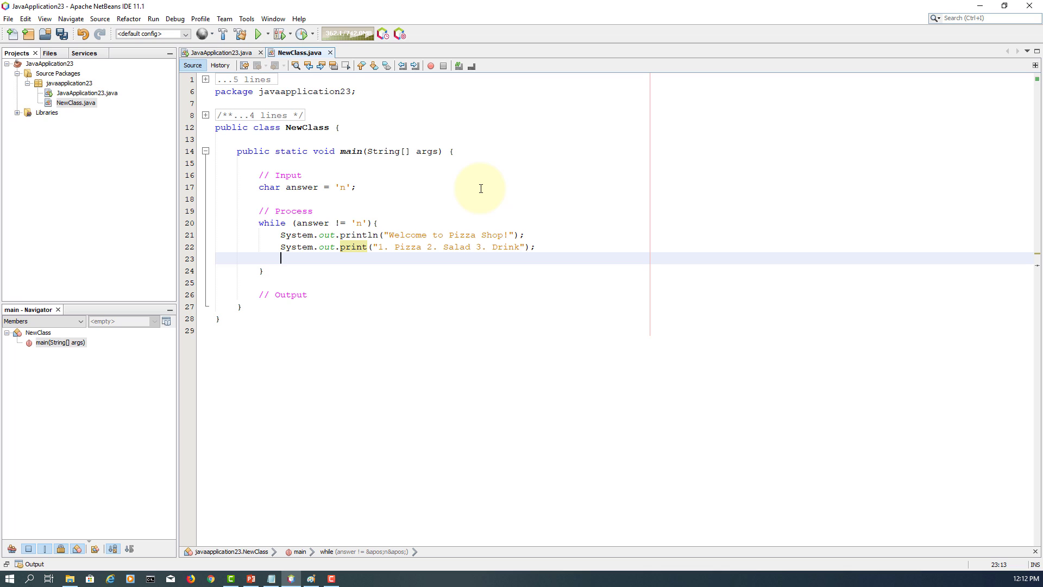
Step: Print the "Select 1, 2 or 3" prompt and begin a print statement for the order
text(Sys)
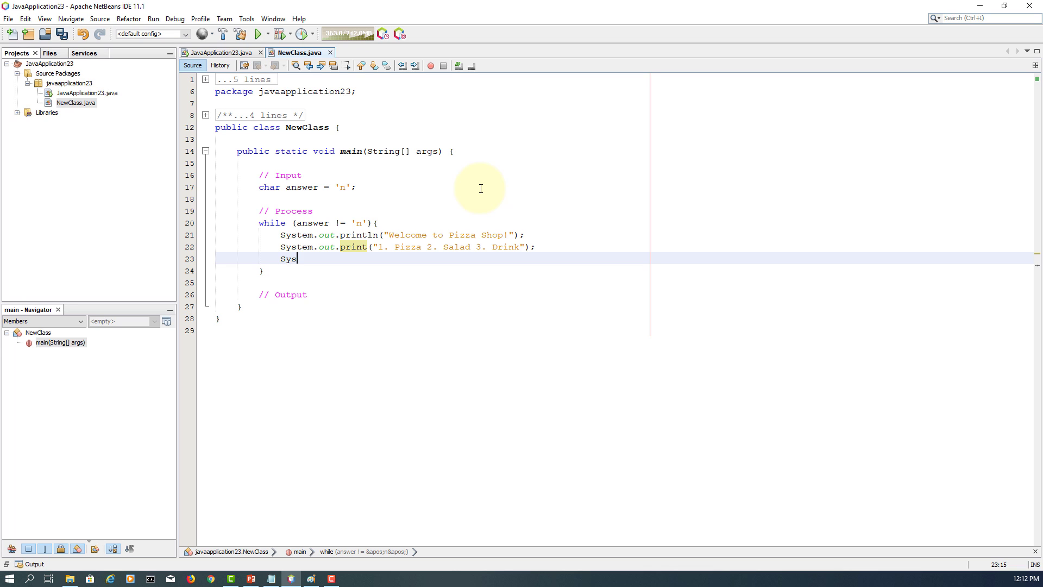
text(tem)
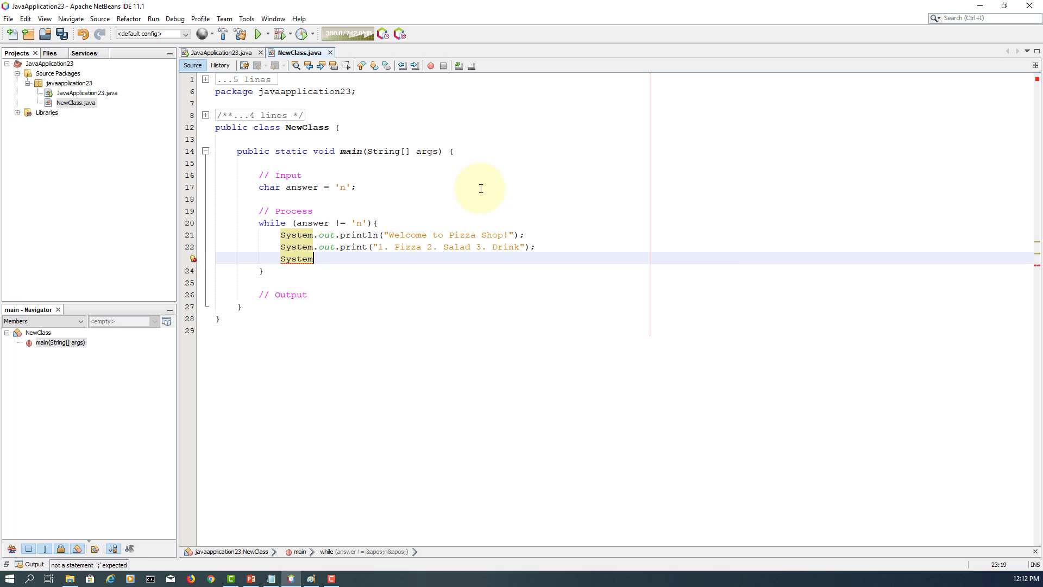
text(.outprin)
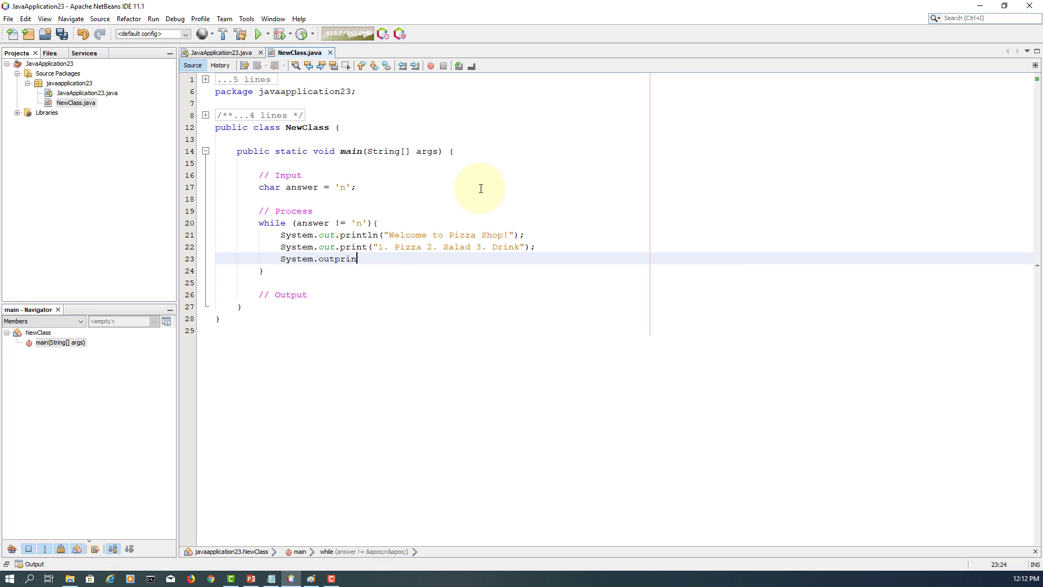
text(("S"))
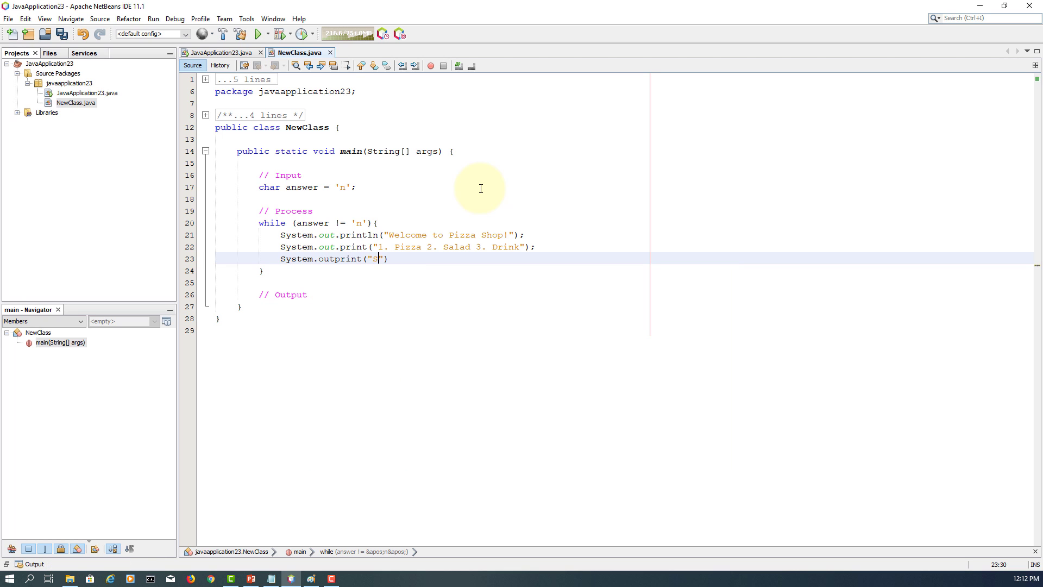
text(elect 1 or 2 or 3:)
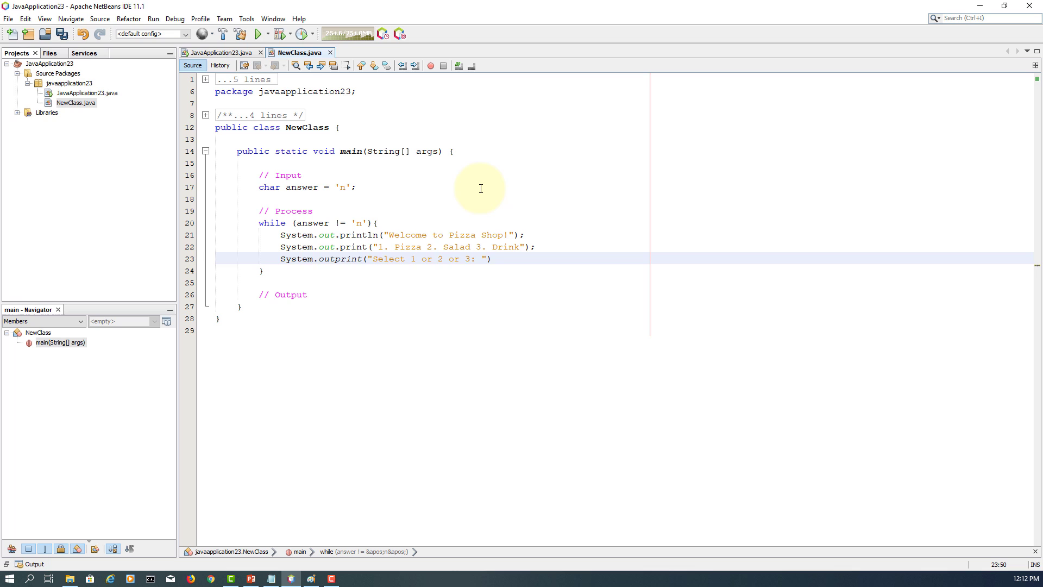
text(;)
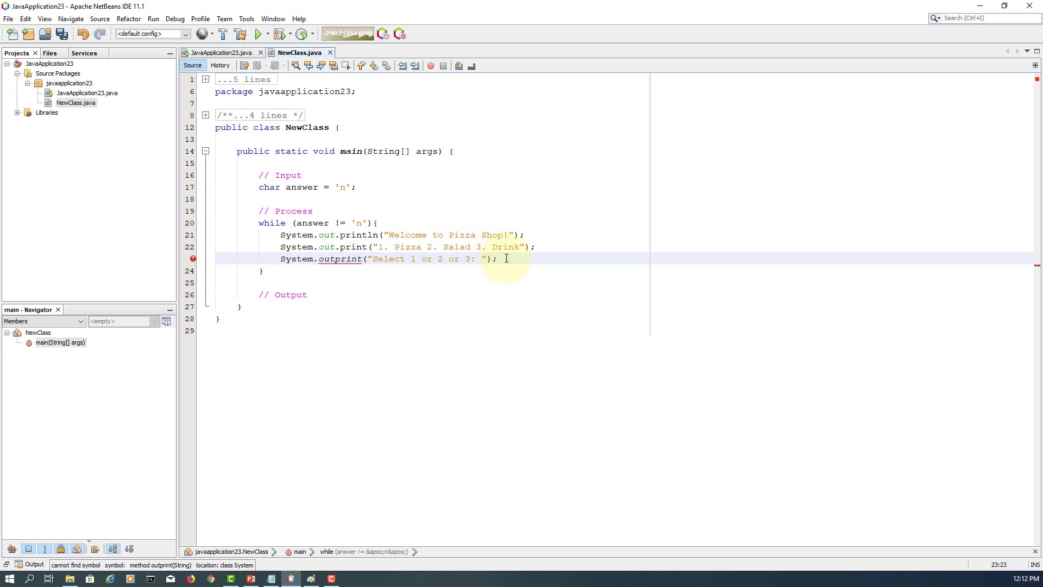
text(print)
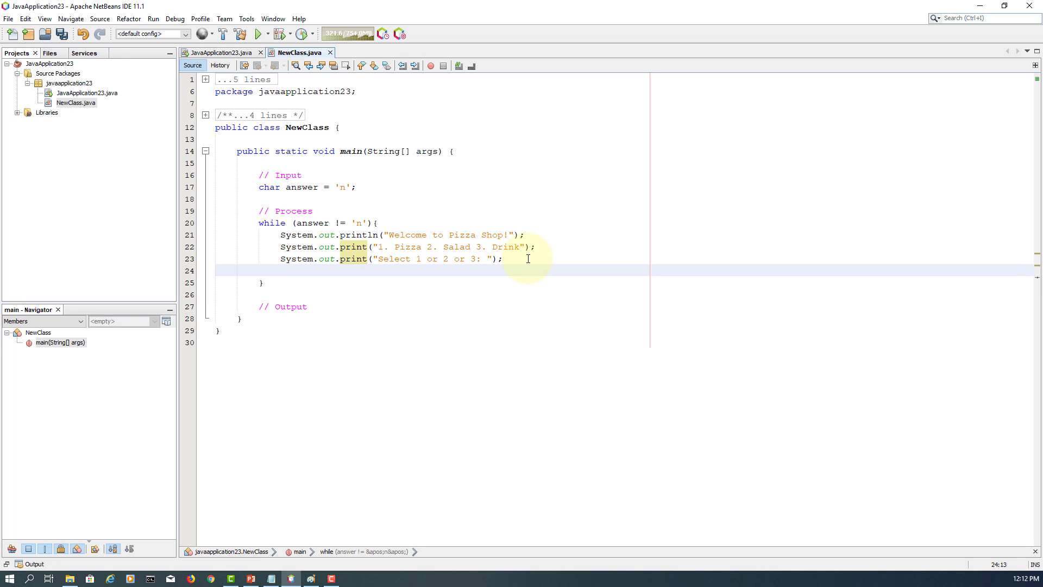
text(order)
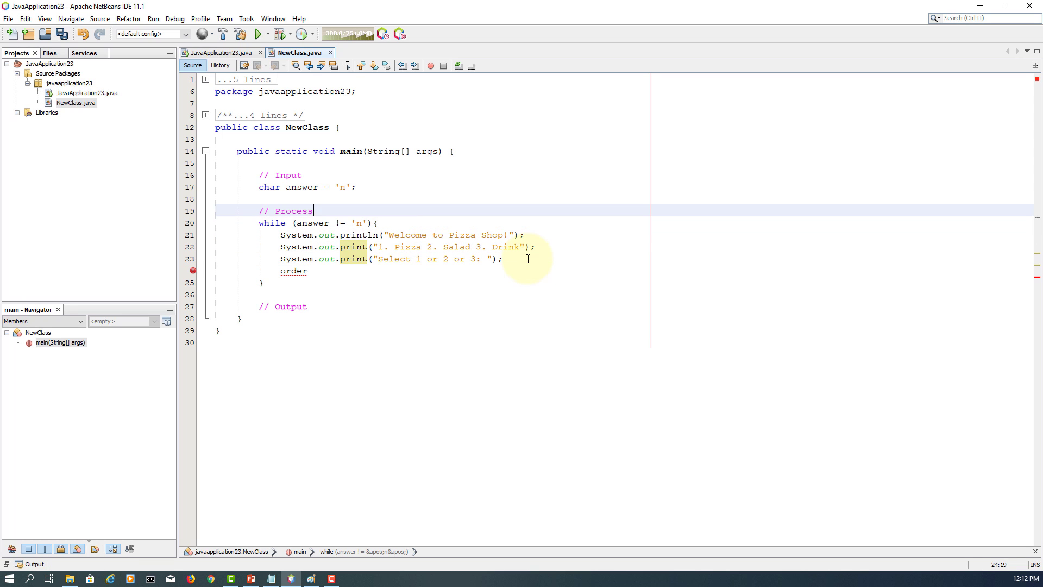
Step: Declare Scanner input = new Scanner(System.in) and import java.util.Scanner via the error fix
text(Scaner)
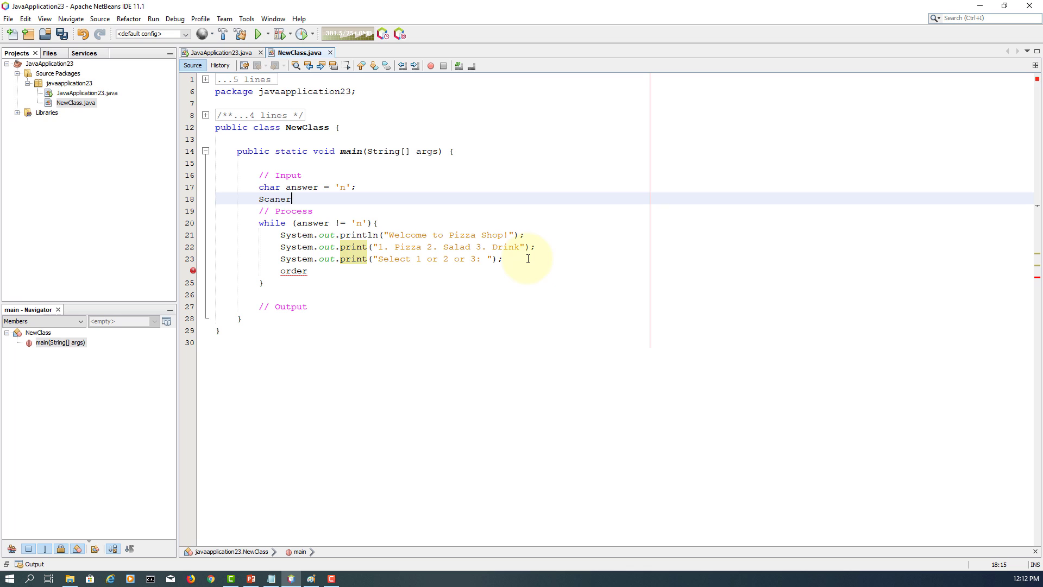
text(input)
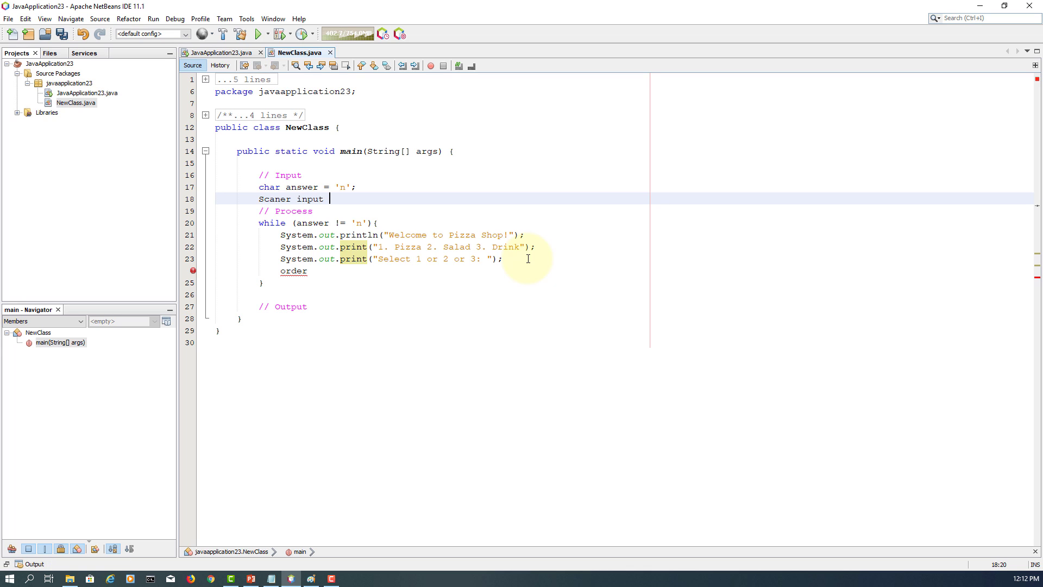
text(=)
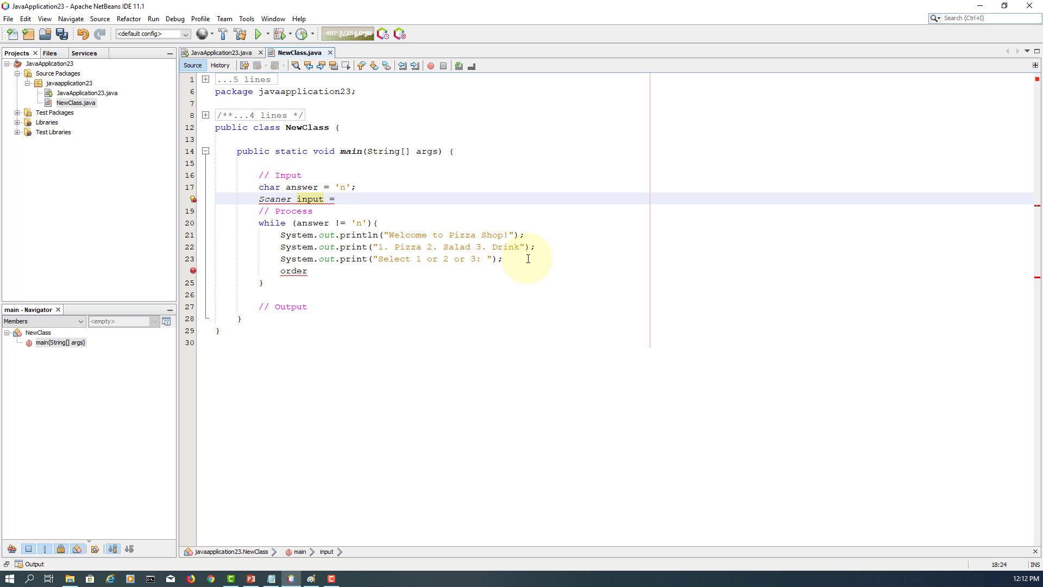
text(new Scann)
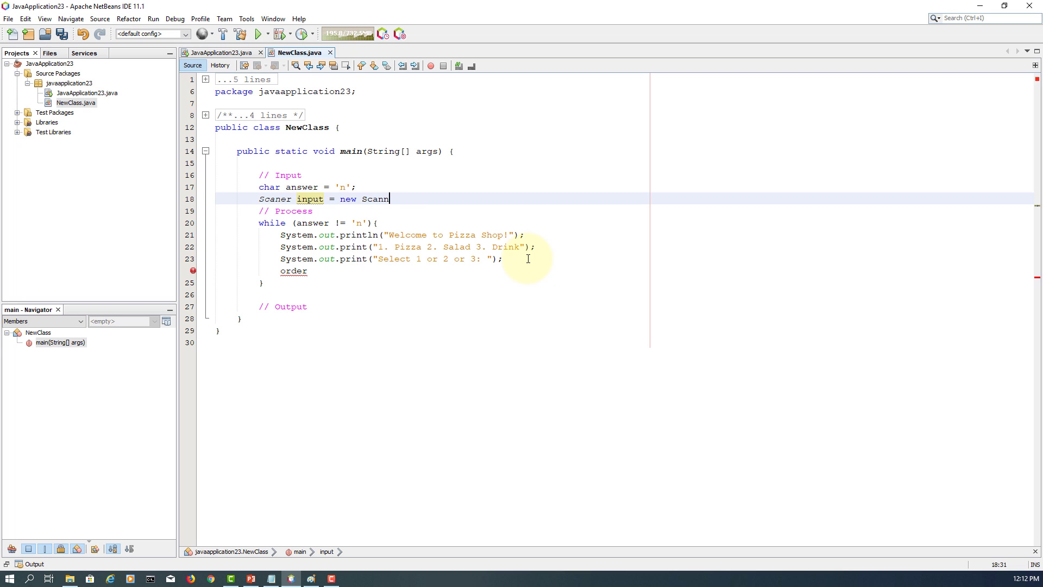
text(ner(System.in);)
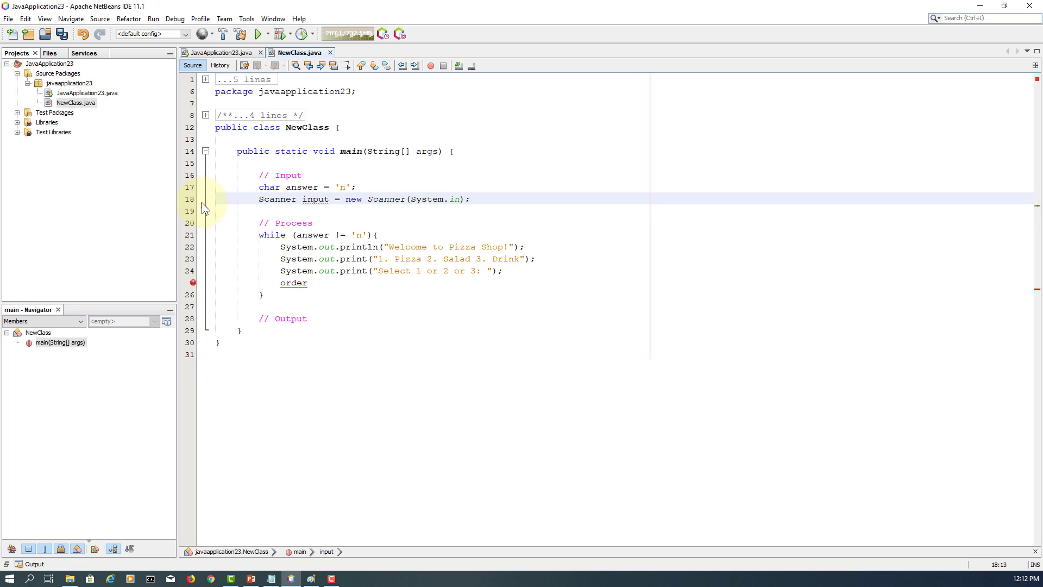
click(193, 199)
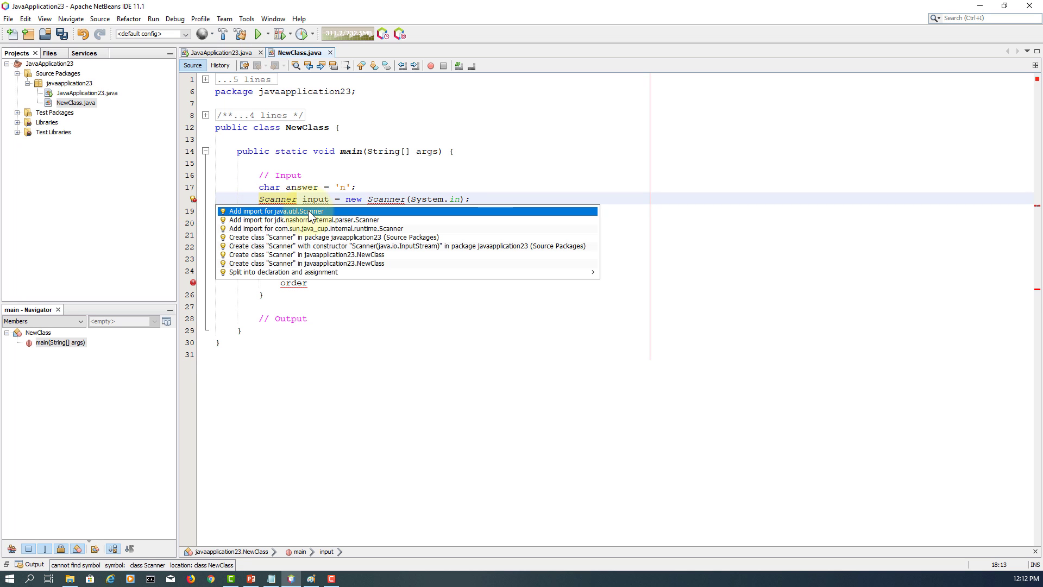
click(275, 211)
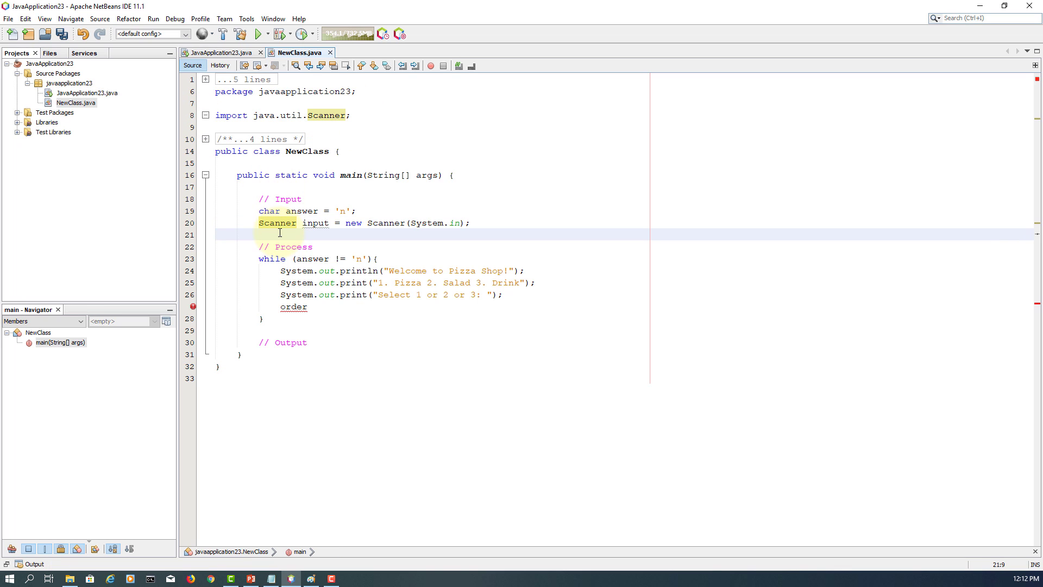
Step: Declare int order = 0 and begin the order assignment inside the loop
text(int oder)
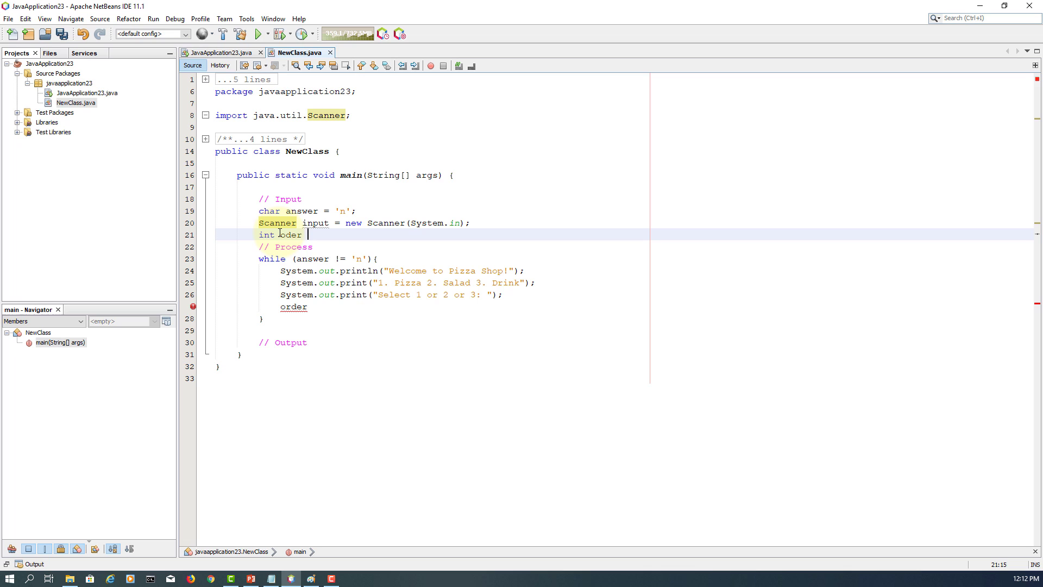
key(Backspace)
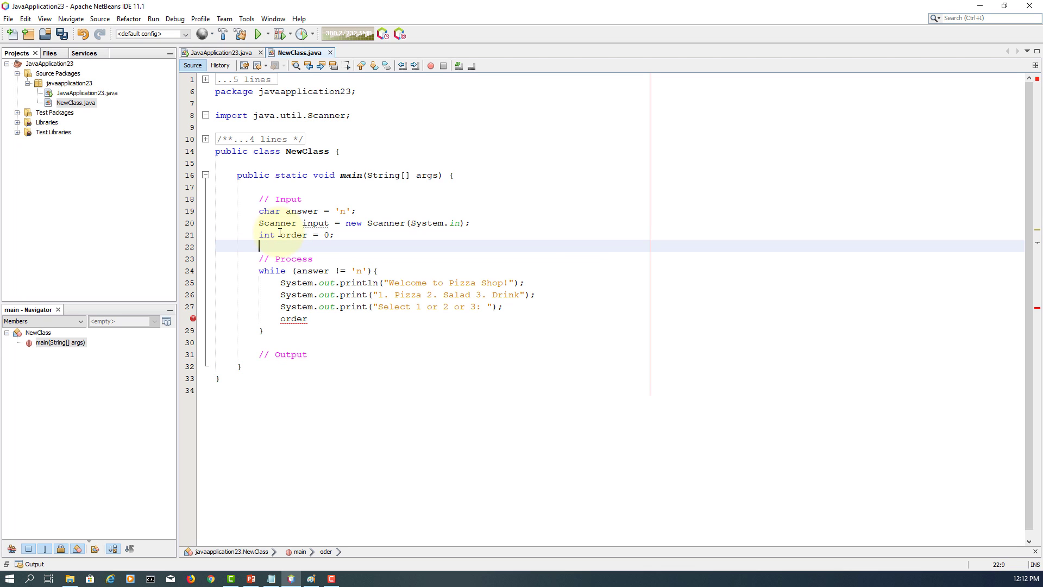
text(=)
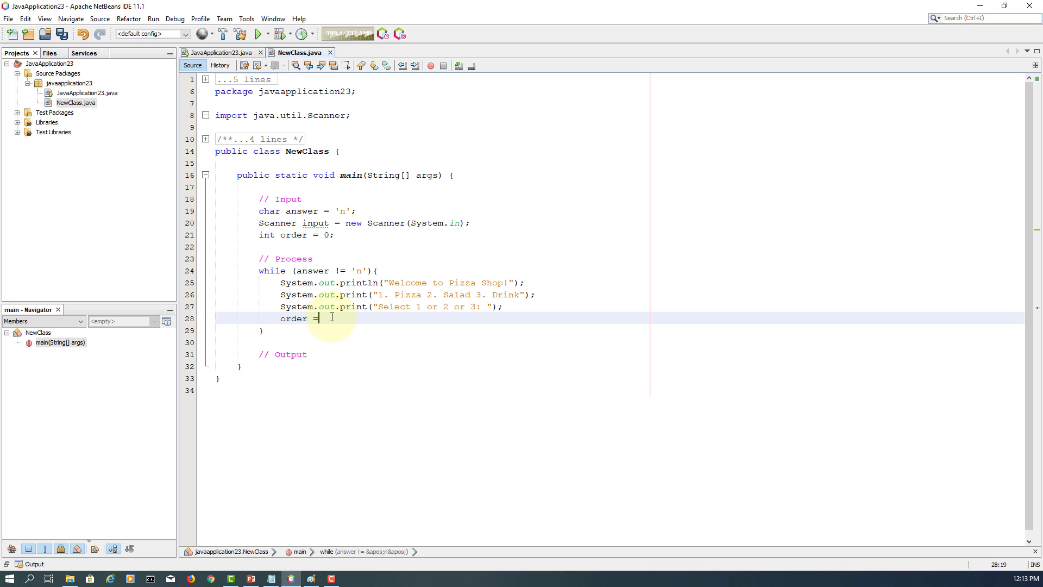
Step: Read order = input.nextInt() and print a 'process another order (y/n)?' prompt
text(input.ne)
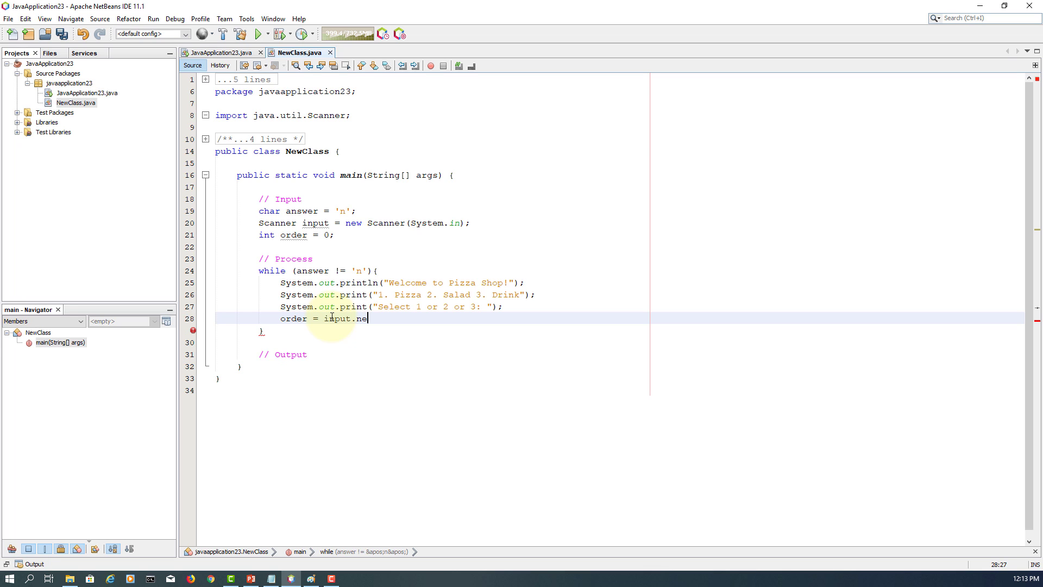
text(xtInt();)
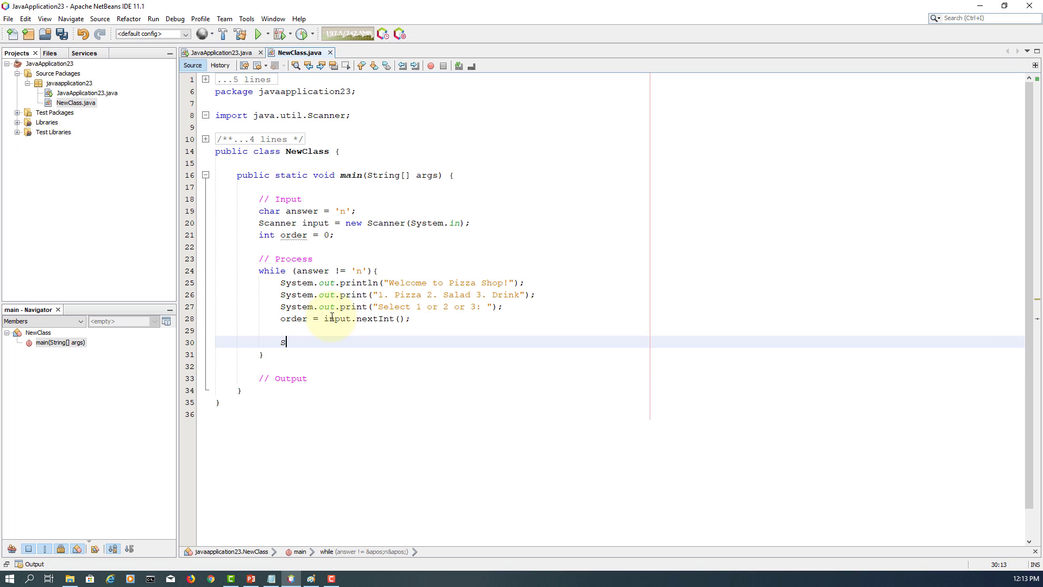
text(ystem.out.print("Do you want to)
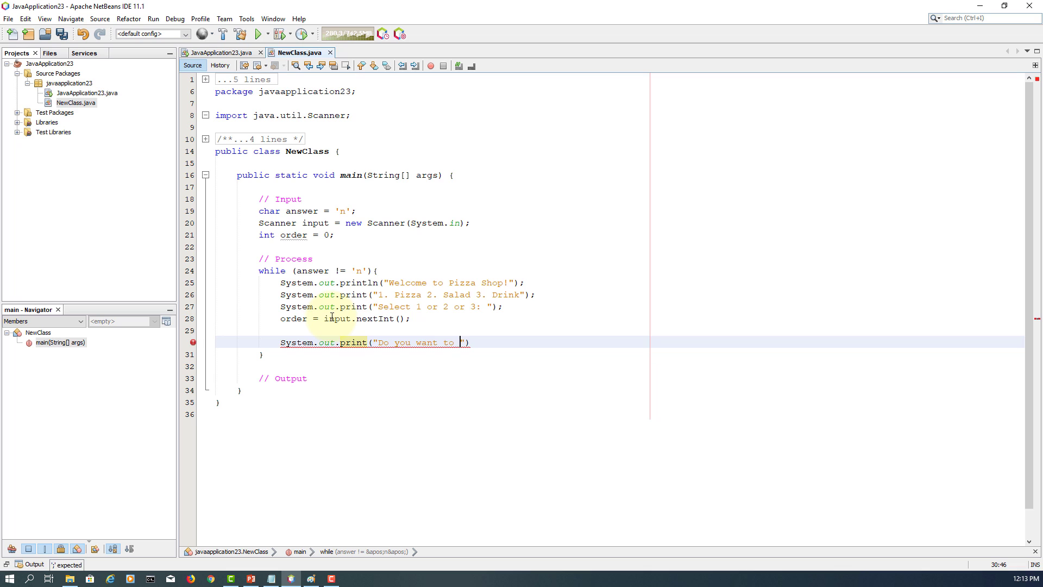
text(process a)
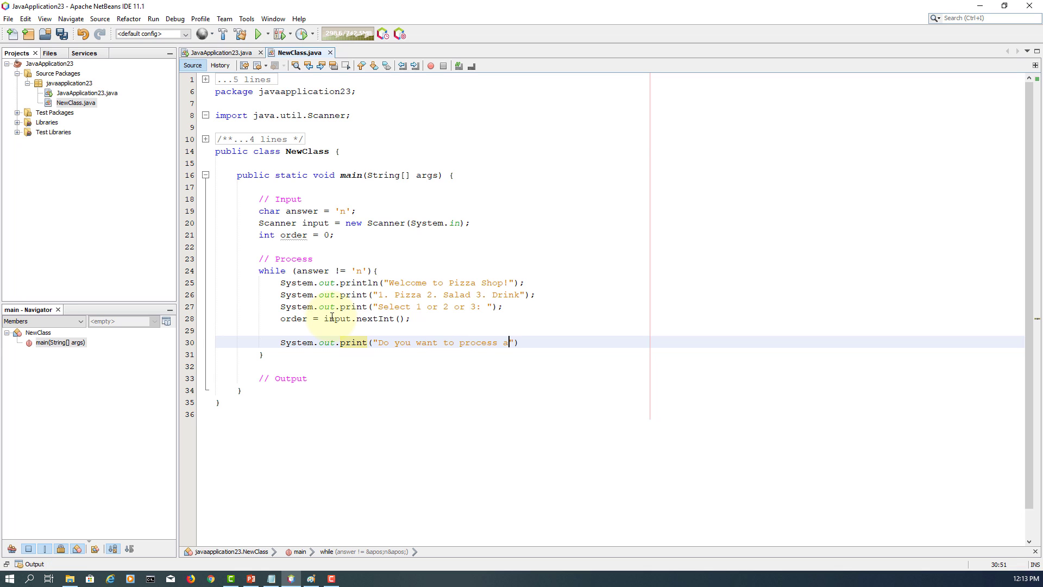
text(nother order)
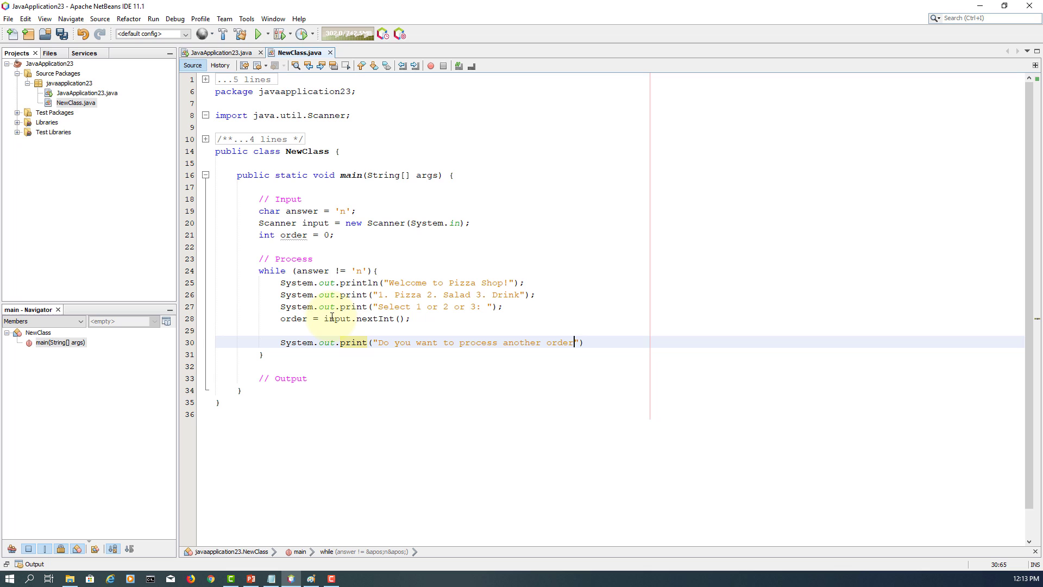
text(: 9)
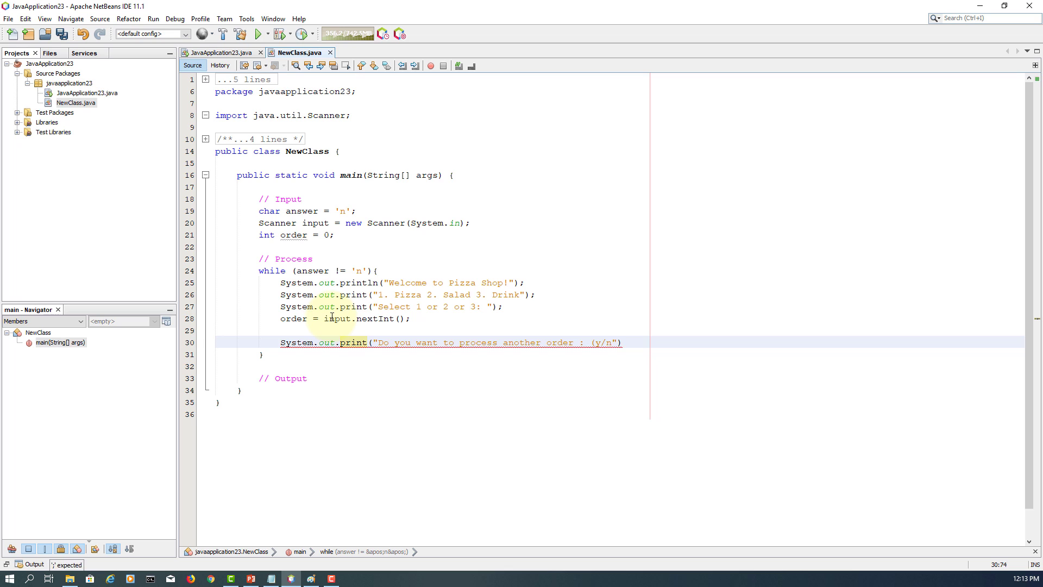
text(?)
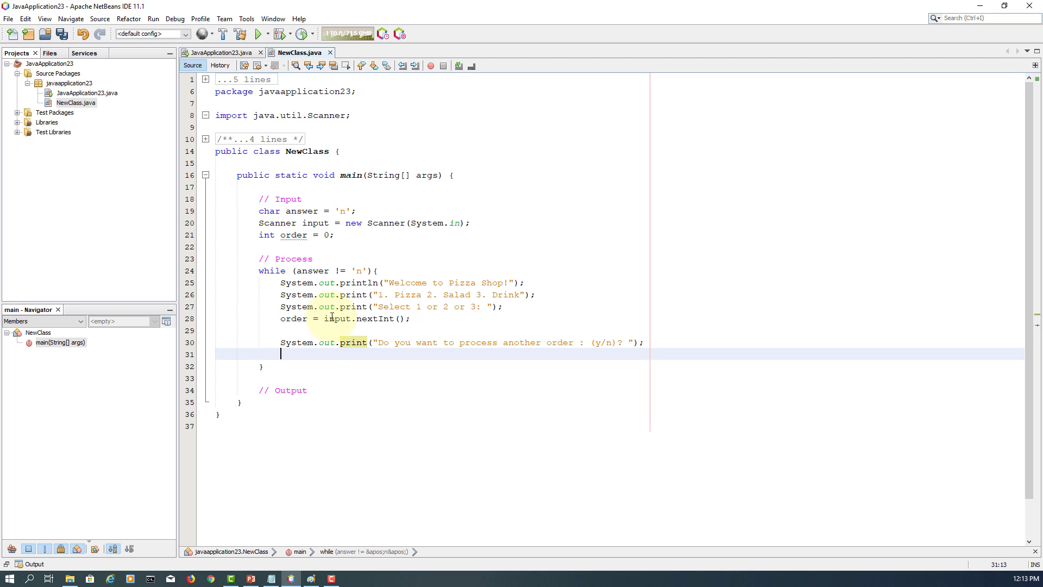
Step: Add answer = input.next() with a comment about converting the reply to a char
text(answer = i)
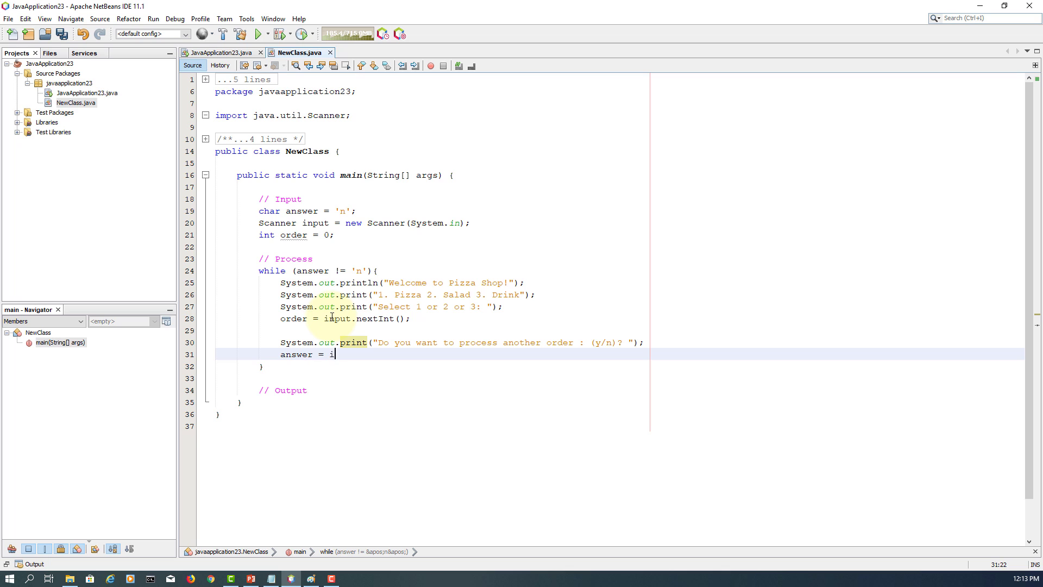
text(nput.next();)
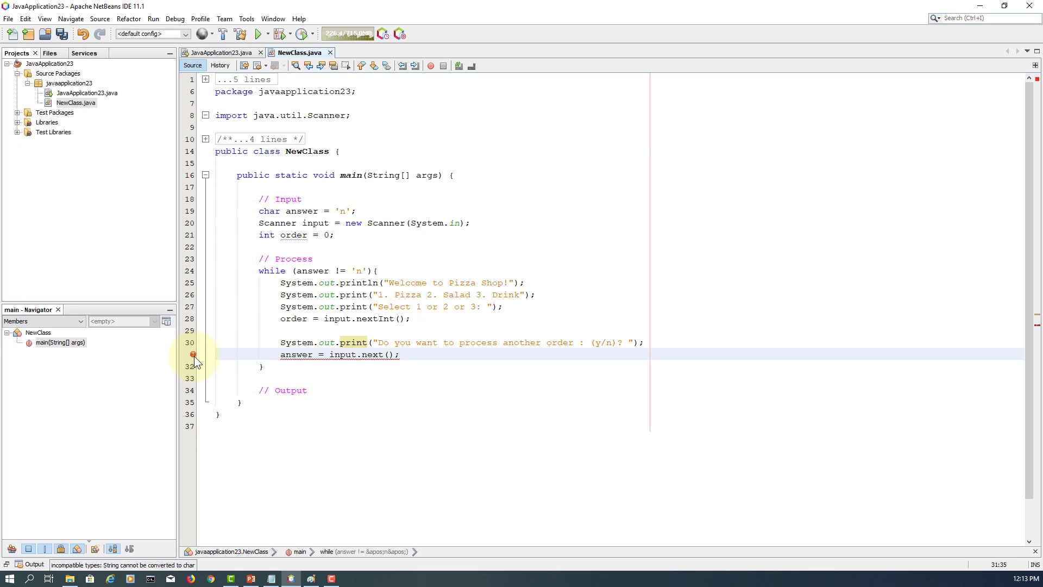
mouse_move(193, 354)
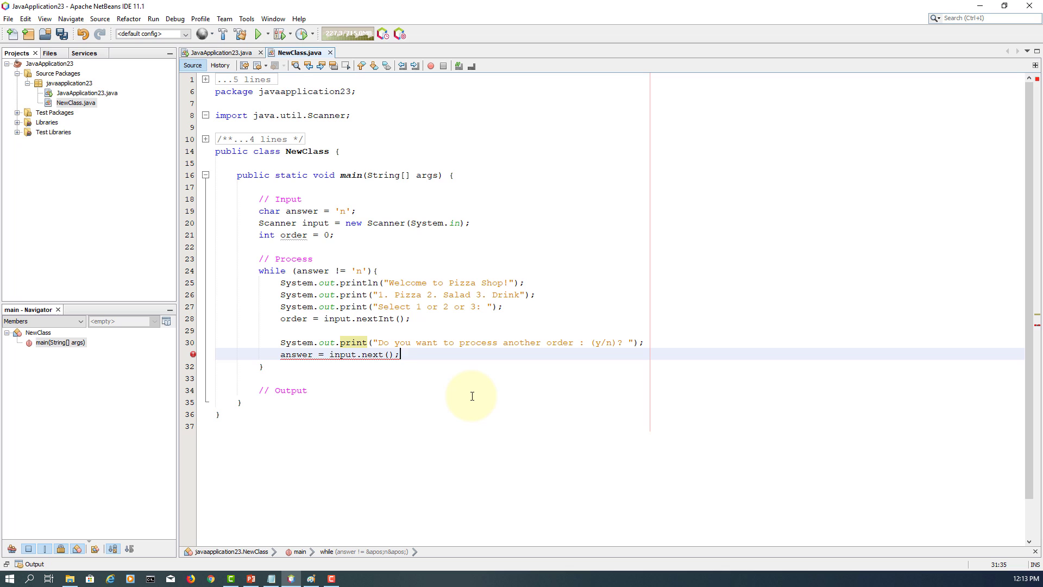
text(//)
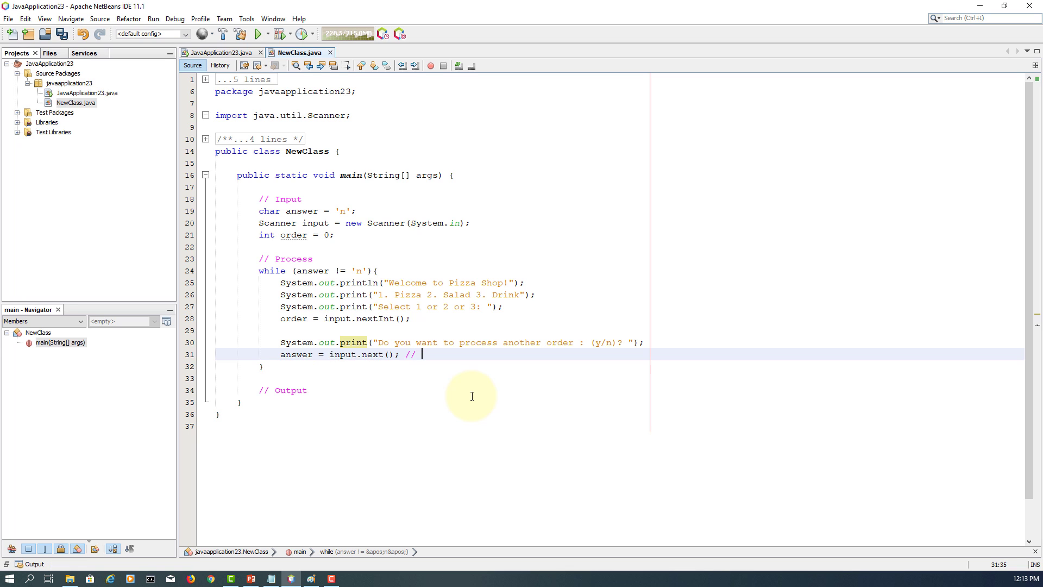
text("y)
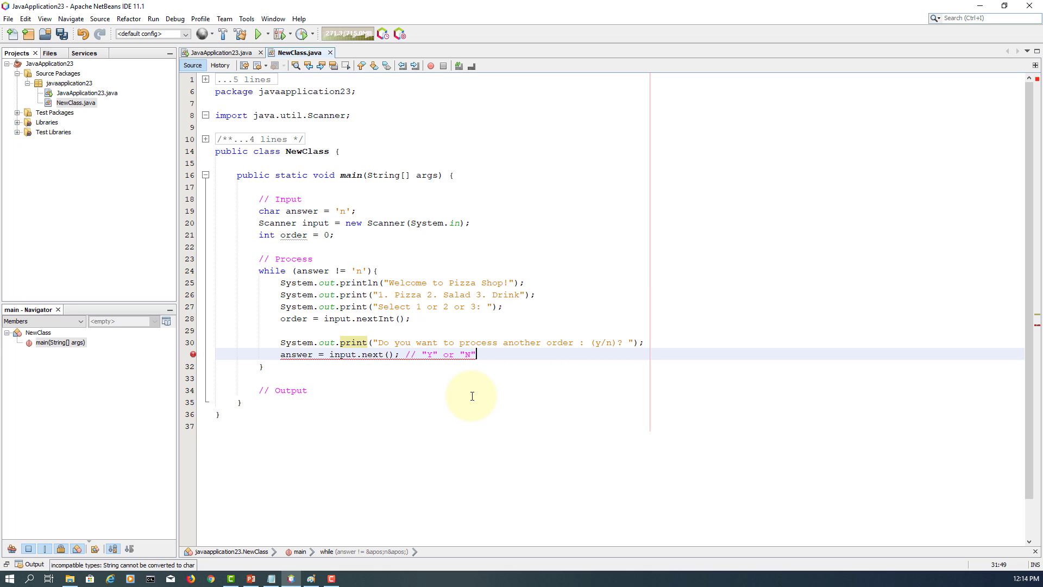
text(returns)
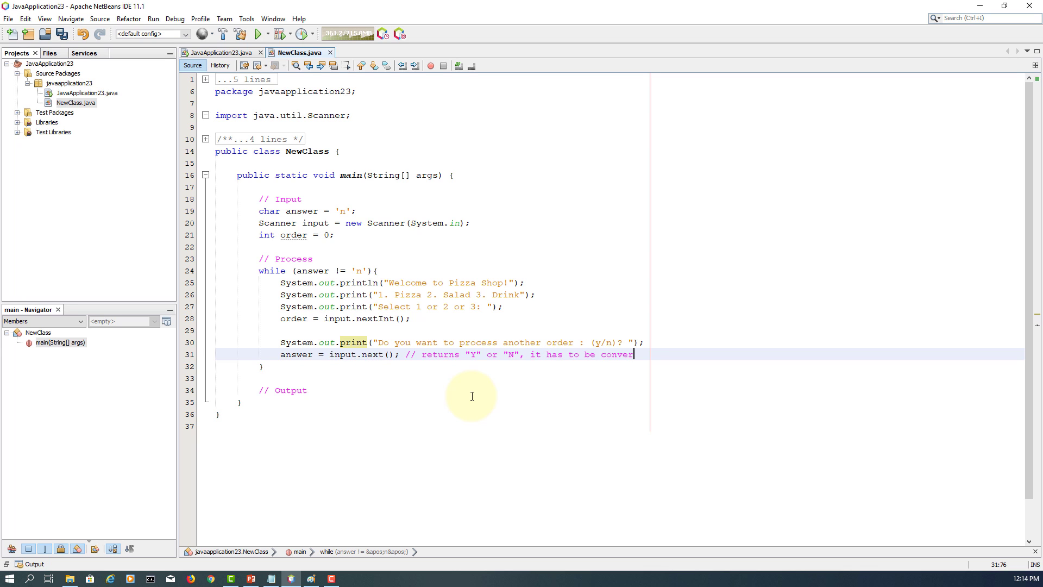
text(ted to a)
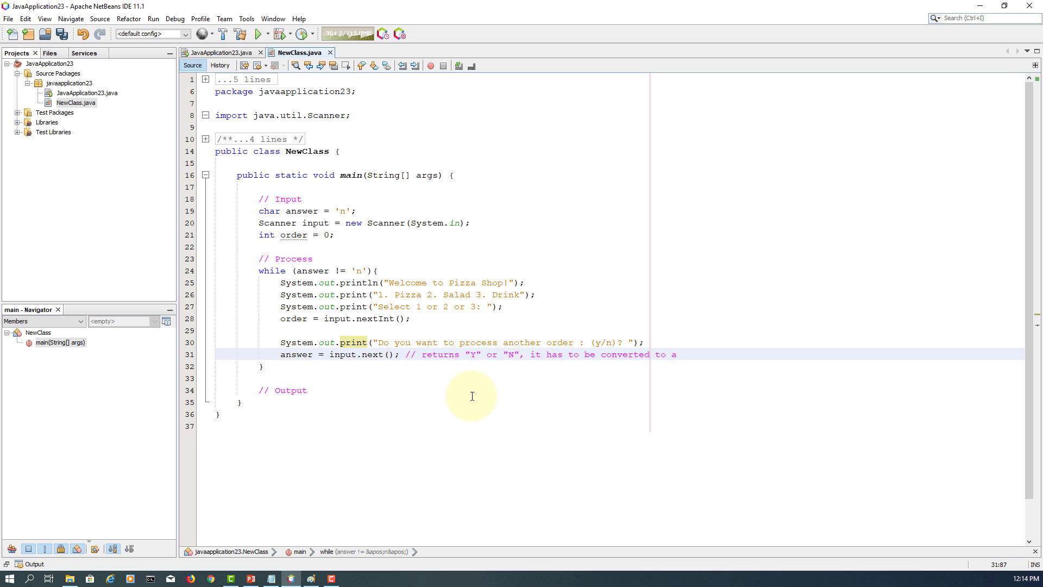
text(character value)
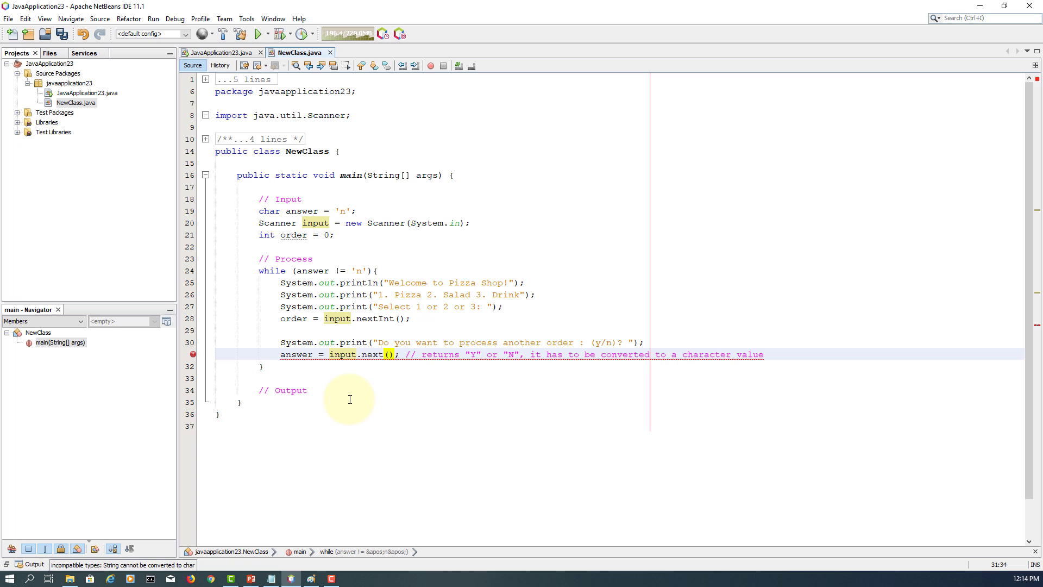
Step: Append .charAt(0) to input.next() and print "Your order is " + order under Output
text(.)
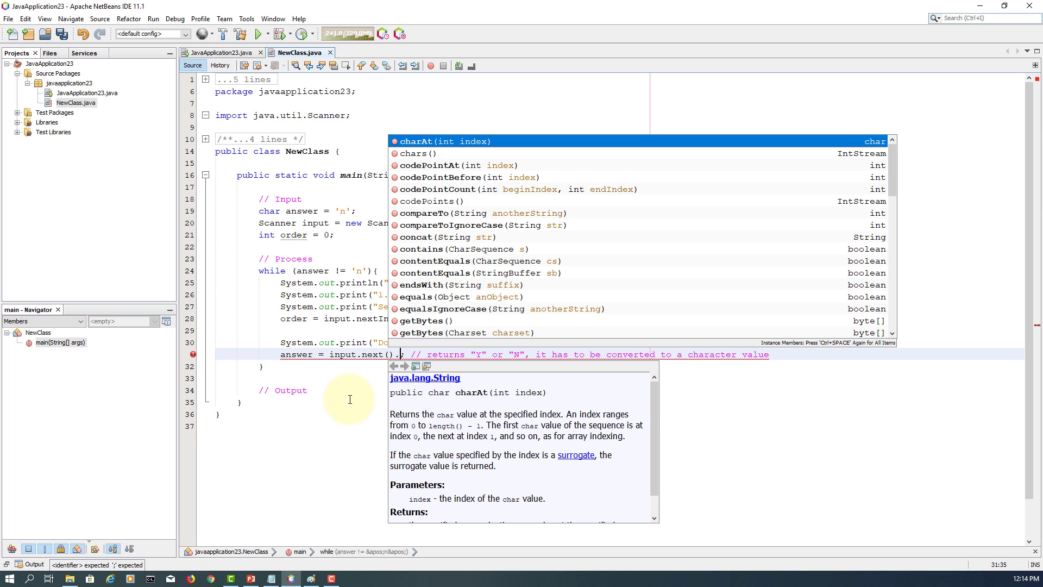
mouse_move(467, 426)
text(charAt(0)
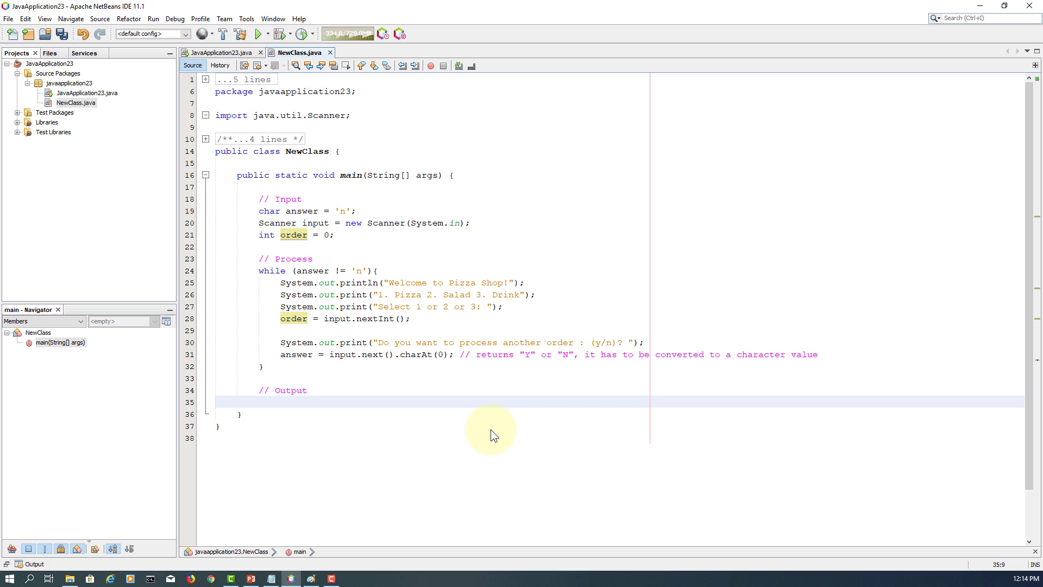
text(System.o)
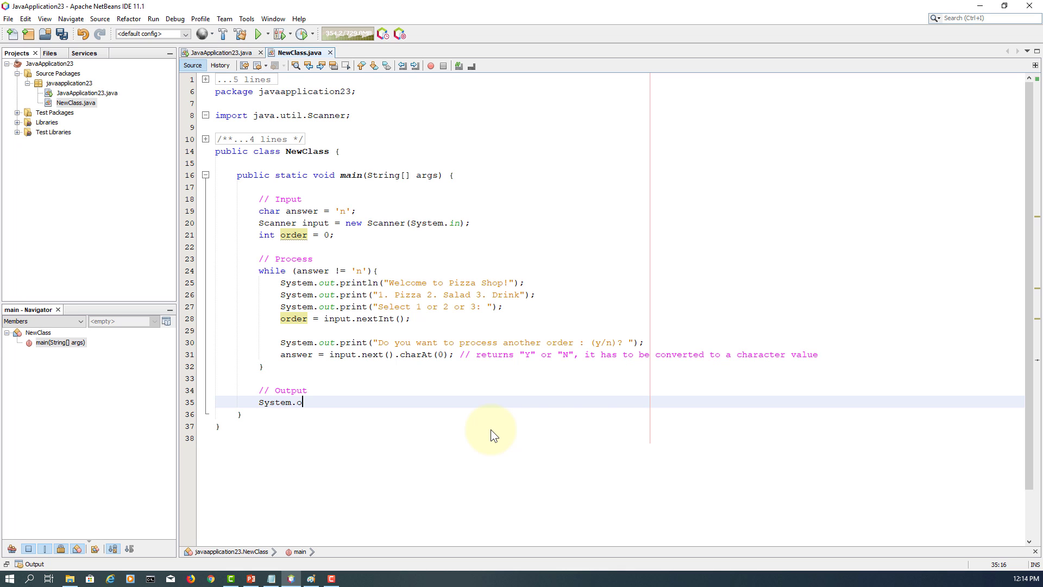
text(ut.println("");)
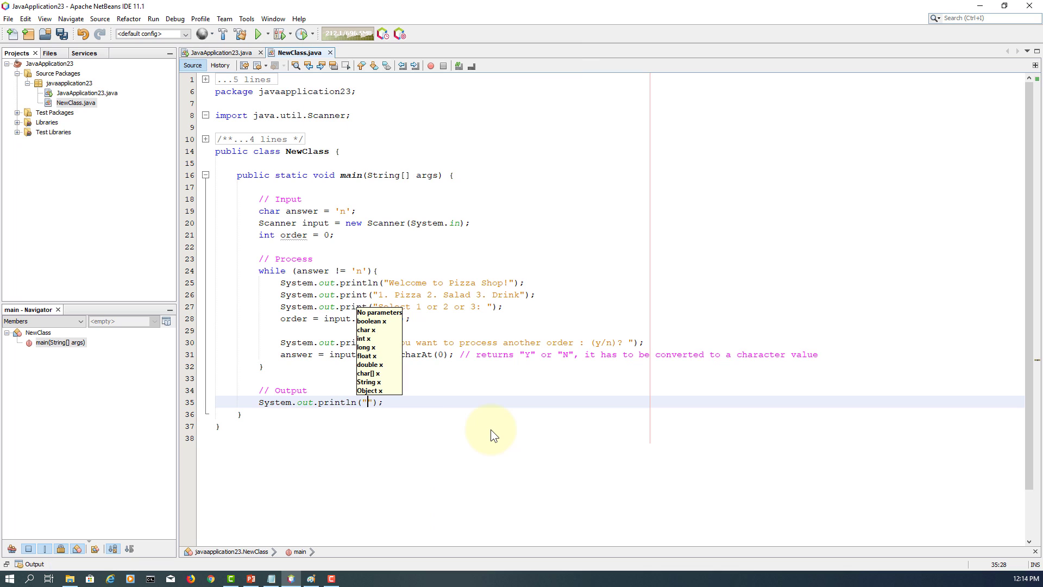
text(Your o)
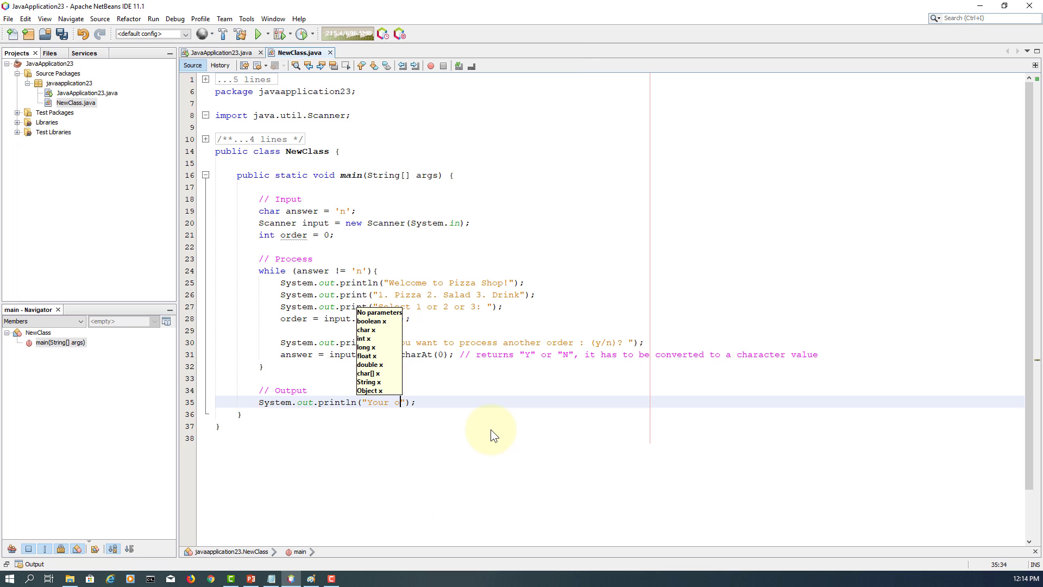
text(rder is)
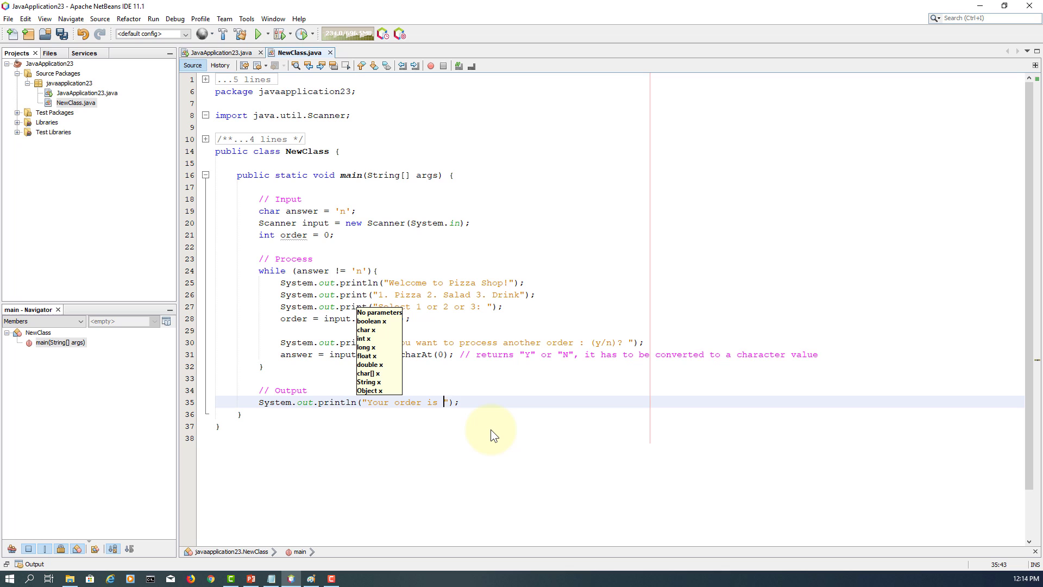
text(+ or)
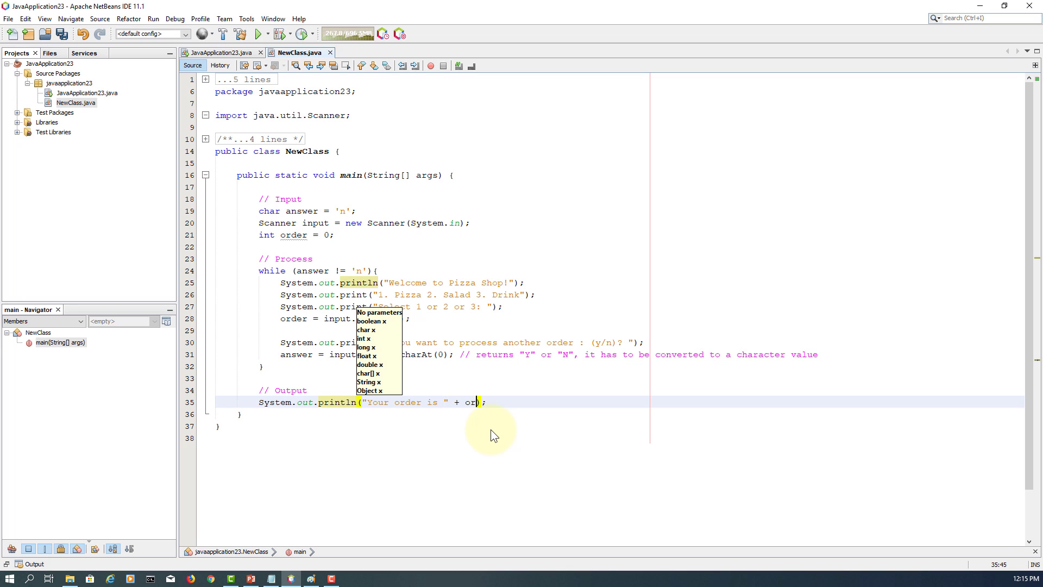
text(der)
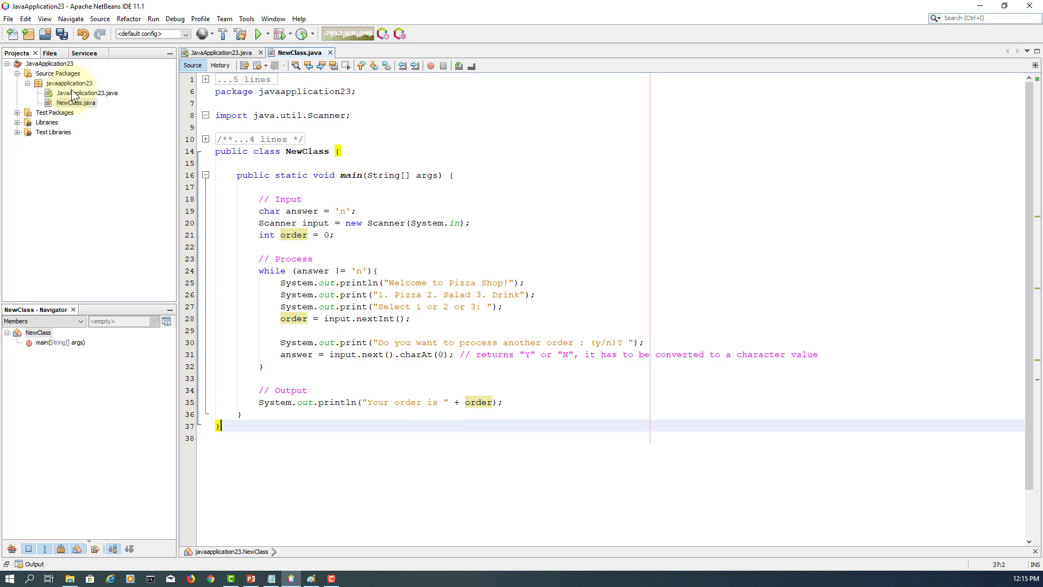
mouse_move(75, 103)
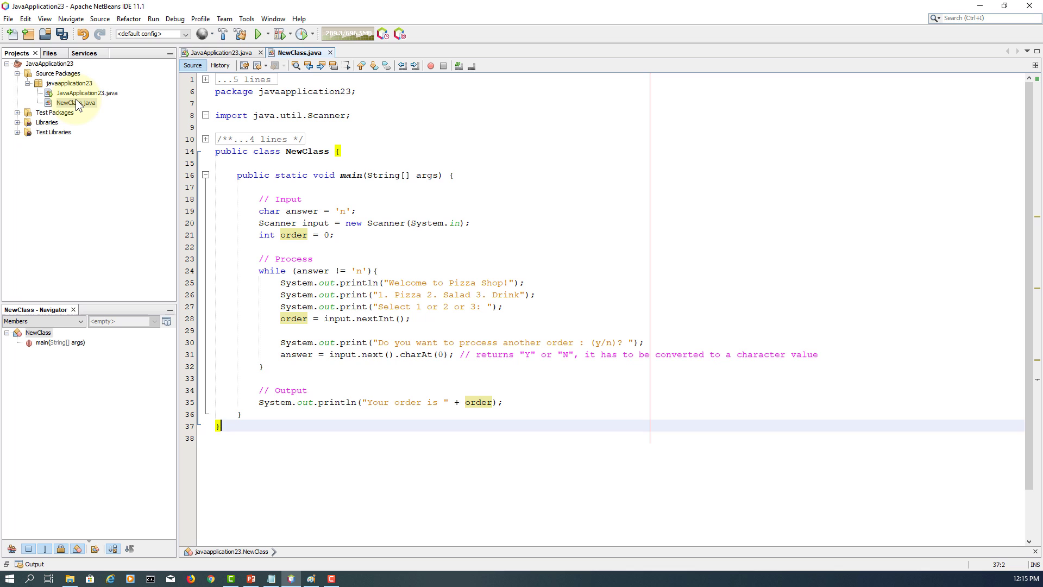
Step: Run NewClass.java from the Projects panel with Run File
click(68, 102)
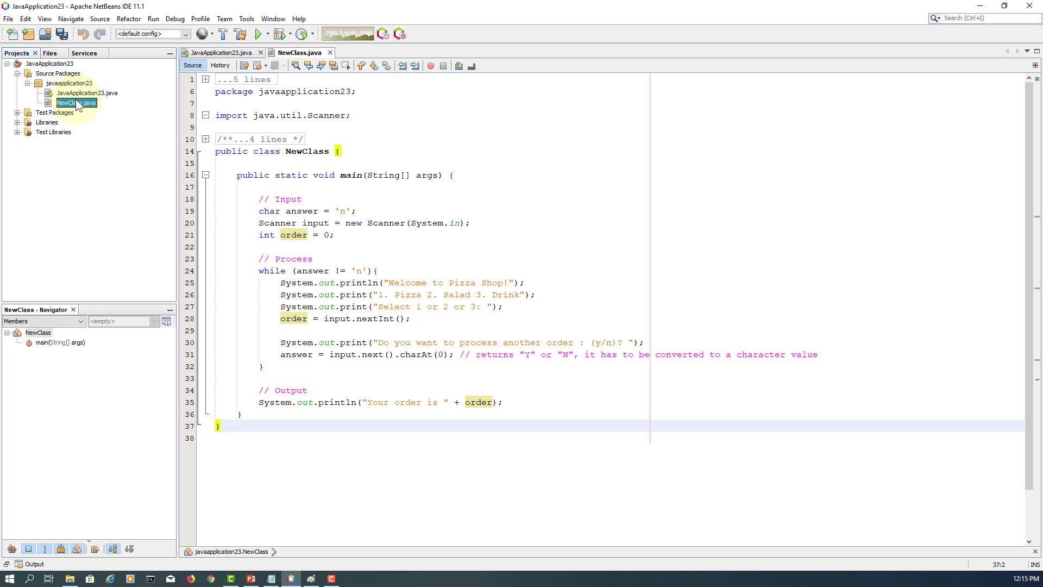
right_click(73, 102)
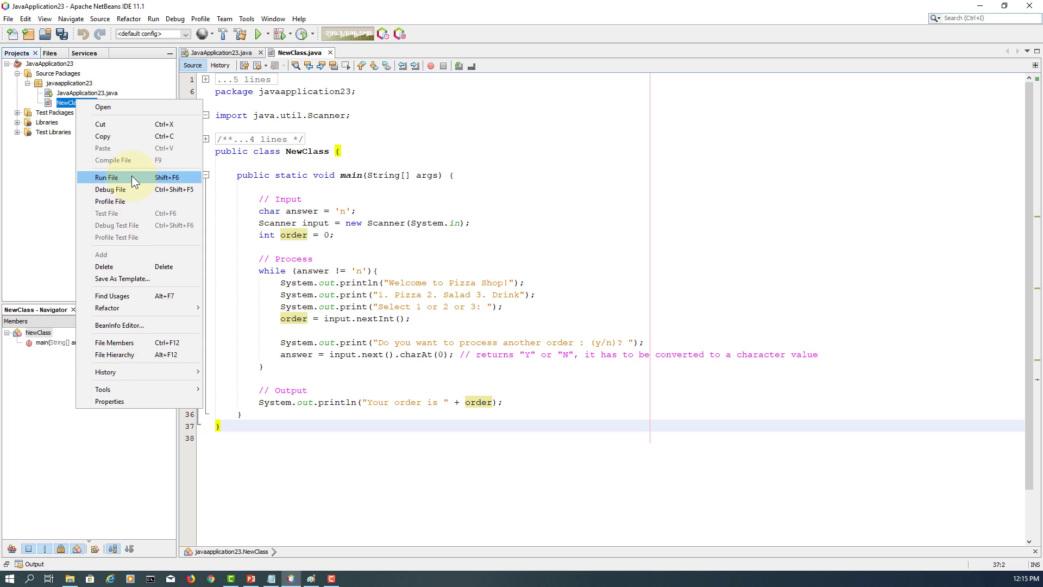
click(106, 177)
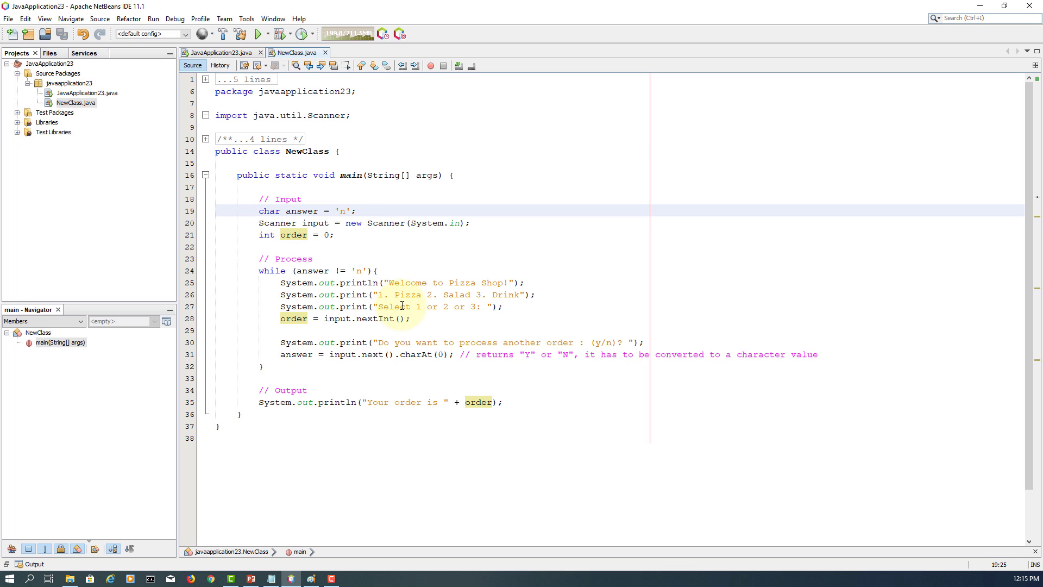
Step: Start answer at 'y' with a '// solution 1' comment and run NewClass again
text(y)
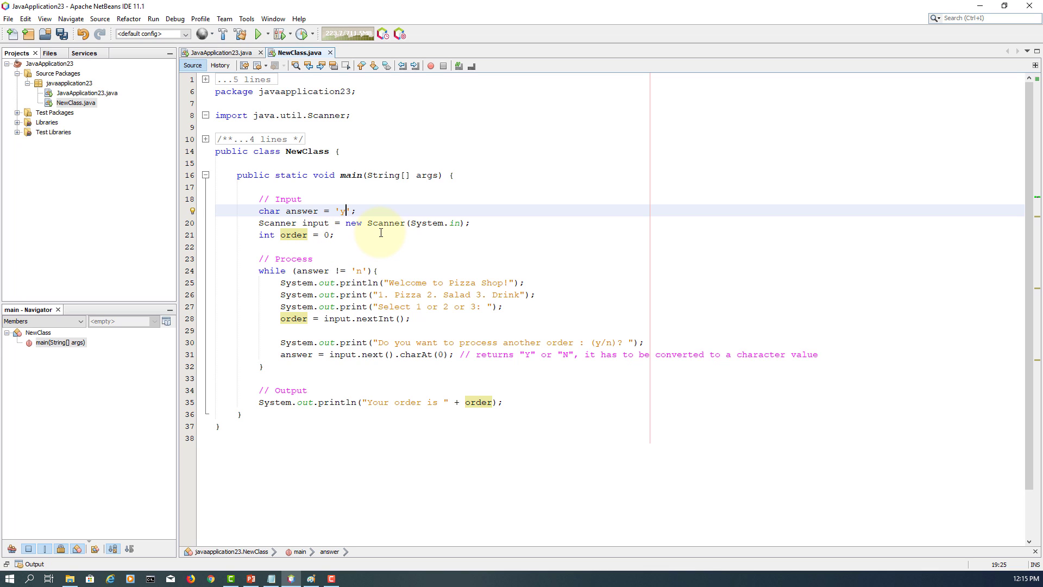
text(// sl)
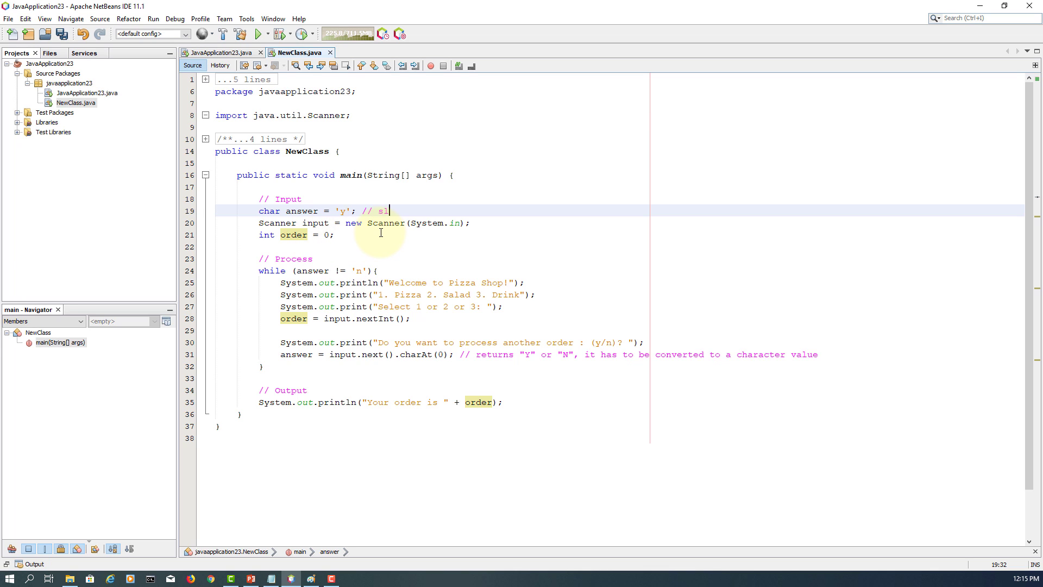
text(olution)
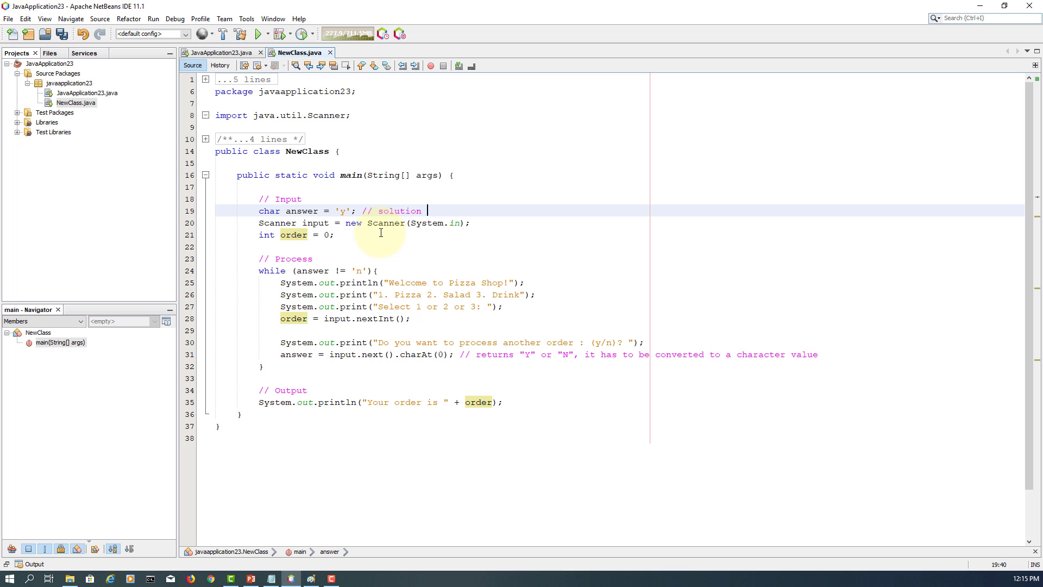
text(1)
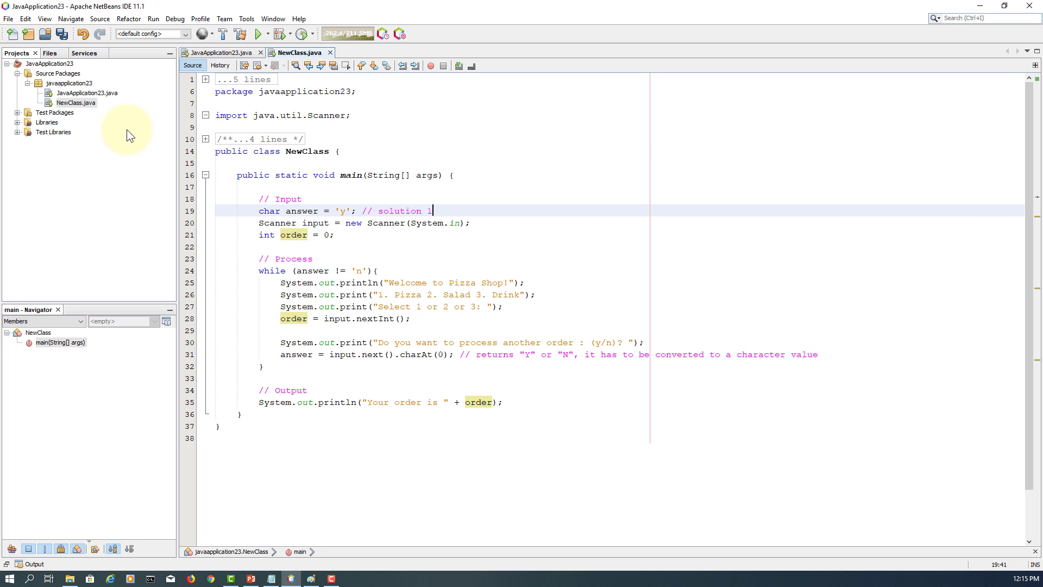
right_click(75, 102)
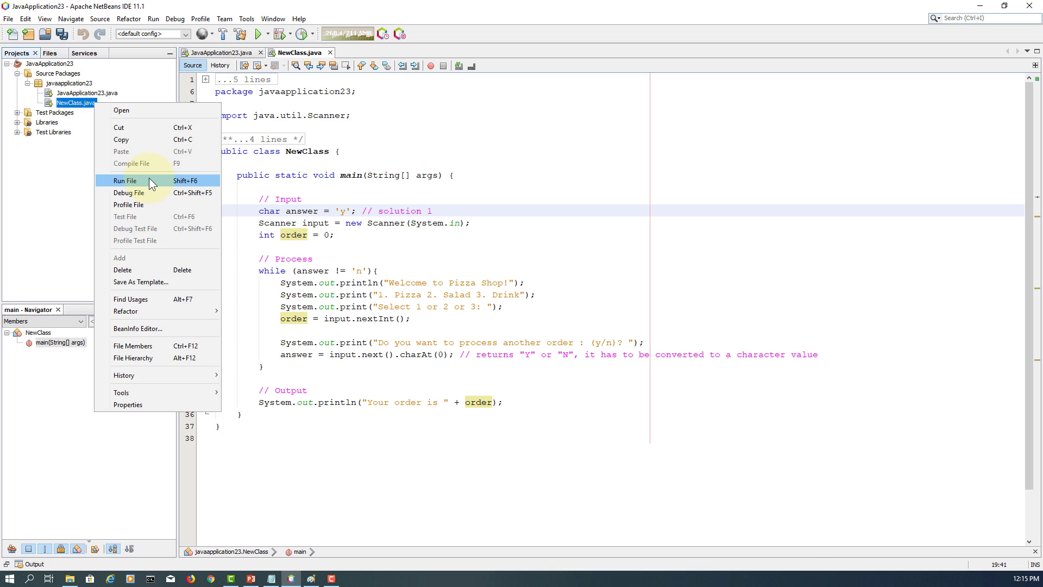
click(126, 181)
text(ln)
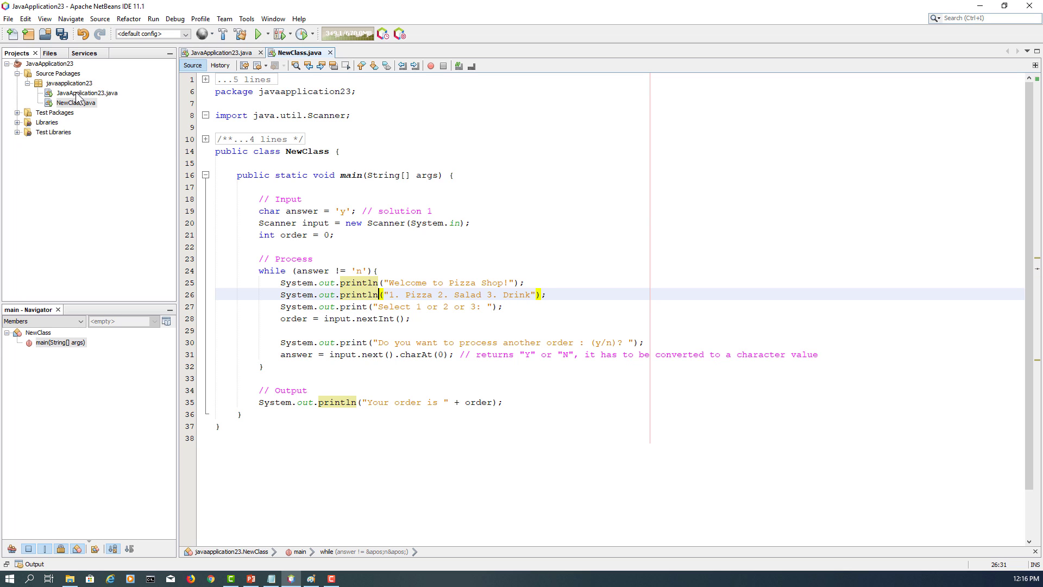
Step: Run NewClass, submit an order in the Output console and answer n to stop
right_click(75, 102)
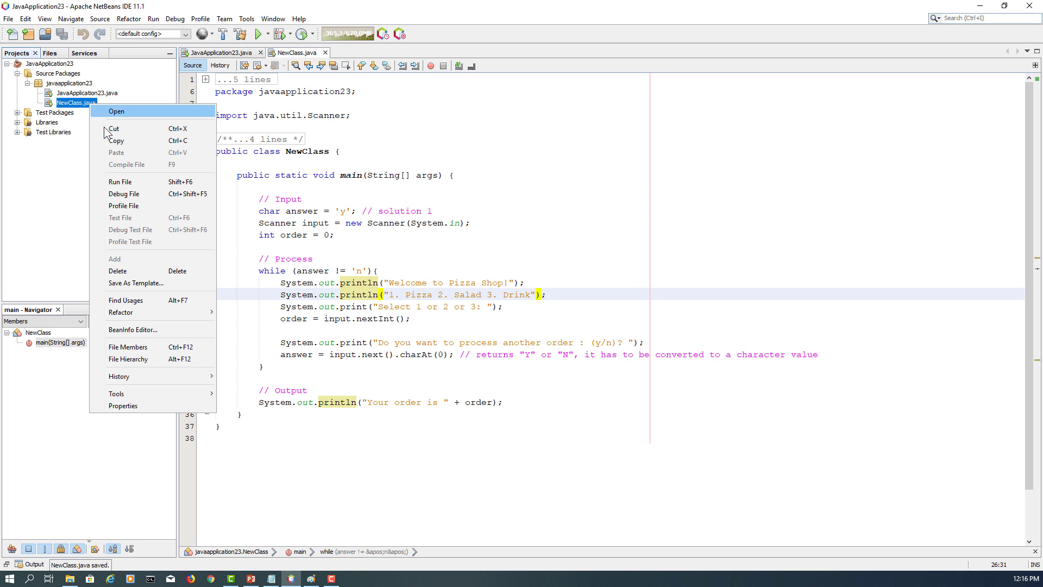
click(121, 181)
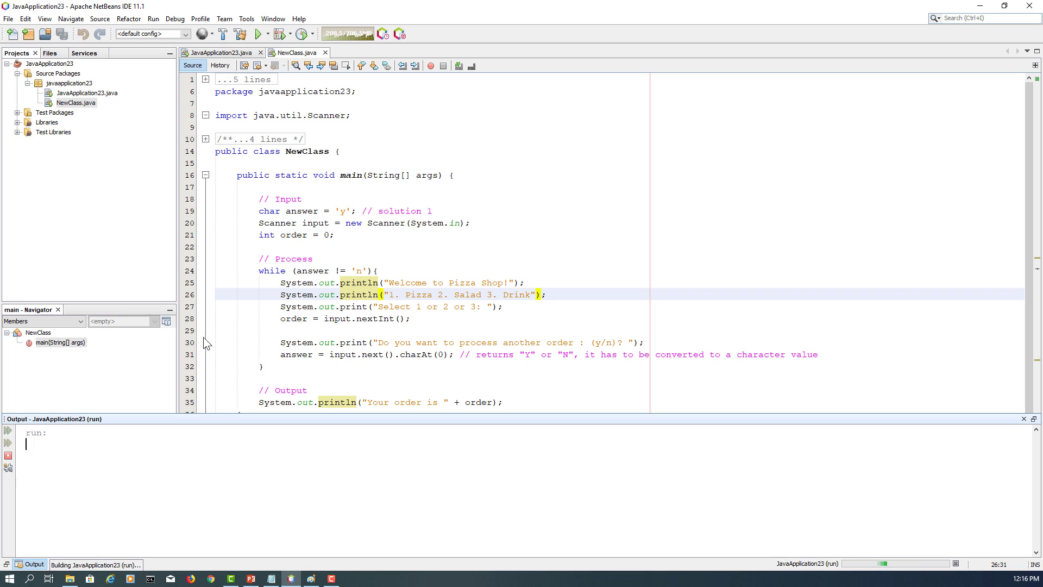
click(256, 34)
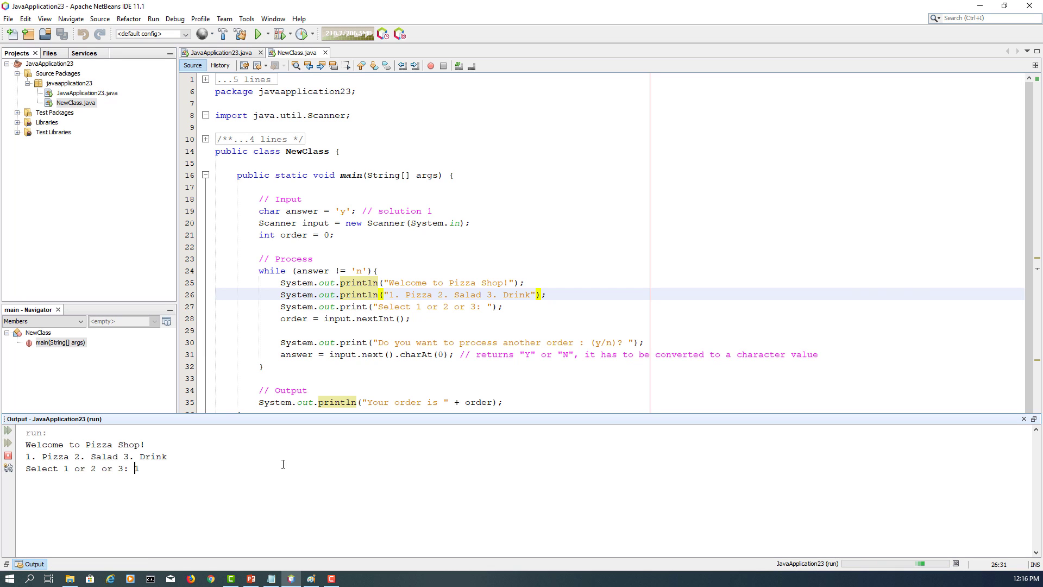
key(enter)
text(y)
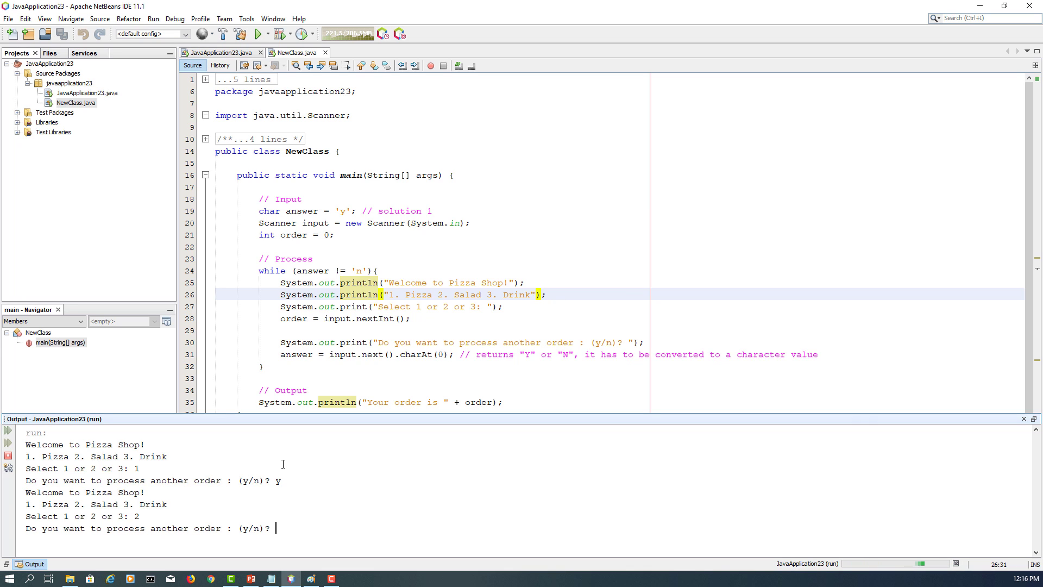
text(n)
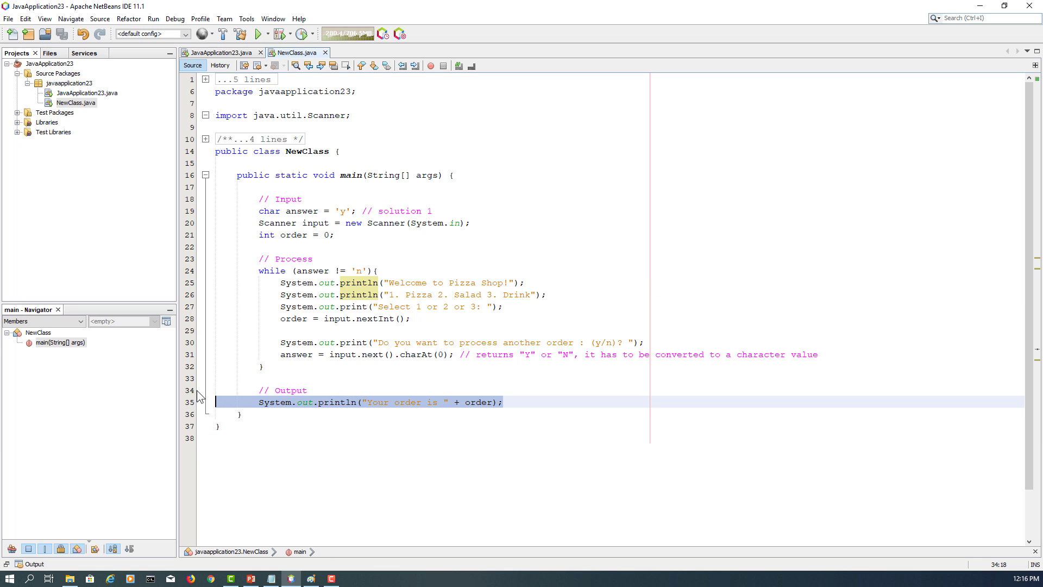
Step: Move the order println inside the loop, start answer at 'n' with a 'keep a default value' comment
key(Delete)
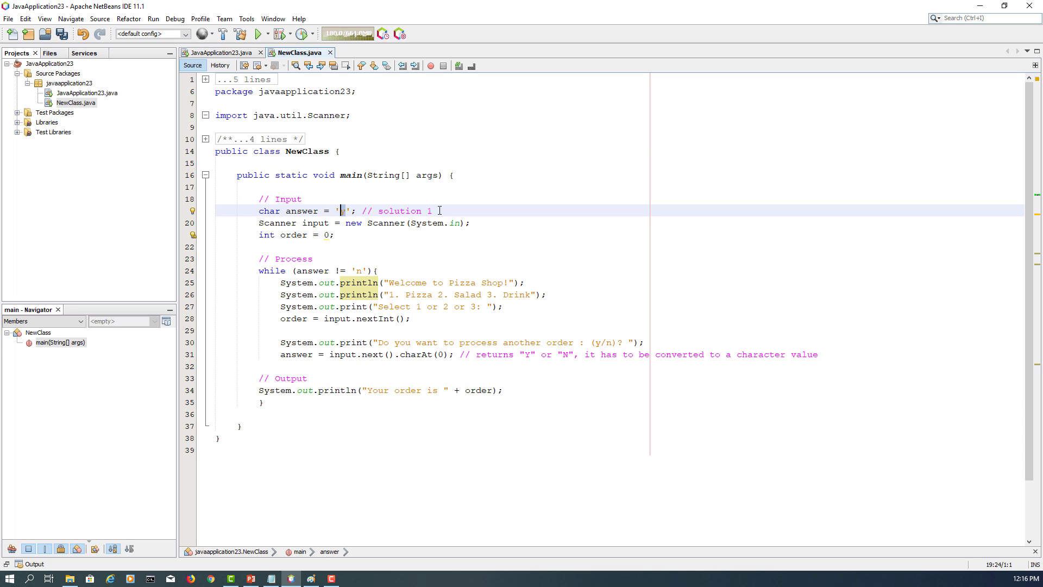
text(y)
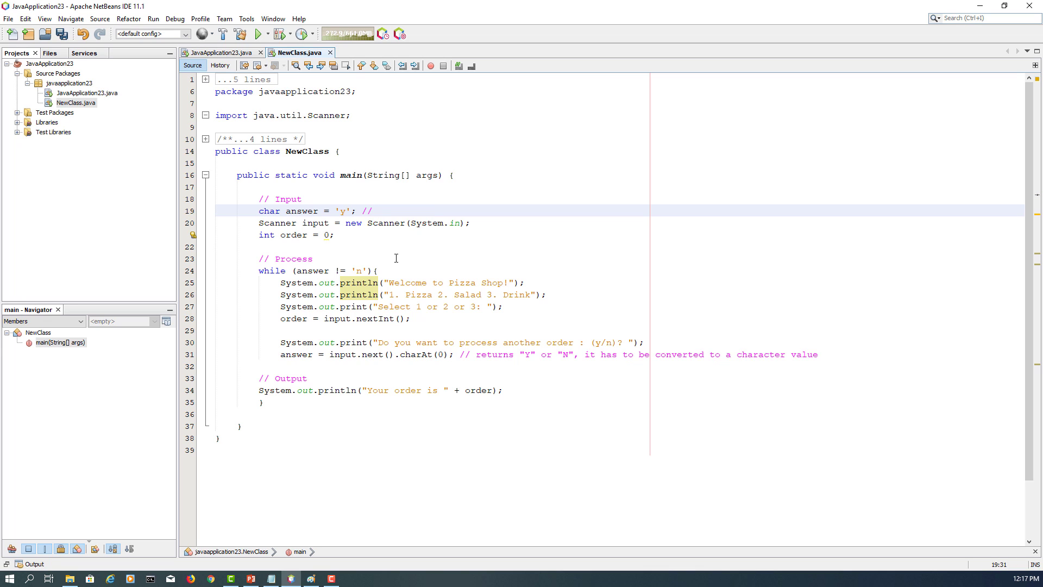
text(keep a c)
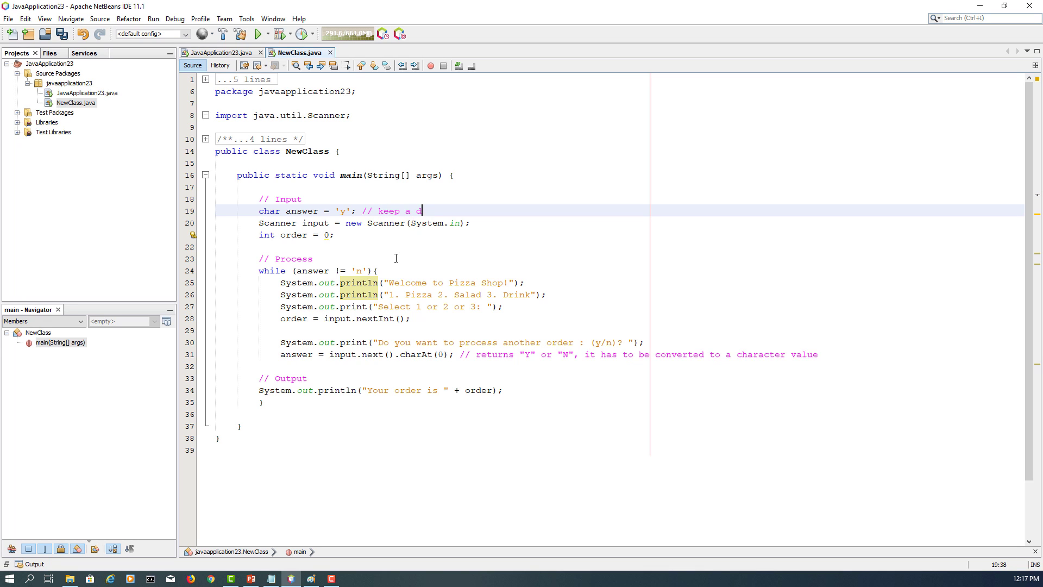
text(efault)
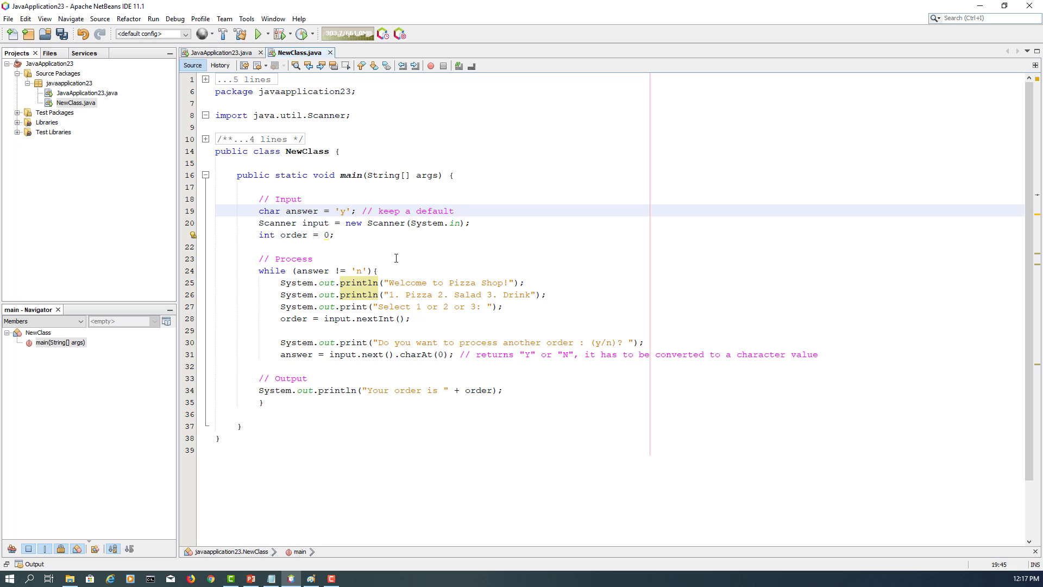
text(value)
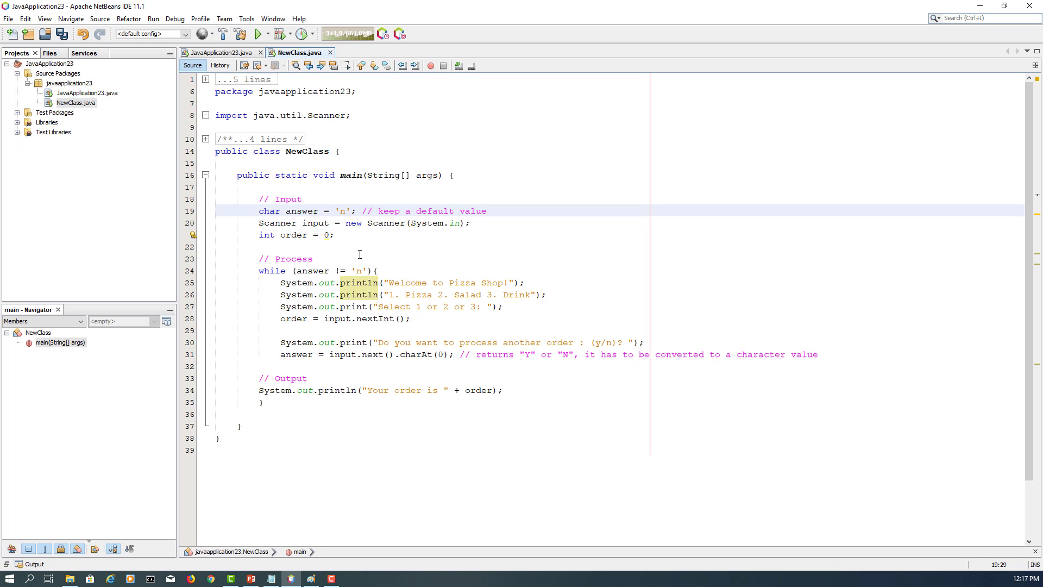
click(273, 270)
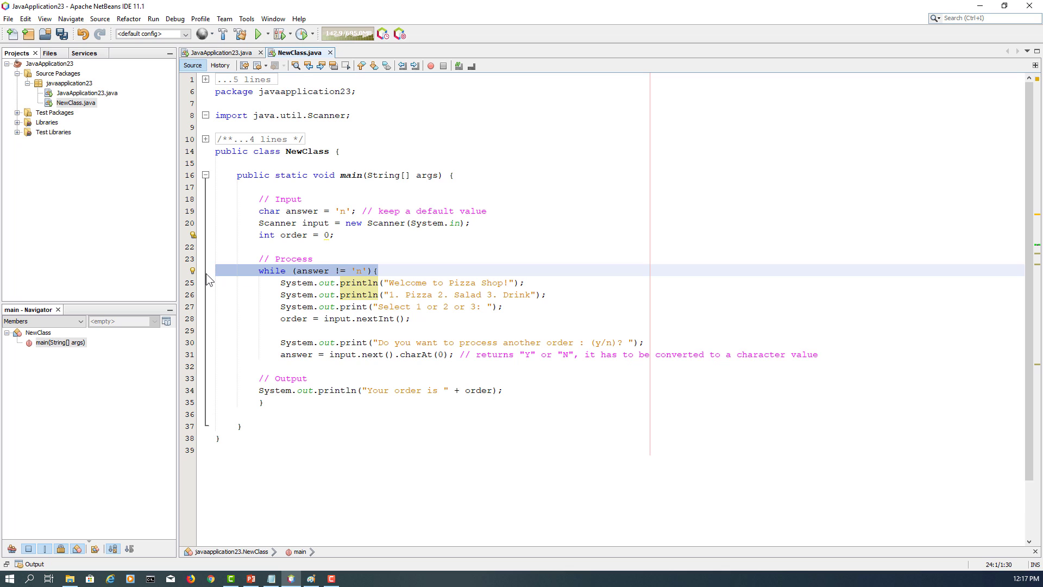
Step: Comment out the while header and wrap the body in do { ... } while (answer != 'n');
click(459, 65)
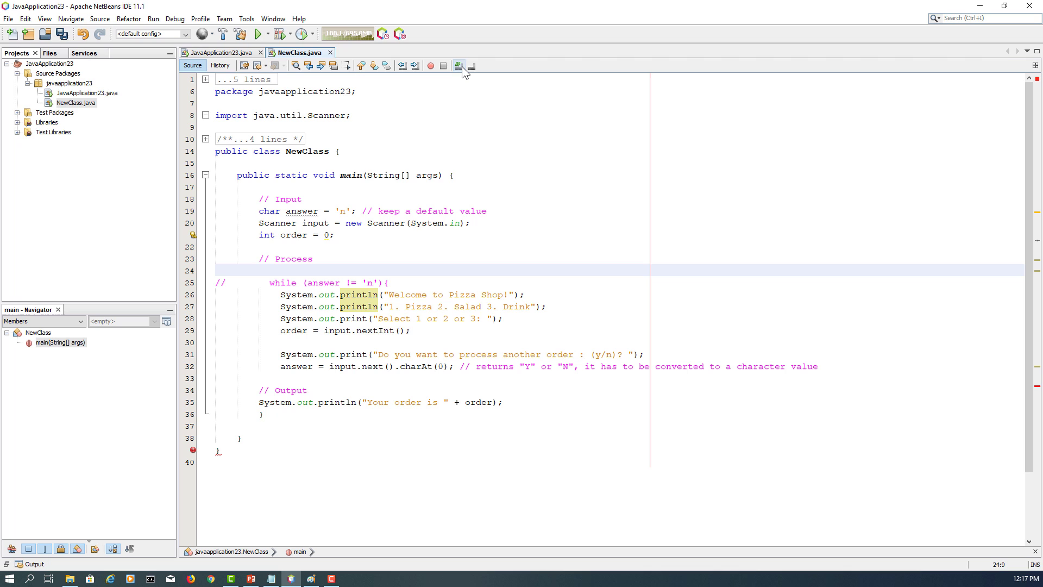
text(do {)
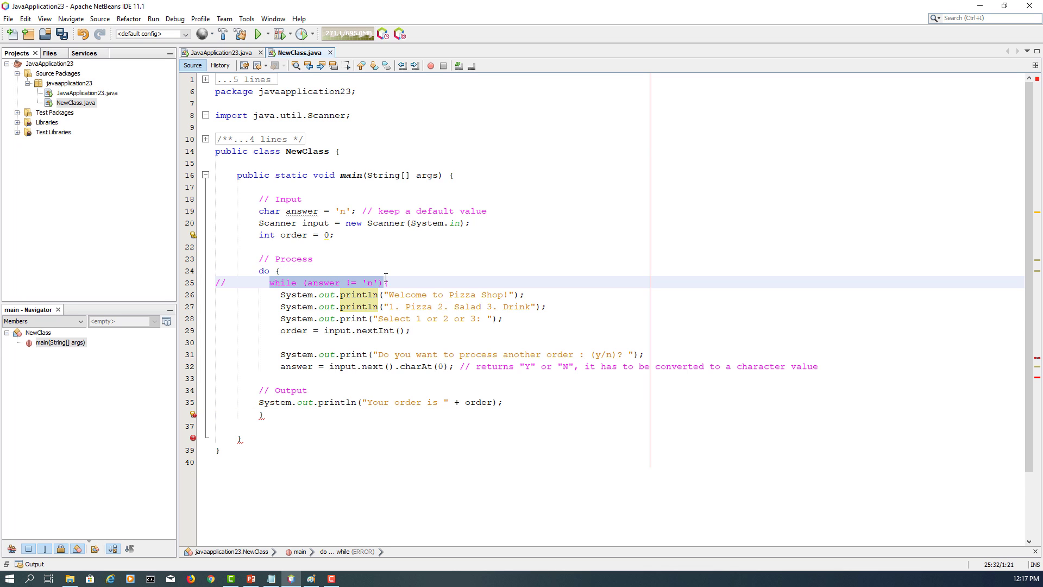
text(}while (answer != 'n'))
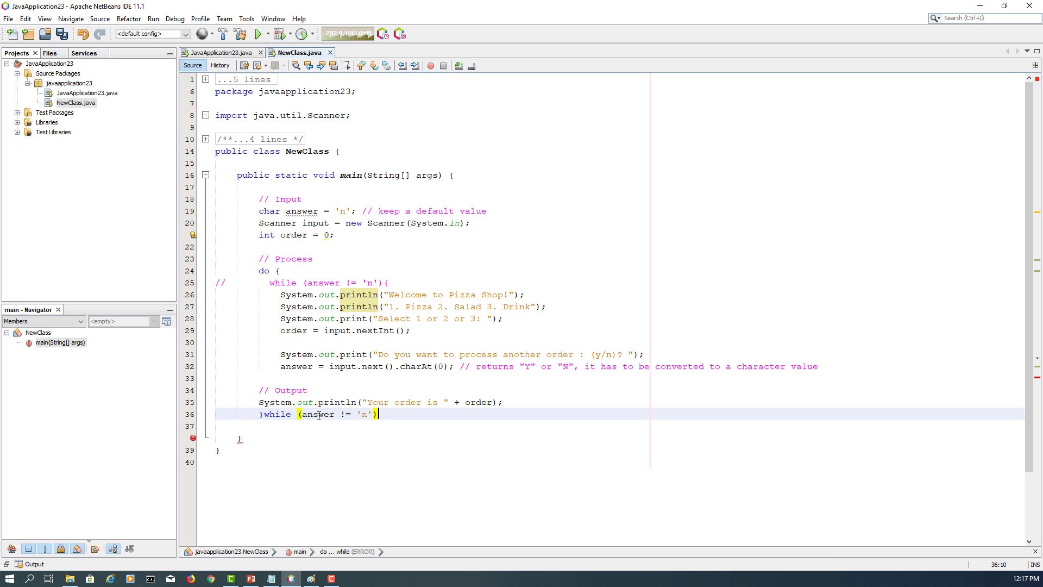
text(;)
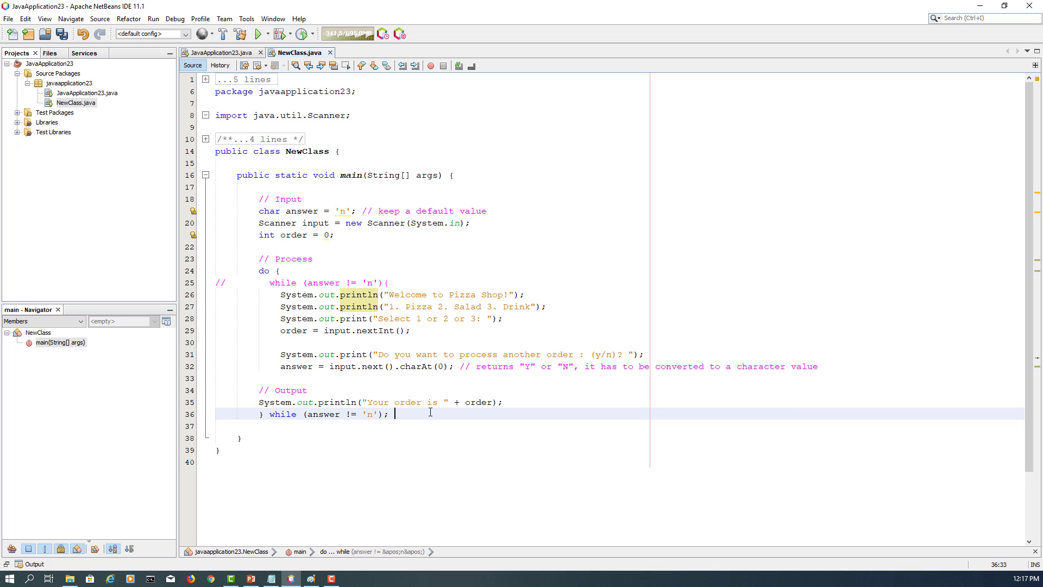
Step: Add comments noting the change to do-while and the commented-out old loop
text(// changed to do-while)
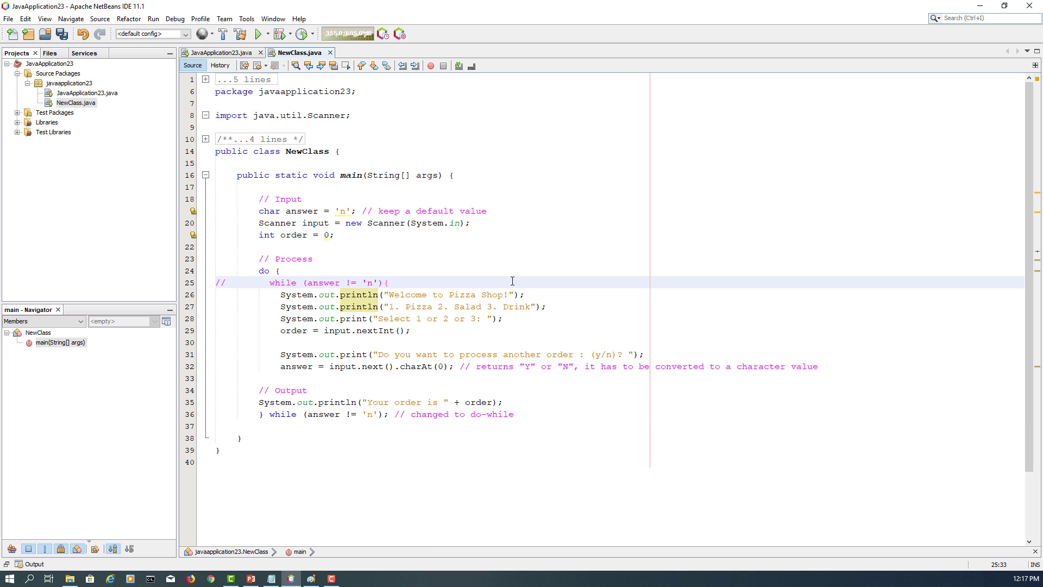
text(//)
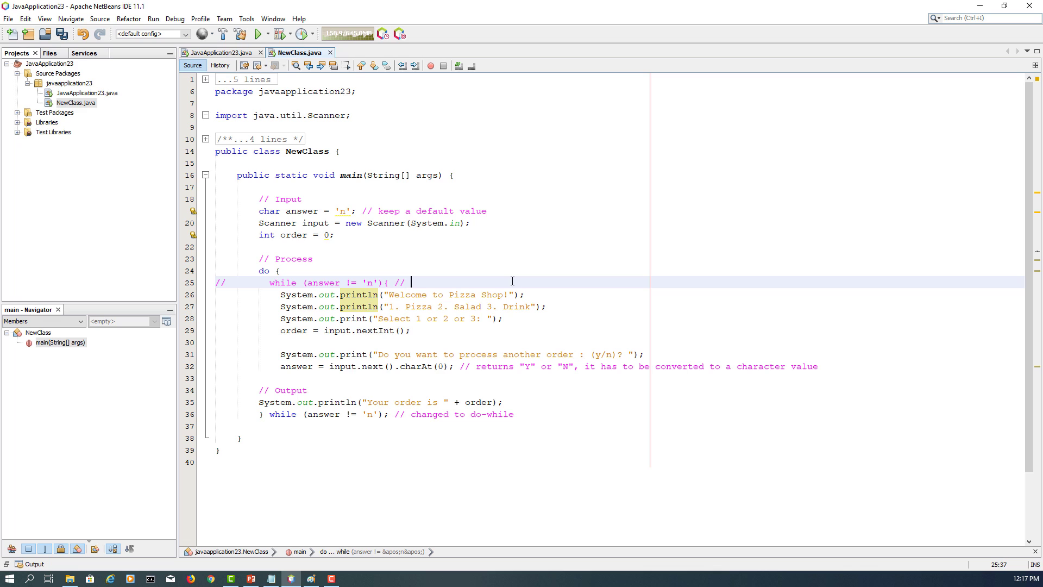
text(commented out for old while)
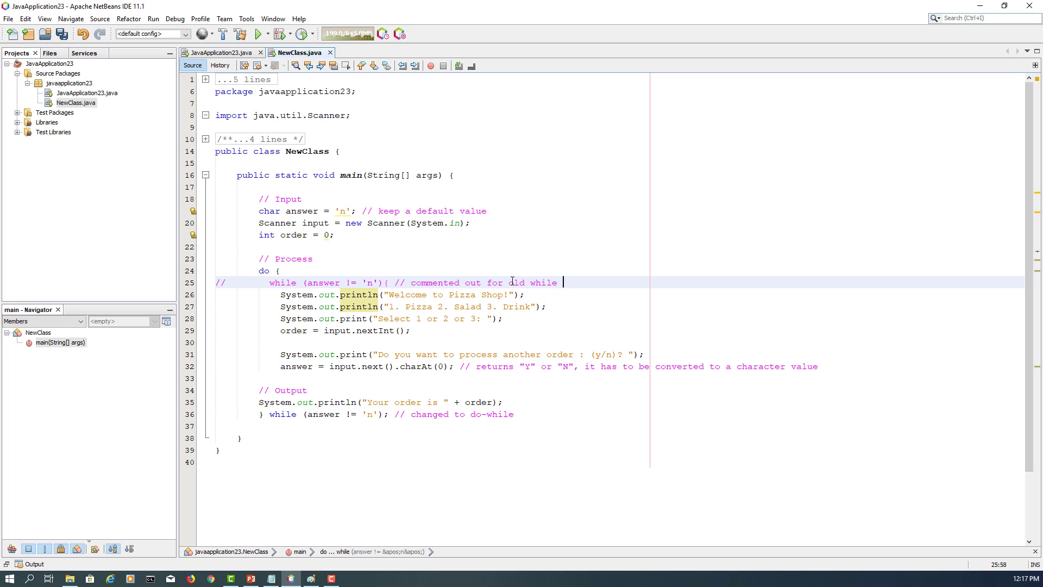
text(loop)
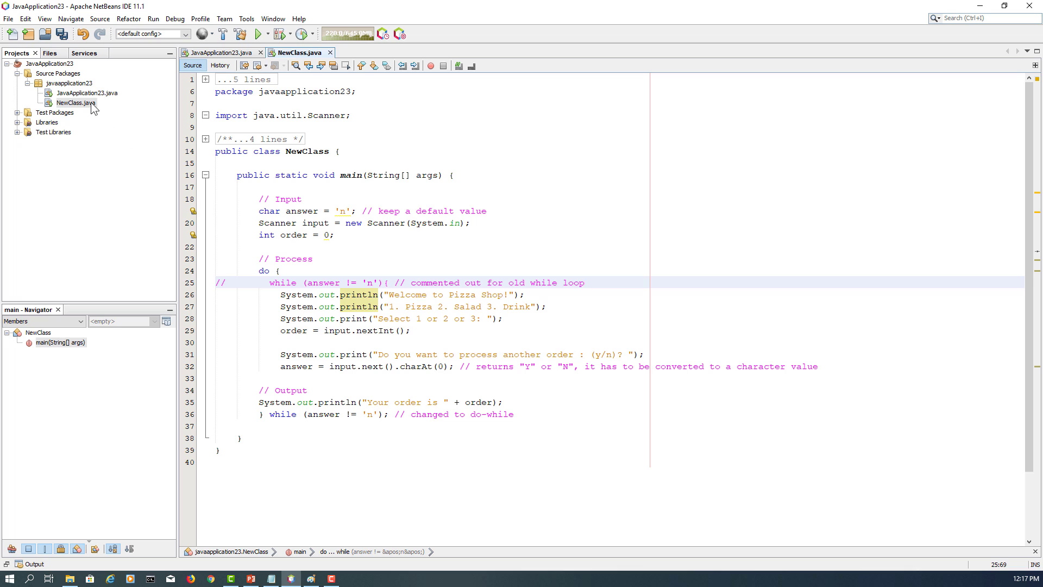
Step: Run the do-while NewClass, entering order 1, answering y, then order 2
right_click(74, 102)
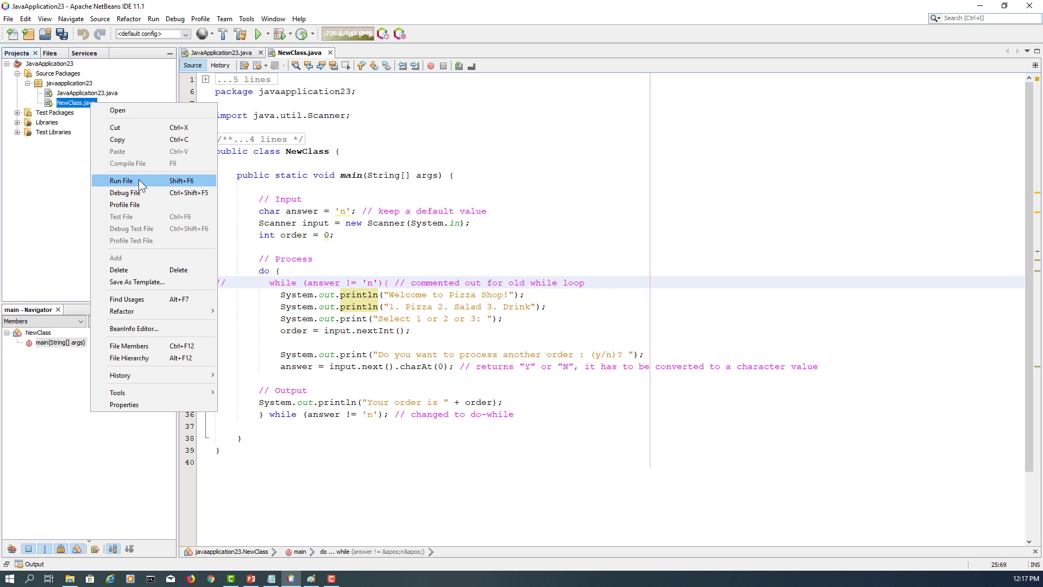
click(120, 180)
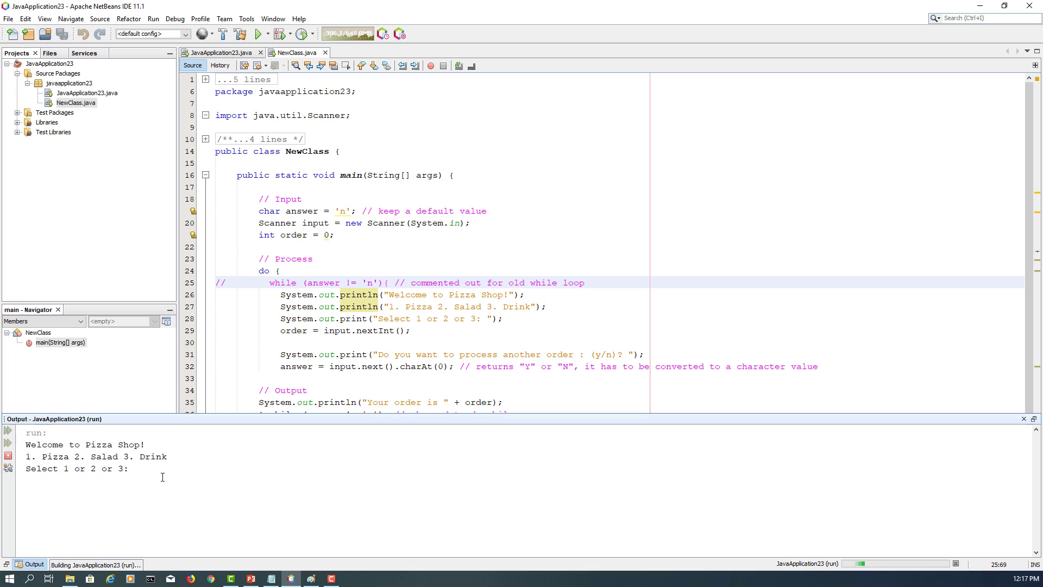
text(1)
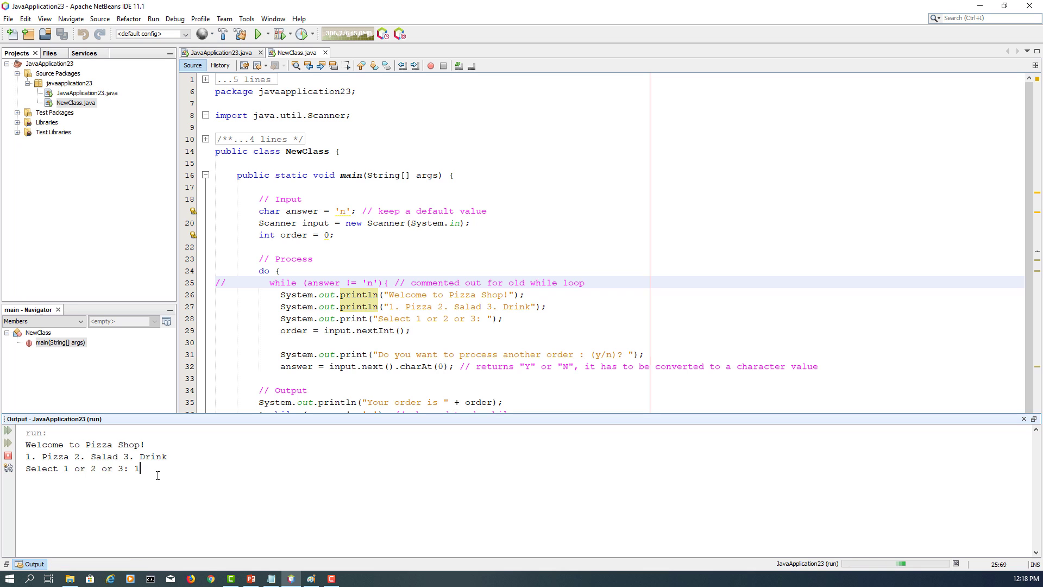
key(enter)
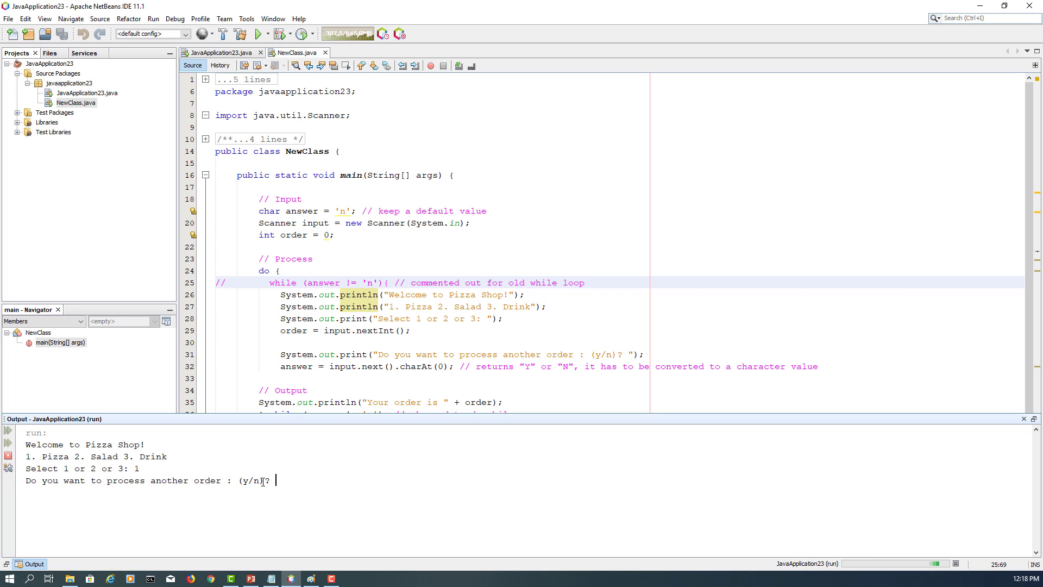
text(y)
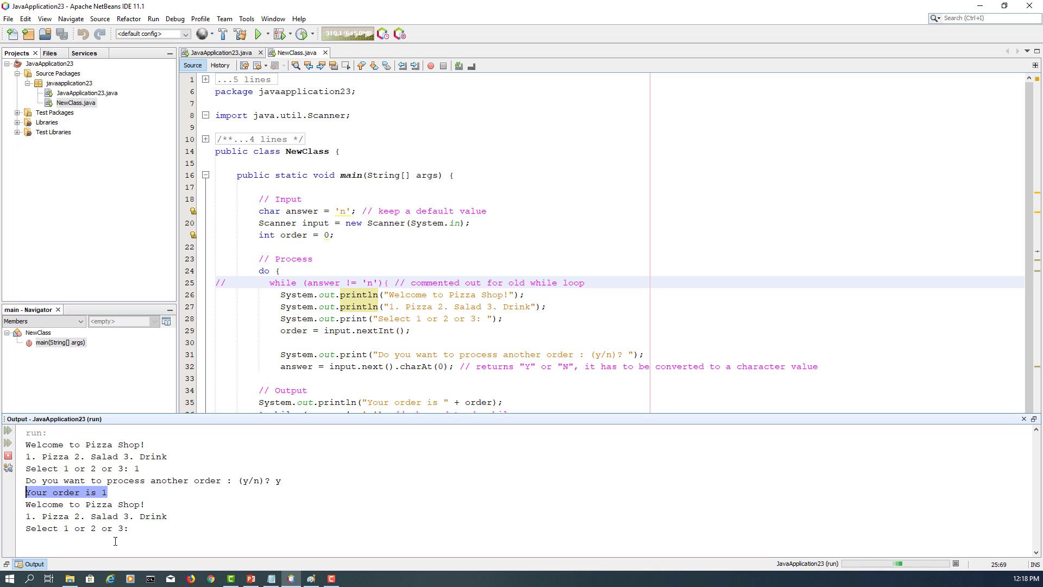
text(2)
text(n)
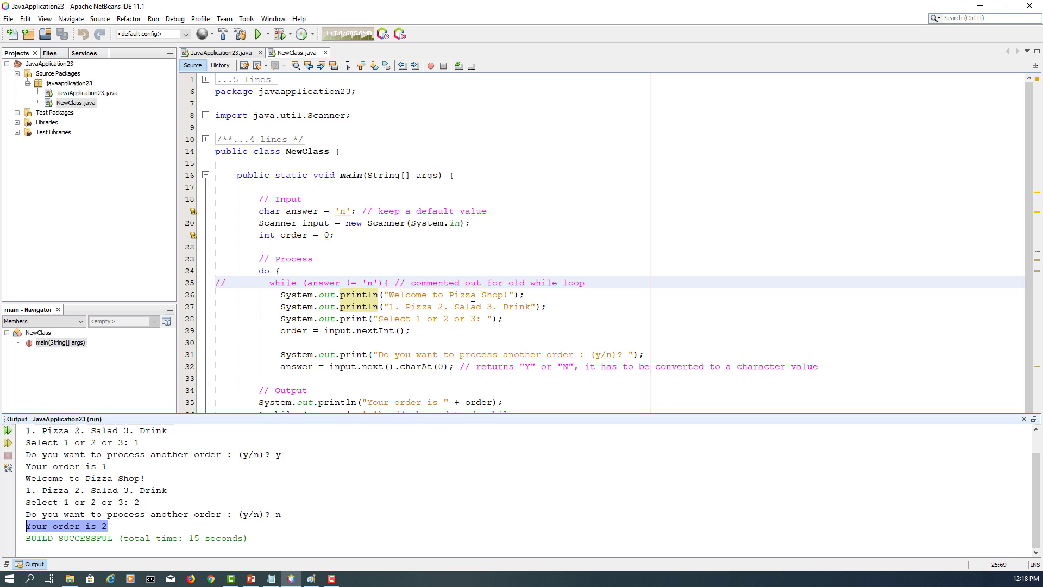
mouse_move(458, 381)
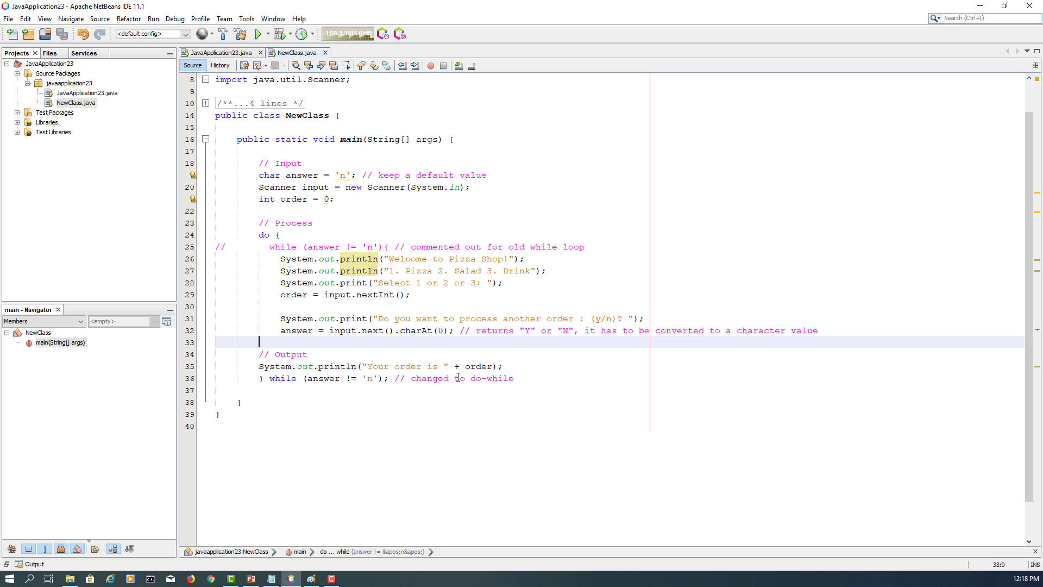
mouse_move(752, 351)
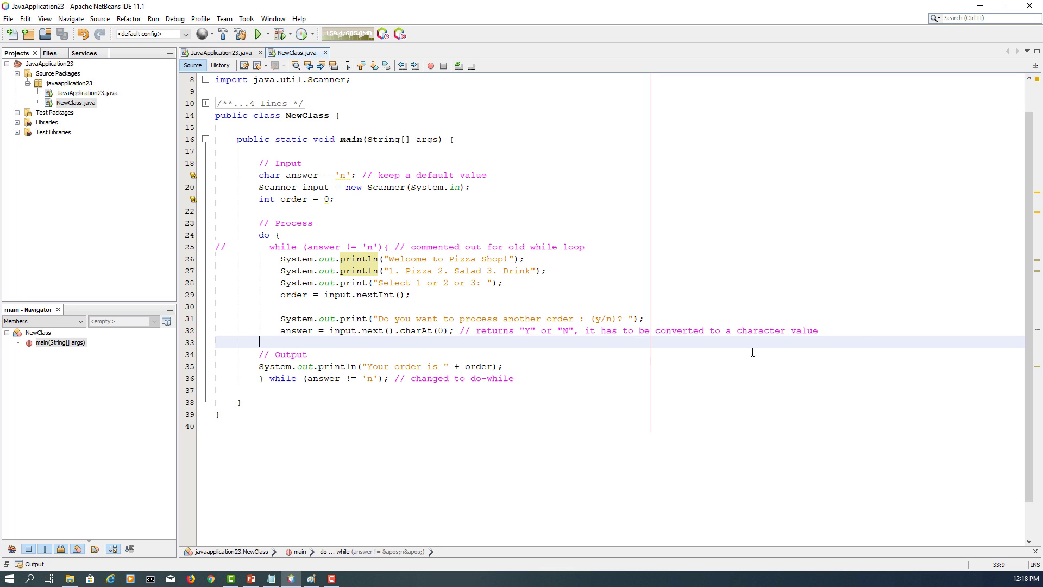